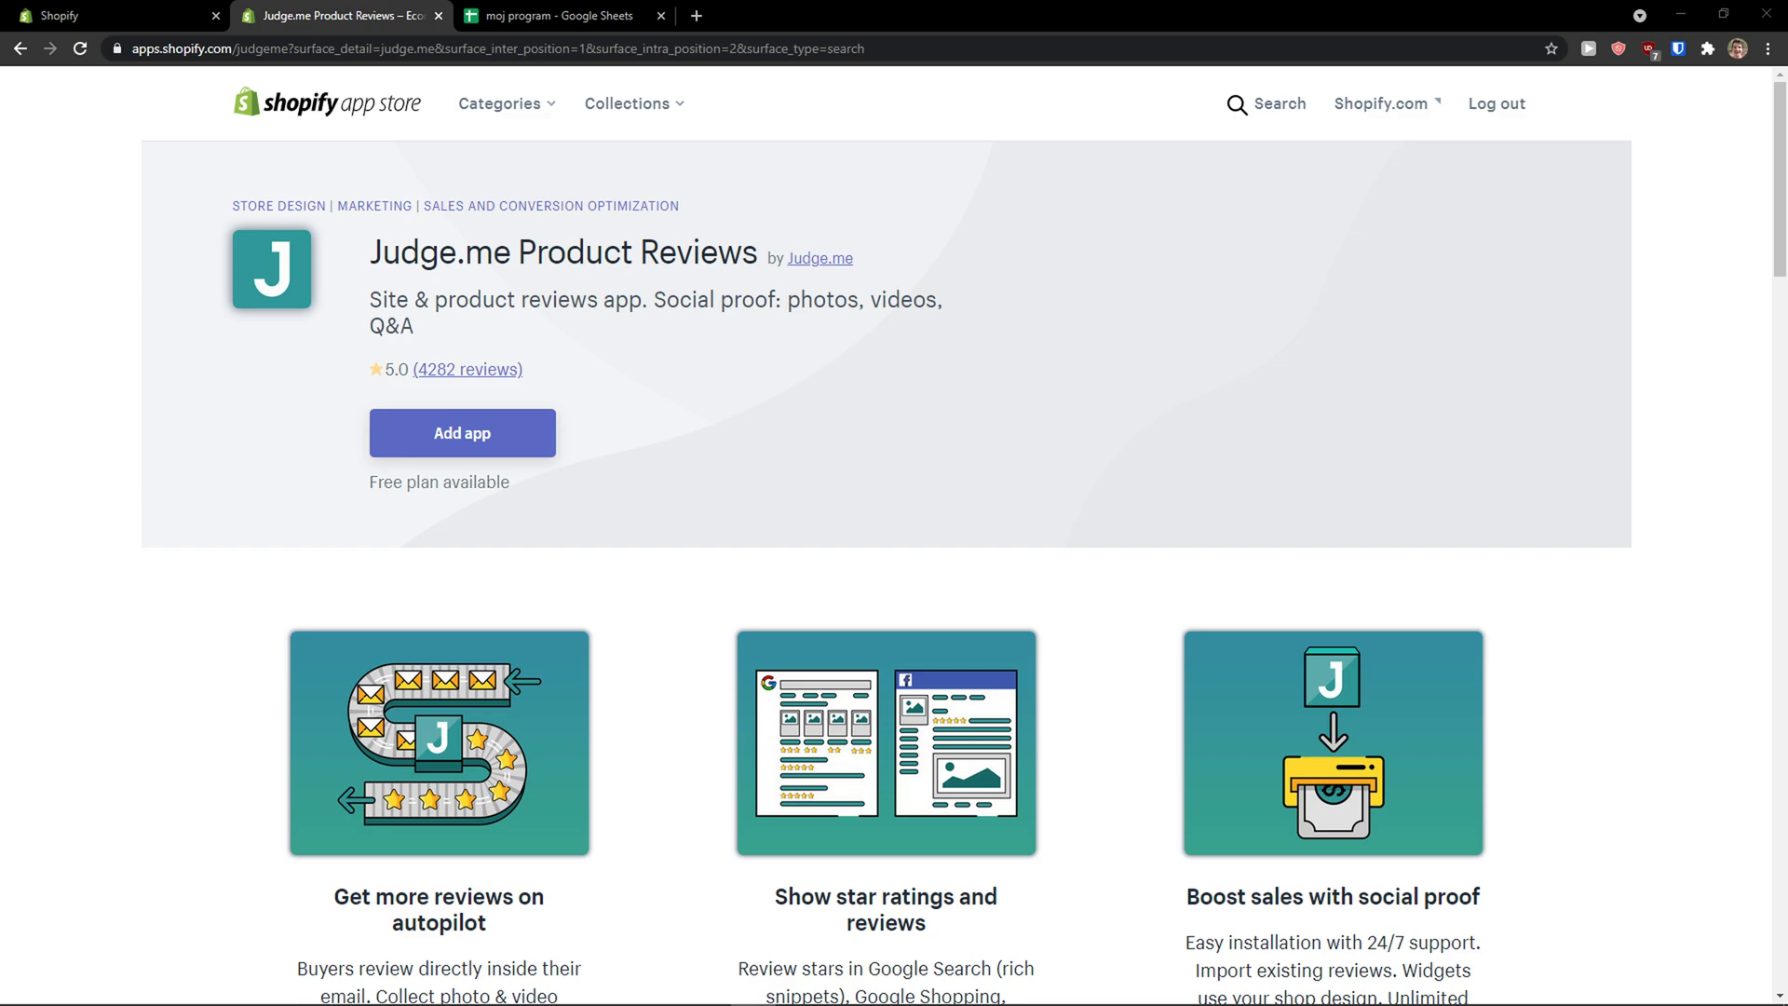
{"action": "mouse_move", "coordinate": [431, 403]}
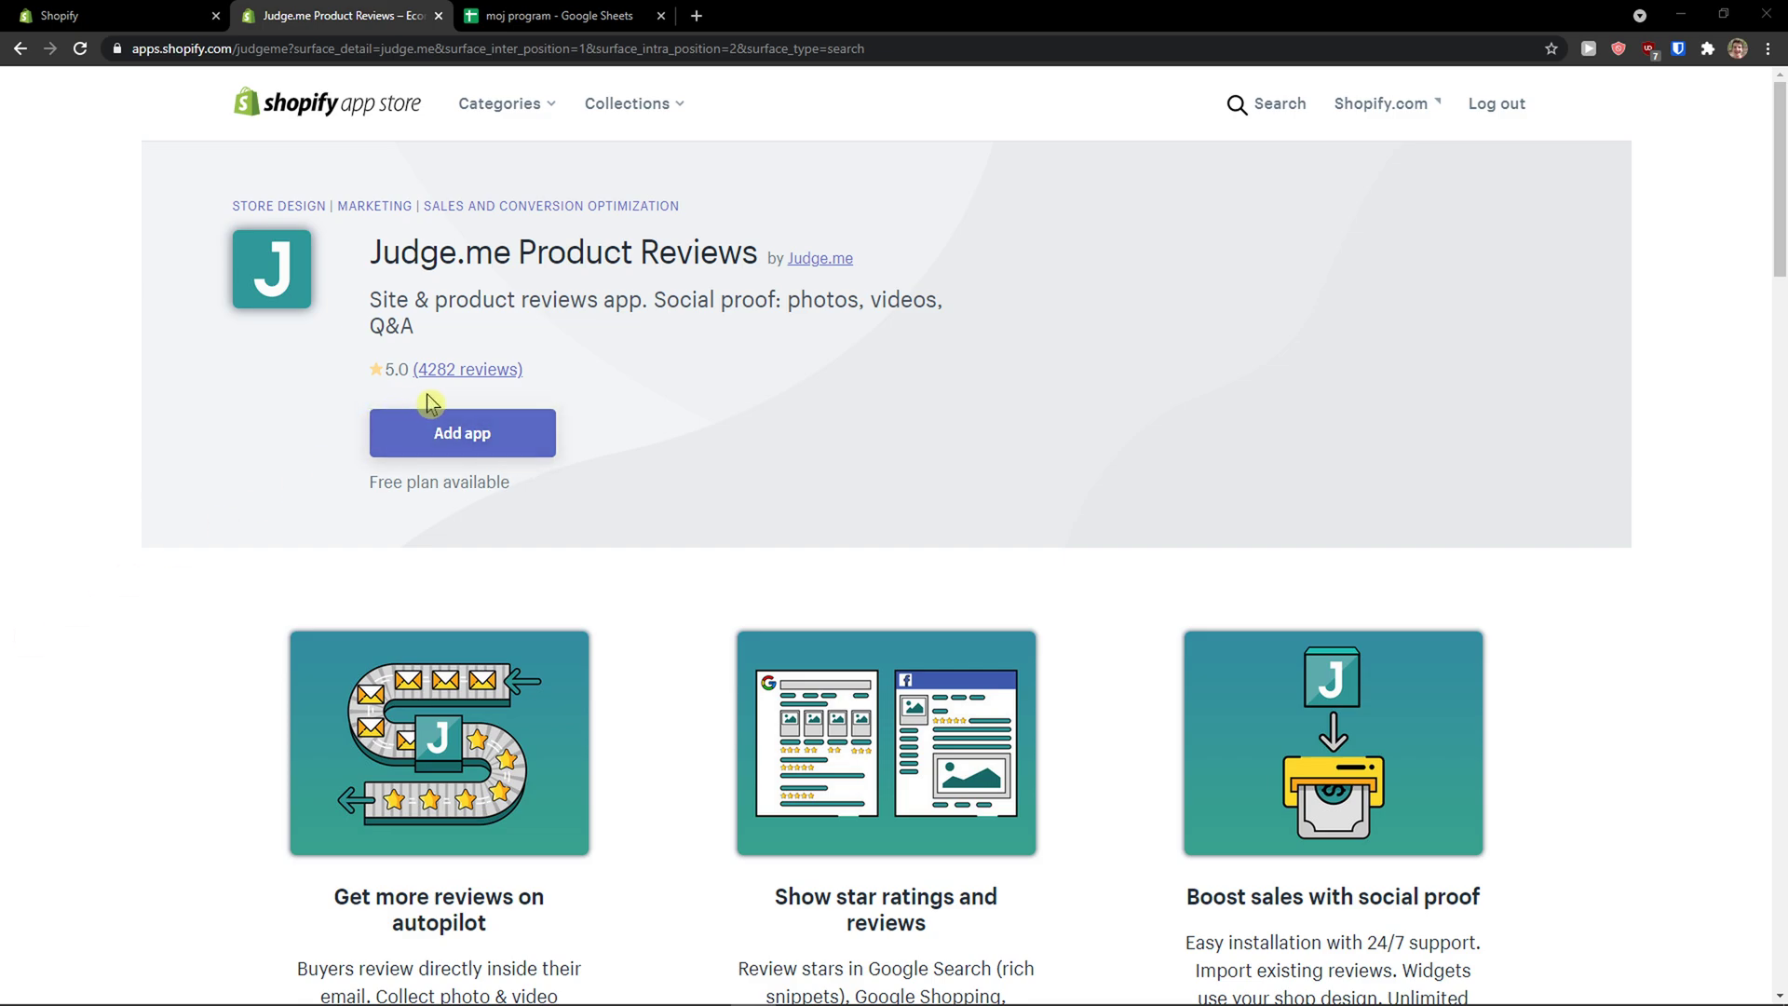
{"action": "mouse_move", "coordinate": [406, 412]}
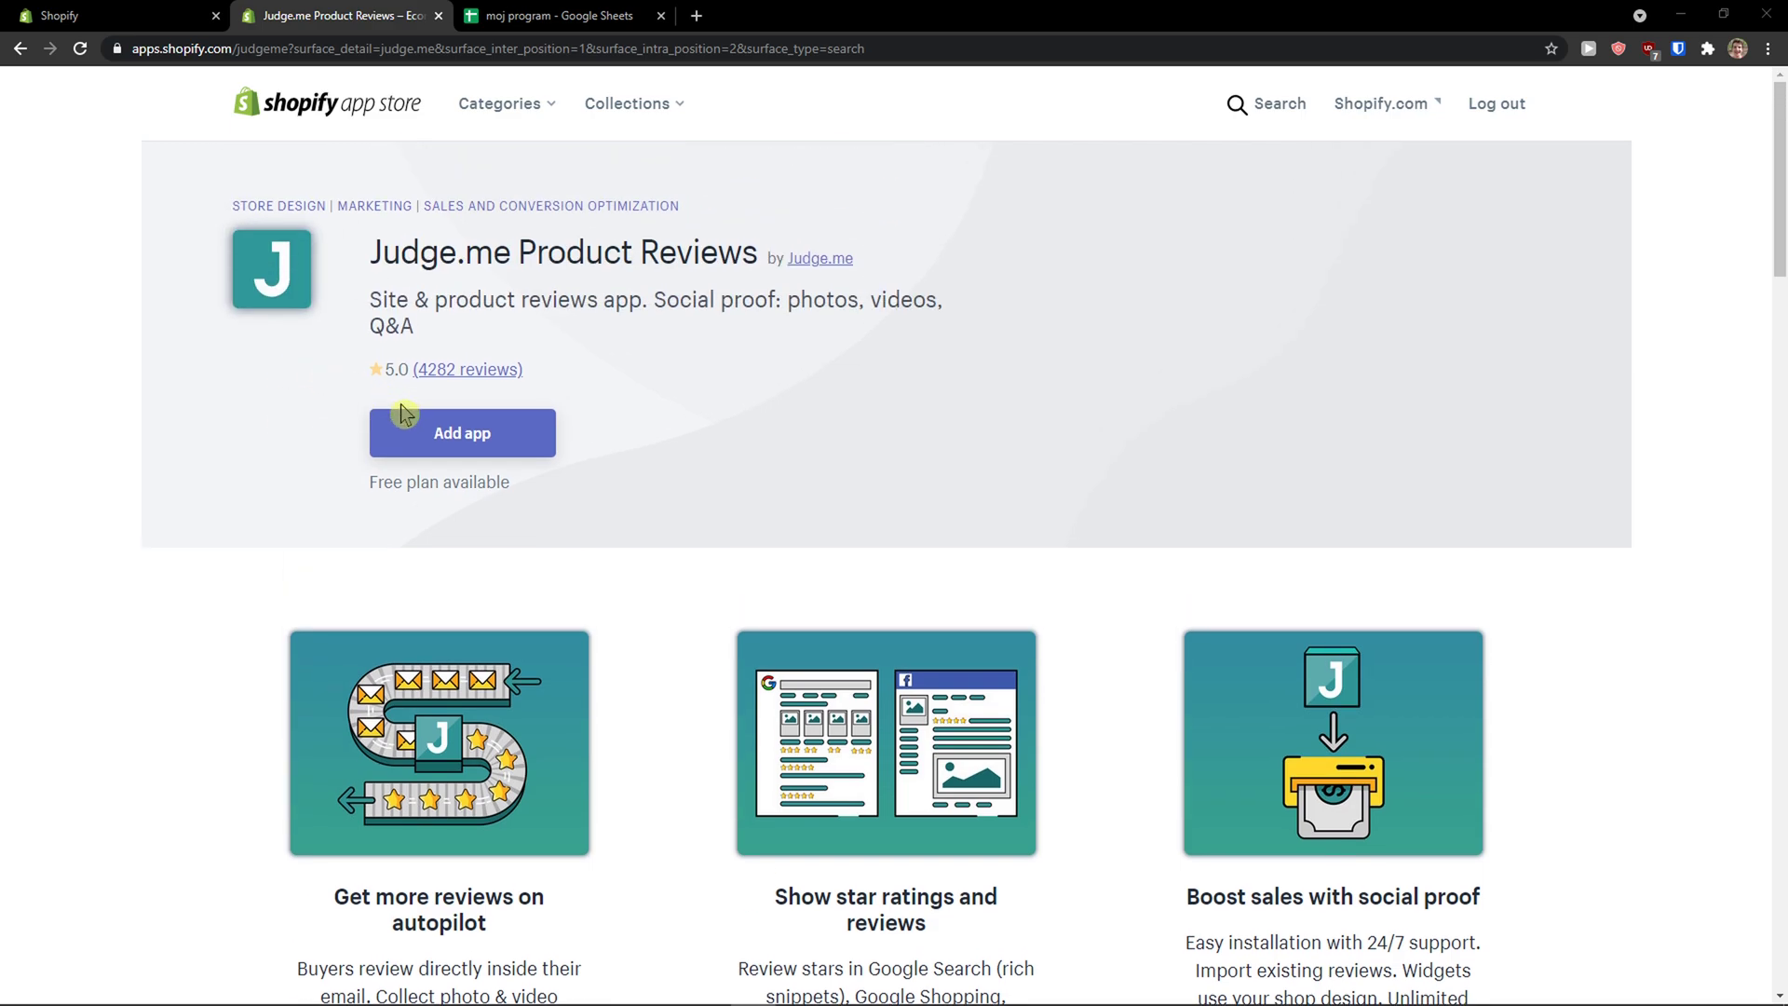
{"action": "mouse_move", "coordinate": [462, 434]}
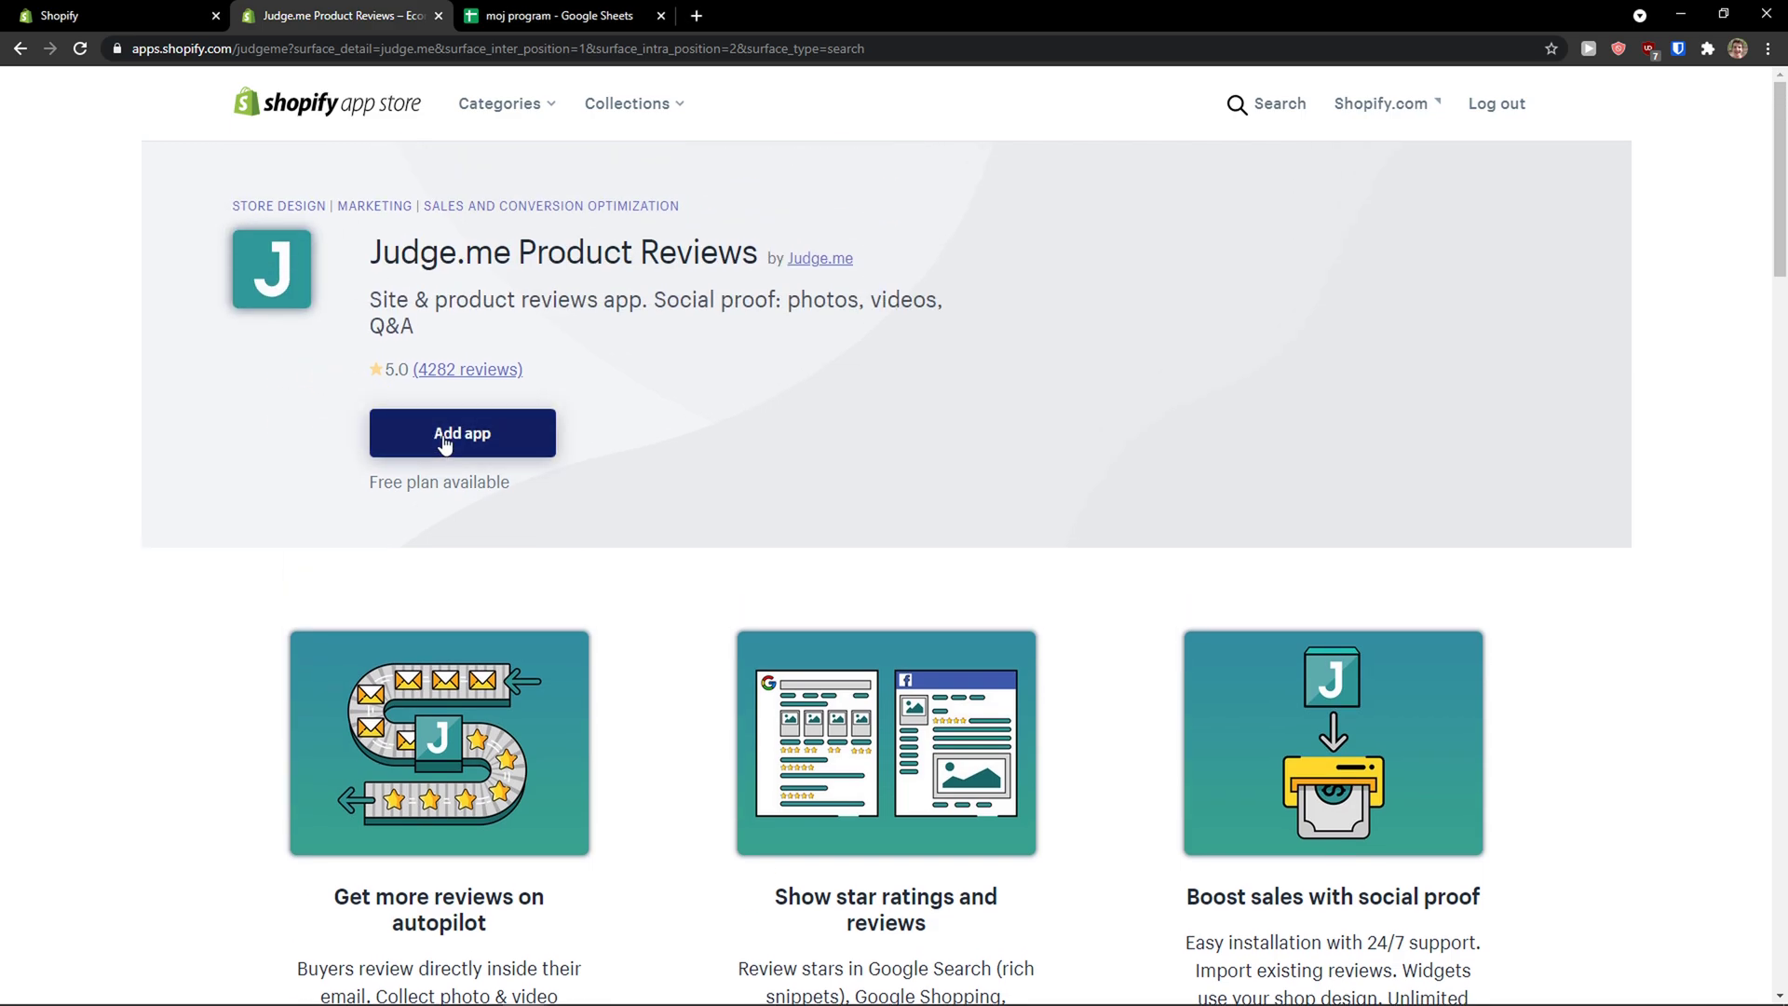
- Add Judge.me Product Reviews from the App Store and review its requested permissions
{"action": "left_click", "coordinate": [462, 434]}
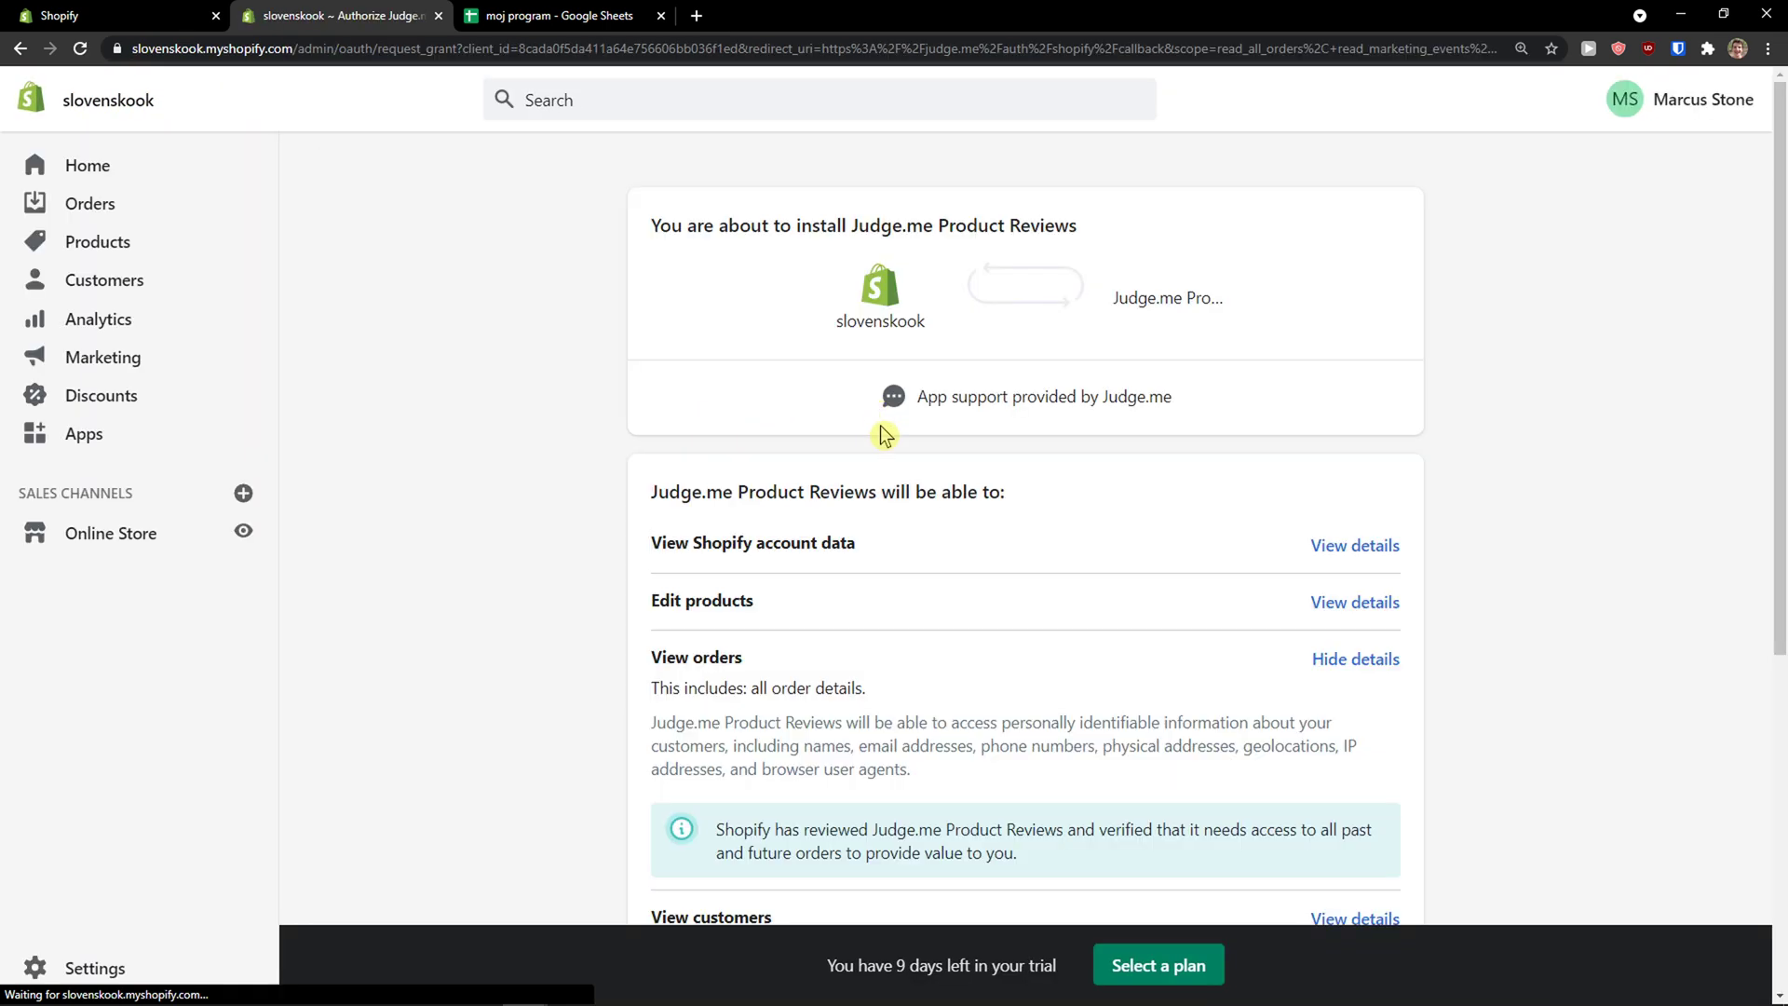
{"action": "scroll", "scroll_direction": "down", "scroll_amount": 3}
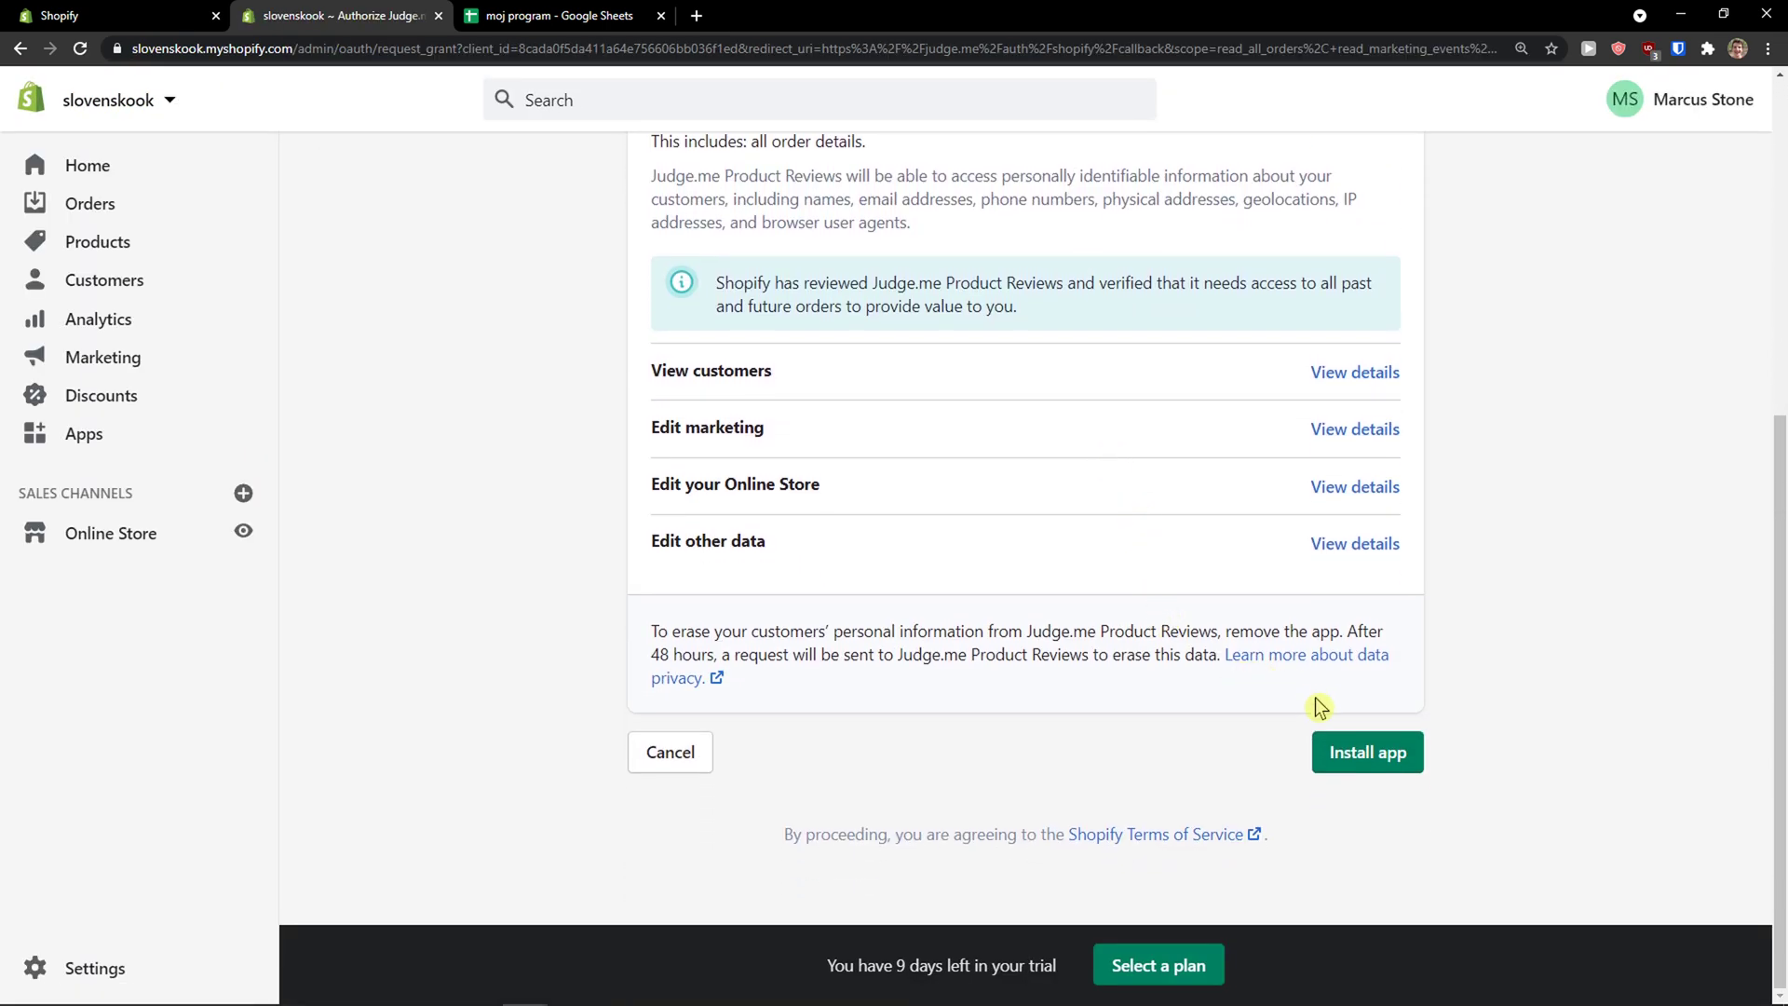
- Install the app with its permissions and start the installation handled by Judge.me
{"action": "left_click", "coordinate": [1366, 751]}
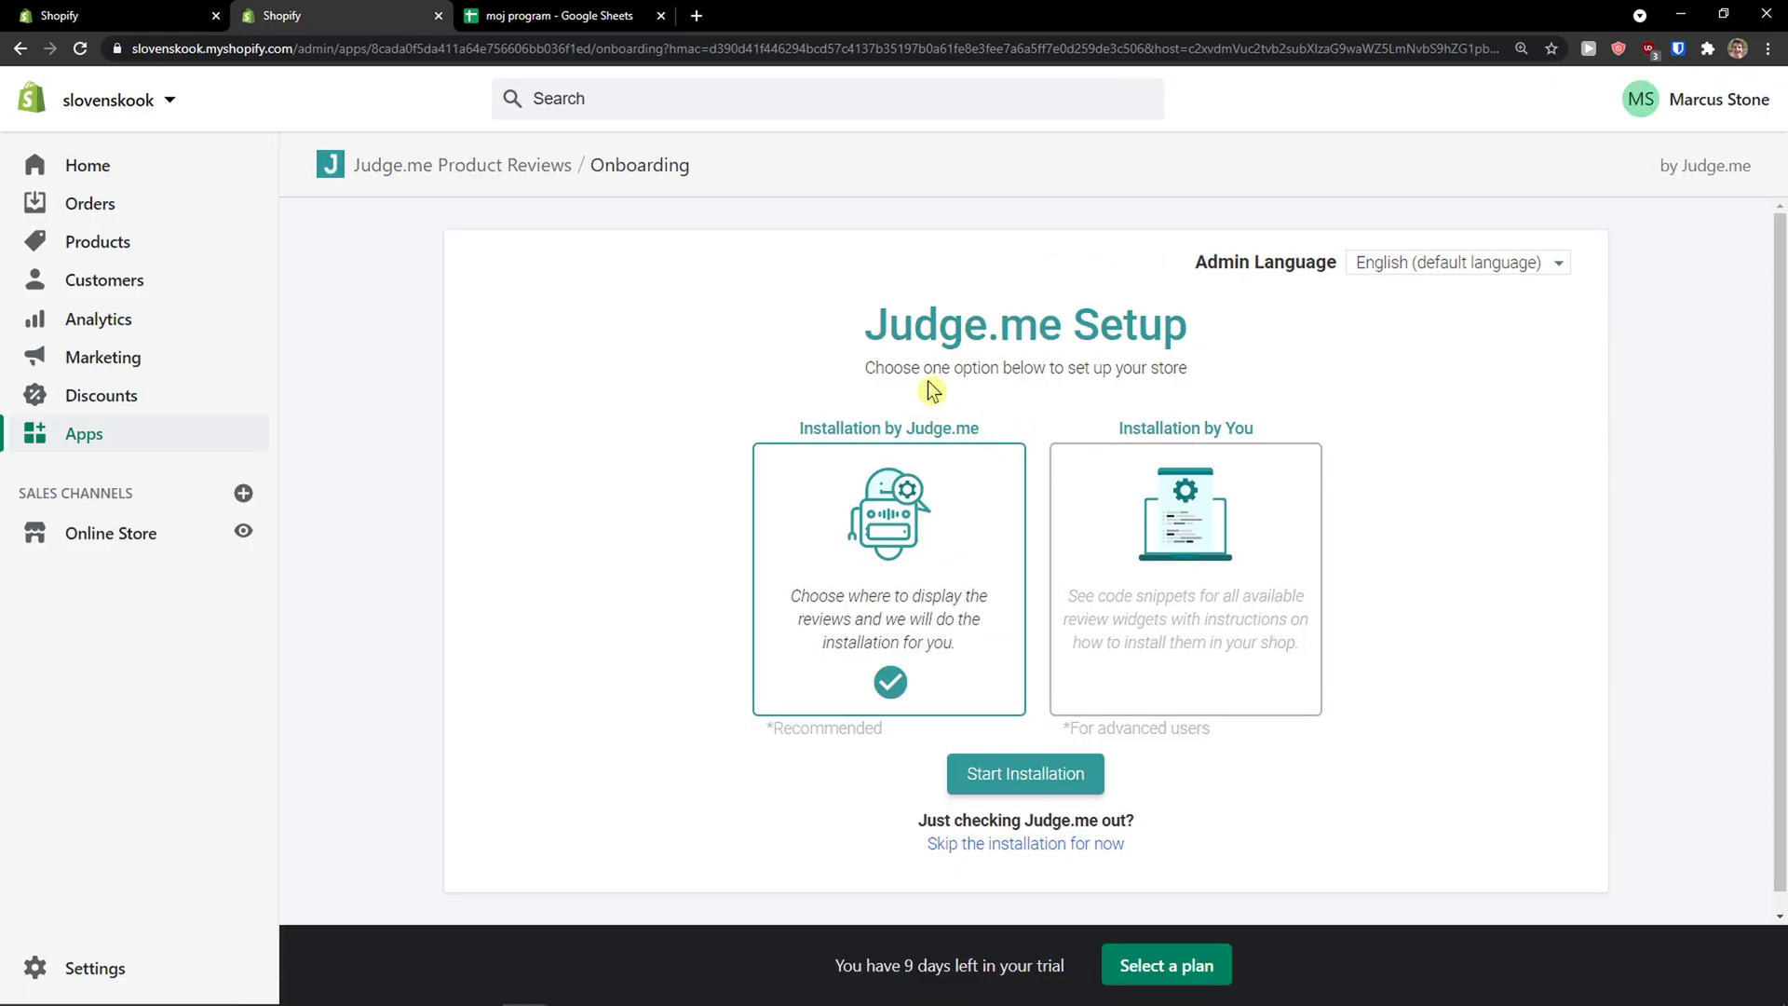
{"action": "double_click", "coordinate": [1024, 324]}
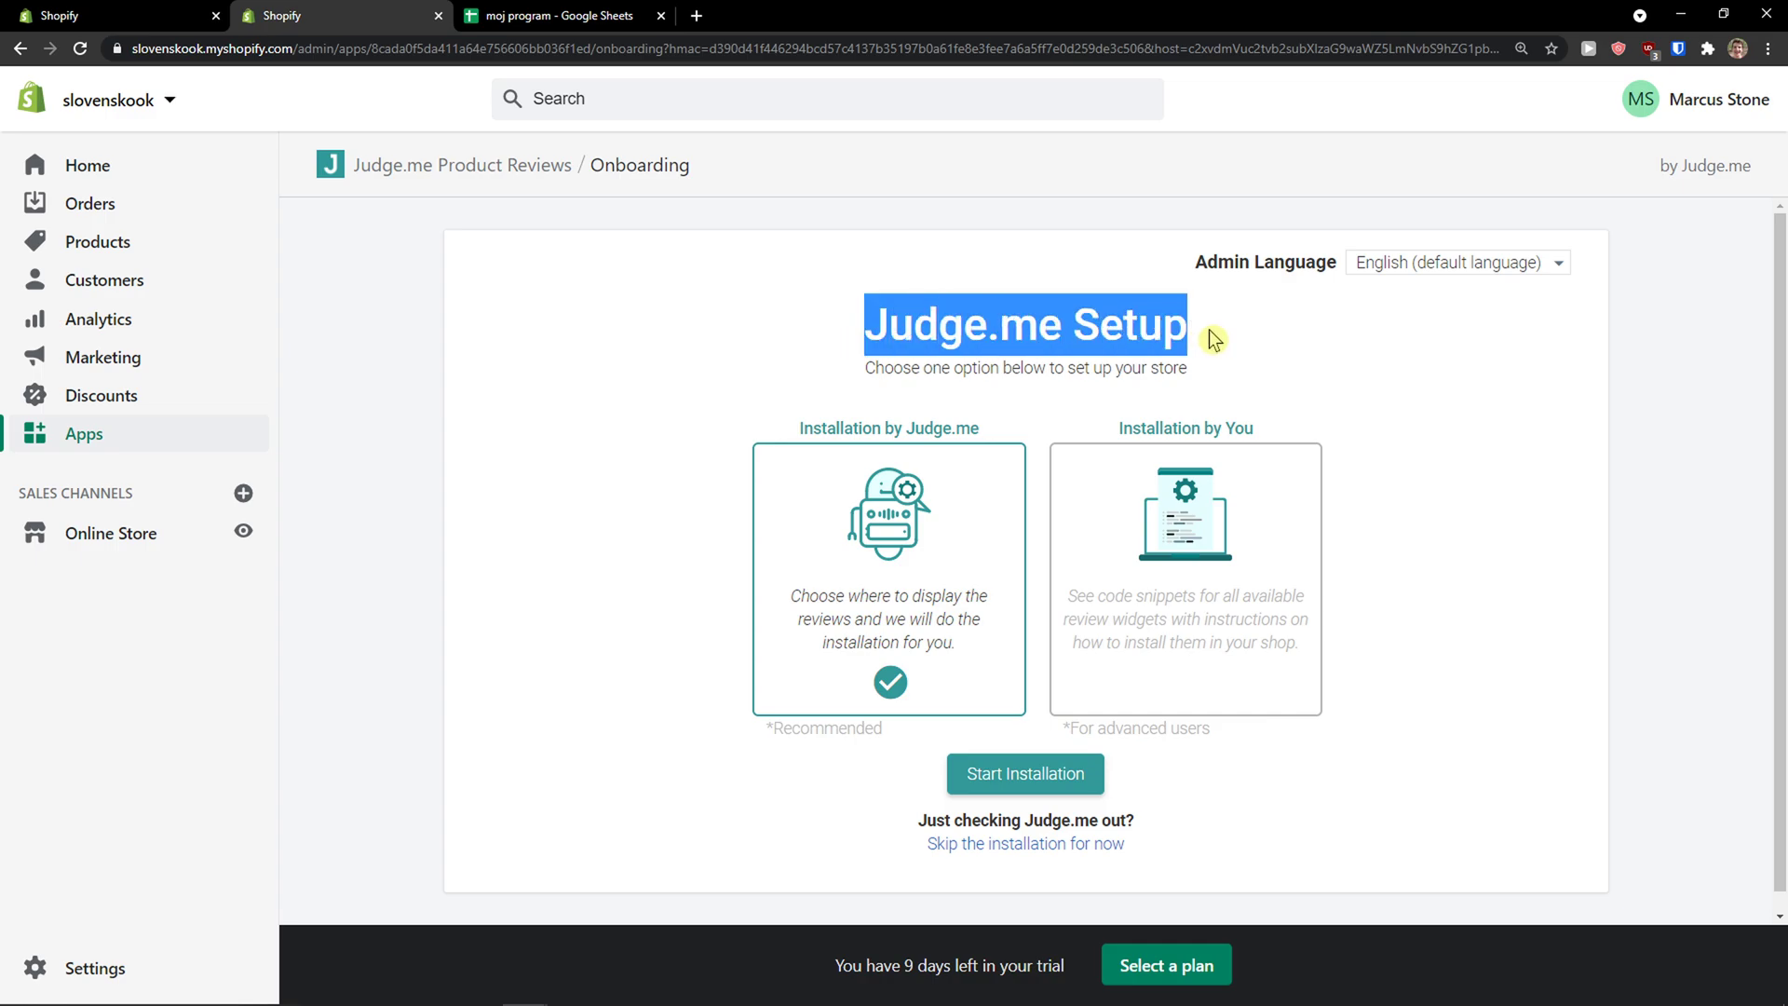
{"action": "scroll", "scroll_direction": "down", "scroll_amount": 3}
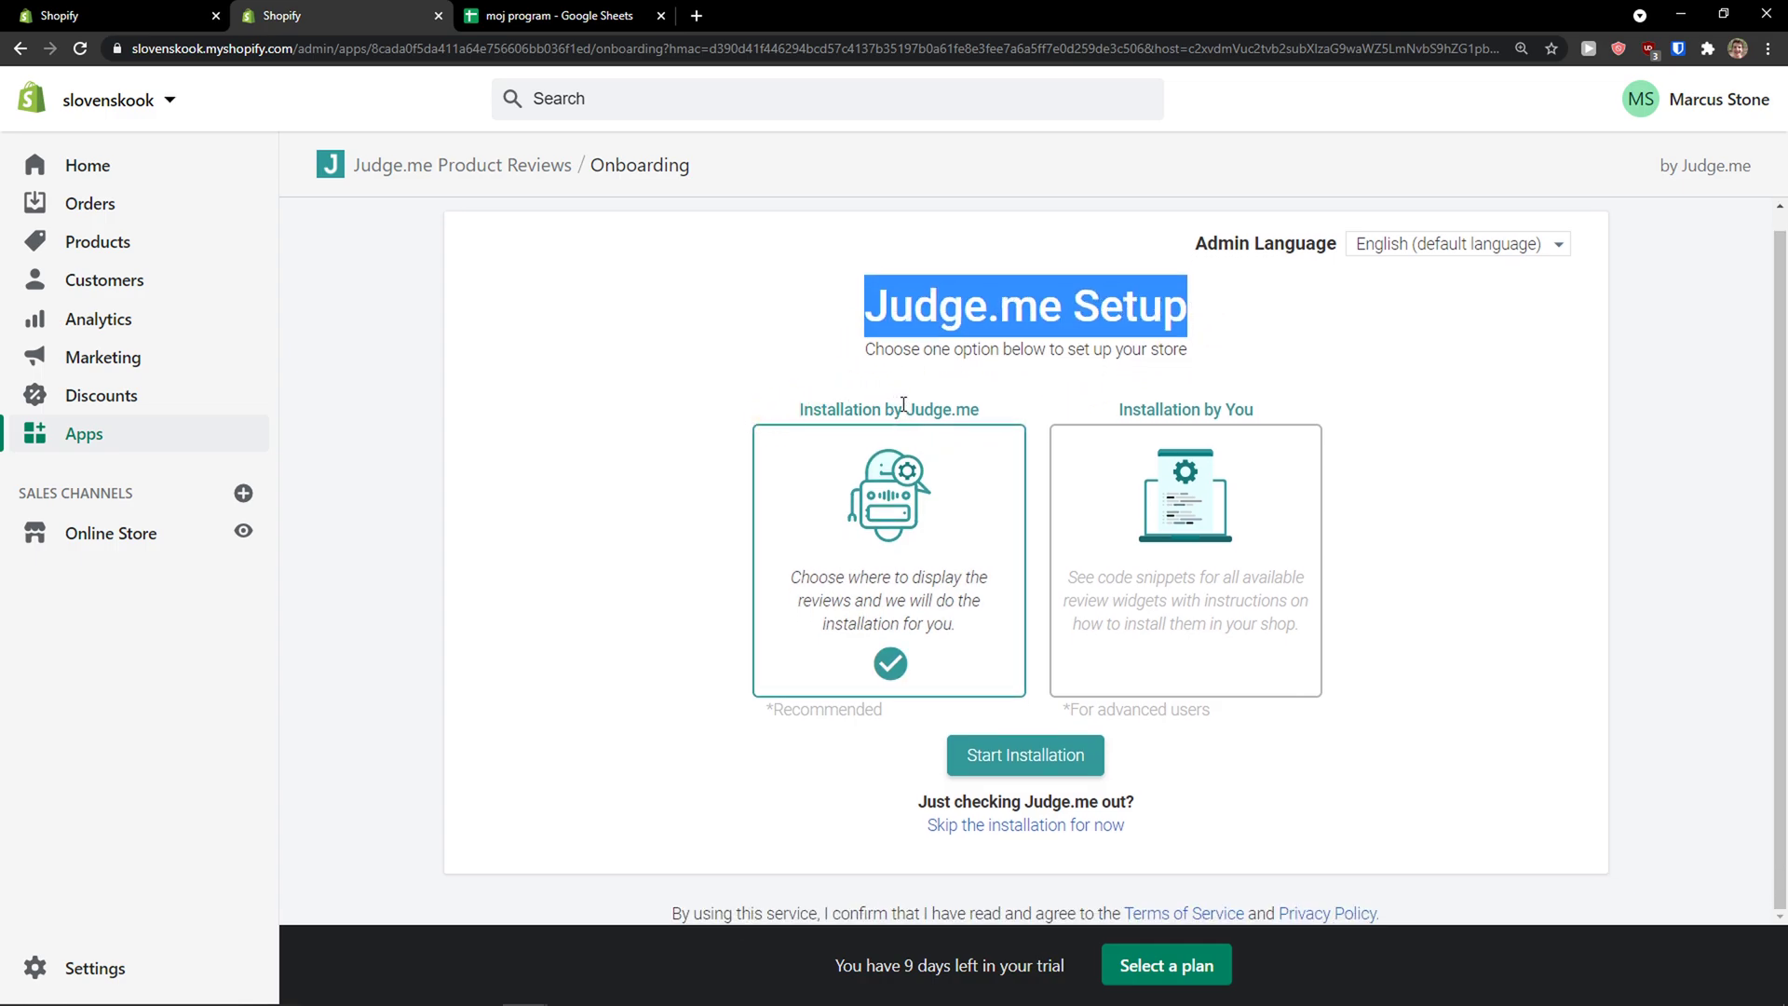
{"action": "mouse_move", "coordinate": [1319, 460]}
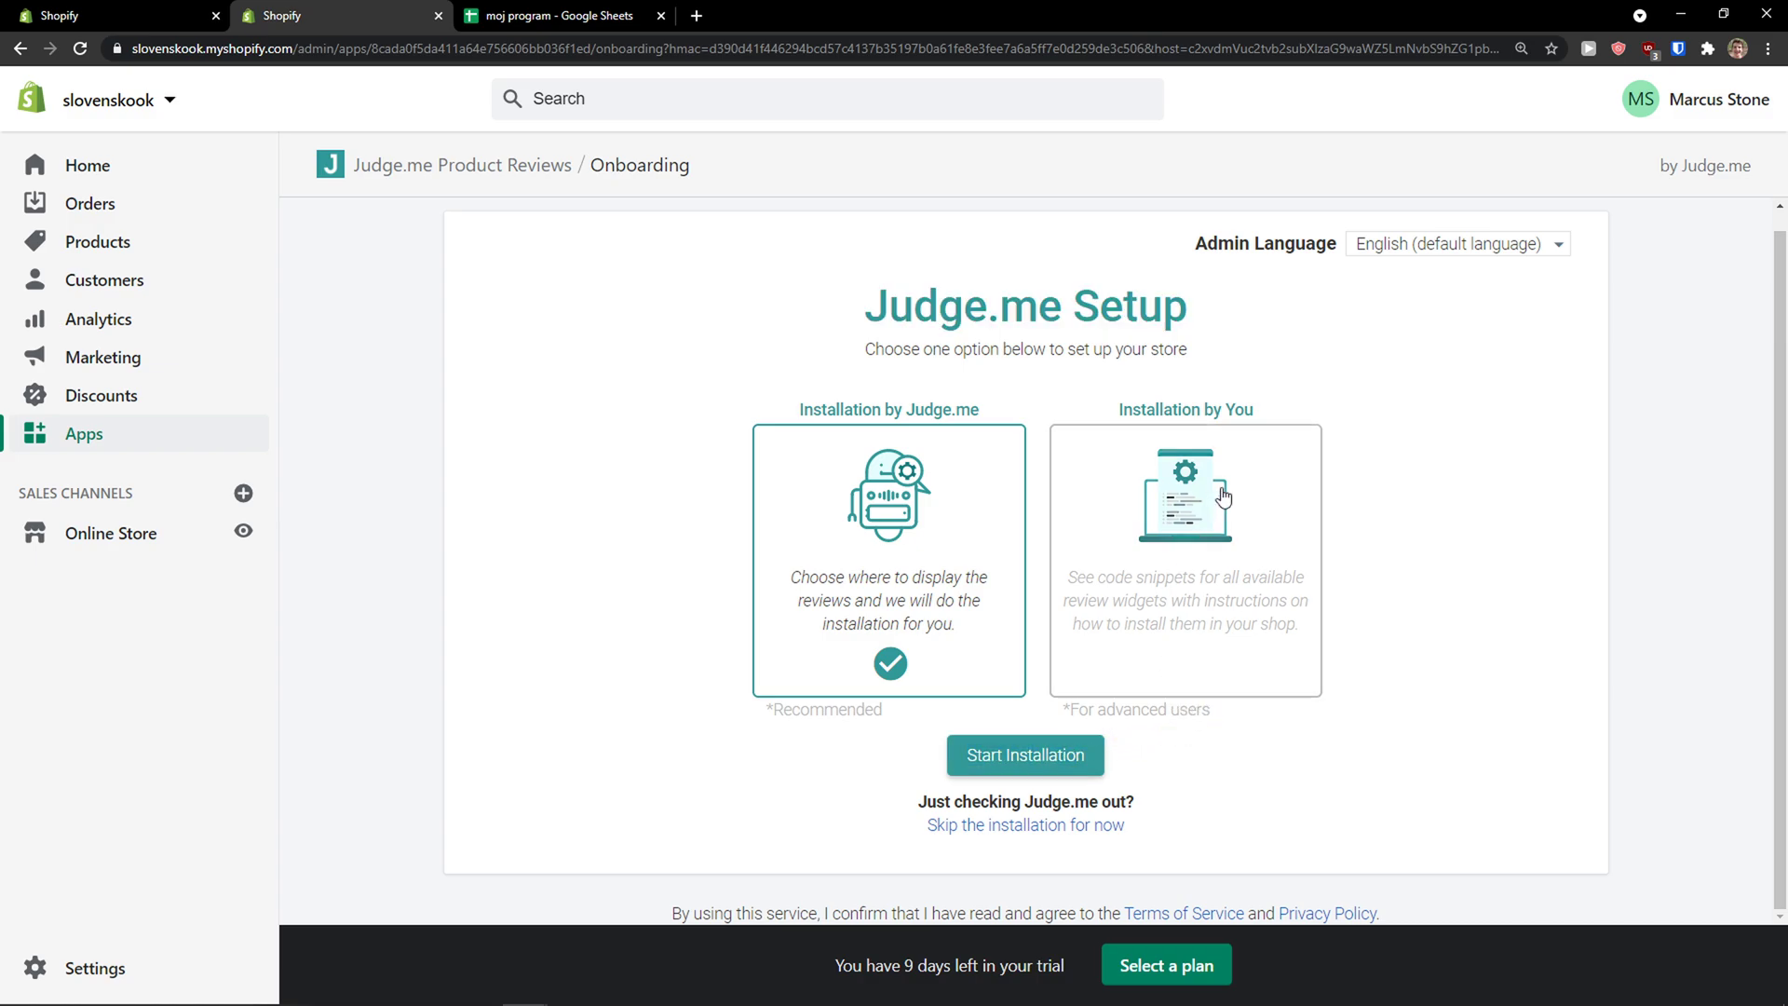
{"action": "left_click", "coordinate": [1025, 754]}
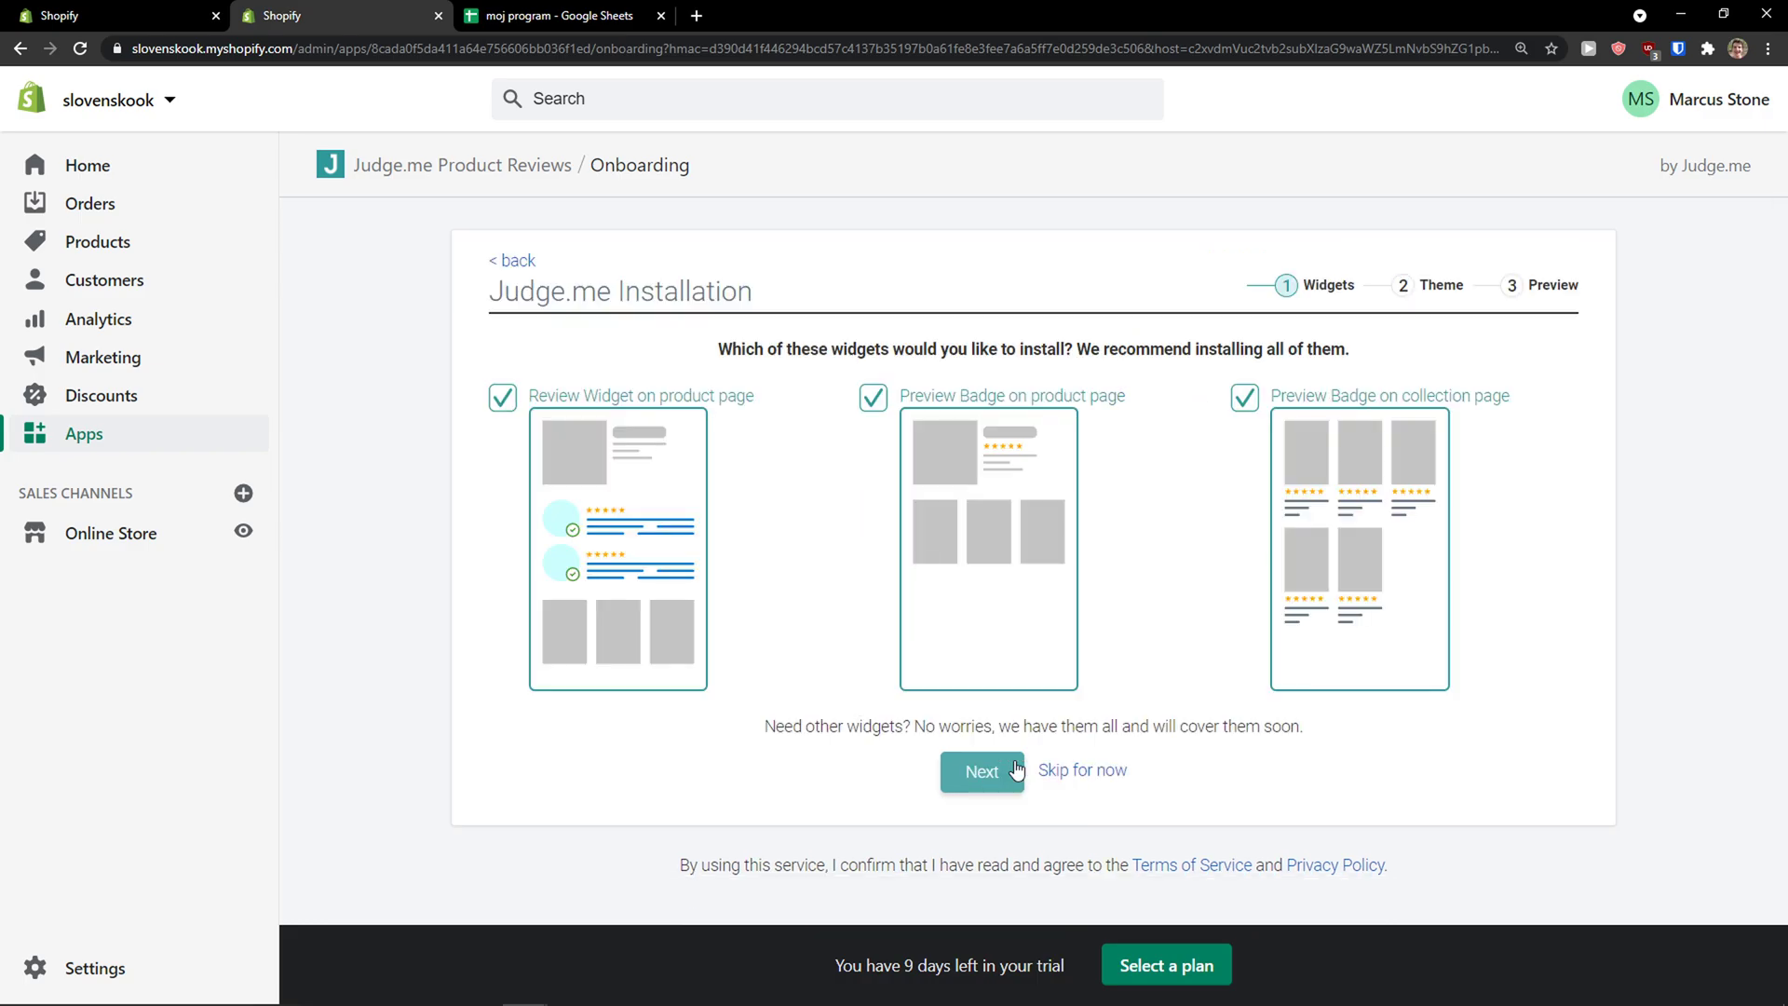
{"action": "mouse_move", "coordinate": [761, 369]}
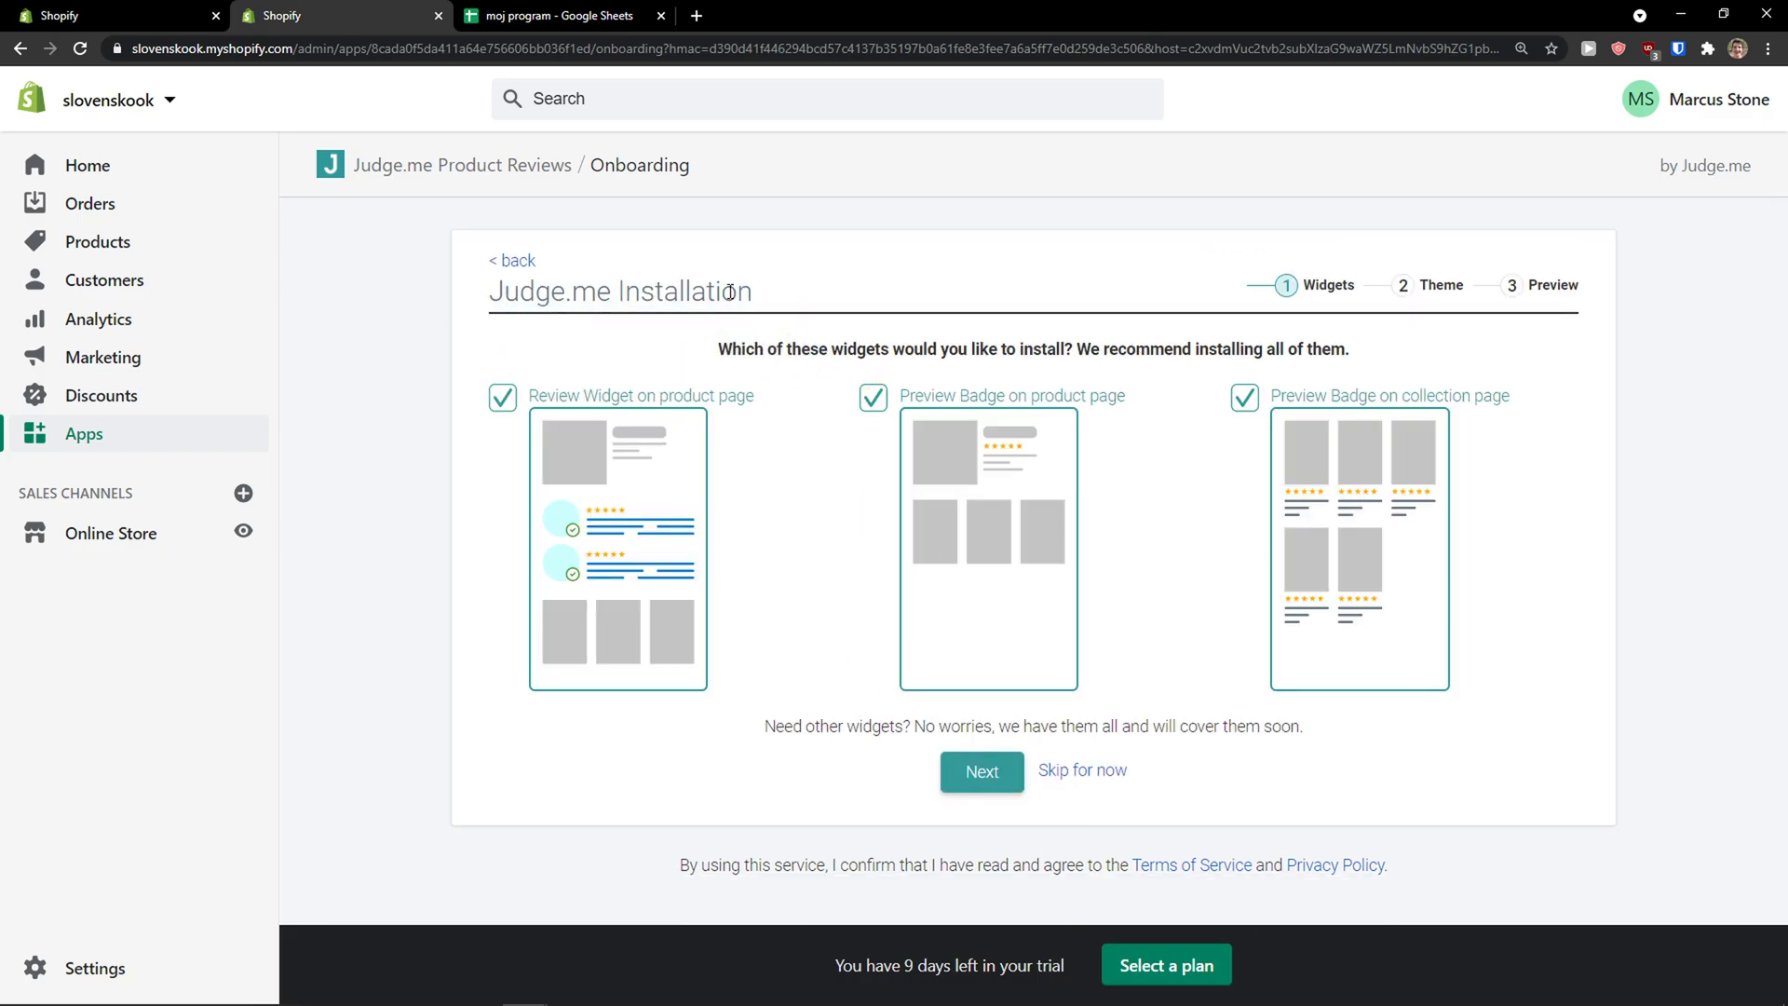
{"action": "mouse_move", "coordinate": [1291, 455]}
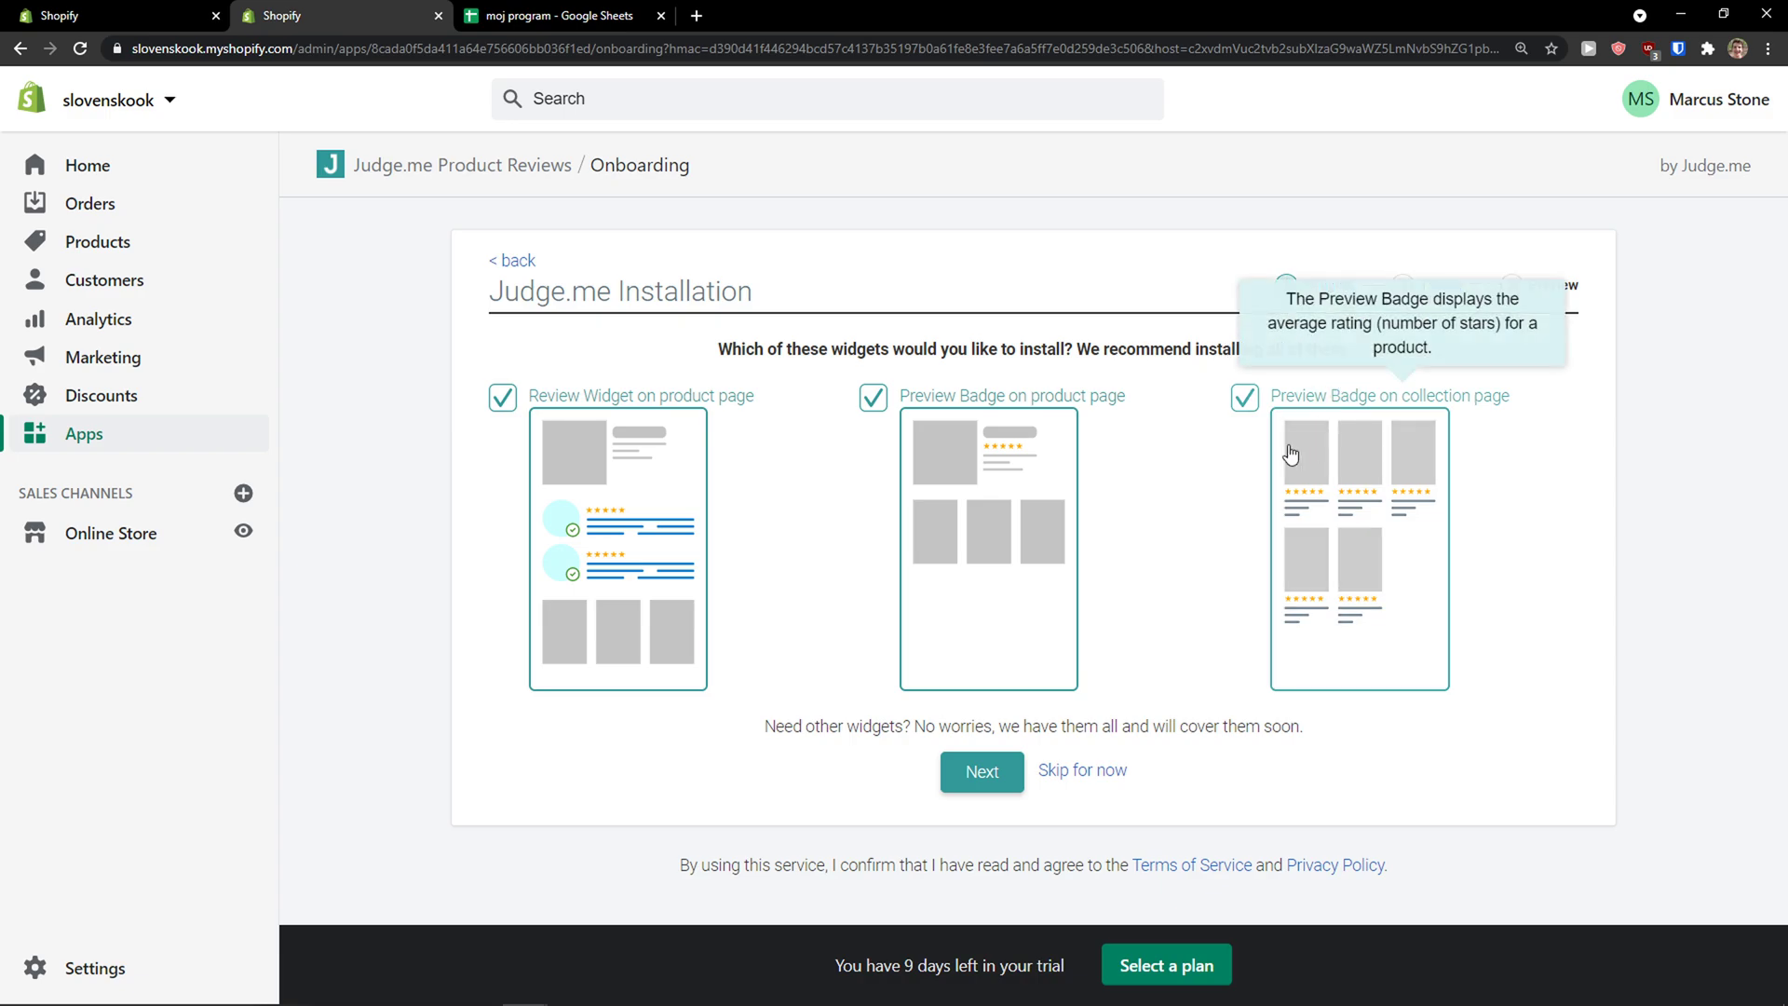
{"action": "mouse_move", "coordinate": [1008, 372]}
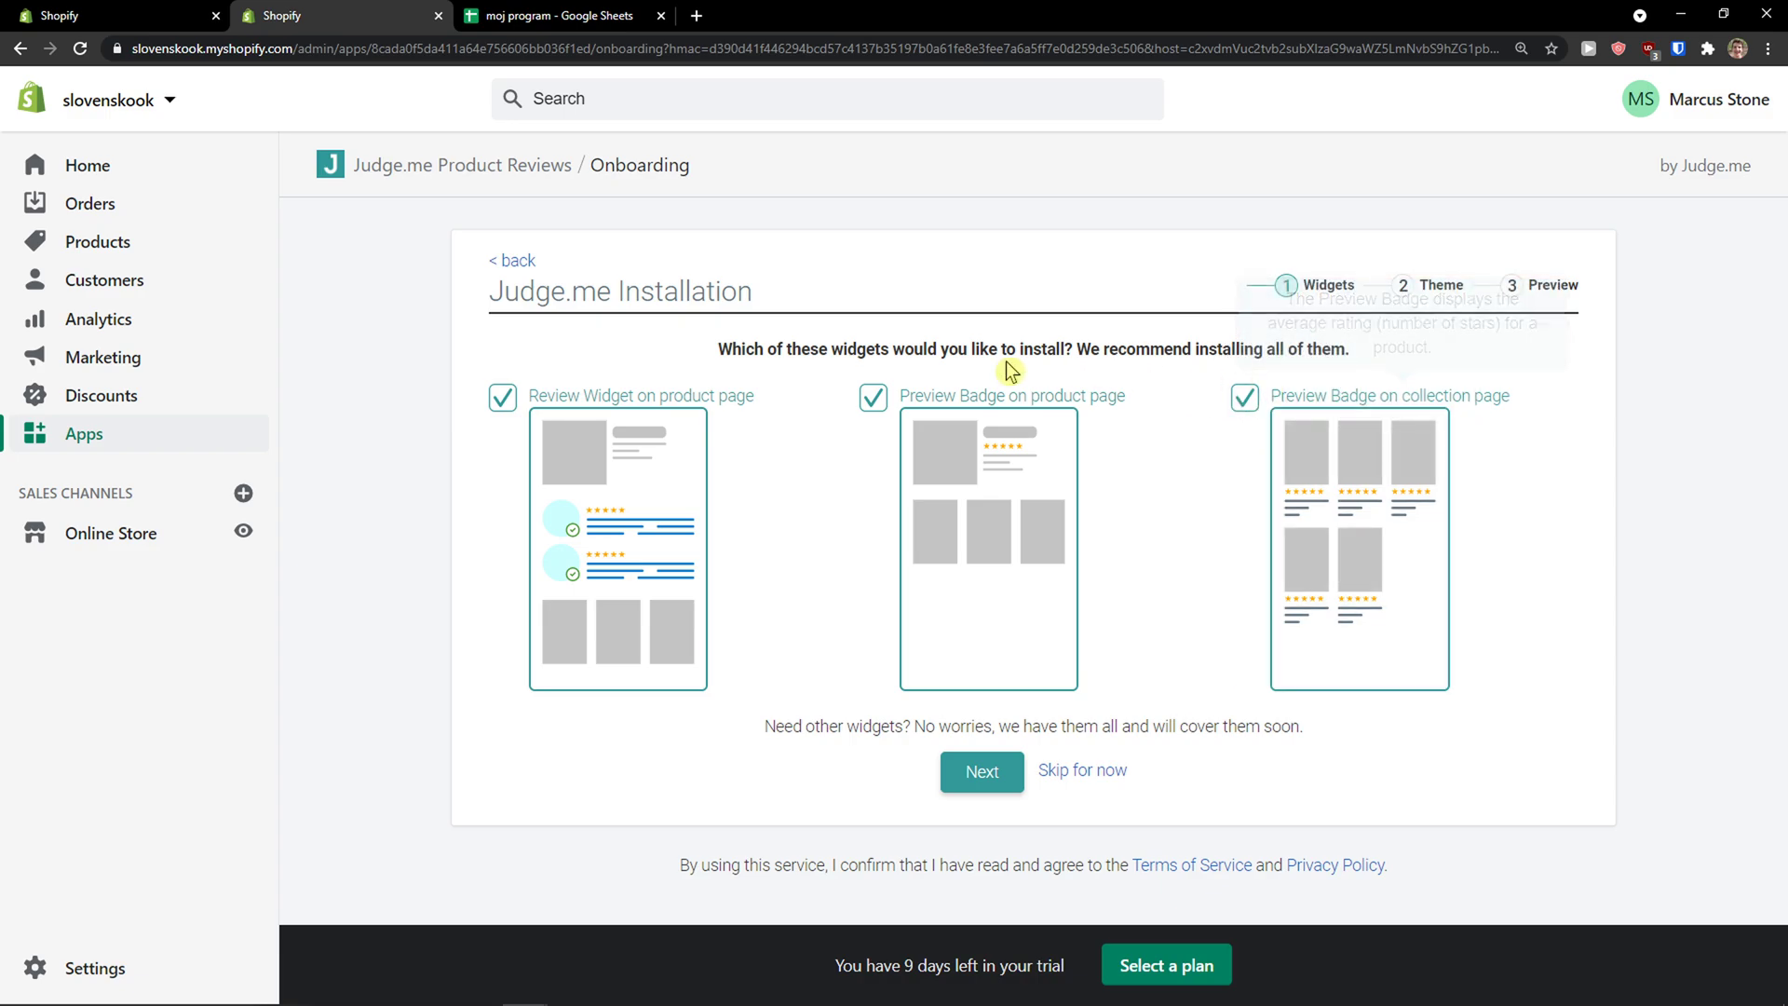
{"action": "mouse_move", "coordinate": [501, 399]}
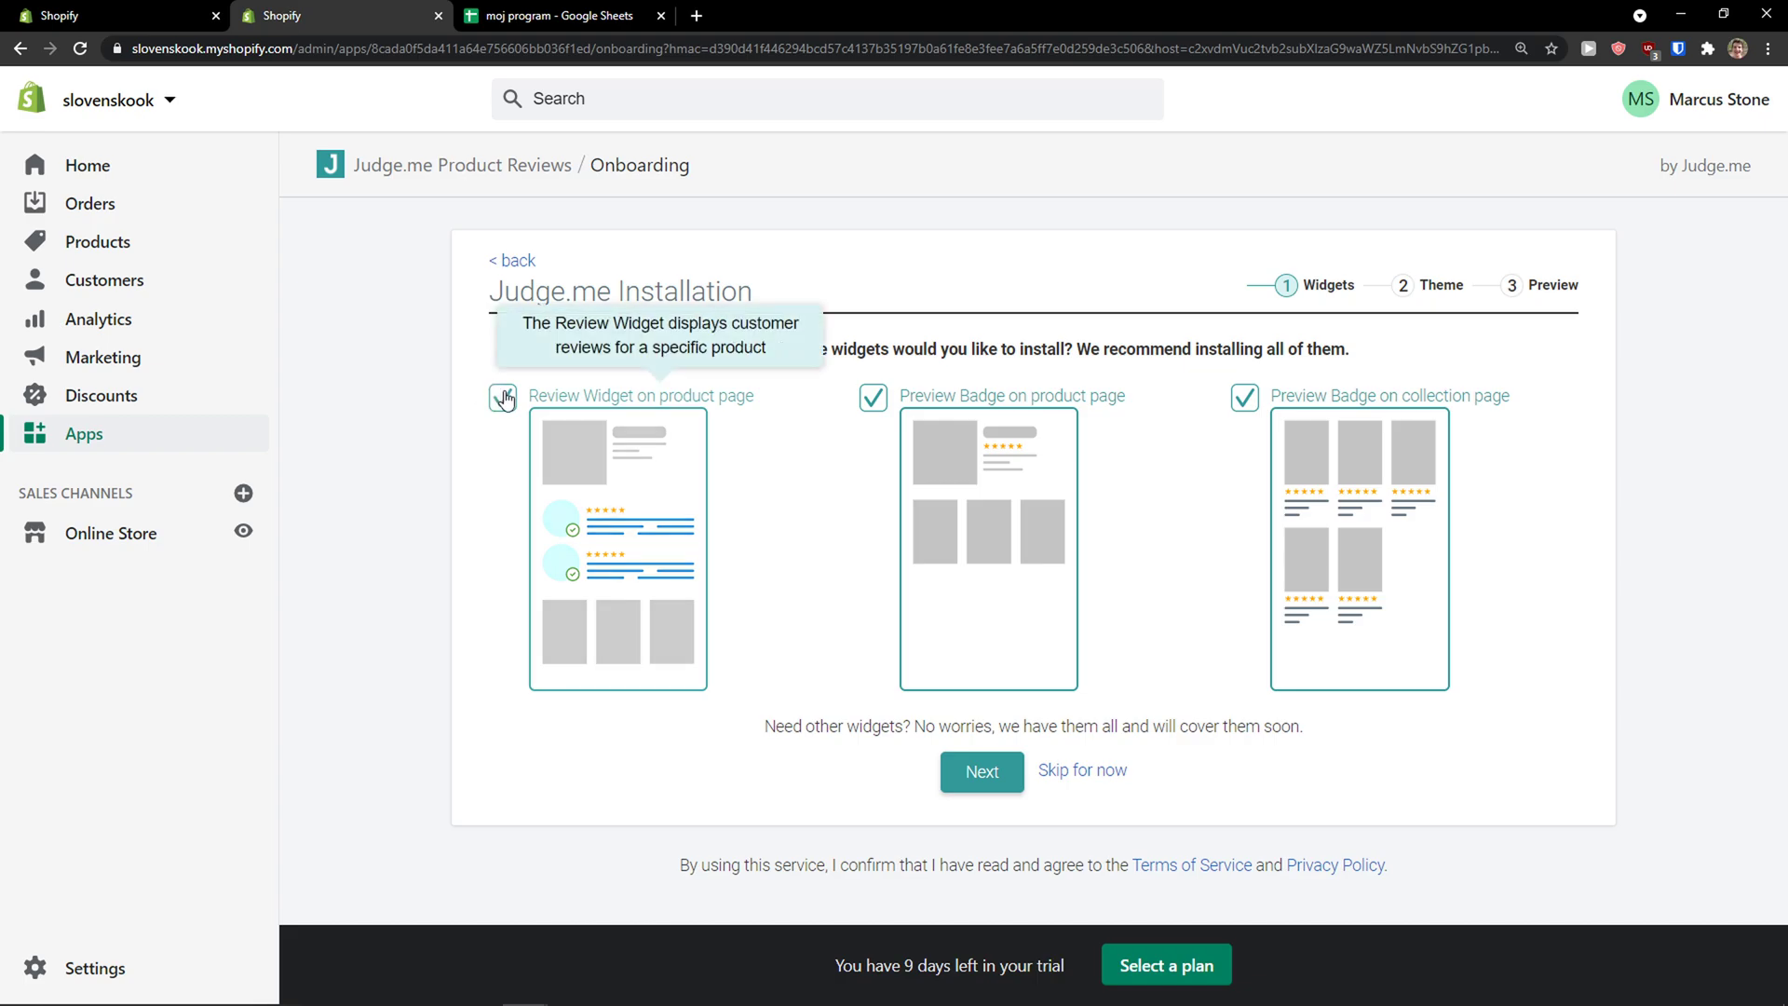
{"action": "mouse_move", "coordinate": [957, 654]}
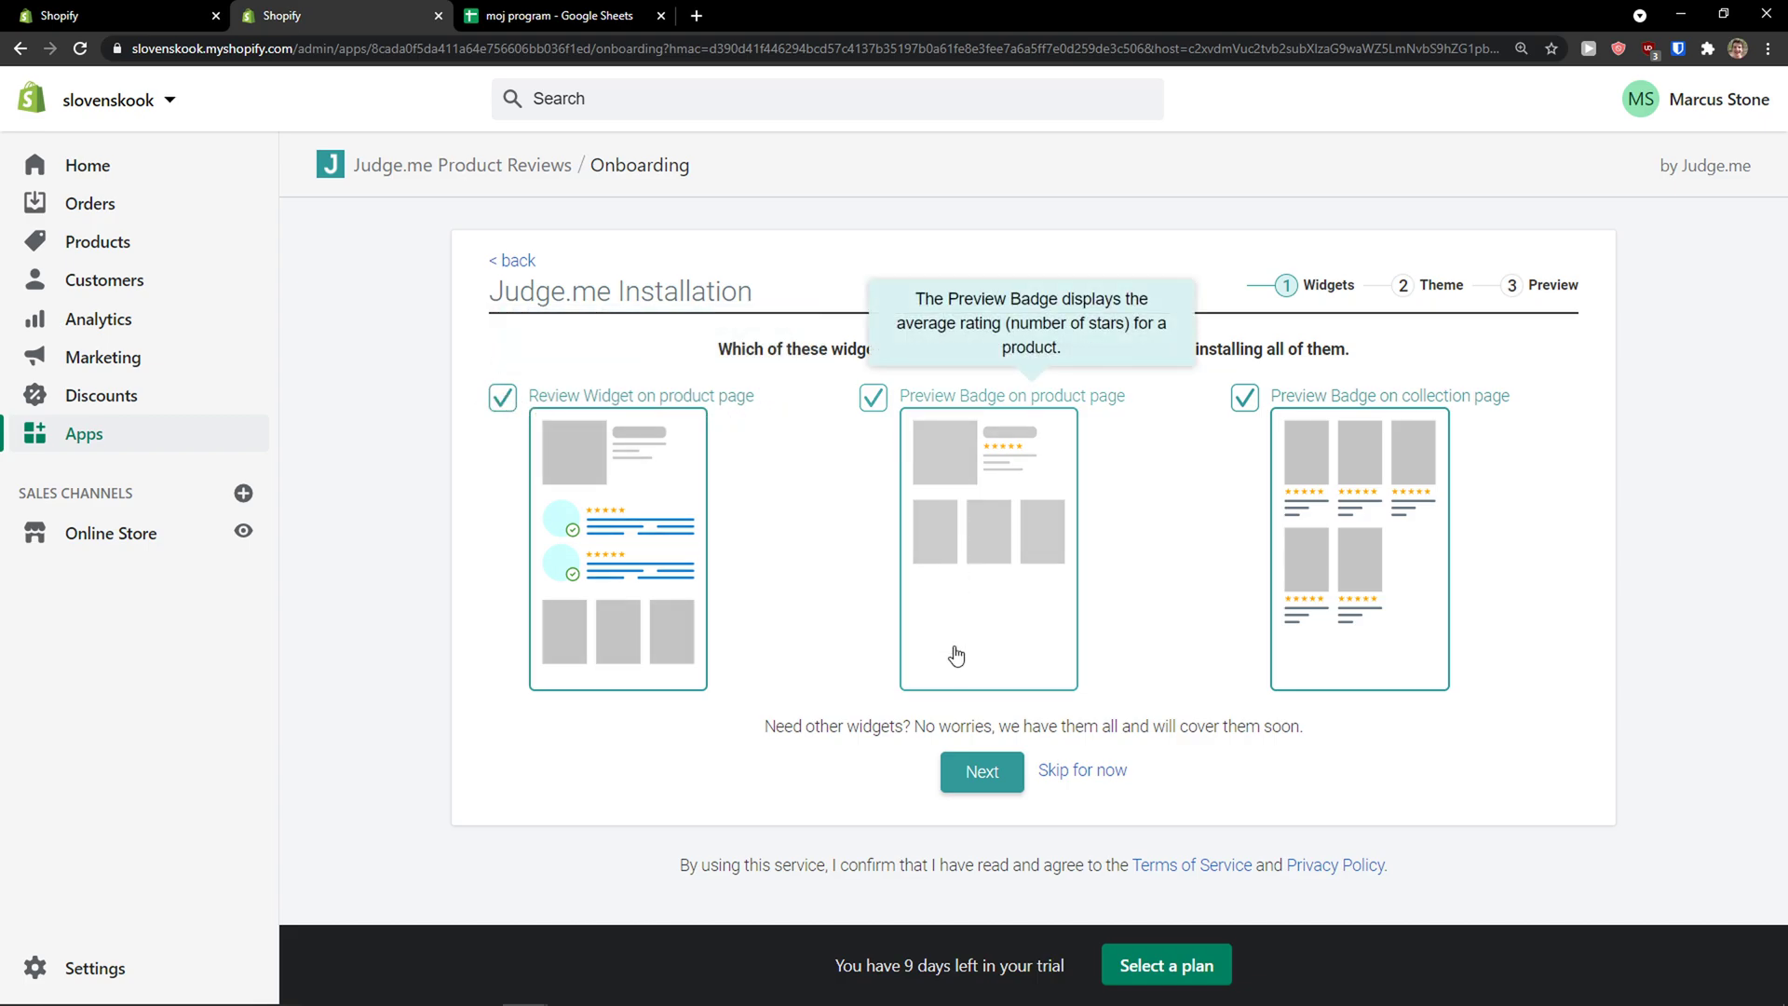
- Keep all three review widgets and install them on the current live Debut theme
{"action": "left_click", "coordinate": [980, 771]}
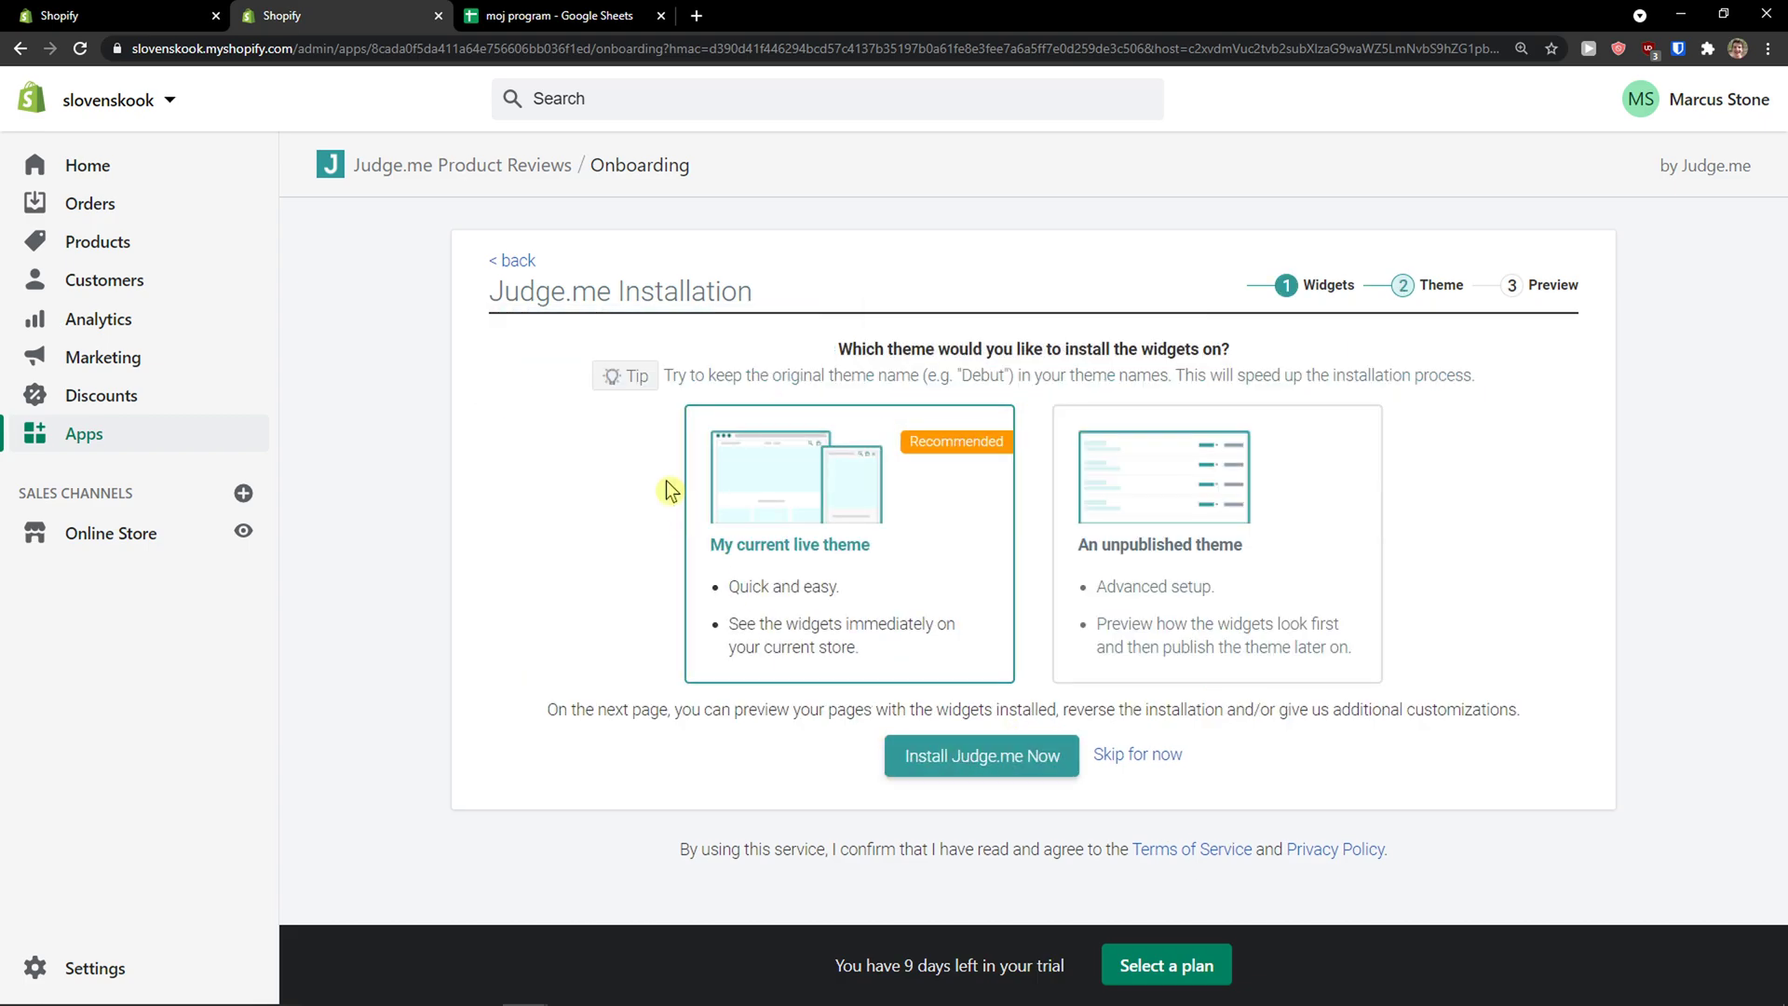
{"action": "mouse_move", "coordinate": [866, 354]}
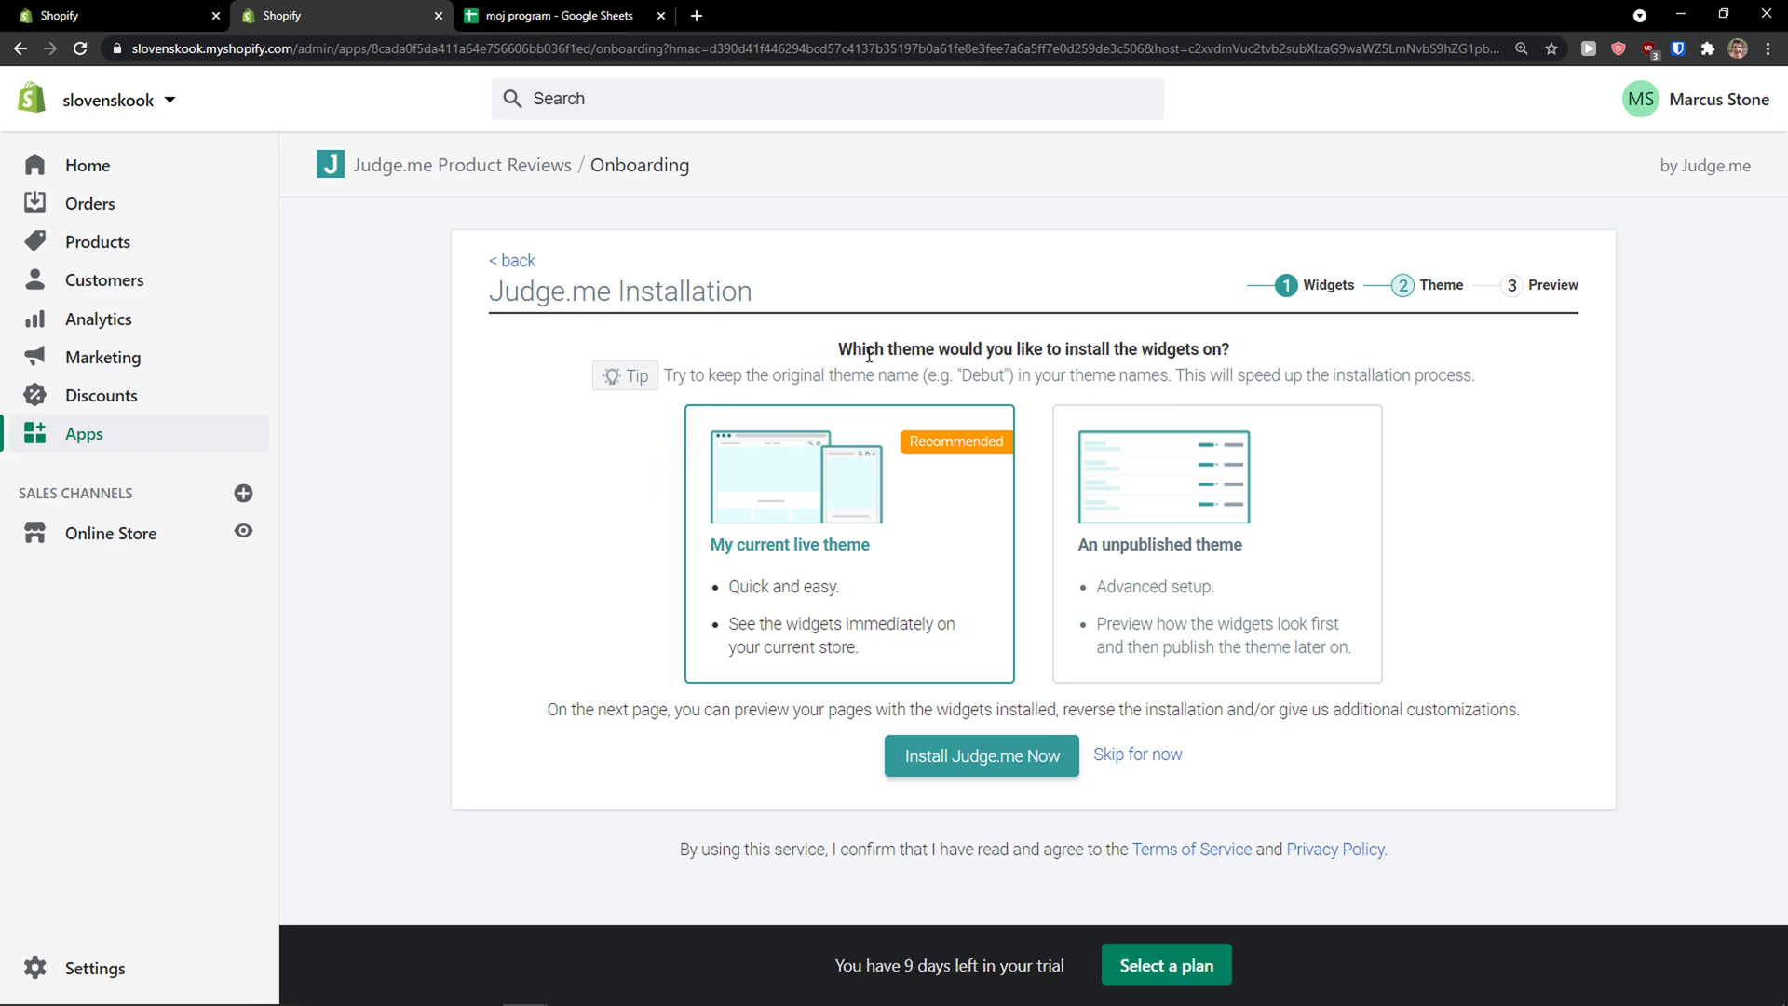
{"action": "mouse_move", "coordinate": [650, 402]}
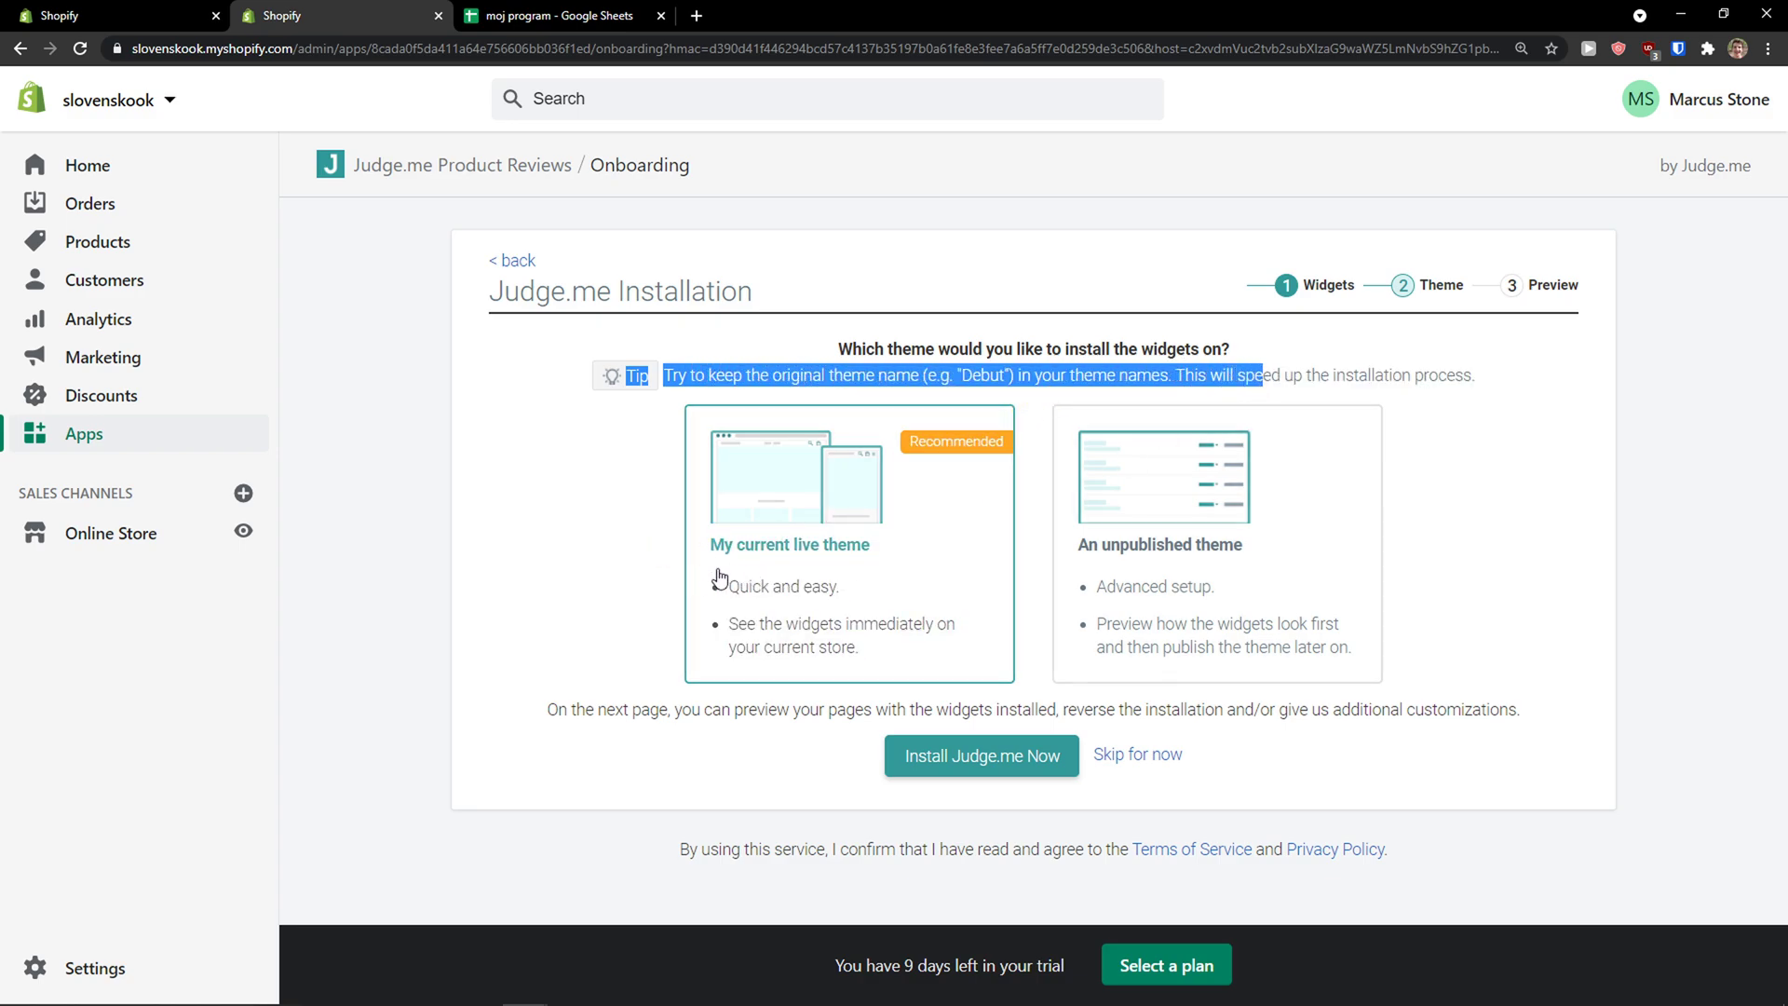
{"action": "mouse_move", "coordinate": [815, 631]}
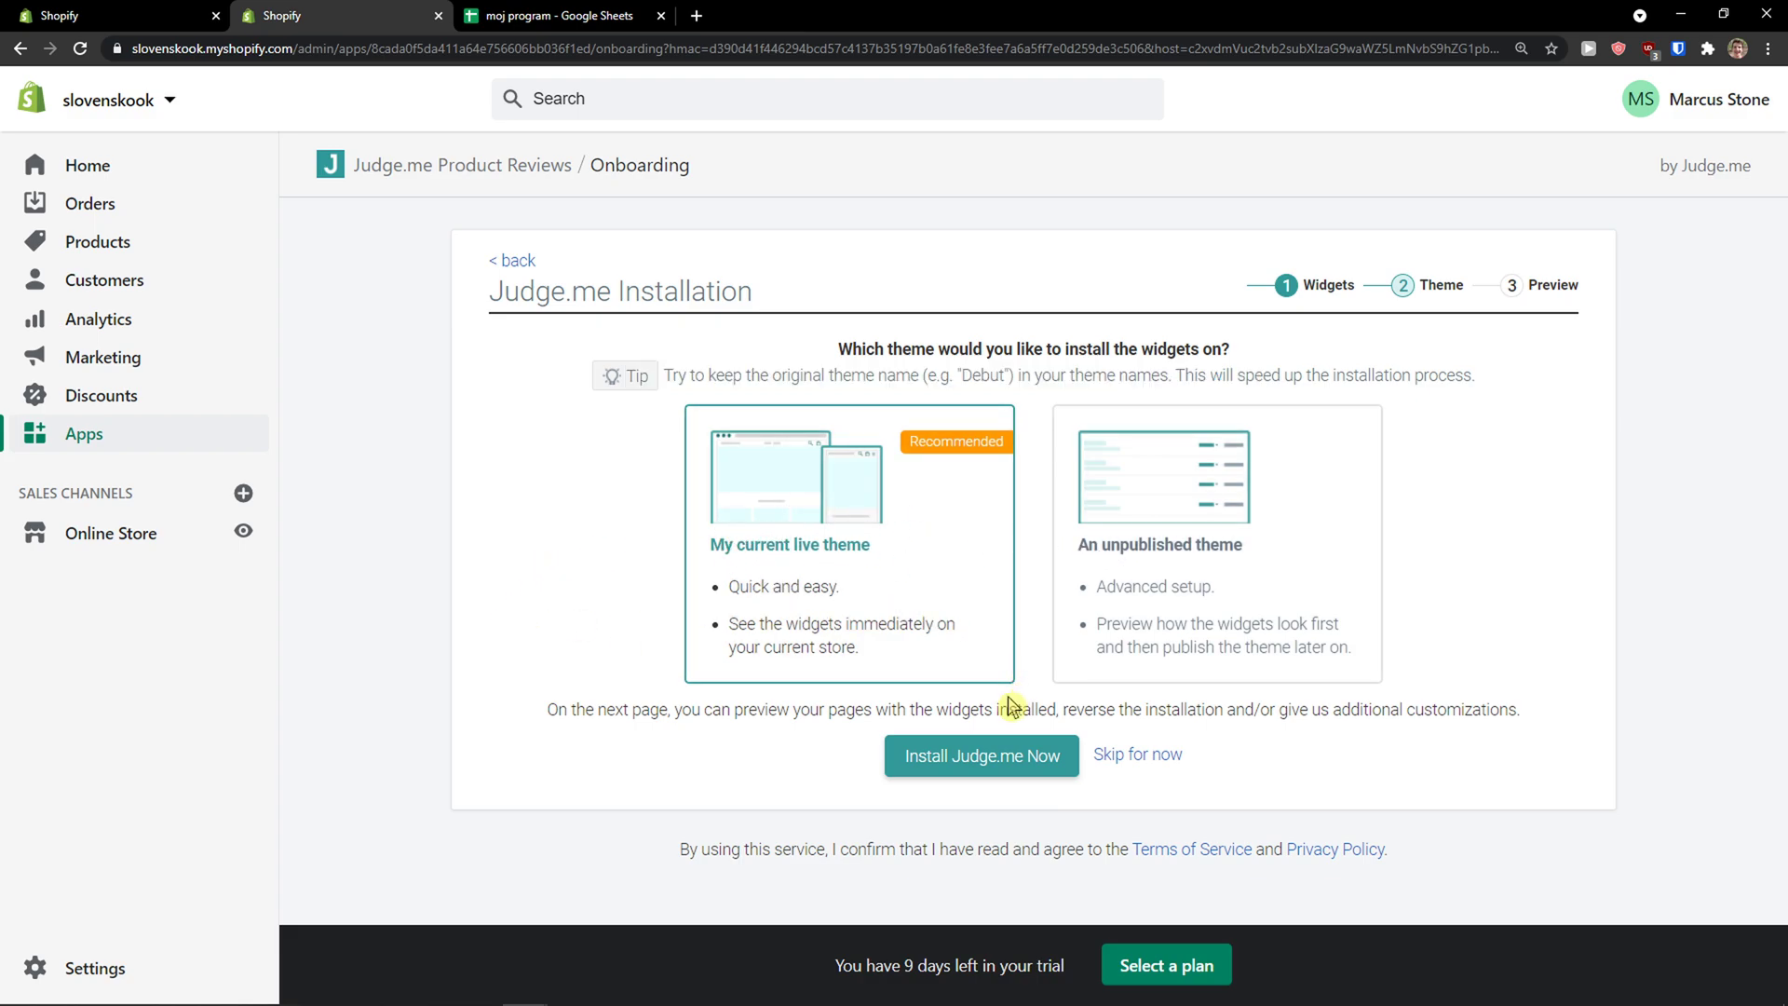
{"action": "left_click", "coordinate": [982, 754]}
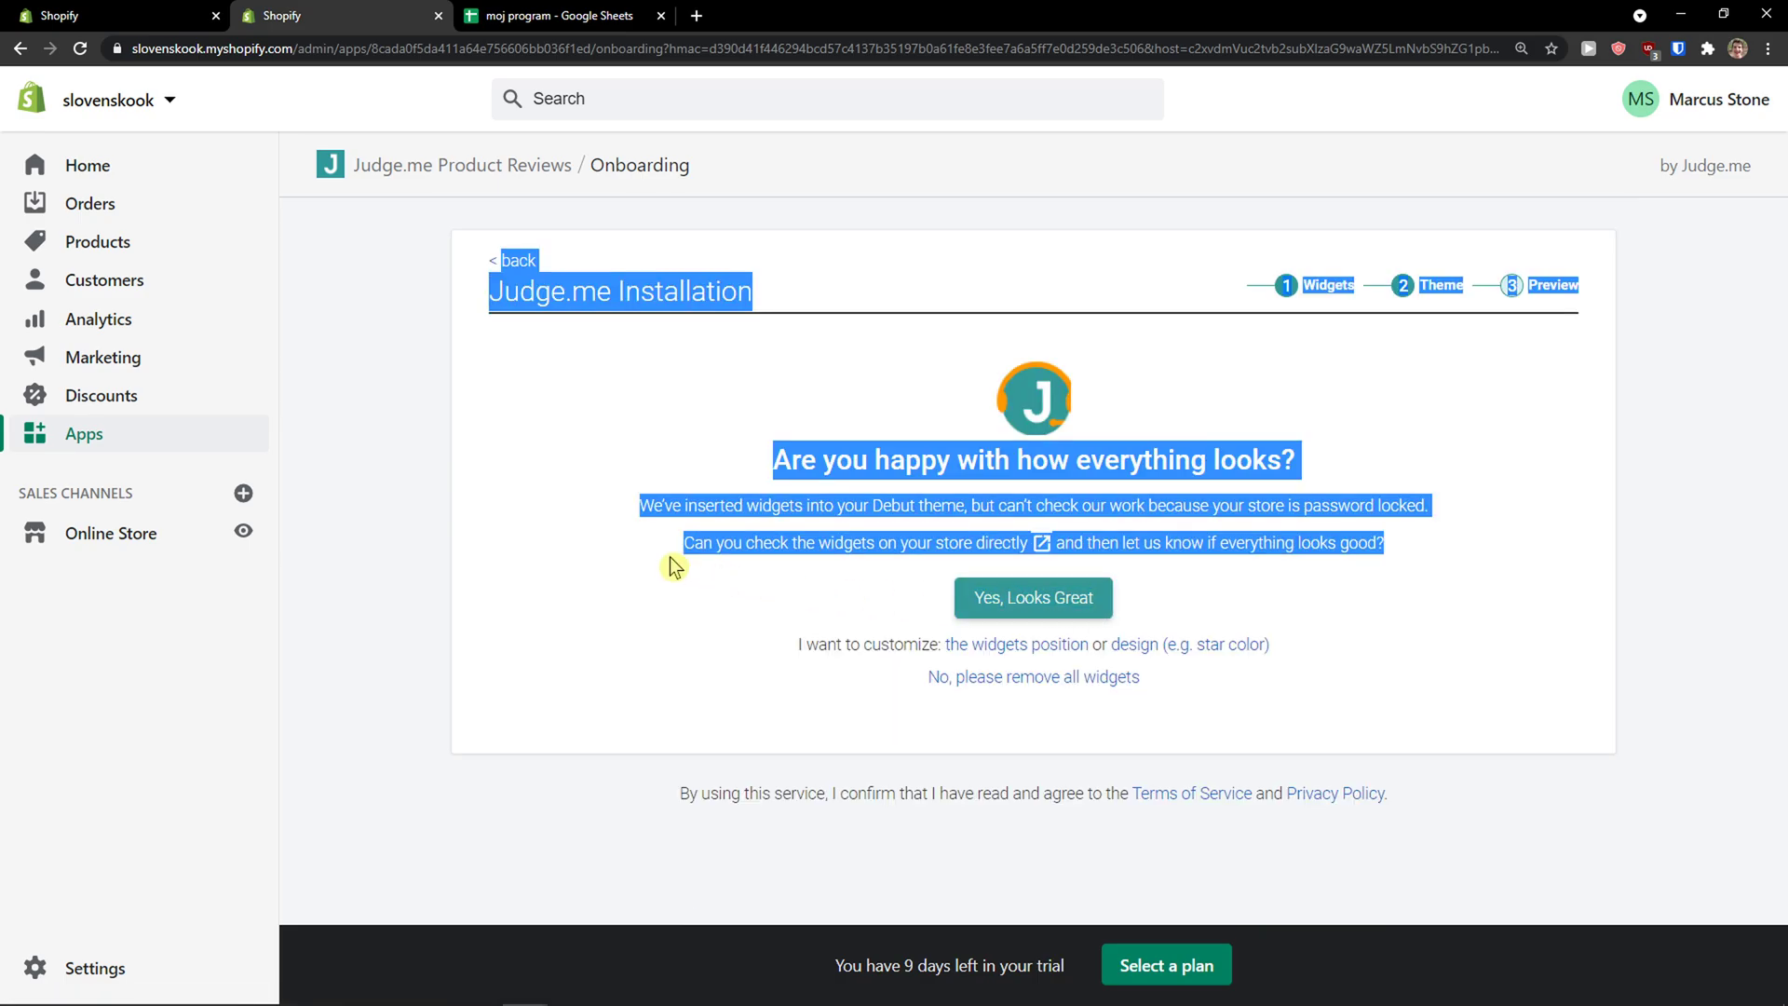
- Check the Yoda product page in the storefront, browsing its empty Customer Reviews section
{"action": "left_click", "coordinate": [689, 280]}
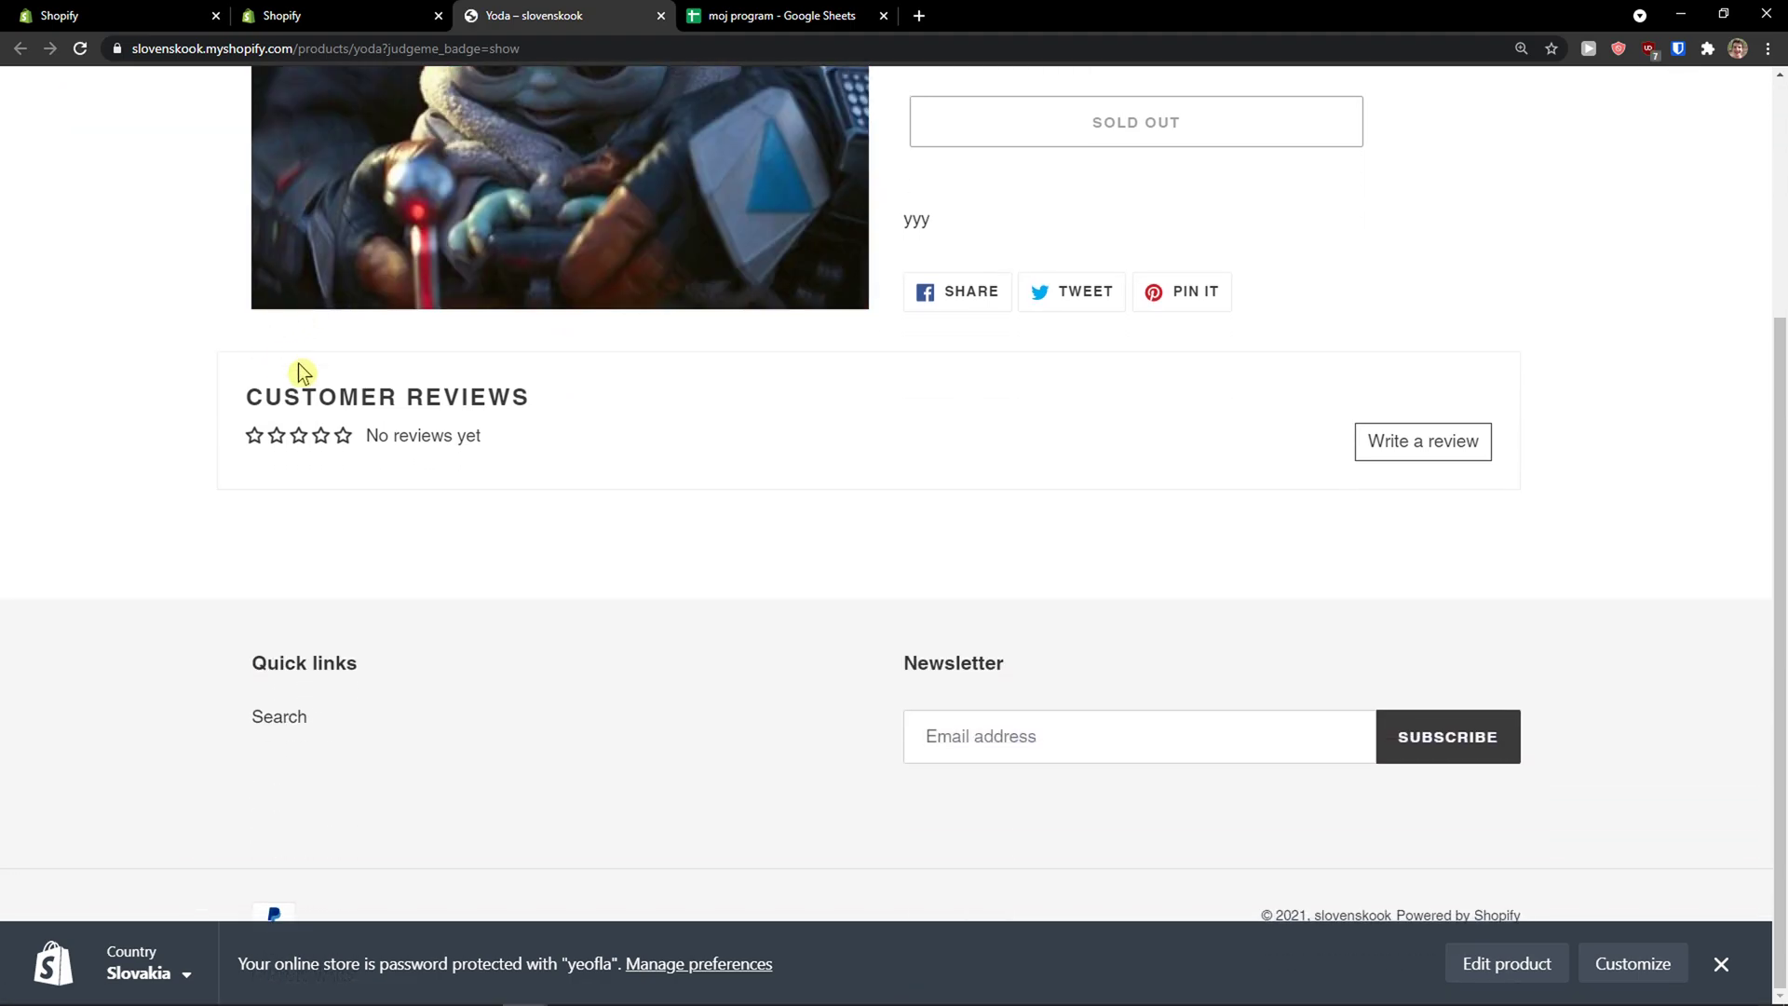
{"action": "scroll", "scroll_direction": "down", "scroll_amount": 3}
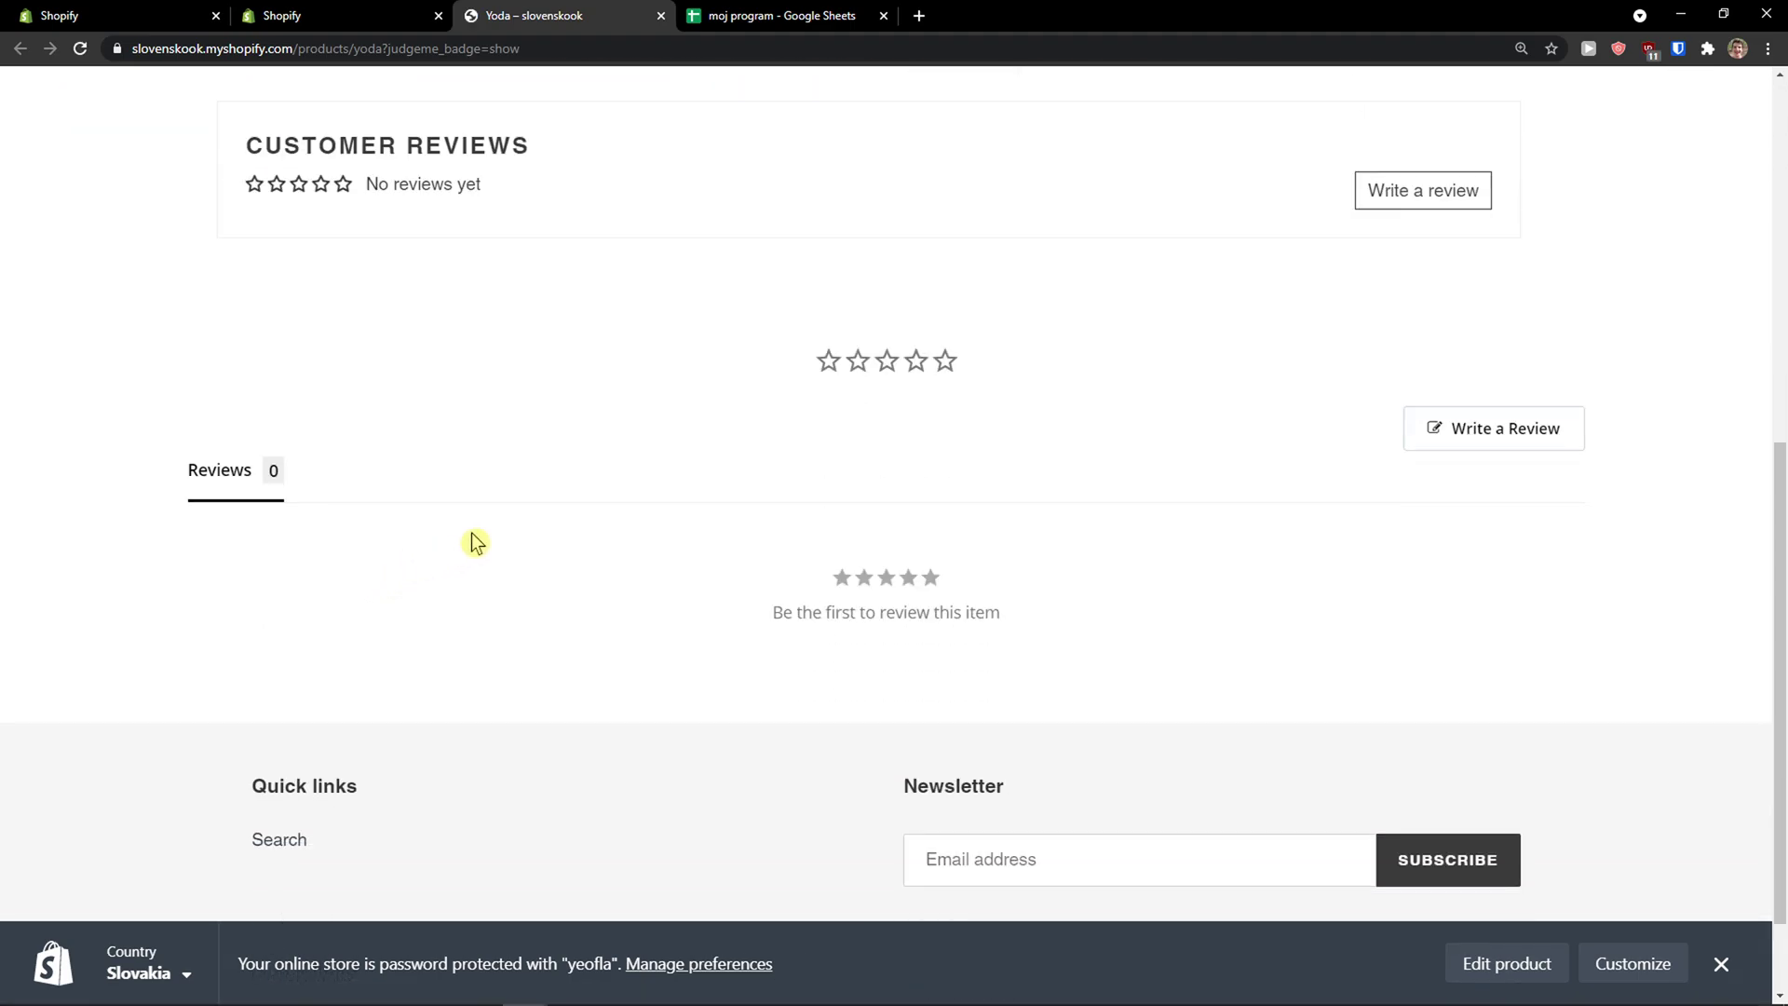
{"action": "scroll", "scroll_direction": "down", "scroll_amount": 3}
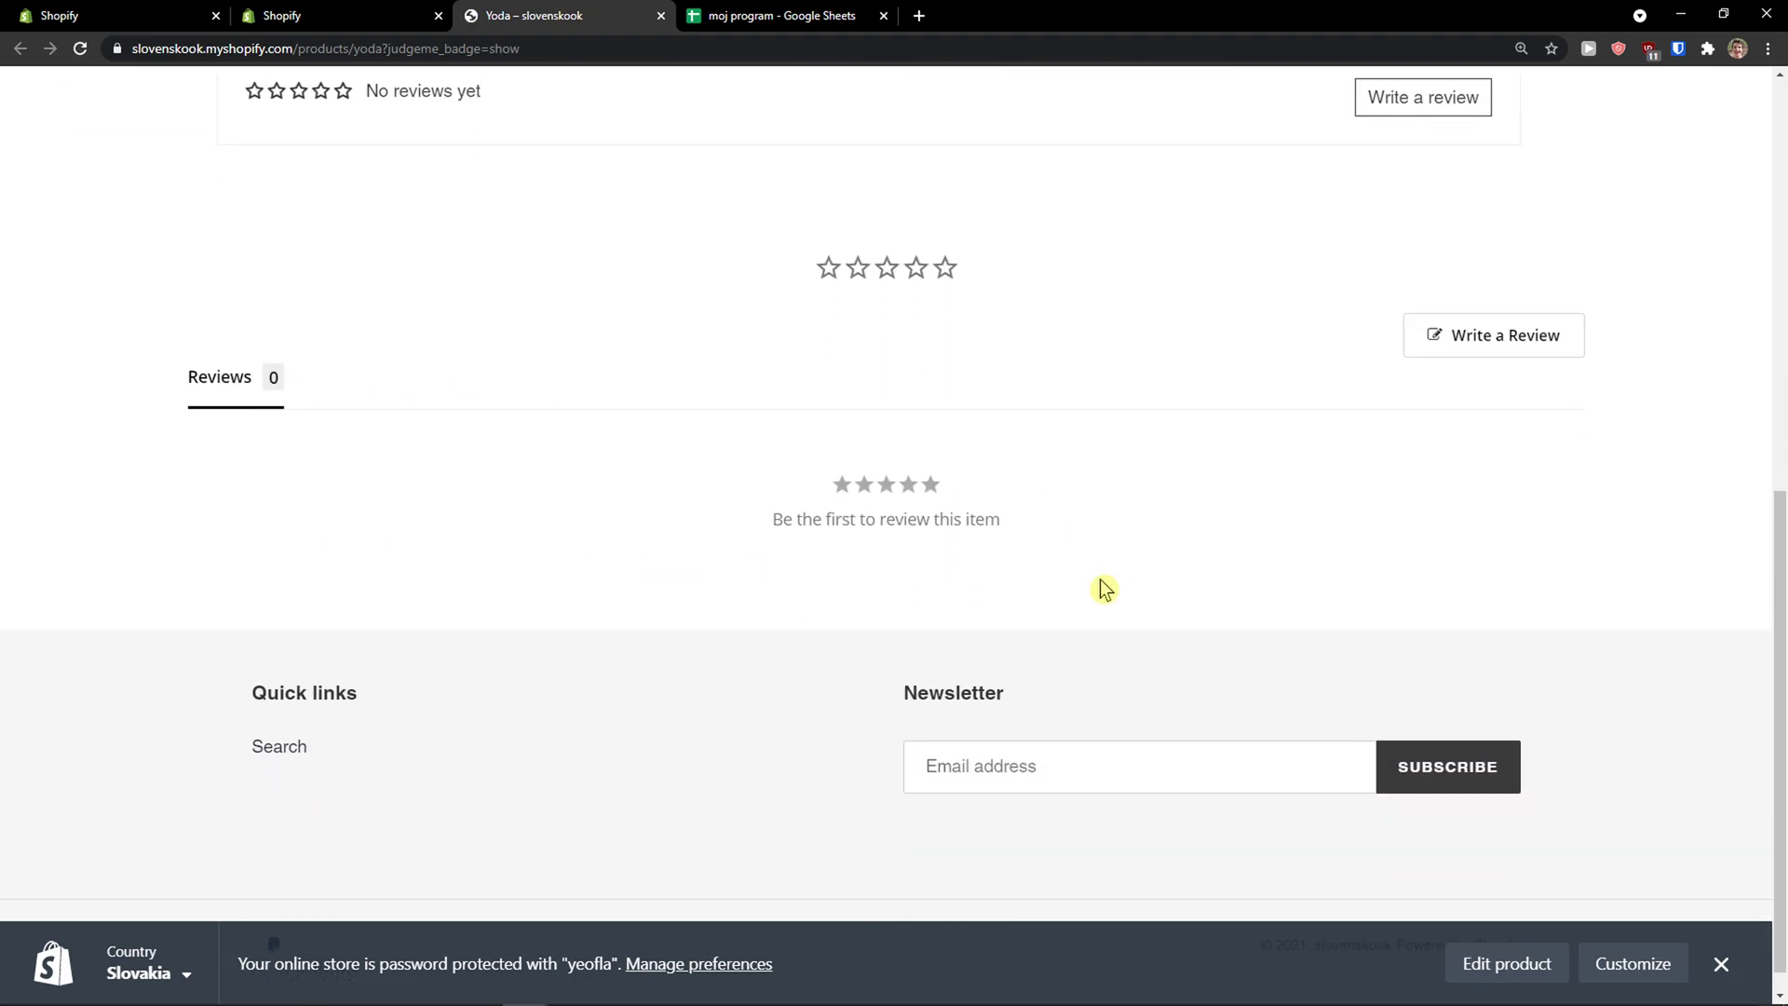
{"action": "scroll", "scroll_direction": "up", "scroll_amount": 3}
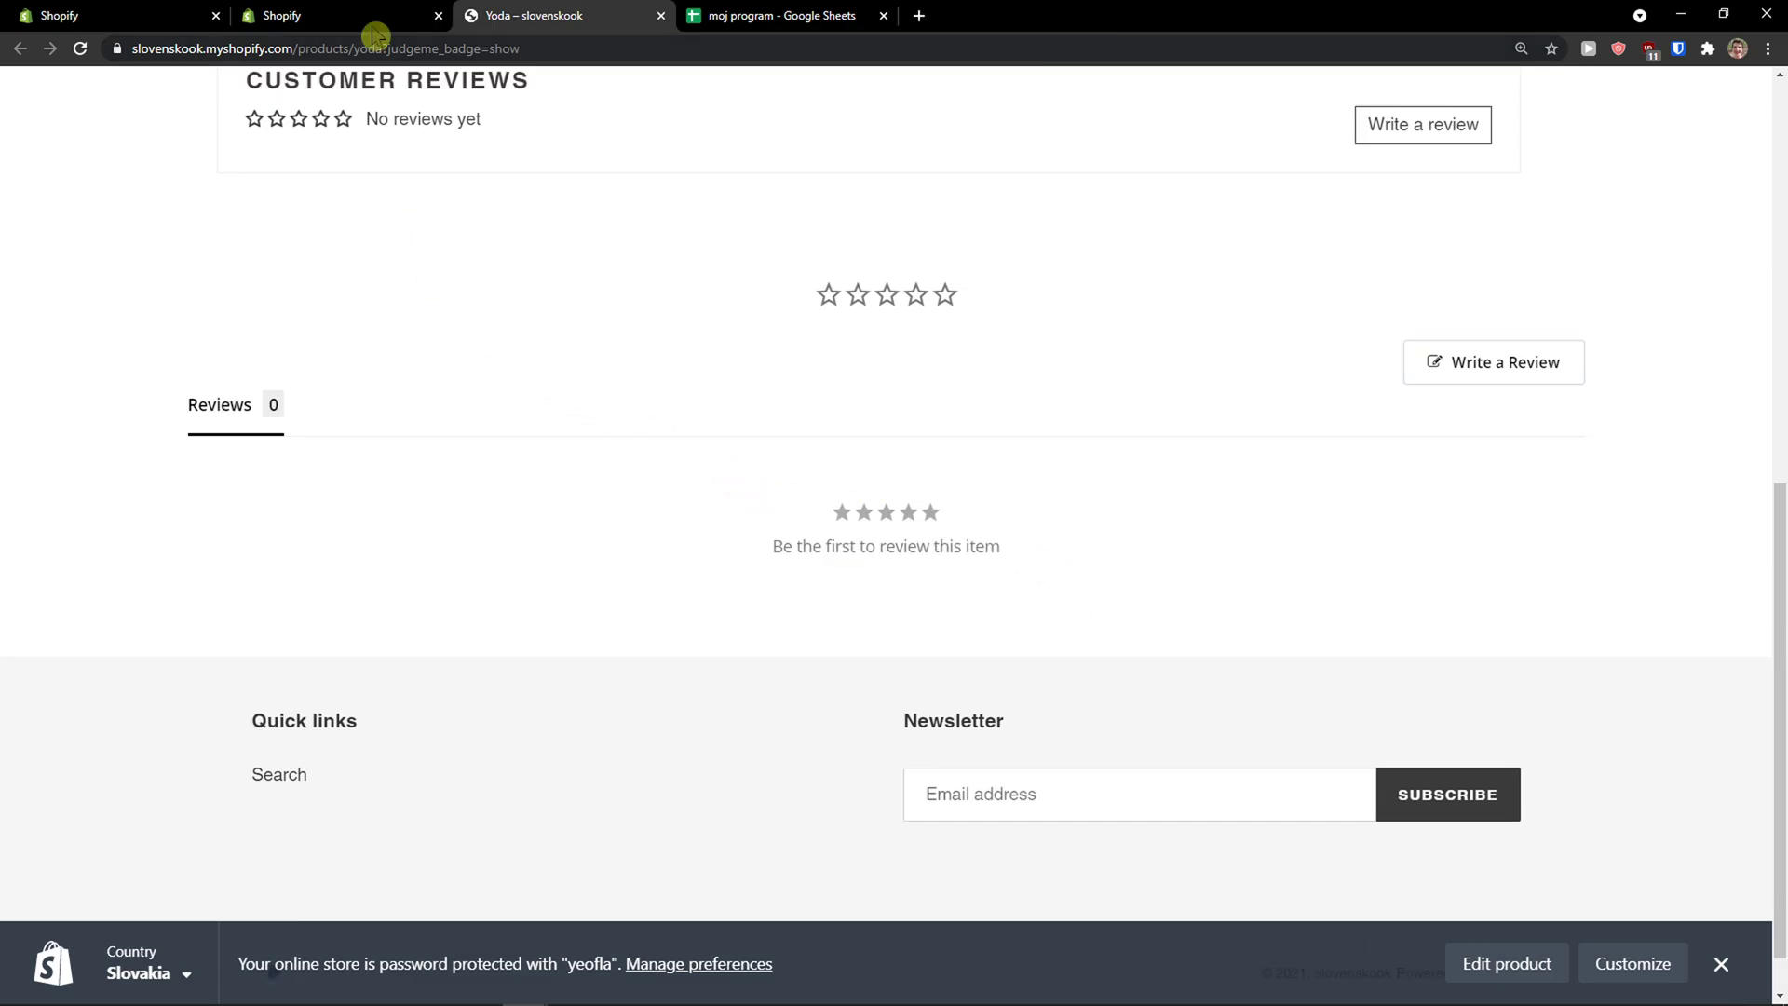
{"action": "scroll", "scroll_direction": "up", "scroll_amount": 3}
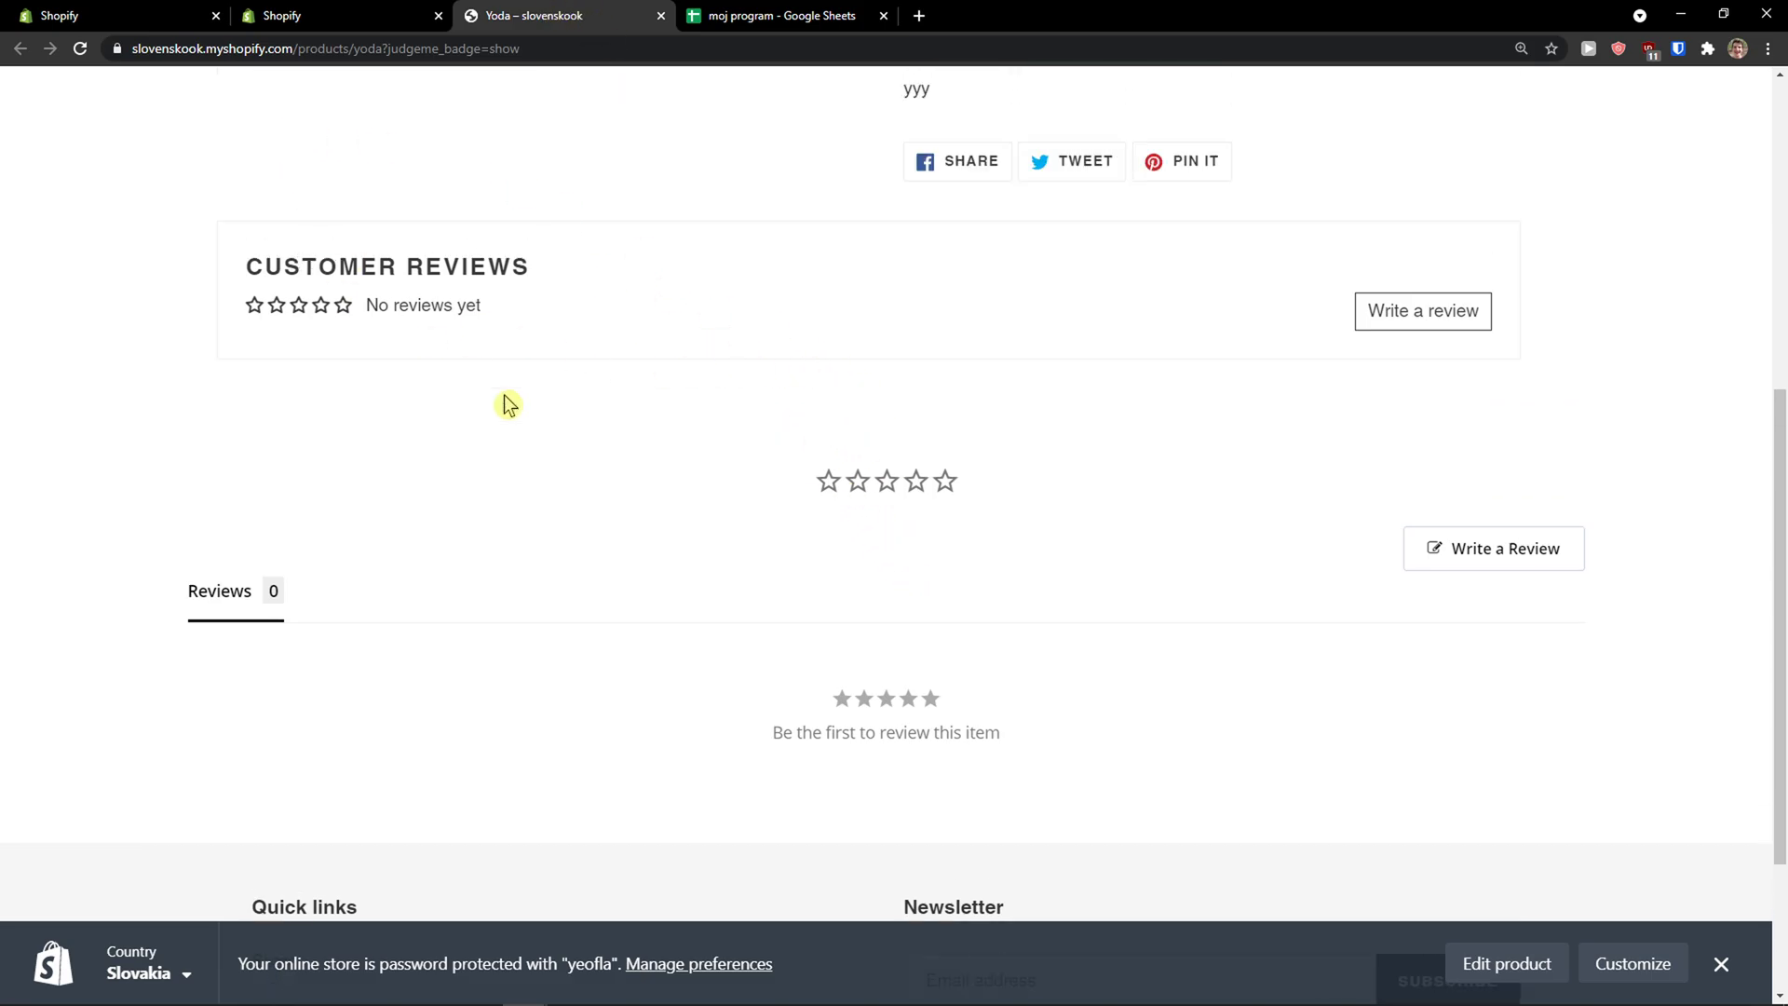
{"action": "scroll", "scroll_direction": "down", "scroll_amount": 3}
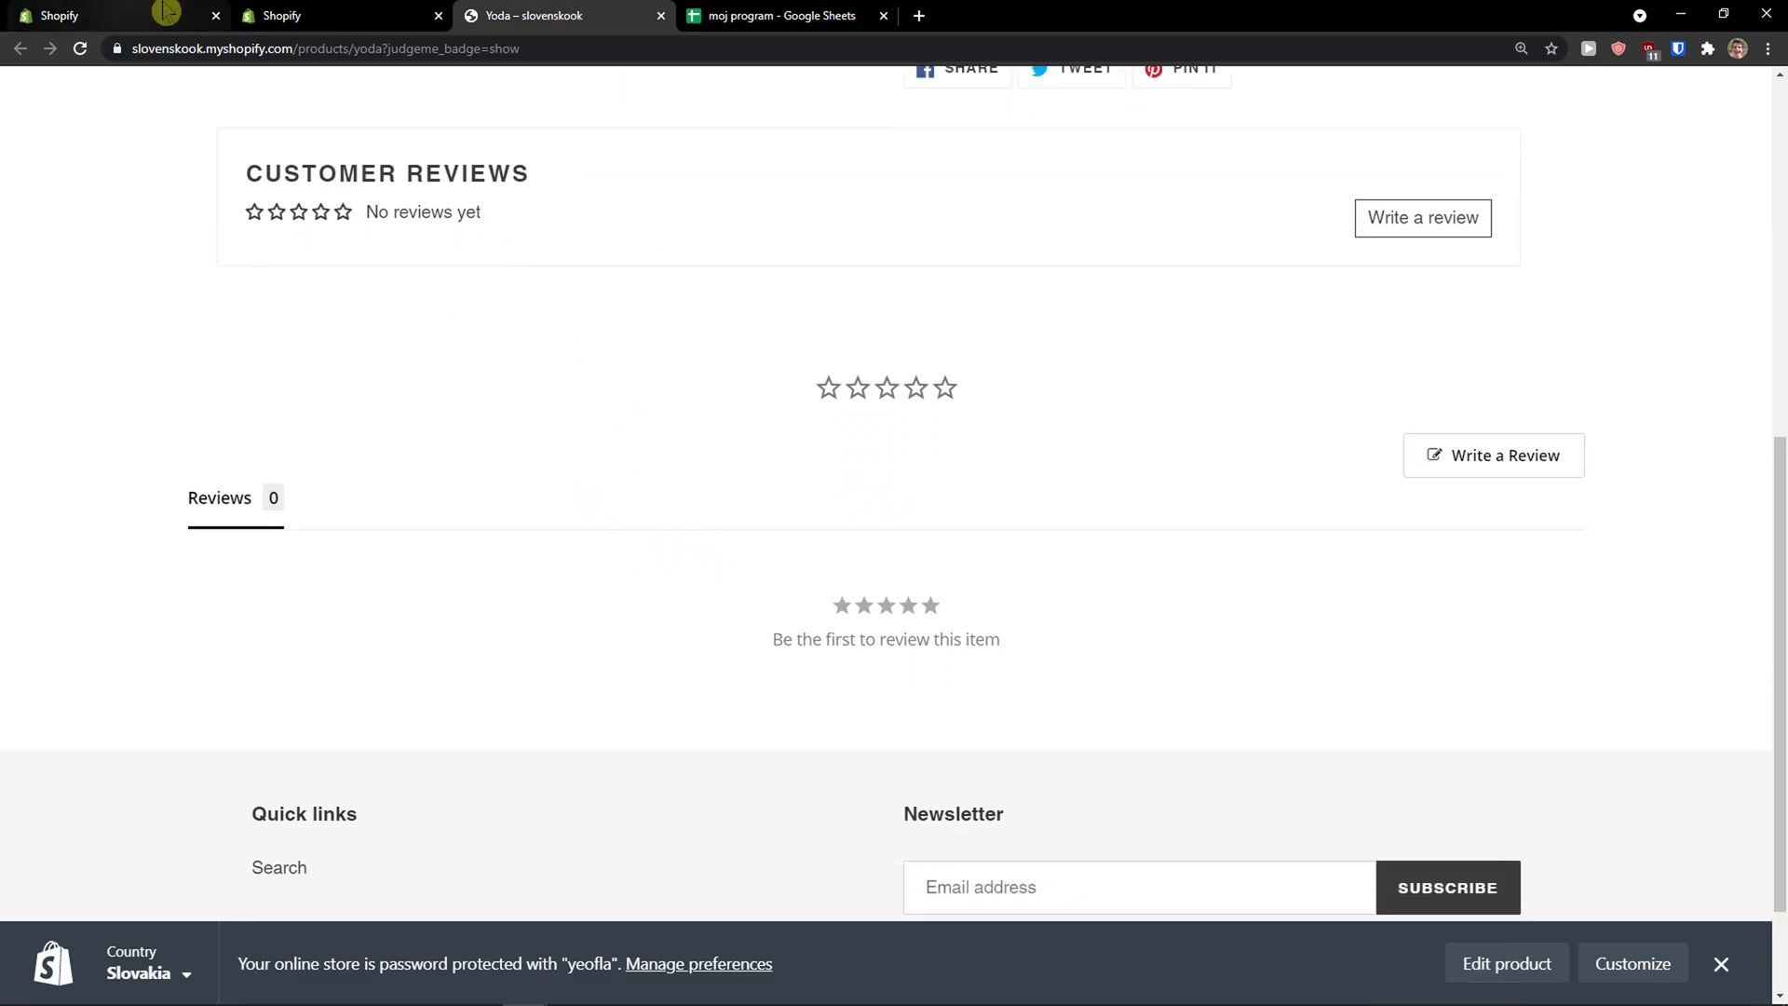
- Confirm the widgets look great and browse the welcome dashboard, peeking at the Requests menu
{"action": "left_click", "coordinate": [331, 15]}
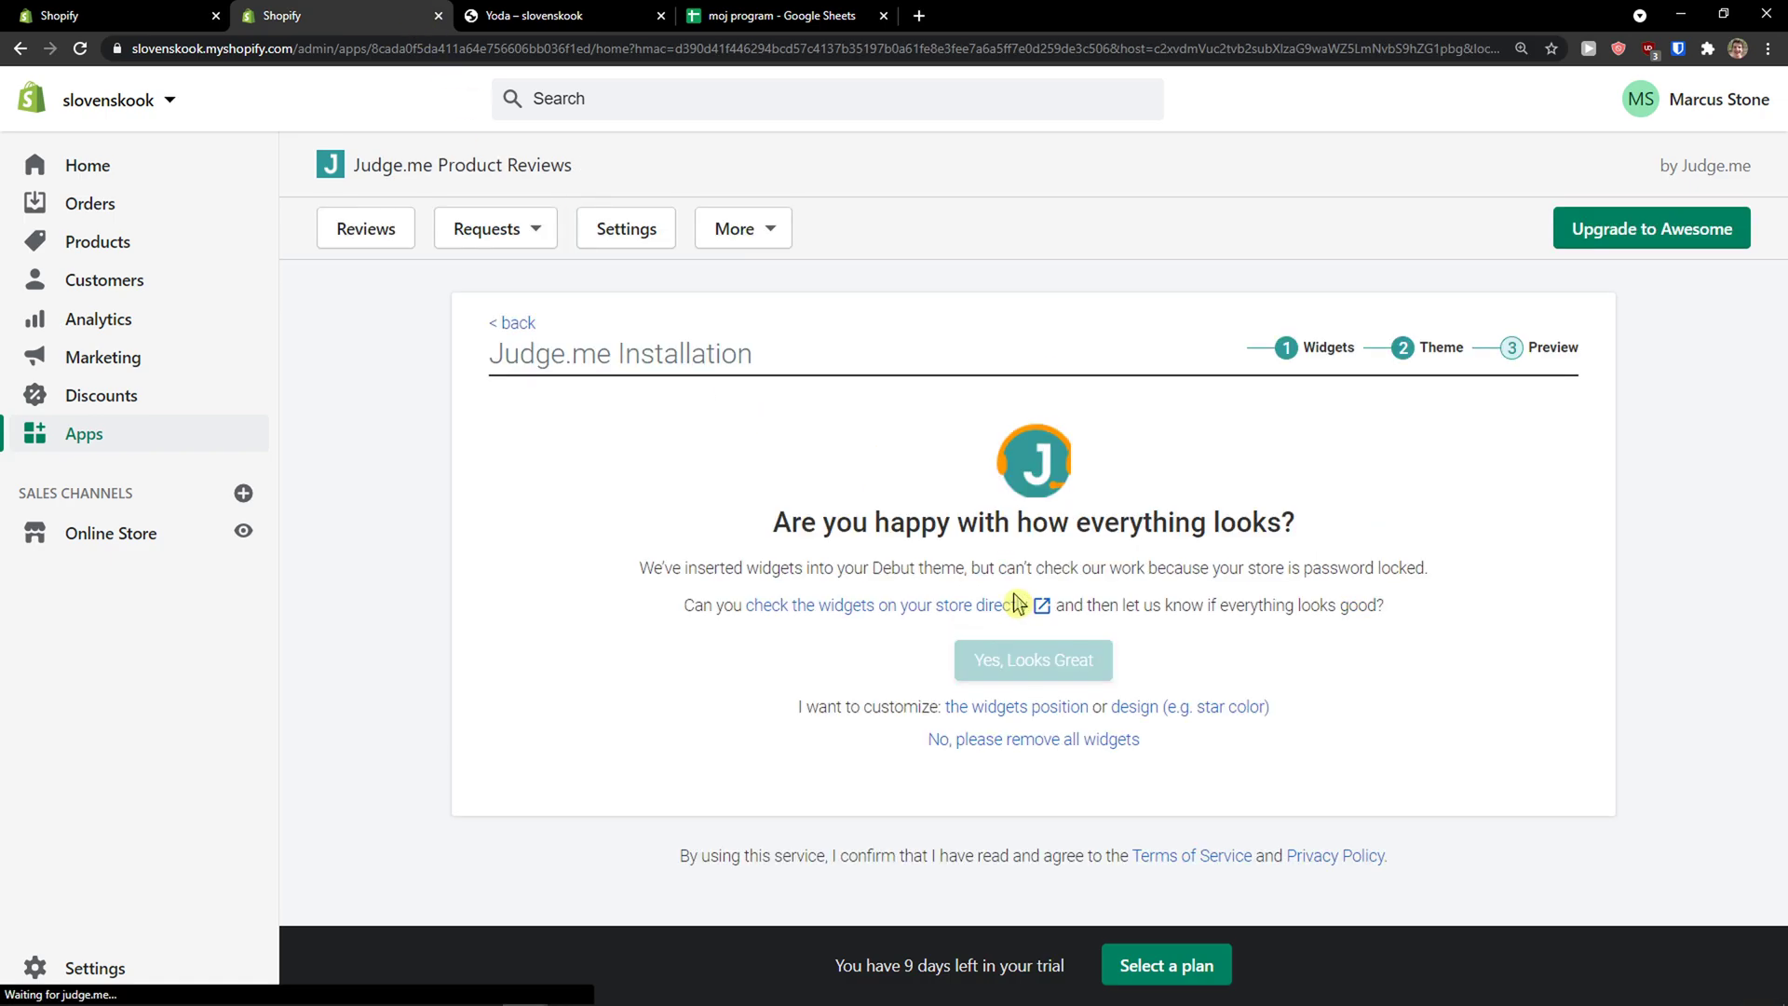
{"action": "left_click", "coordinate": [1032, 660]}
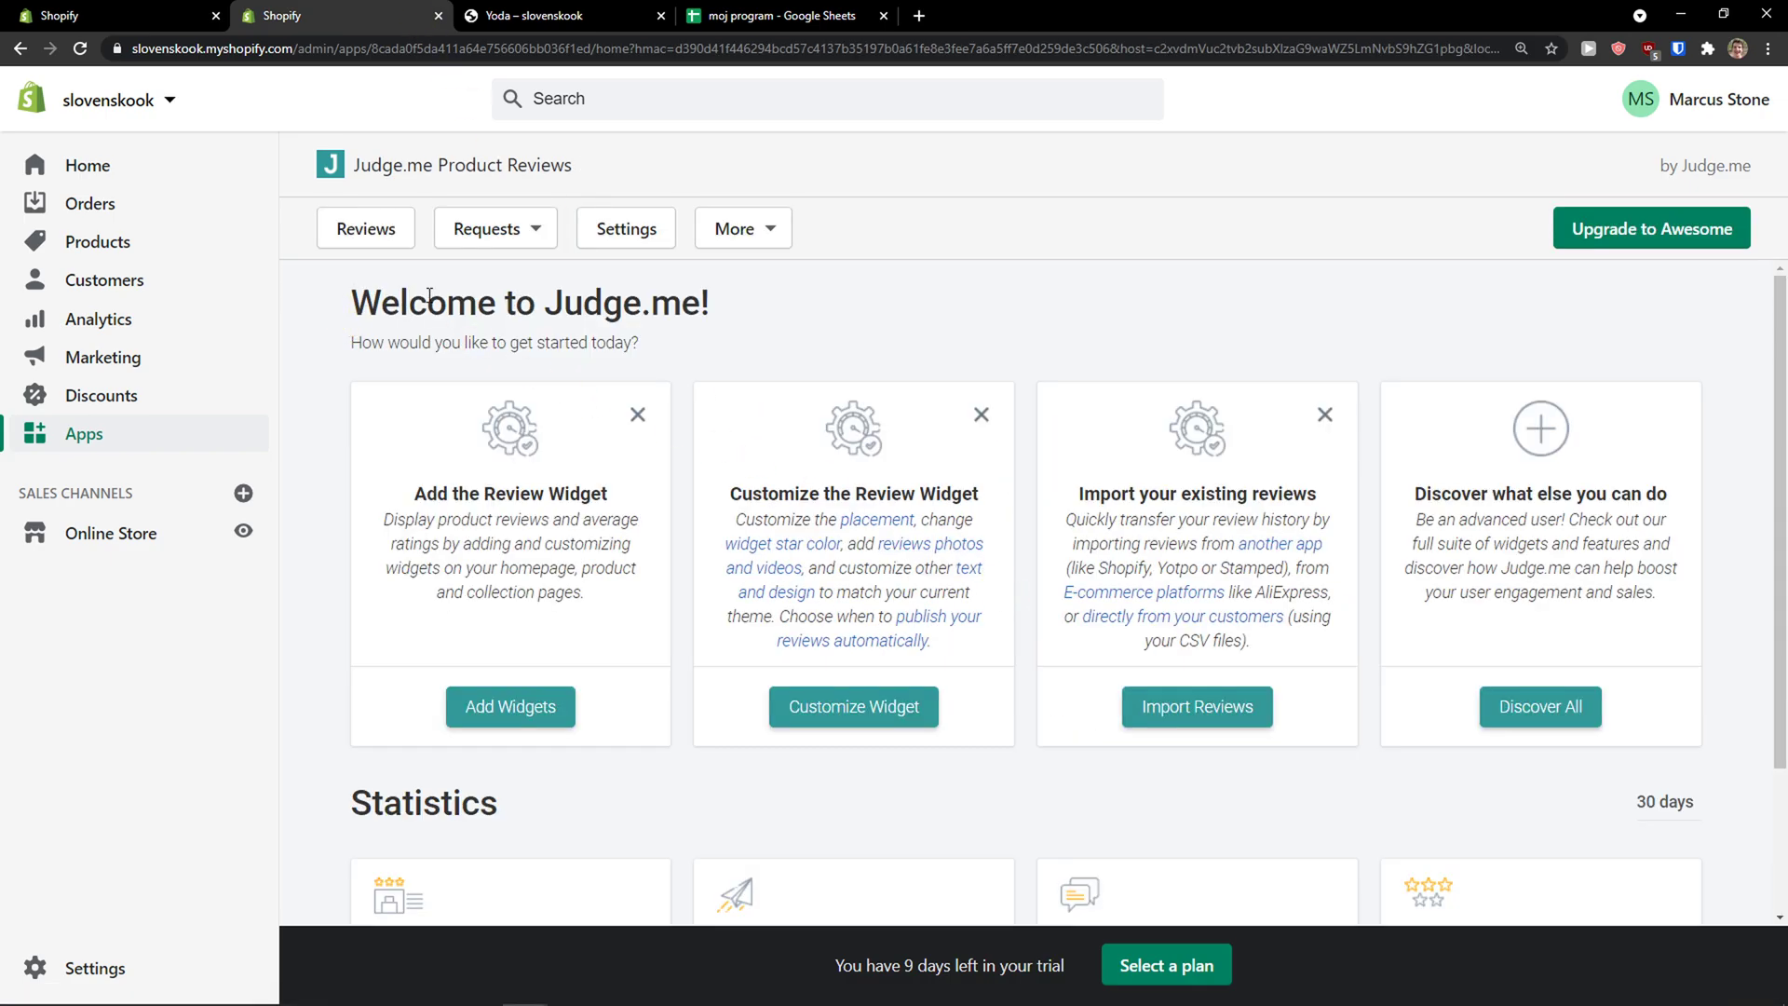
{"action": "scroll", "scroll_direction": "down", "scroll_amount": 3}
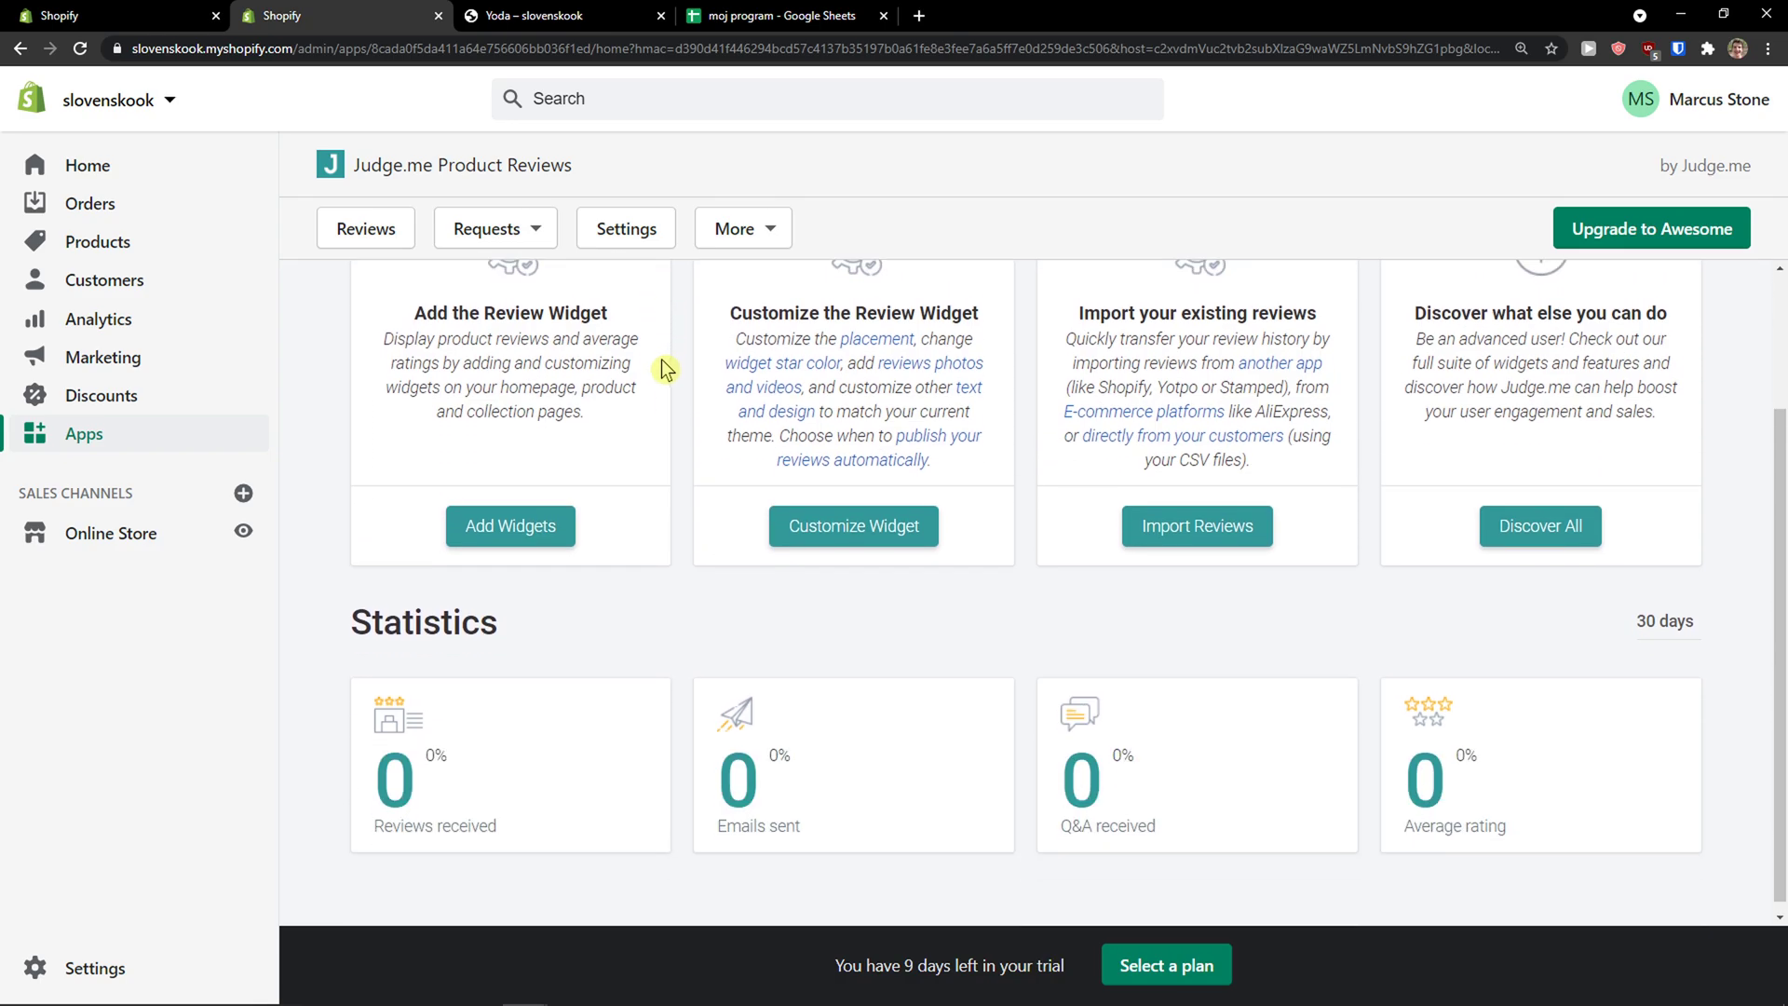
{"action": "scroll", "scroll_direction": "up", "scroll_amount": 3}
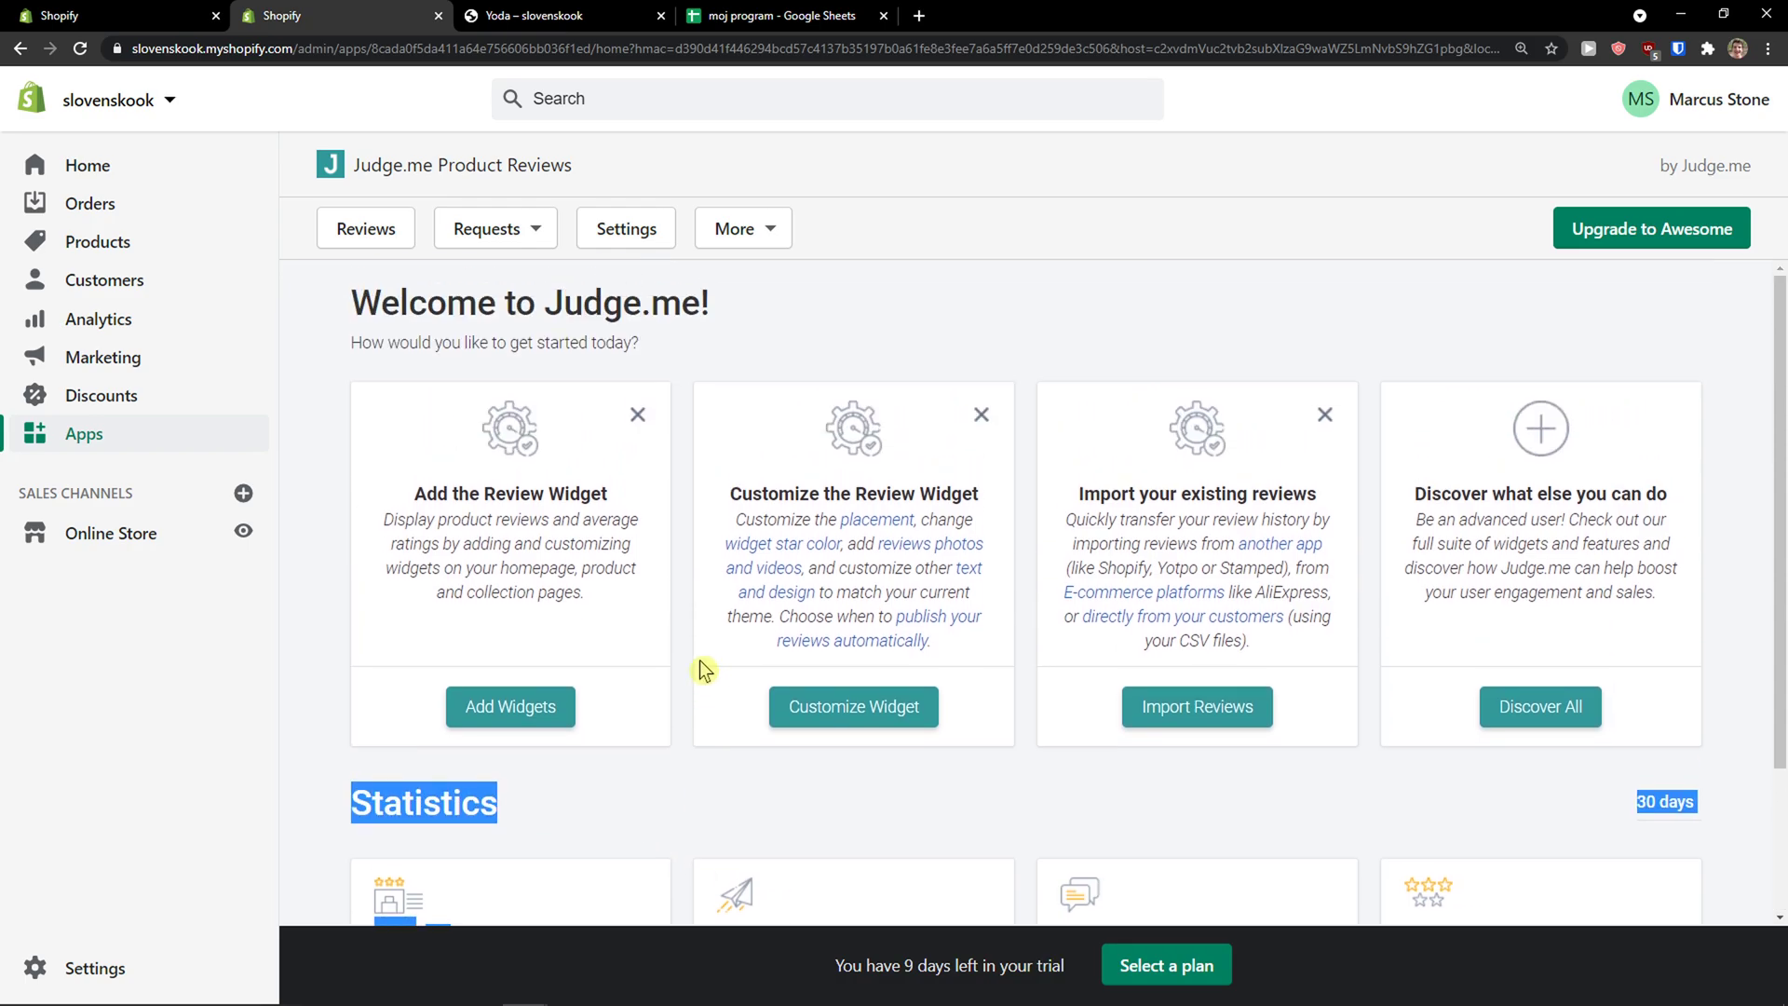
{"action": "mouse_move", "coordinate": [388, 242]}
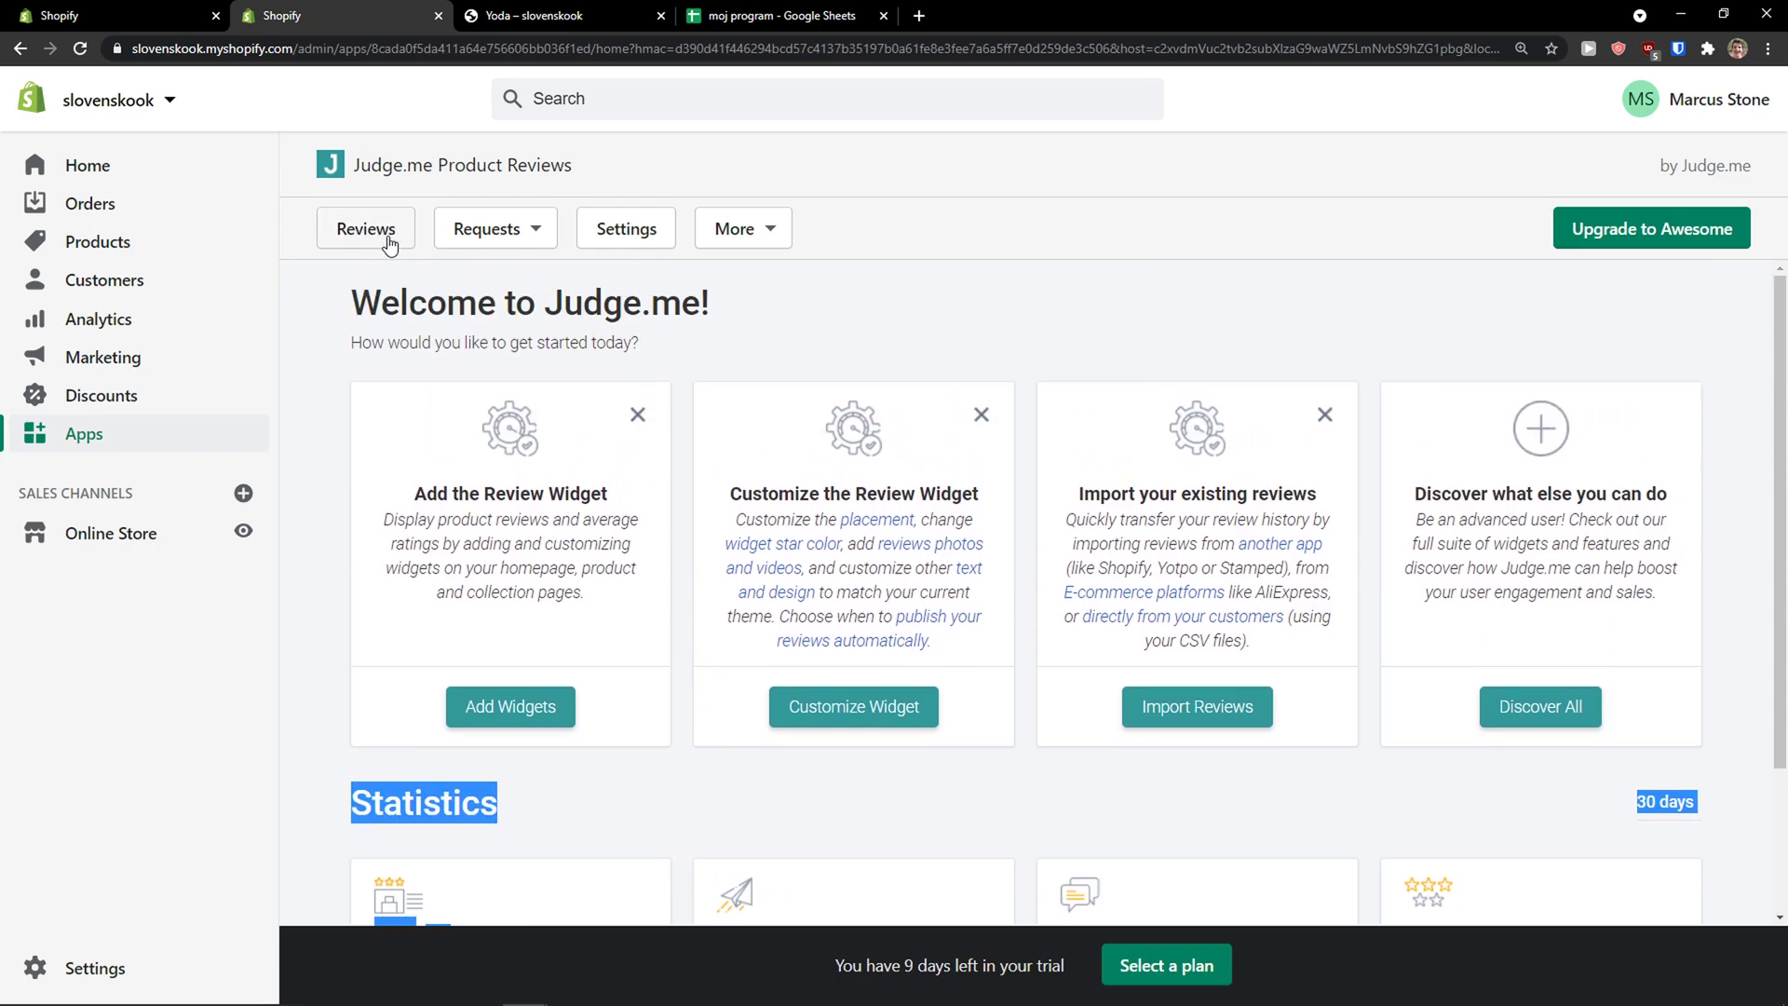
{"action": "left_click", "coordinate": [496, 227]}
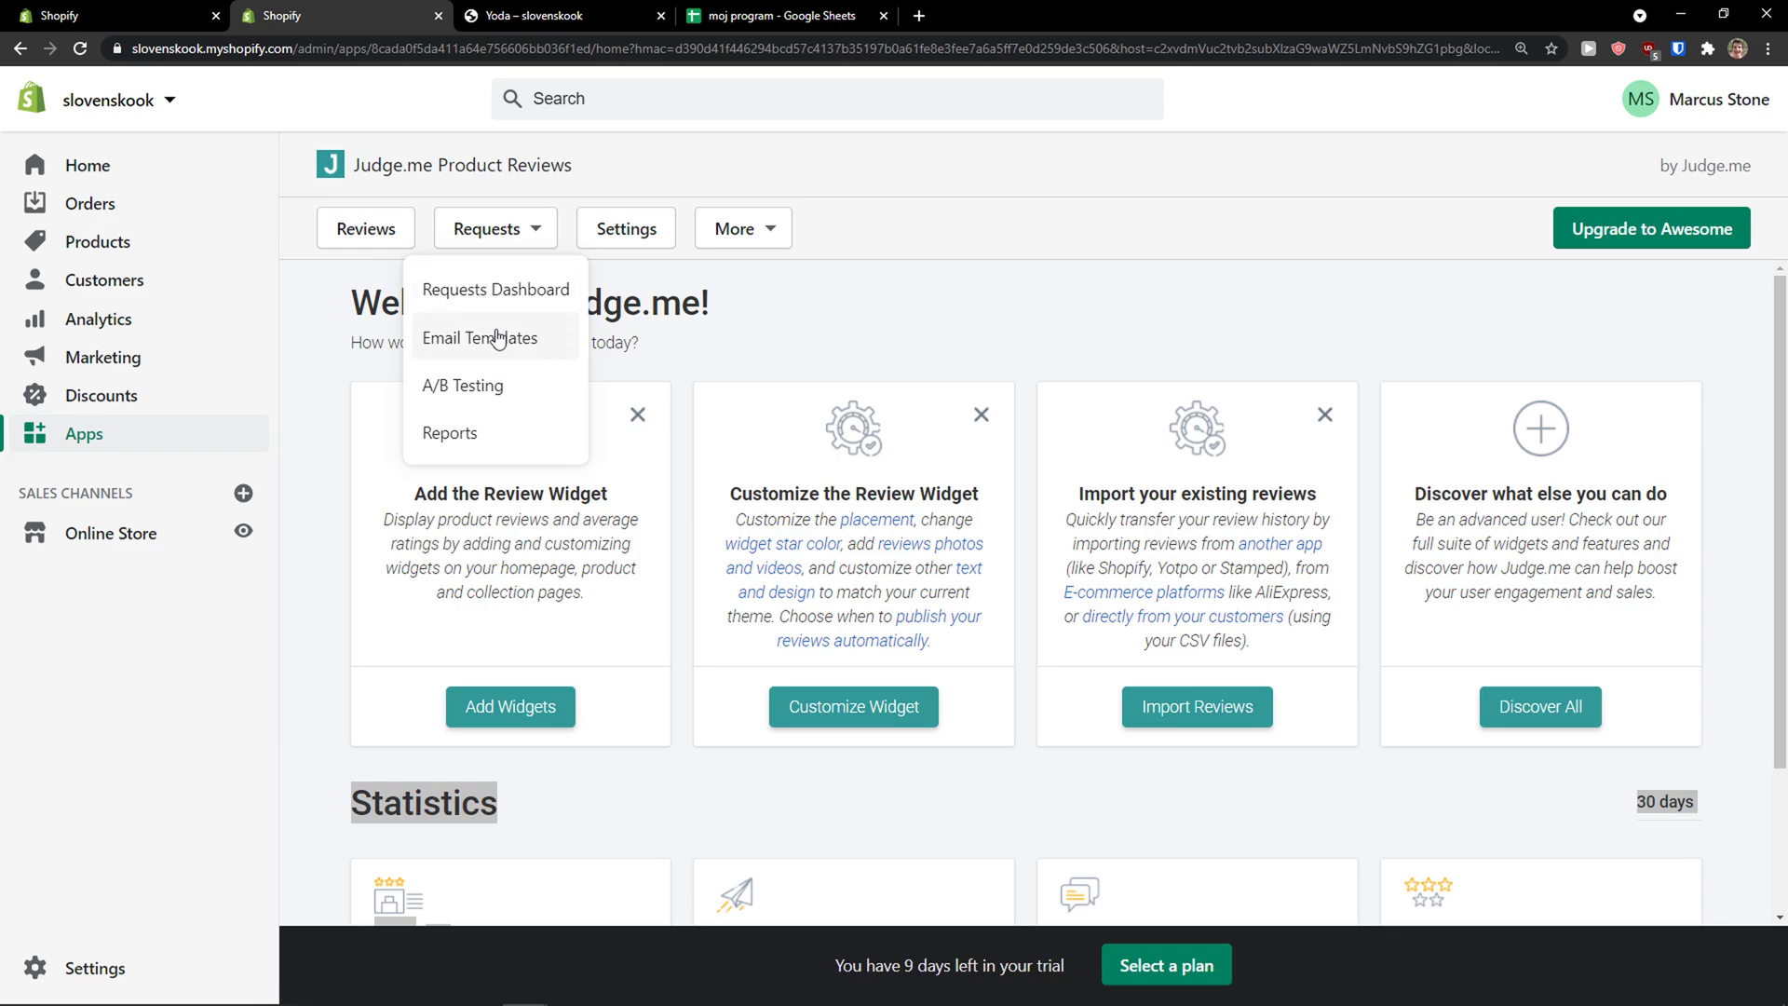
{"action": "left_click", "coordinate": [744, 271]}
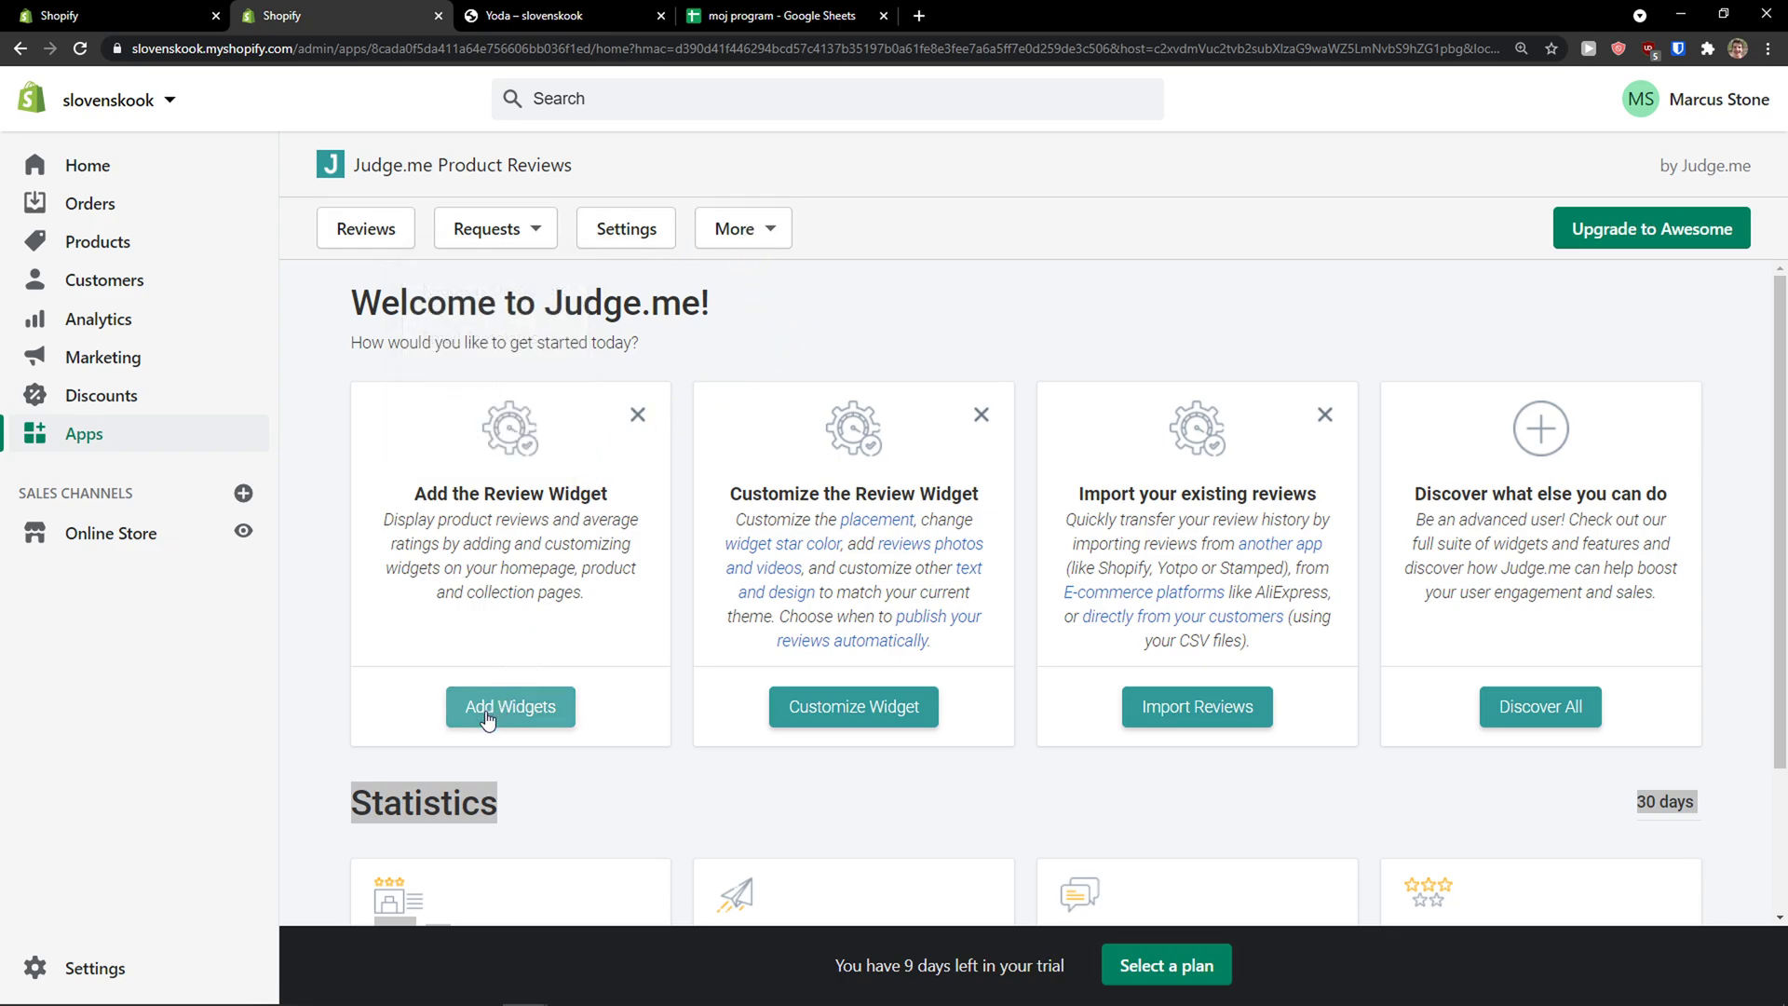
{"action": "left_click", "coordinate": [510, 706]}
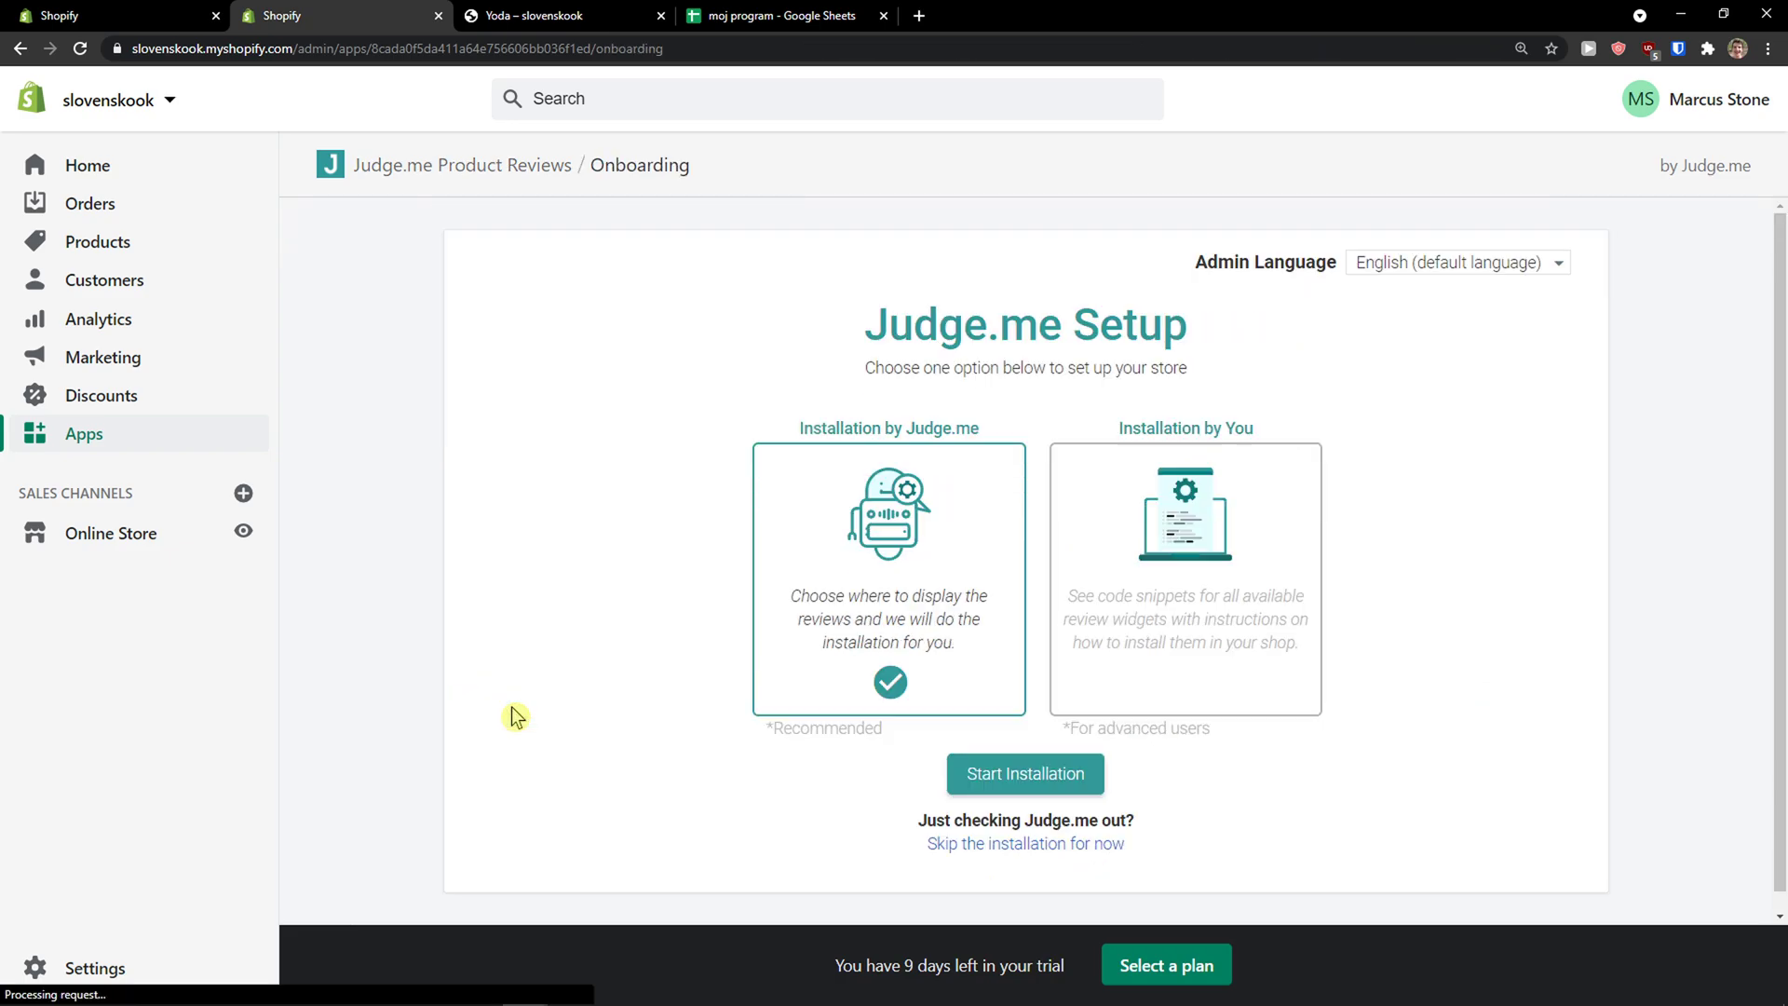
{"action": "mouse_move", "coordinate": [797, 402]}
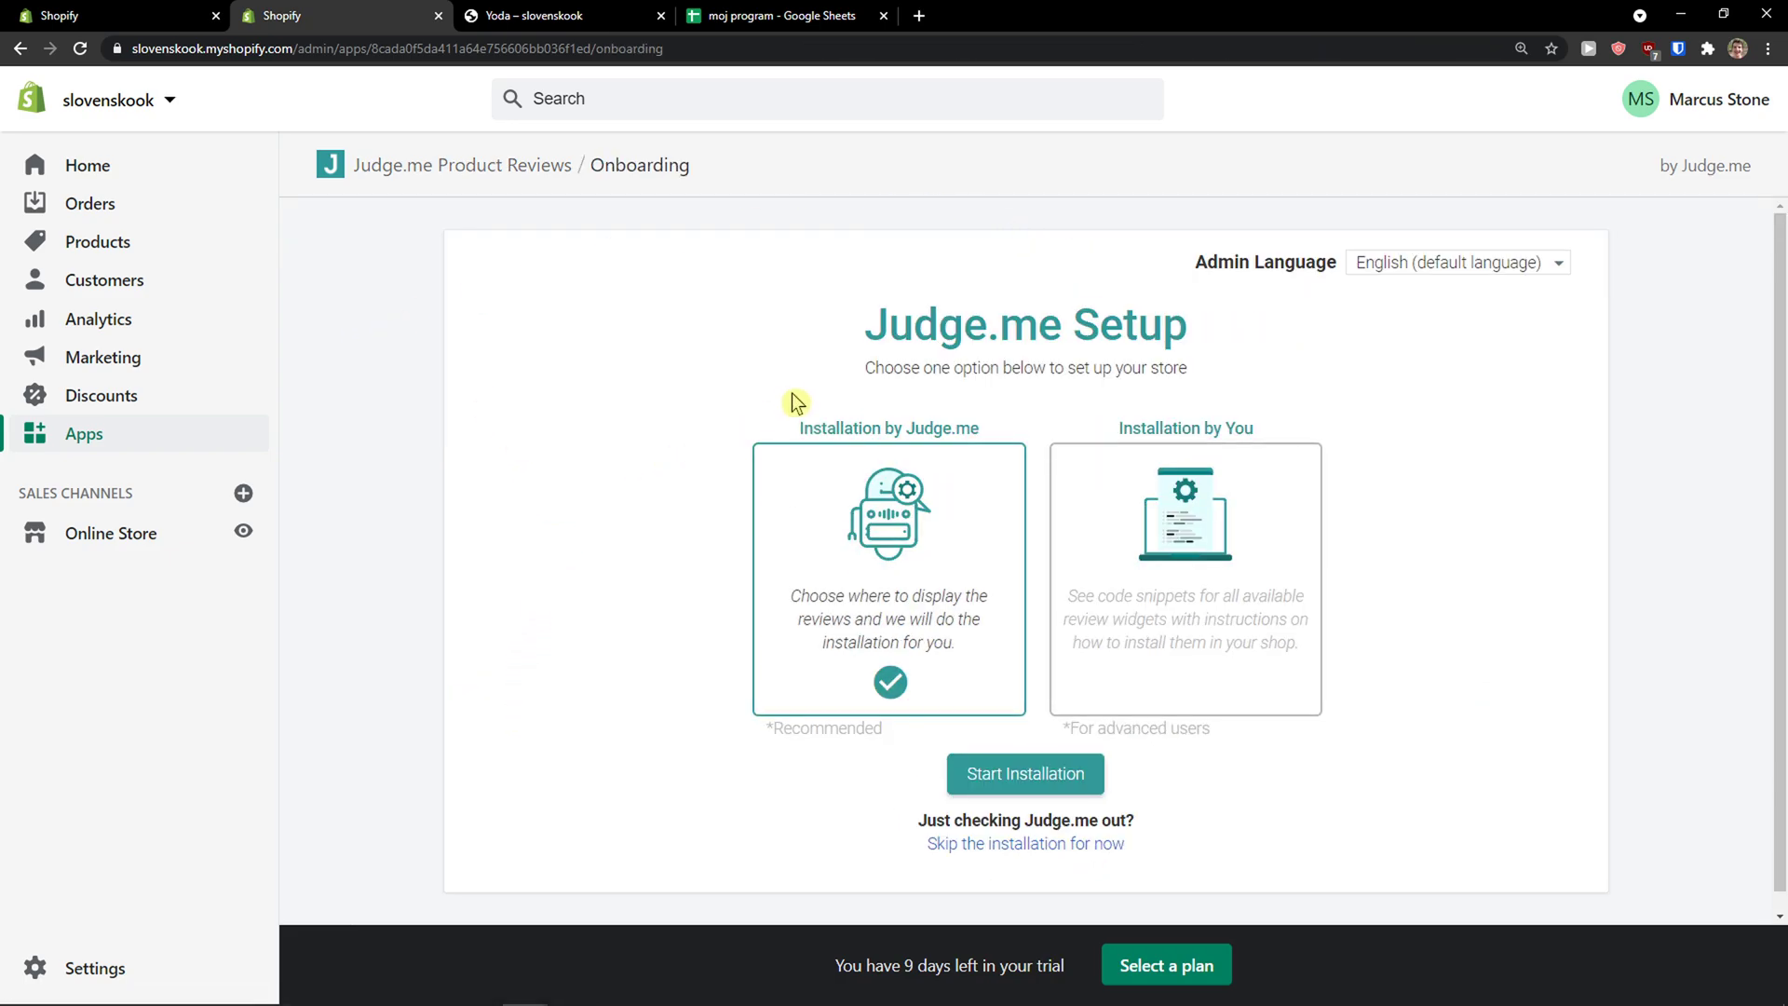
{"action": "left_click", "coordinate": [1024, 773]}
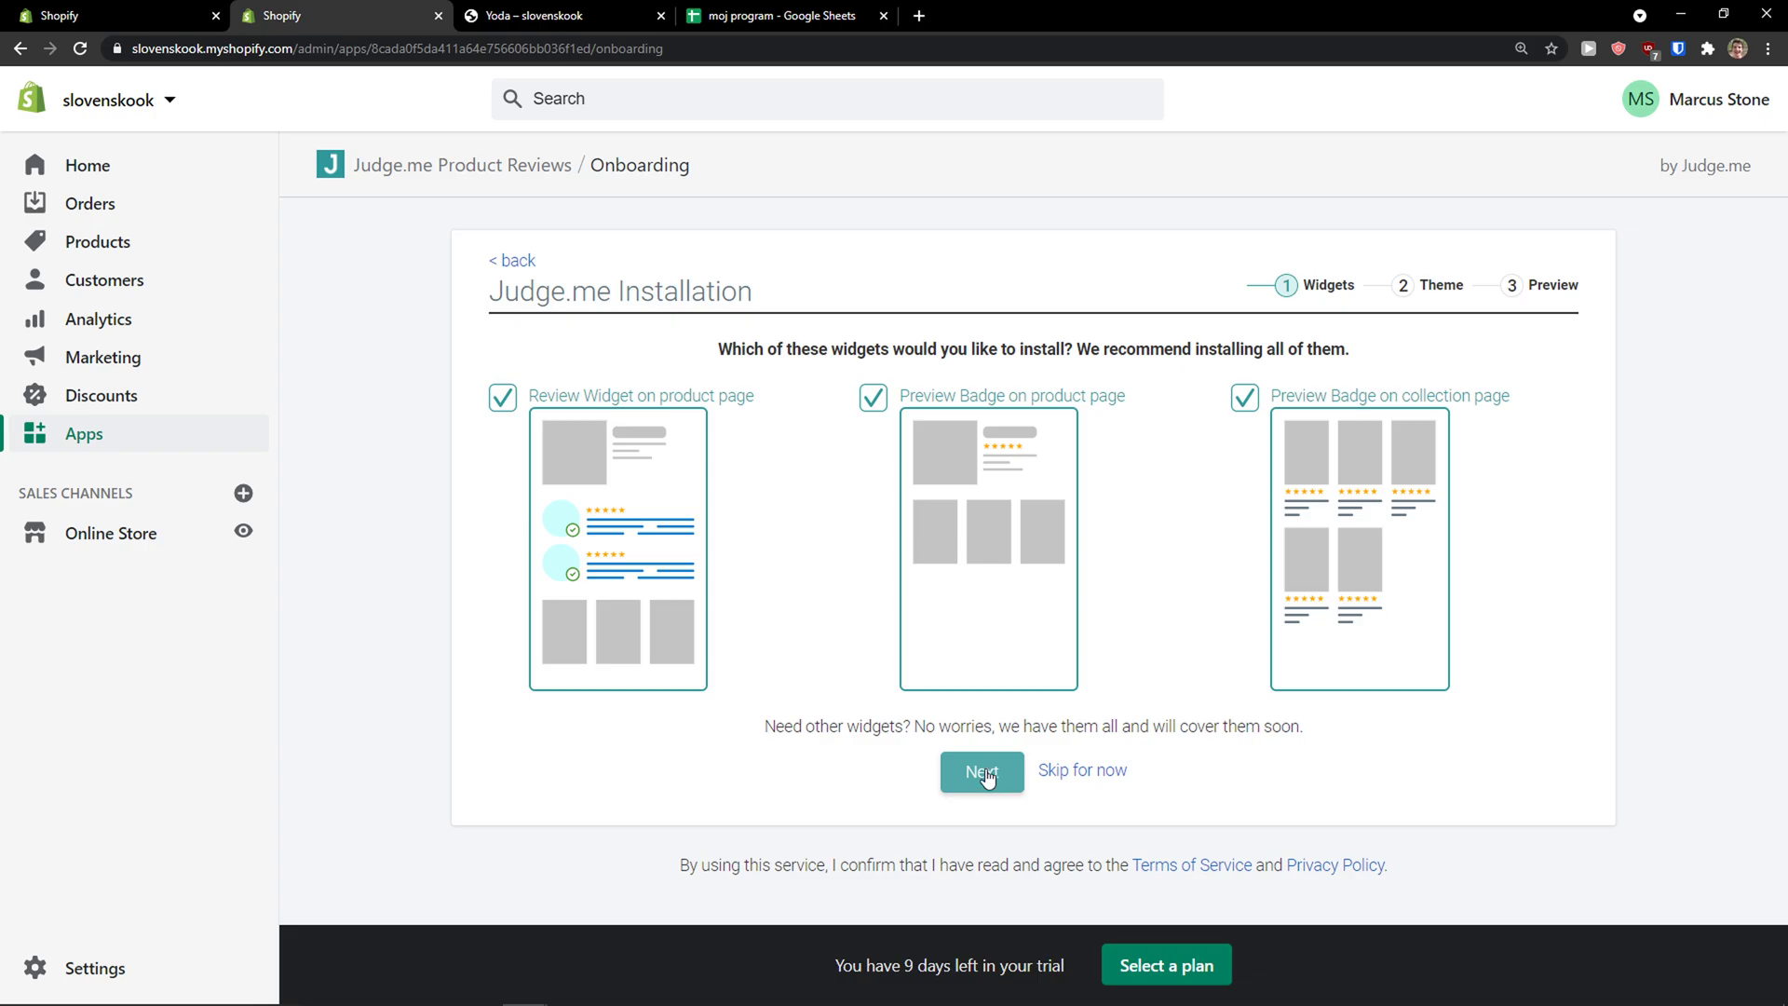
{"action": "left_click", "coordinate": [982, 769]}
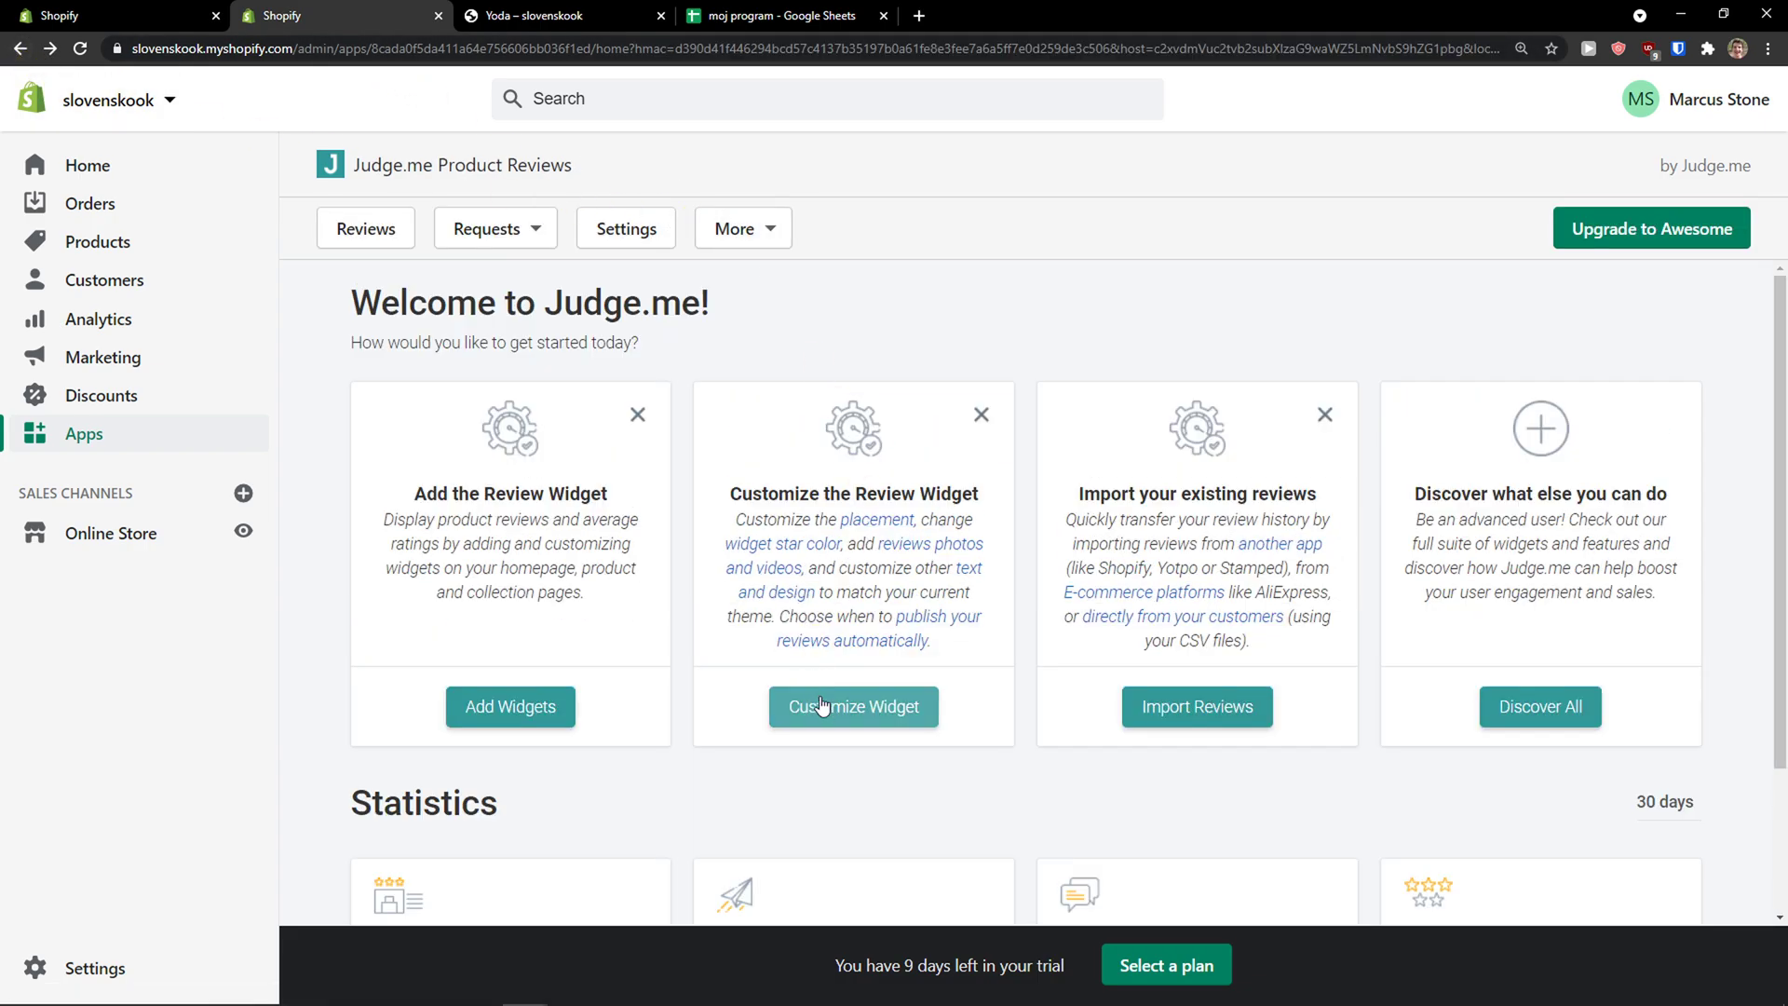
- Enter Customize Widget and look through the Review Widget header and body options
{"action": "left_click", "coordinate": [851, 706]}
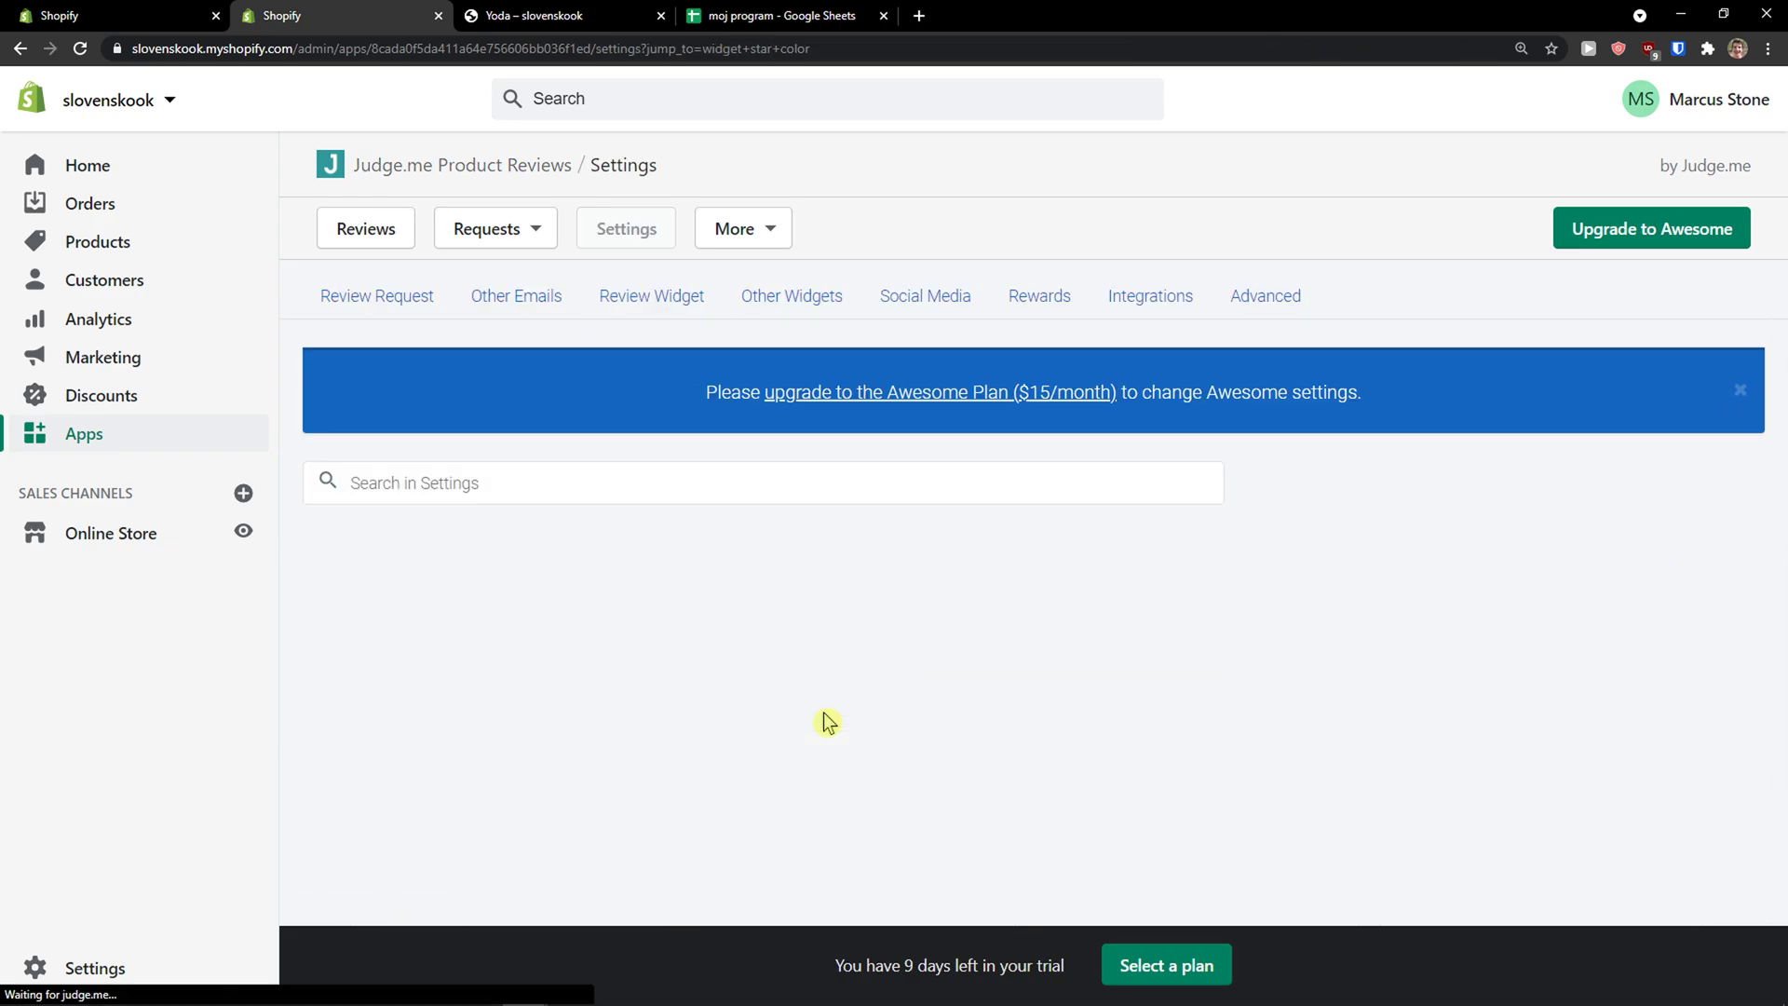
{"action": "left_click", "coordinate": [652, 296]}
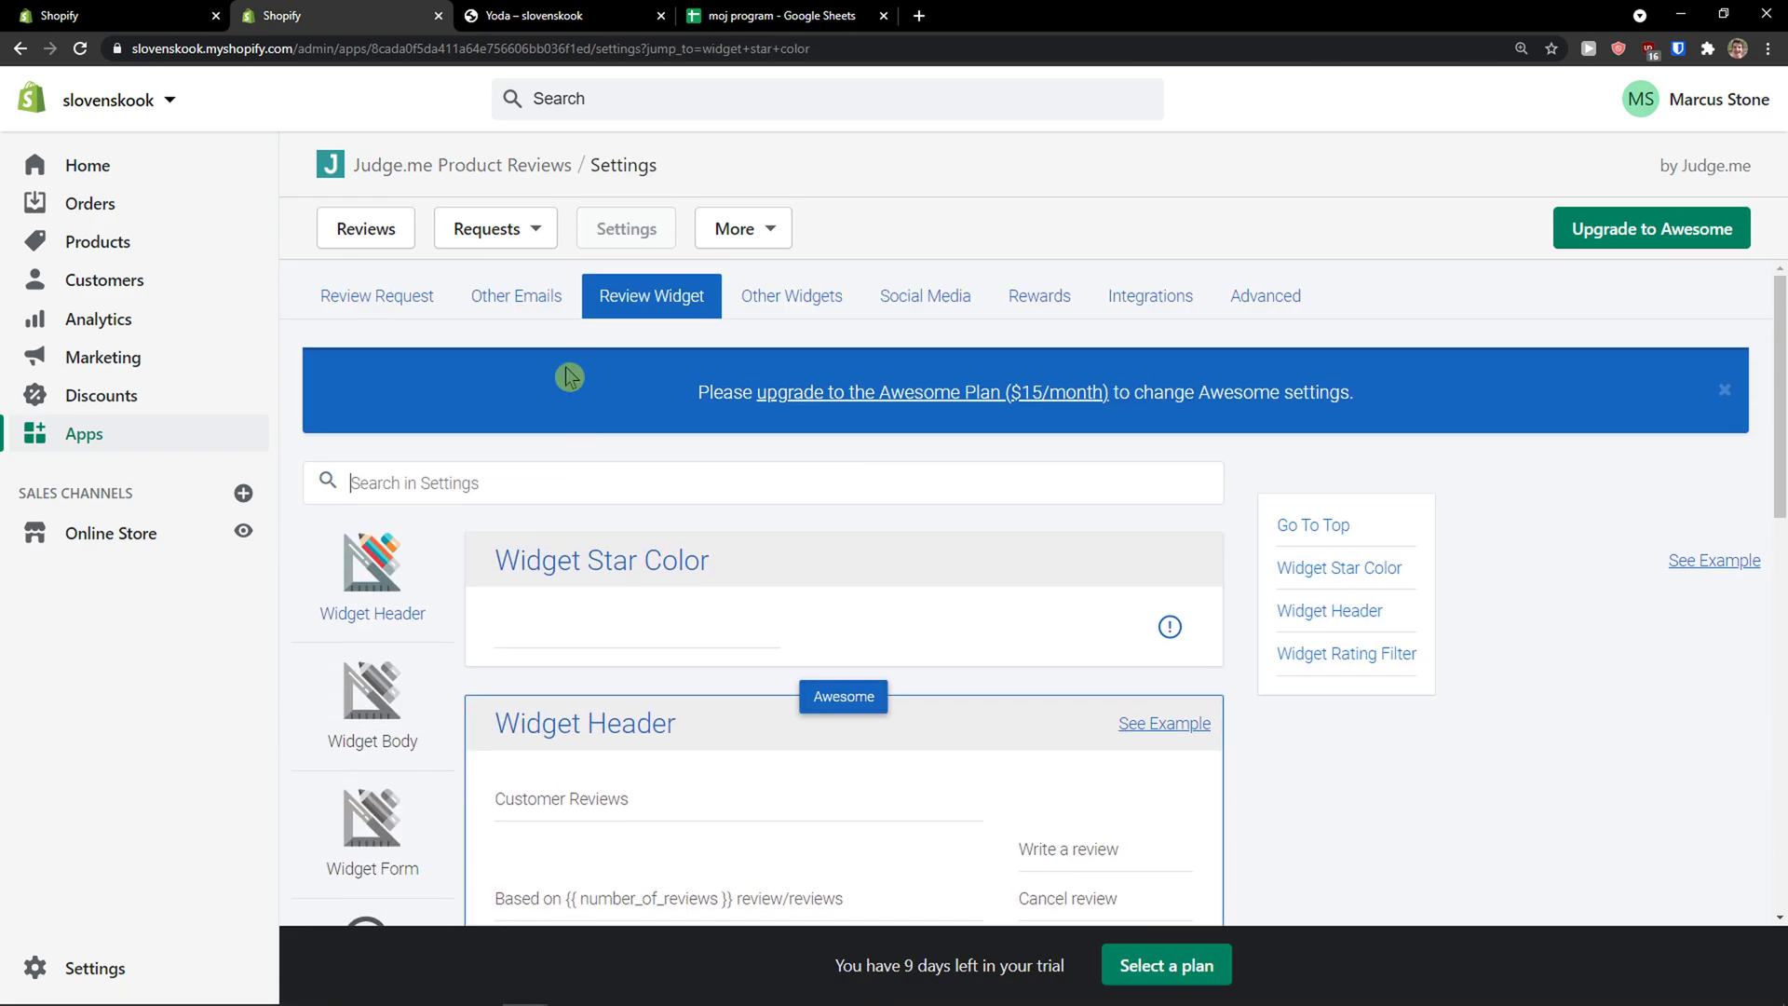
{"action": "mouse_move", "coordinate": [646, 395]}
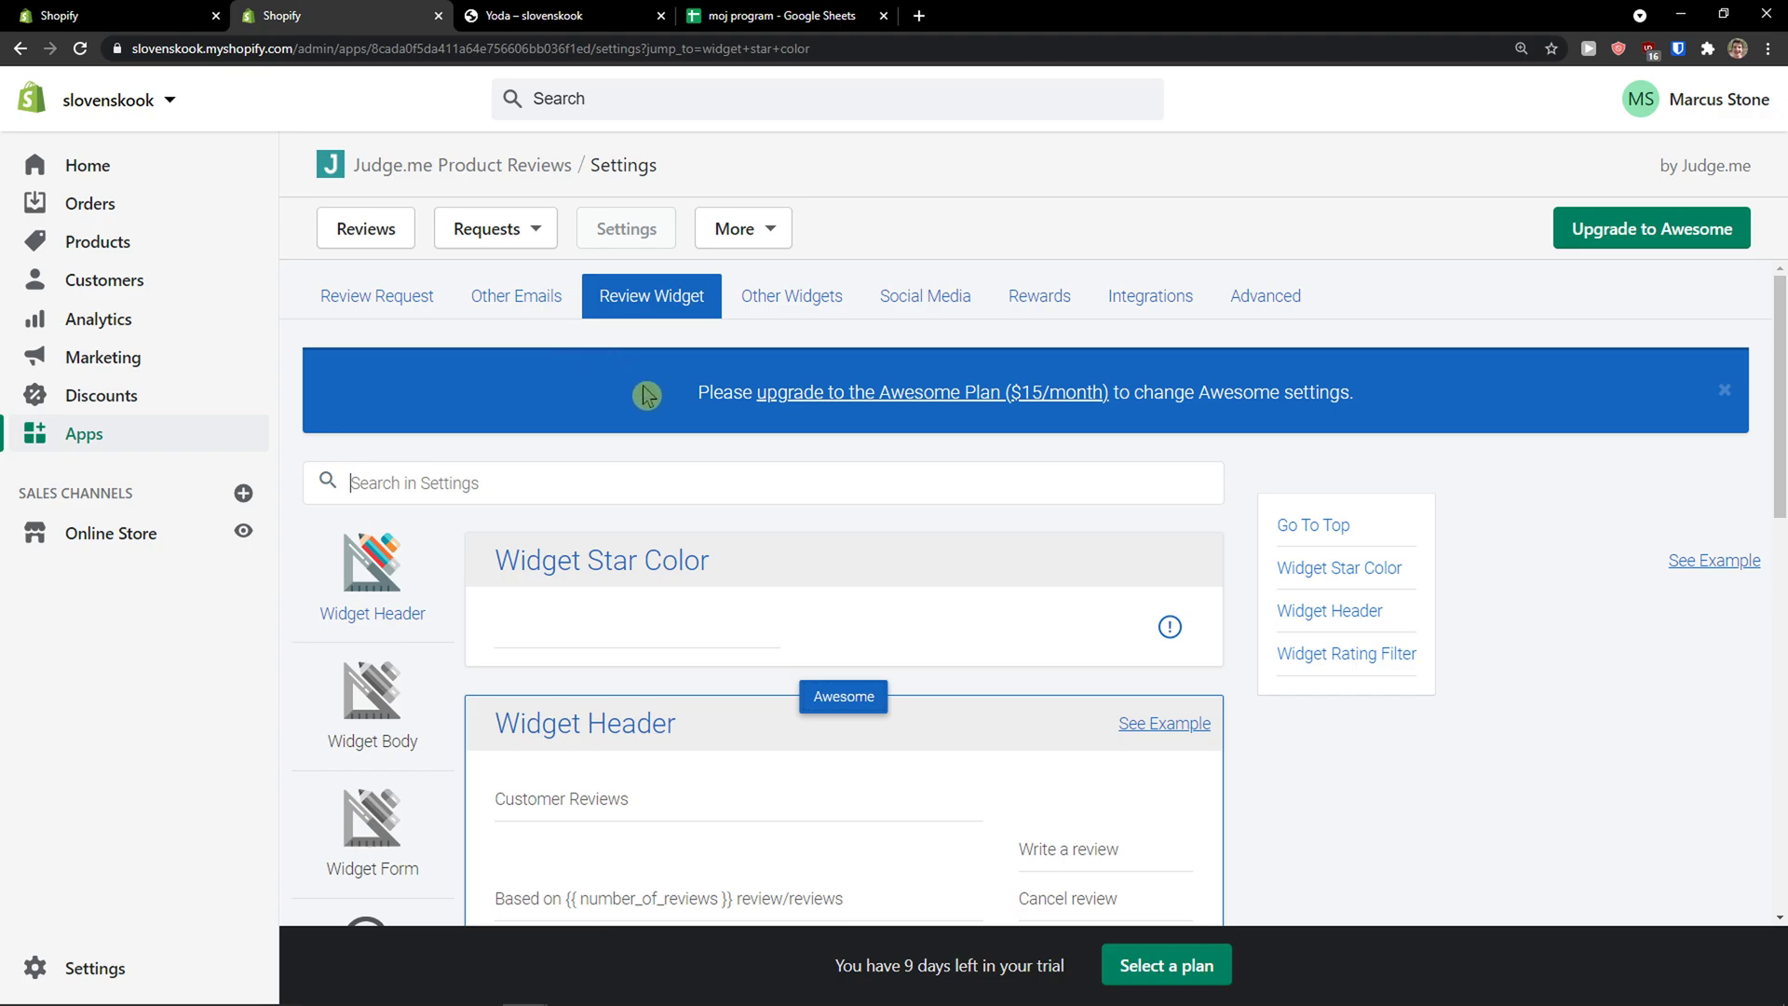
{"action": "scroll", "scroll_direction": "down", "scroll_amount": 3}
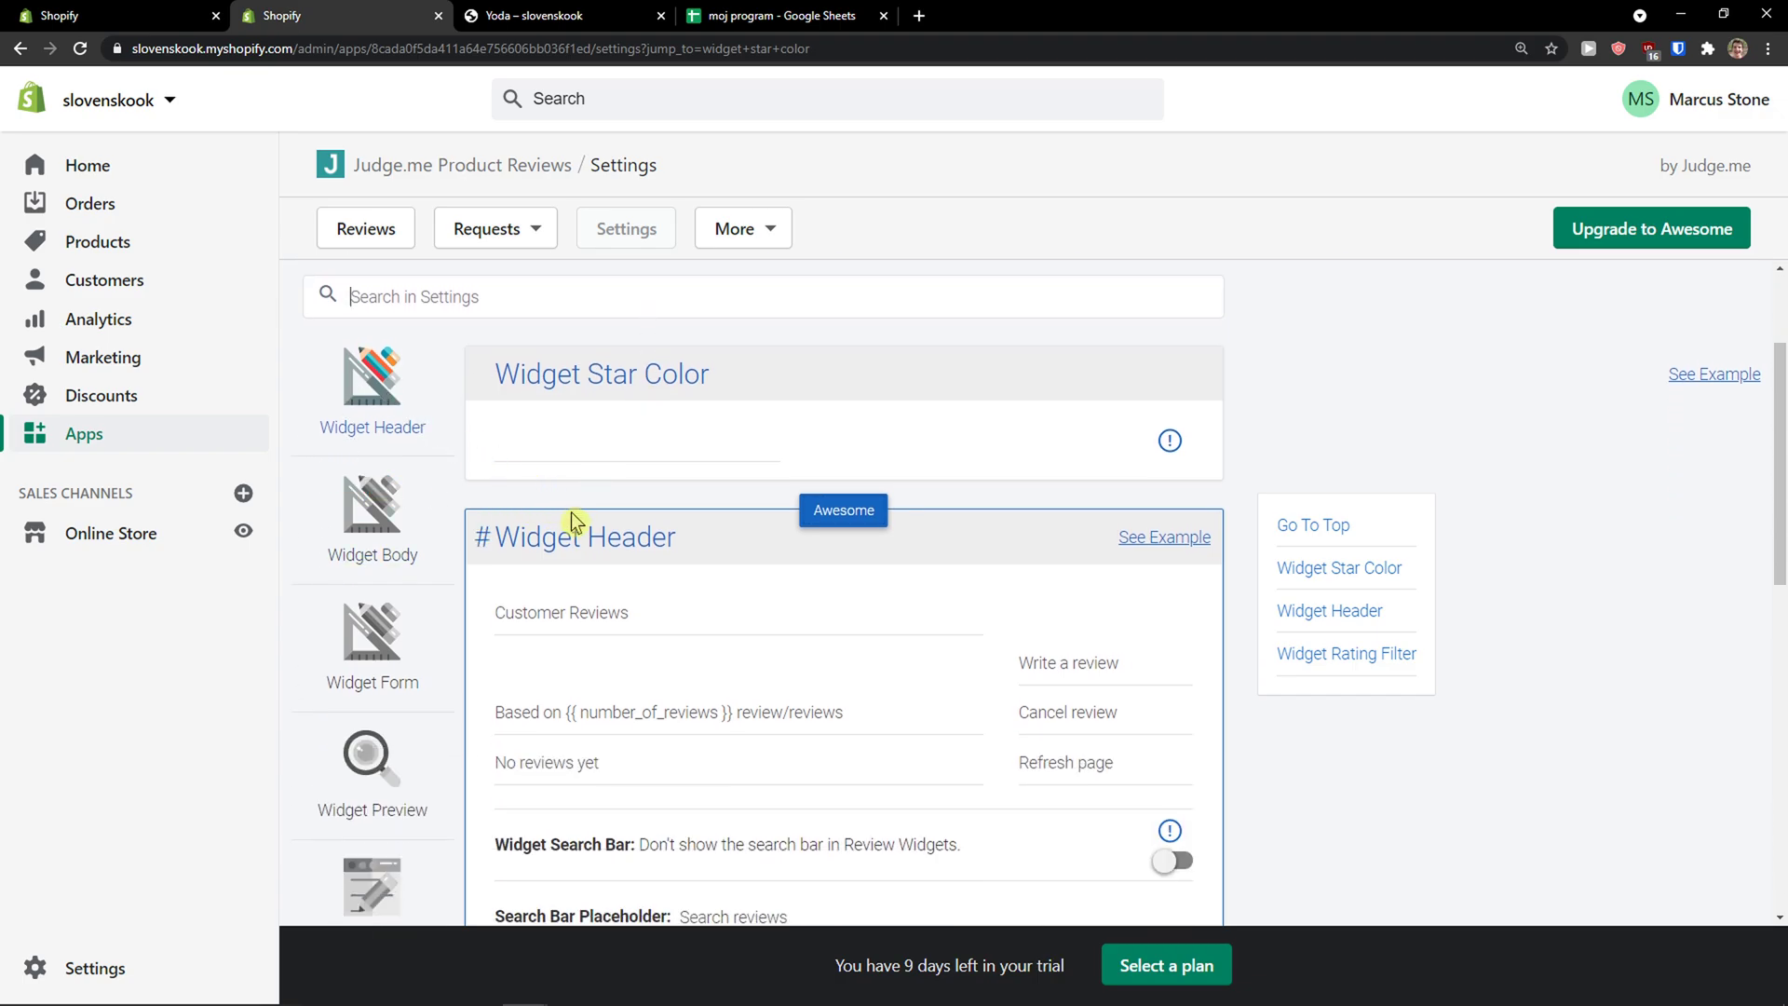
{"action": "scroll", "scroll_direction": "down", "scroll_amount": 3}
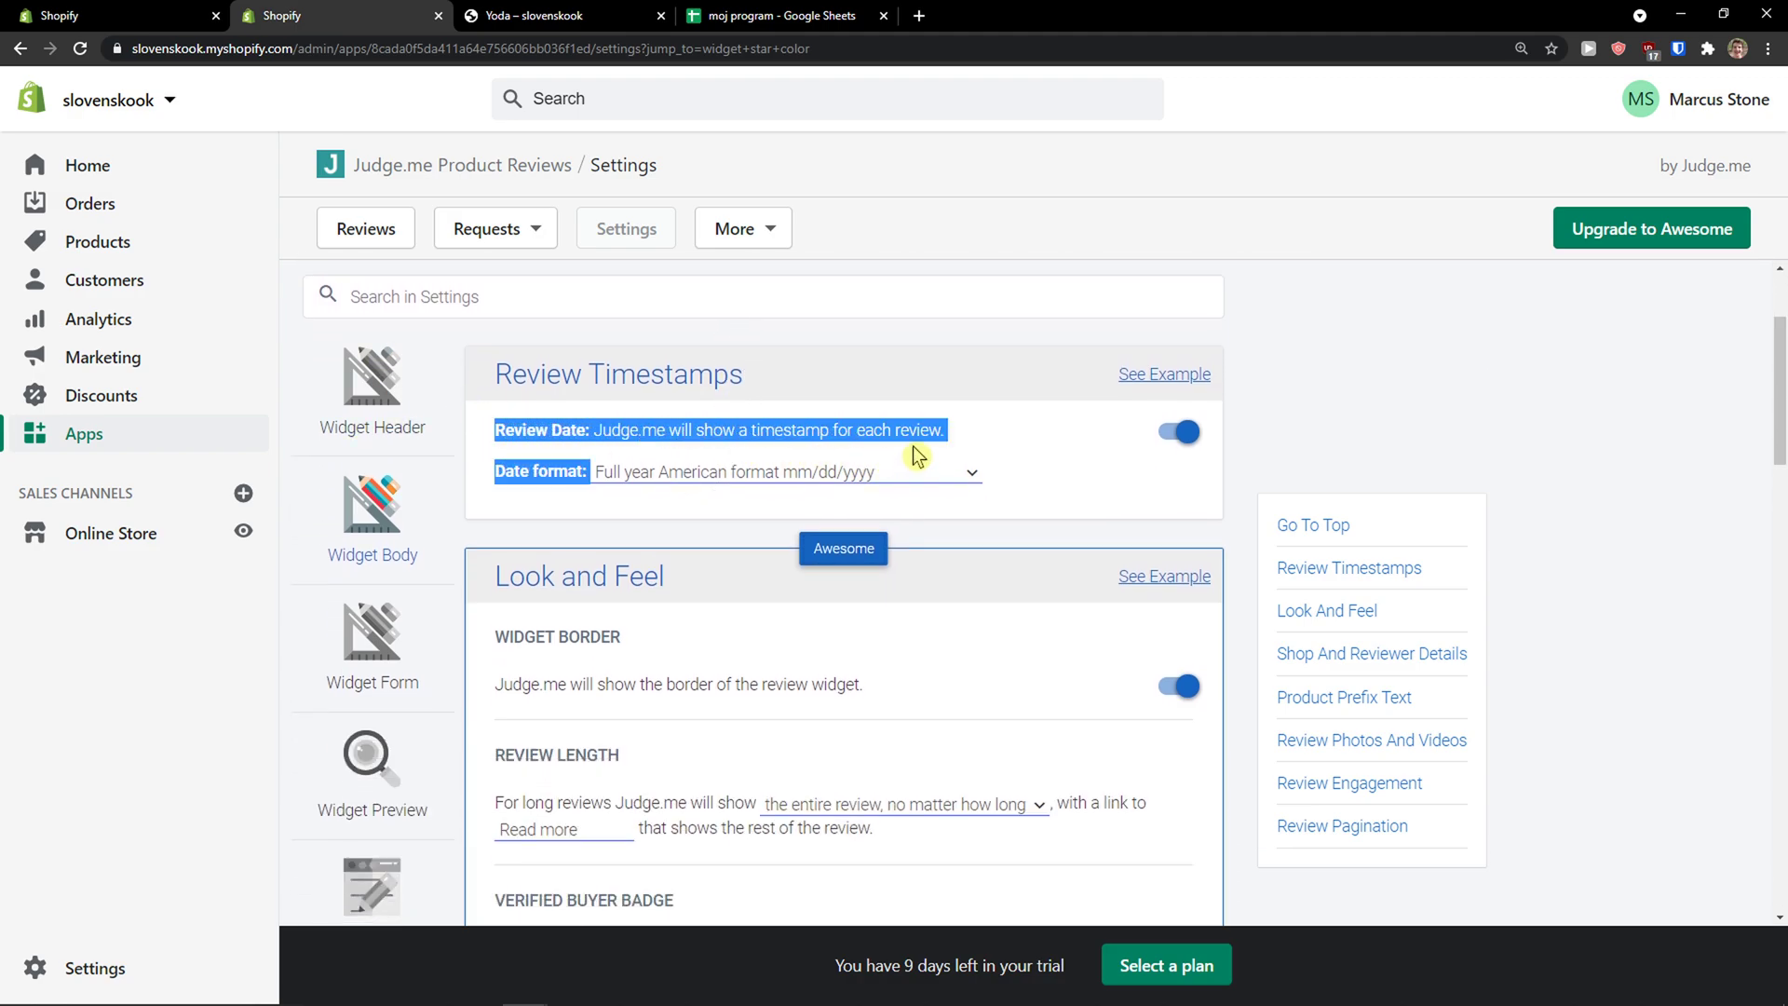
{"action": "scroll", "scroll_direction": "down", "scroll_amount": 3}
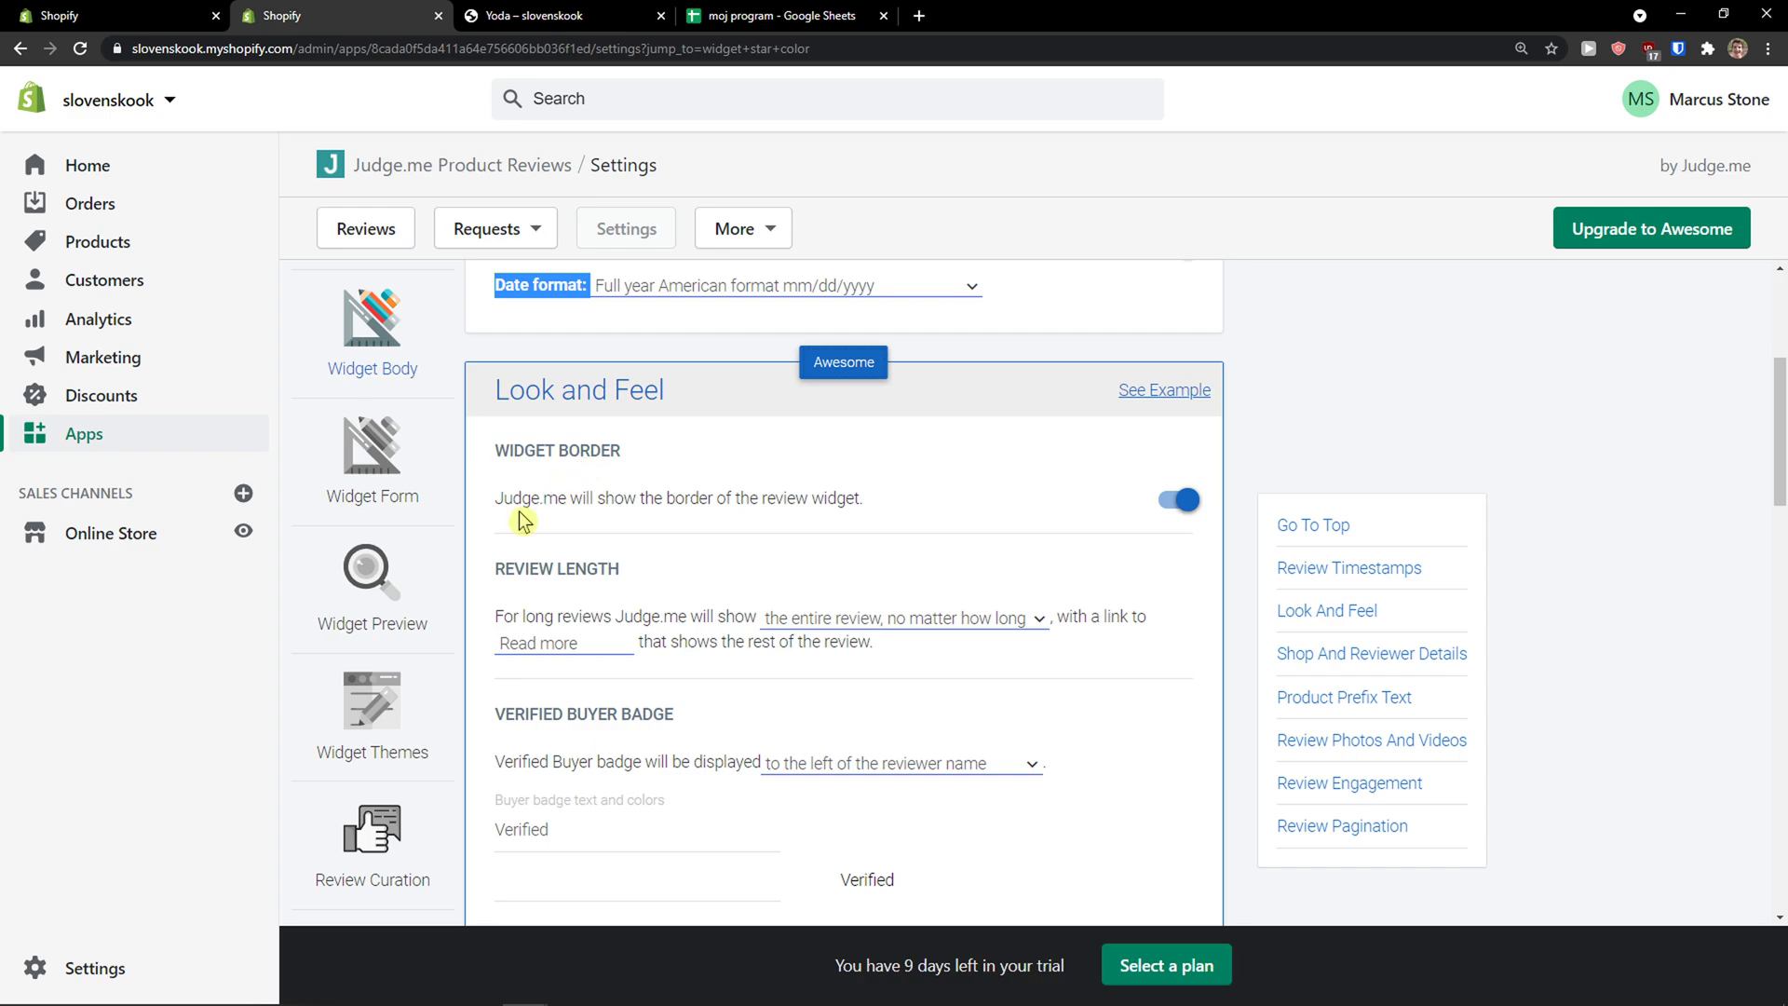
- Browse the remaining Widget Body and Widget Form review-form settings
{"action": "scroll", "scroll_direction": "down", "scroll_amount": 3}
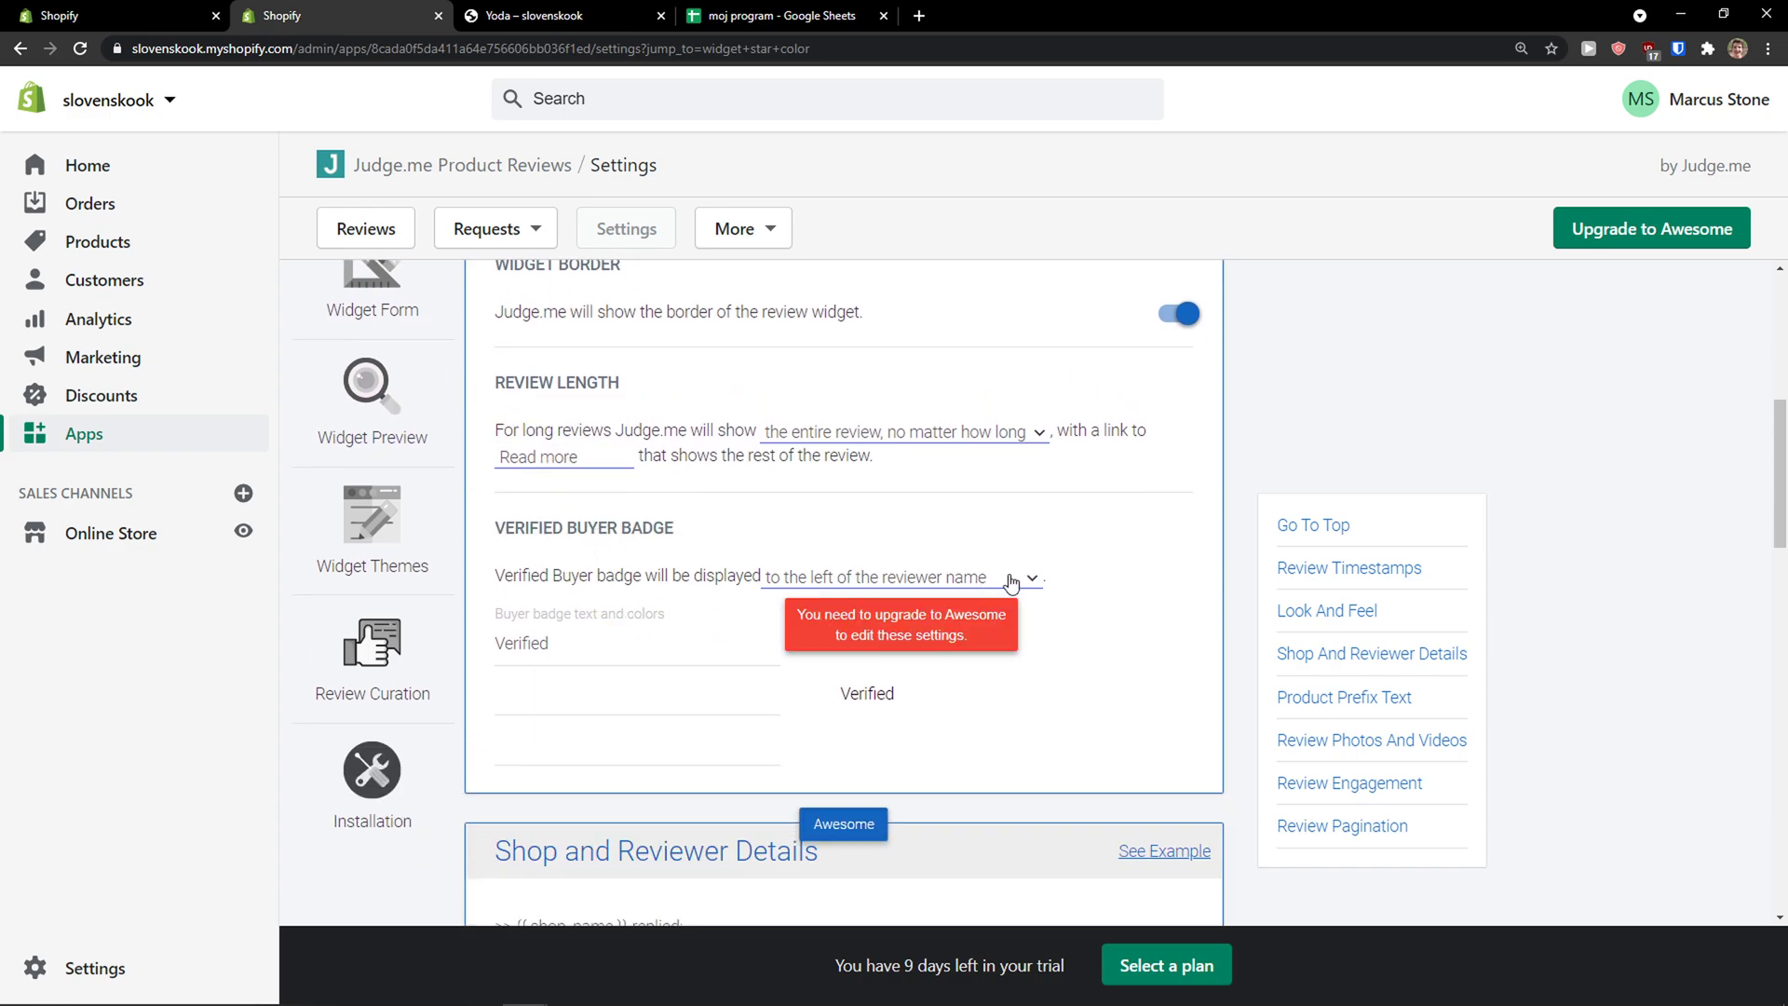
{"action": "scroll", "scroll_direction": "down", "scroll_amount": 3}
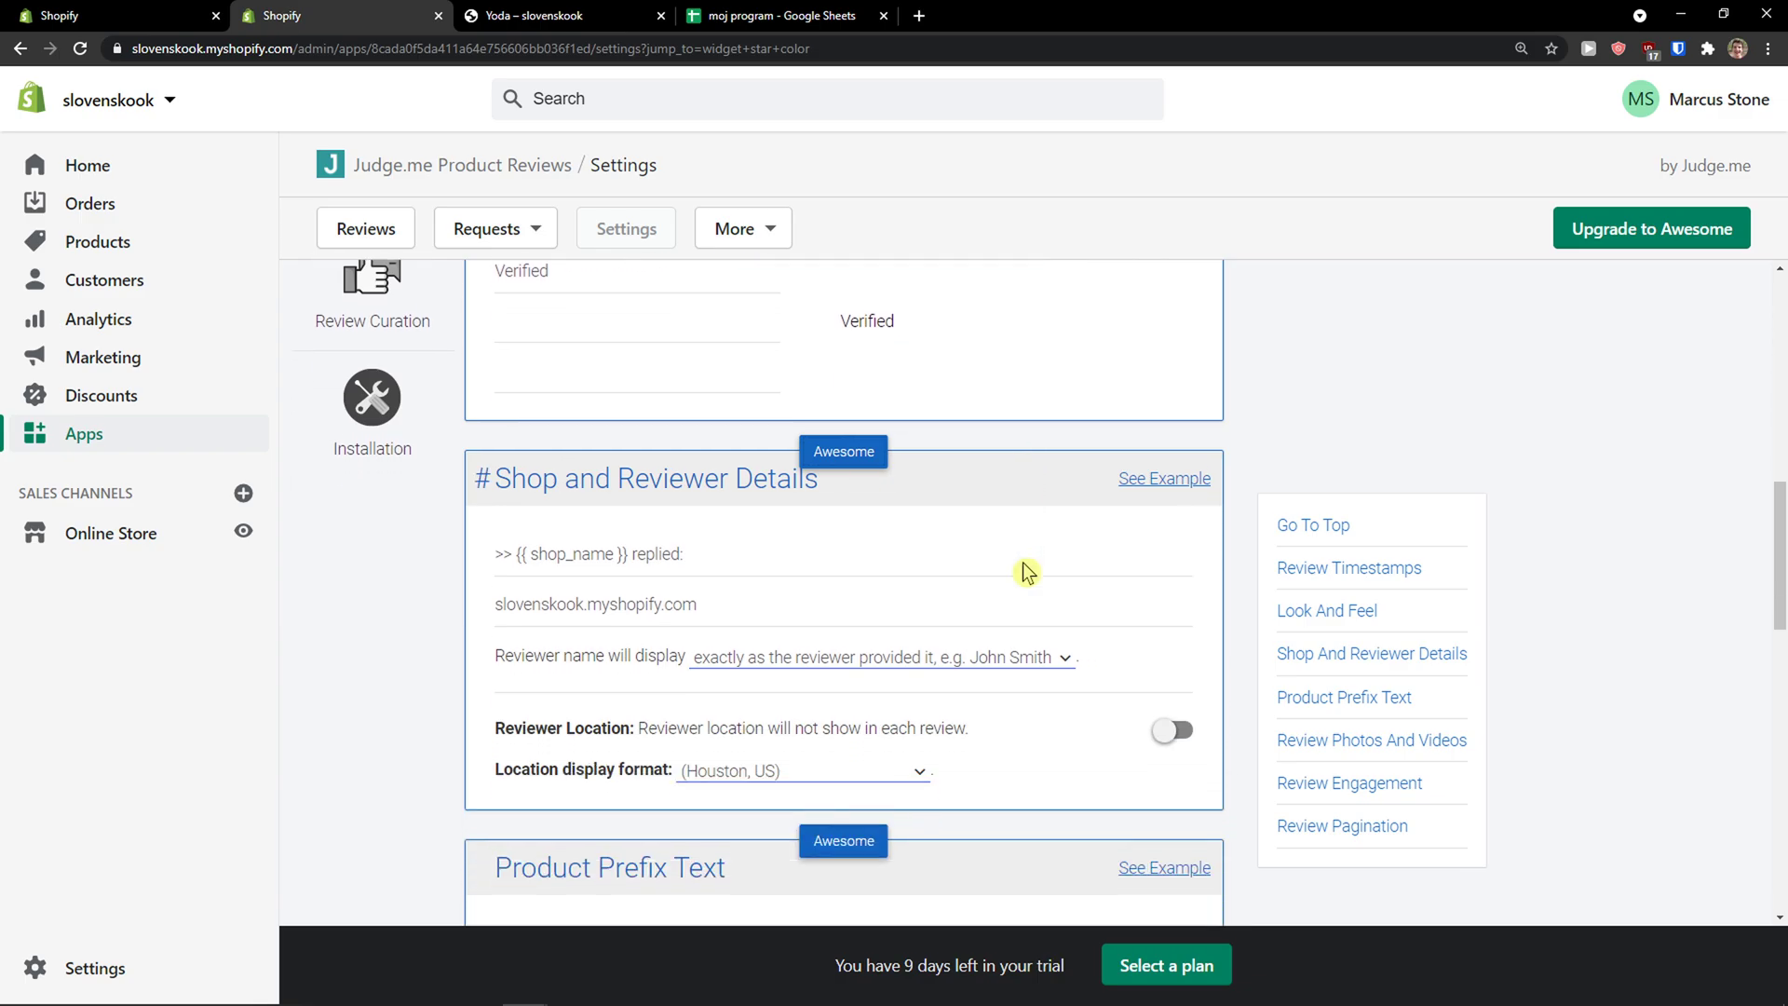
{"action": "scroll", "scroll_direction": "up", "scroll_amount": 3}
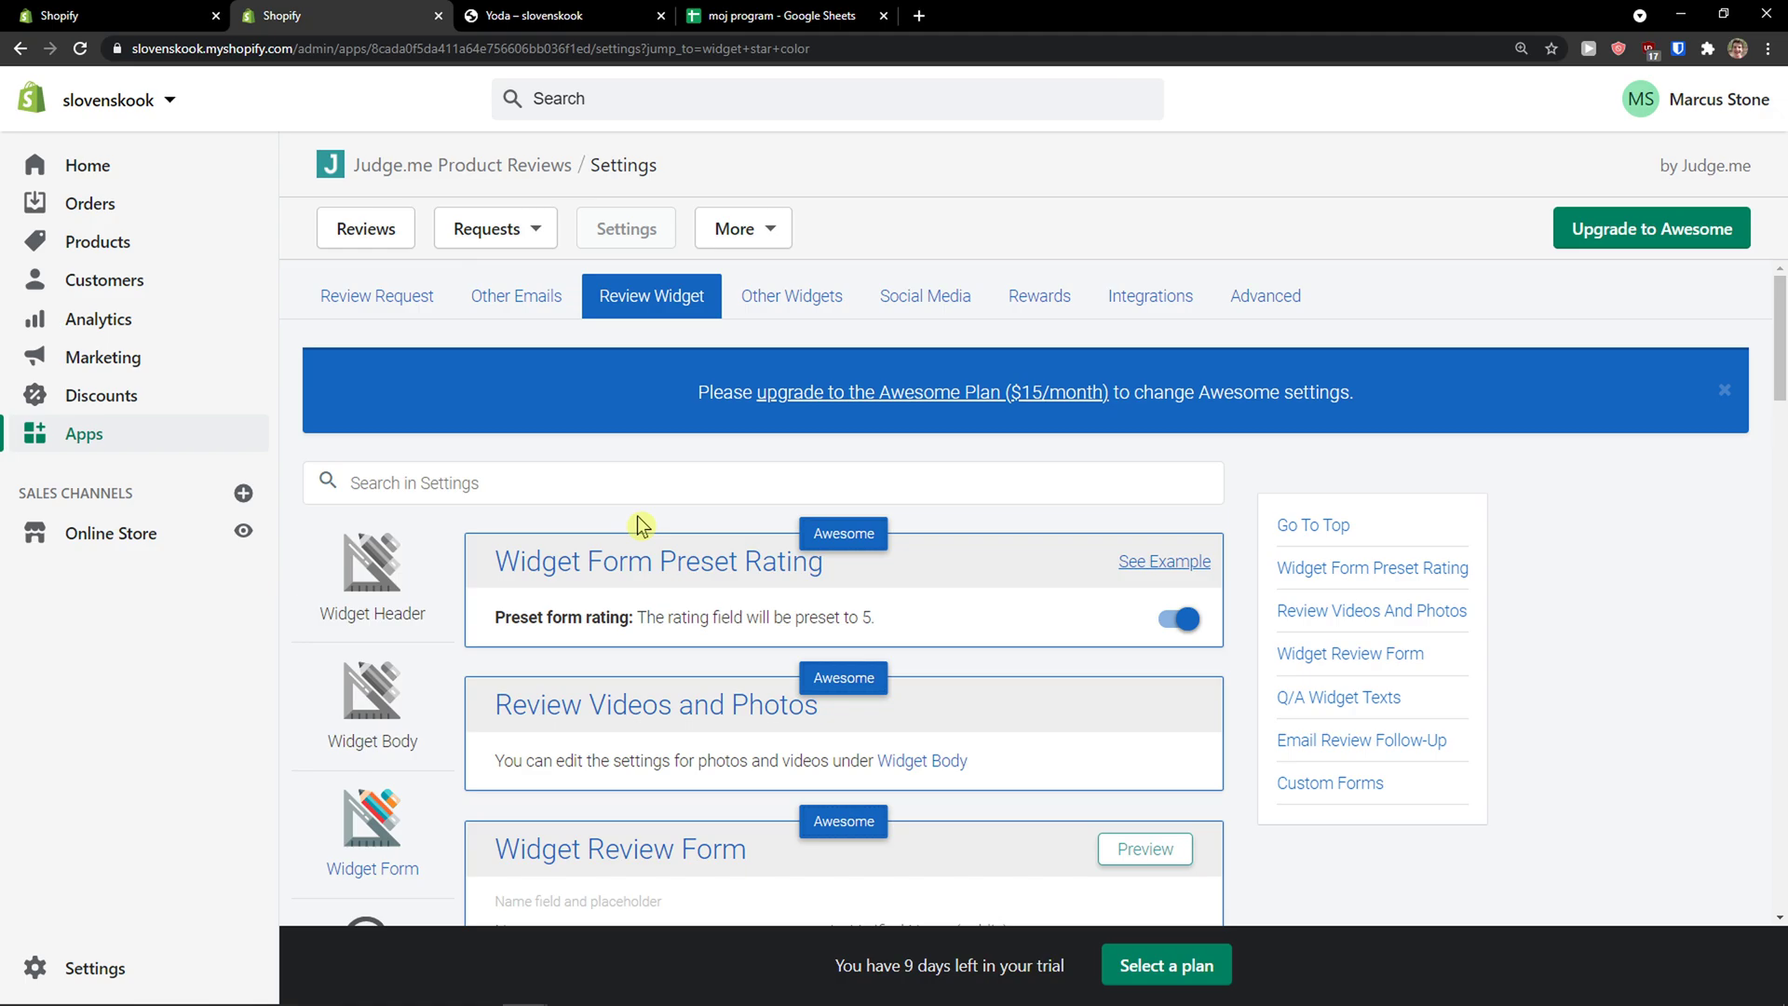
{"action": "scroll", "scroll_direction": "down", "scroll_amount": 3}
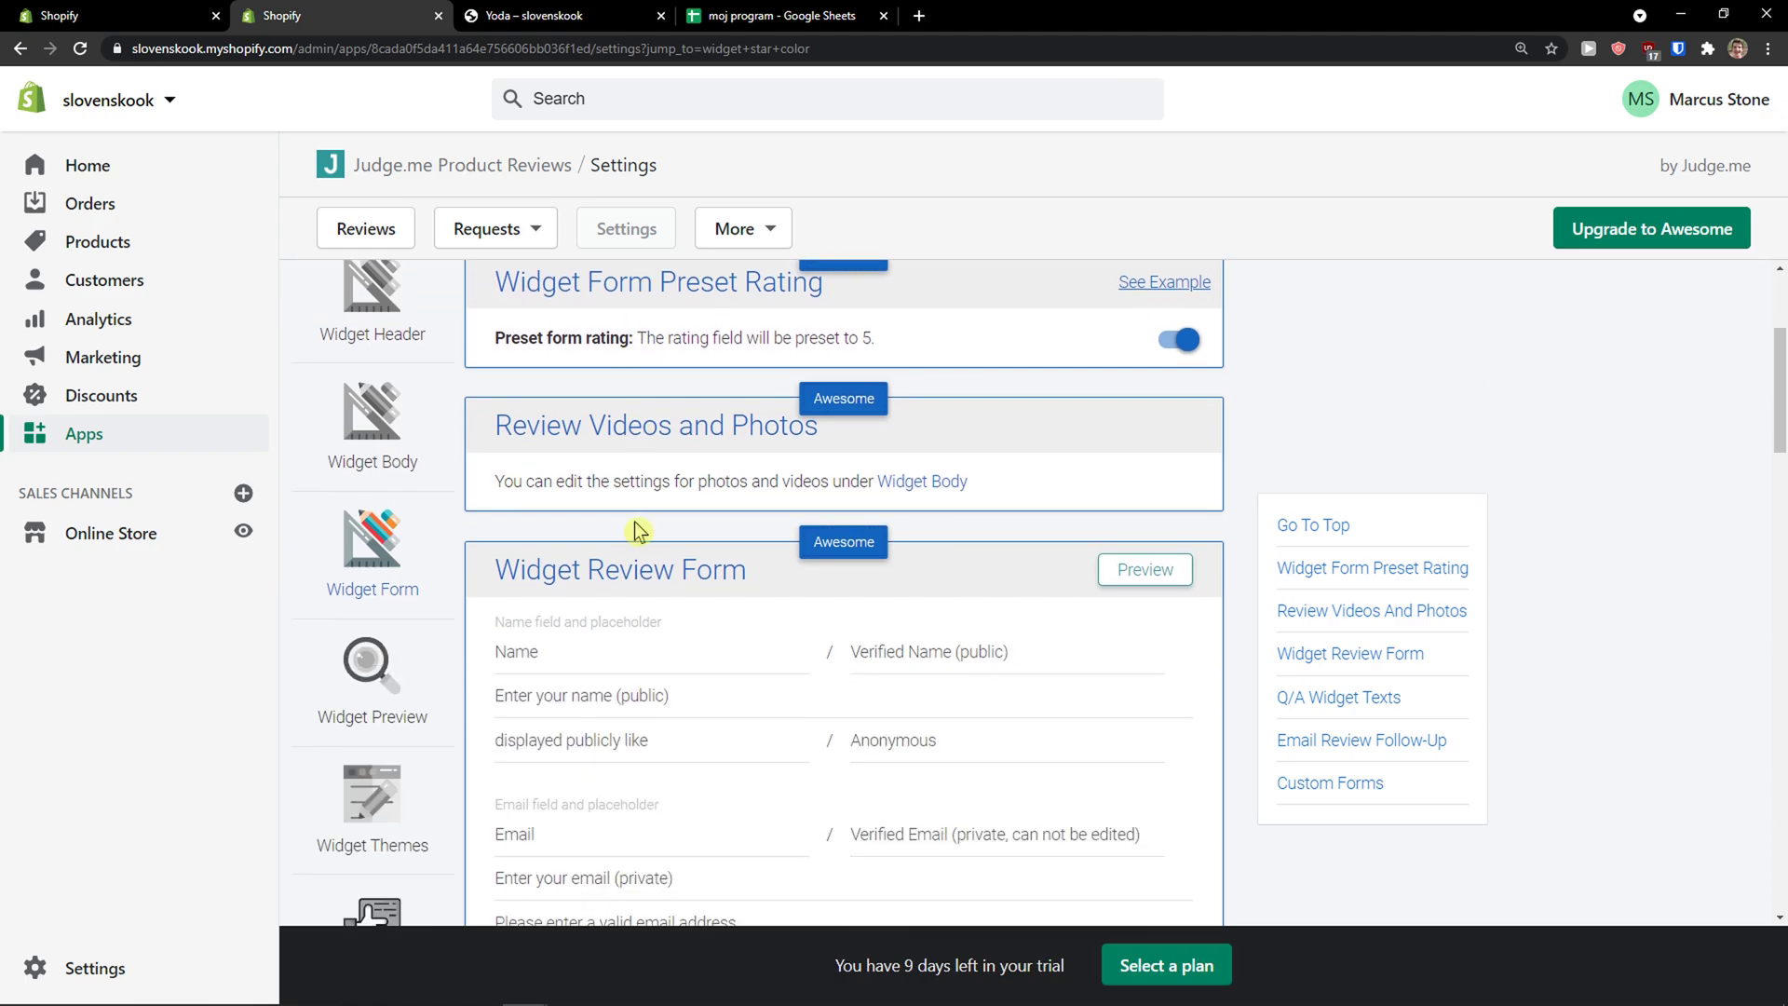
{"action": "scroll", "scroll_direction": "down", "scroll_amount": 3}
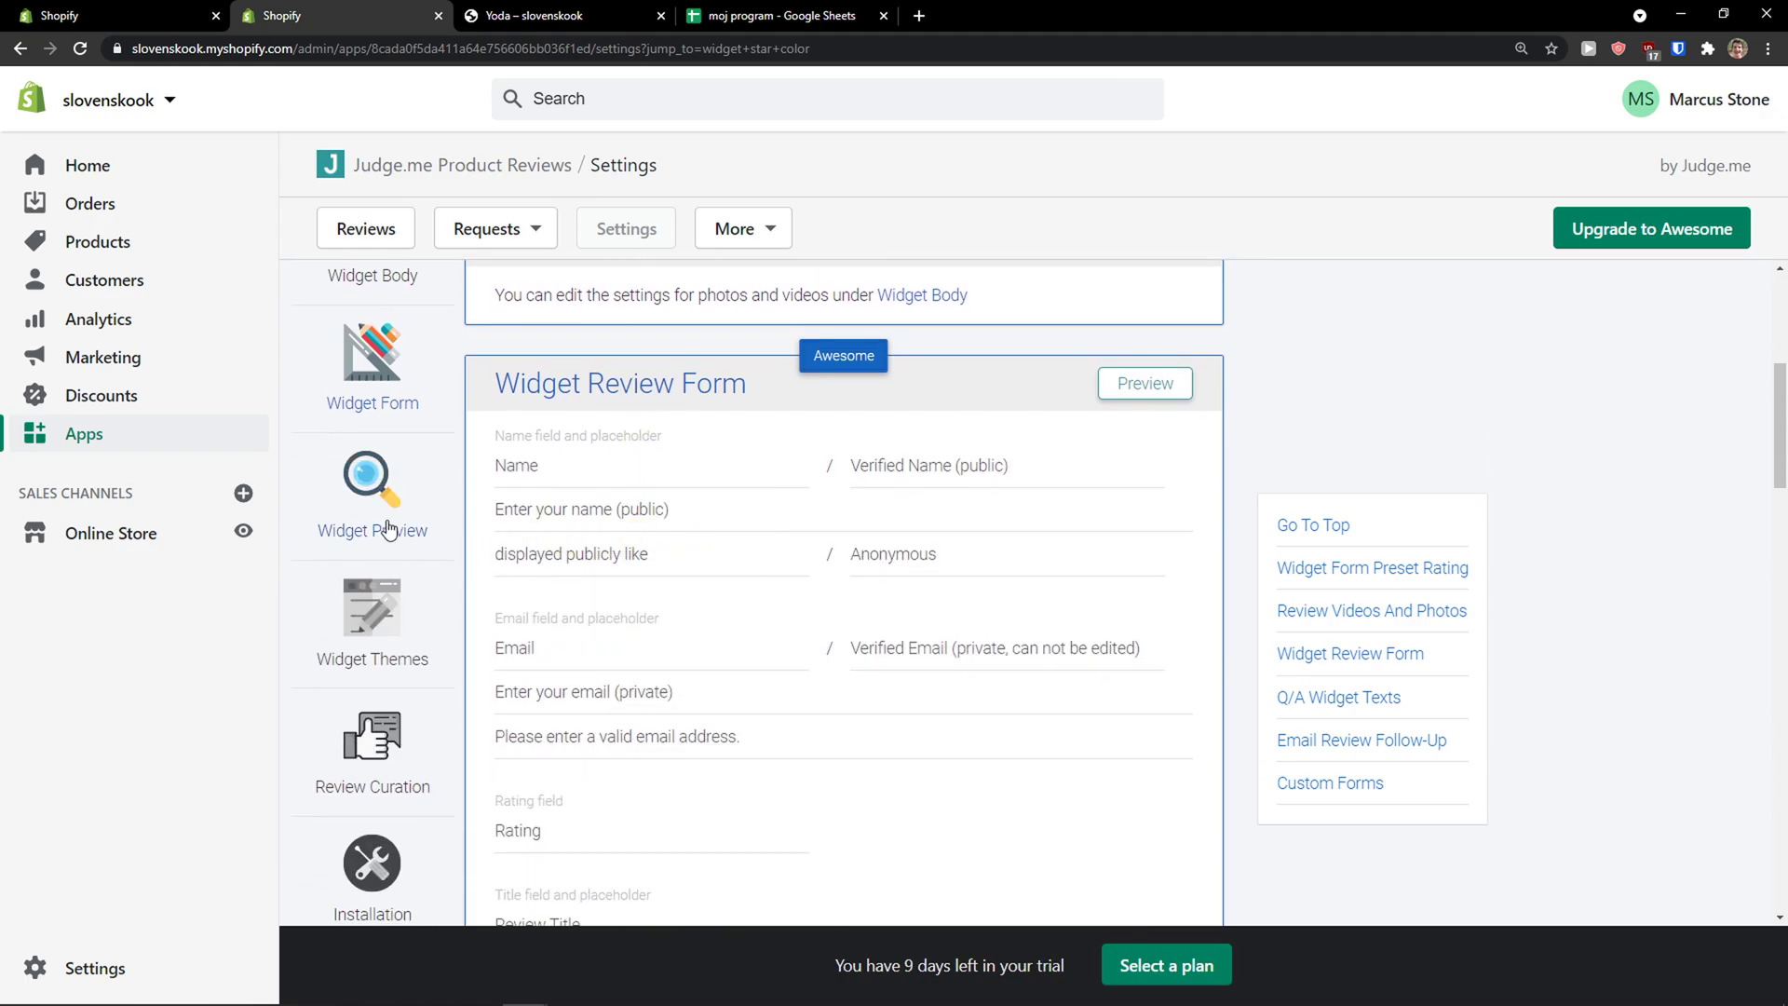
{"action": "left_click", "coordinate": [370, 501]}
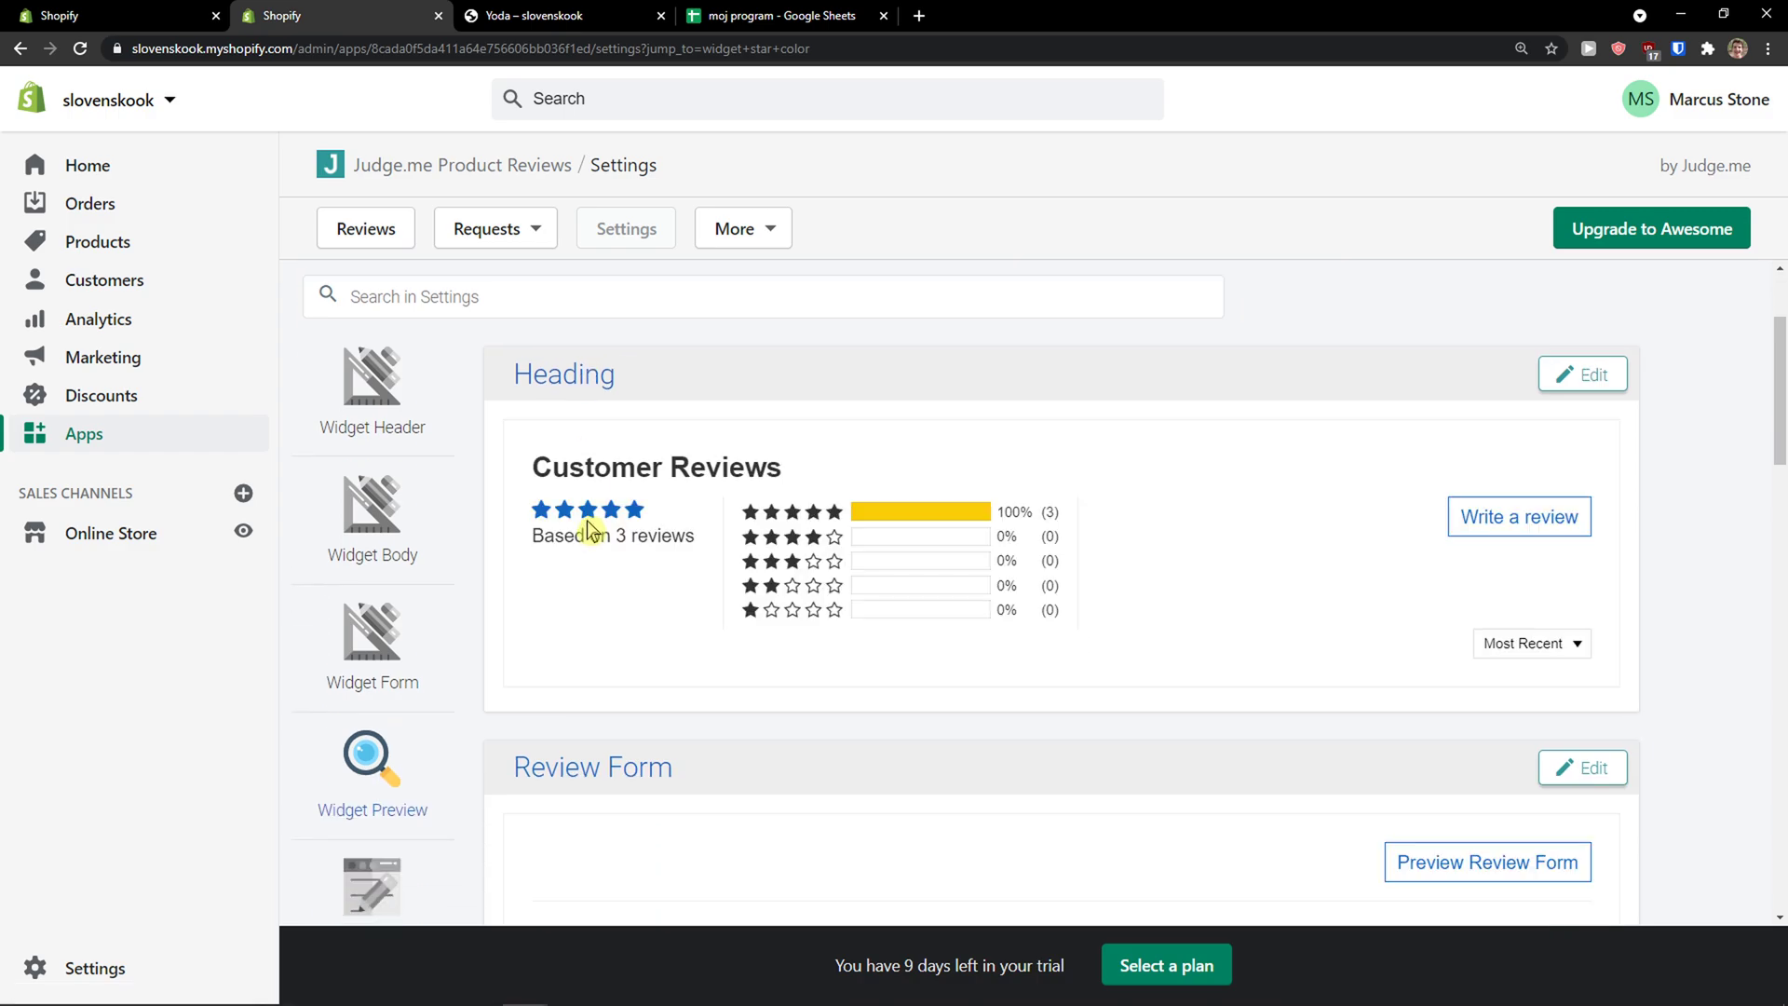
{"action": "scroll", "scroll_direction": "down", "scroll_amount": 3}
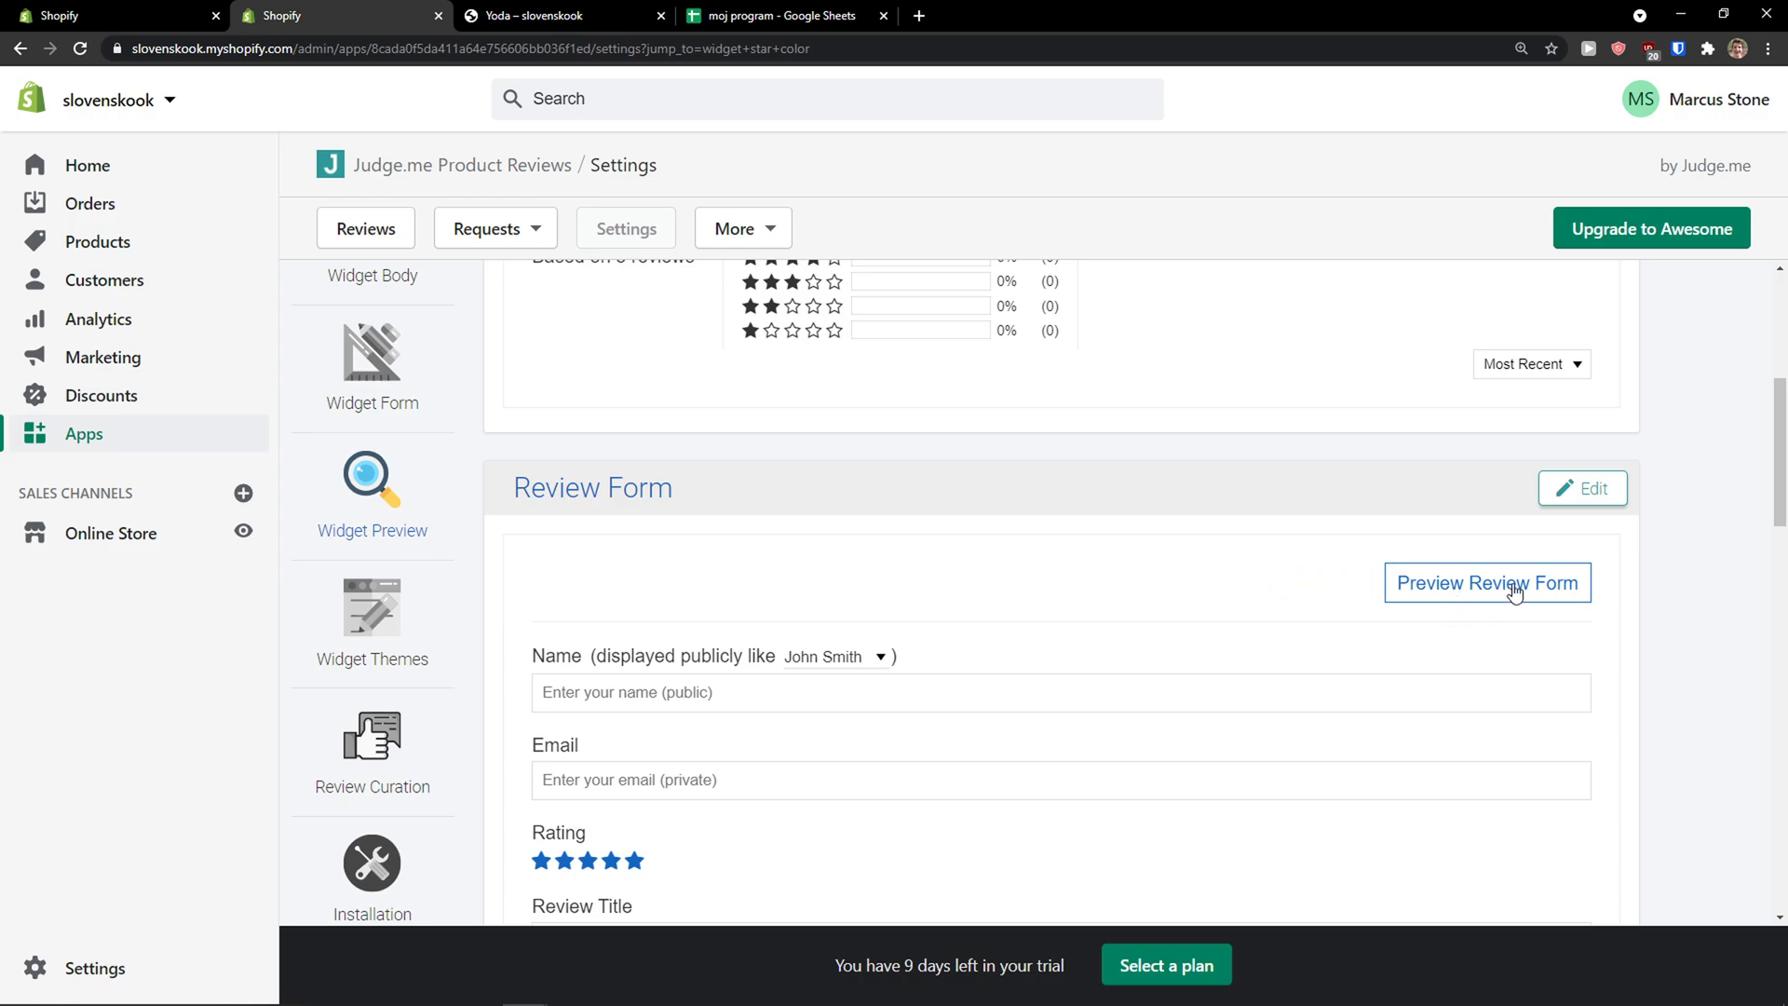
{"action": "scroll", "scroll_direction": "down", "scroll_amount": 3}
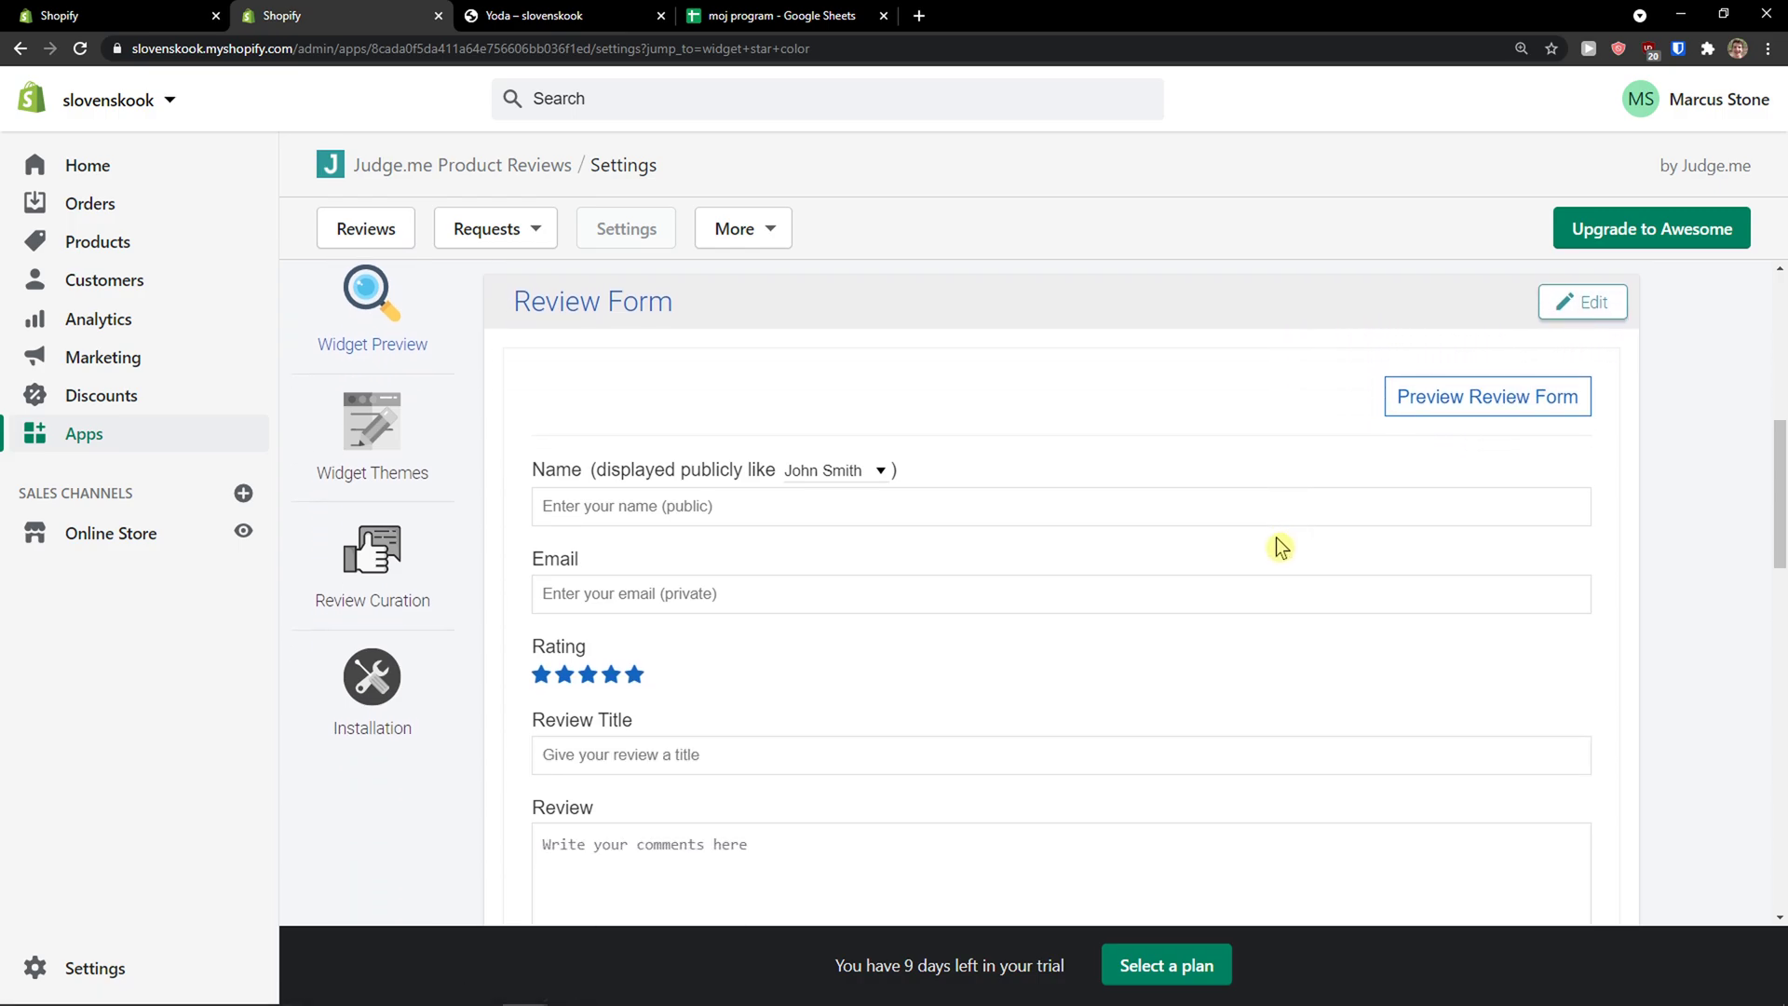
{"action": "scroll", "scroll_direction": "down", "scroll_amount": 3}
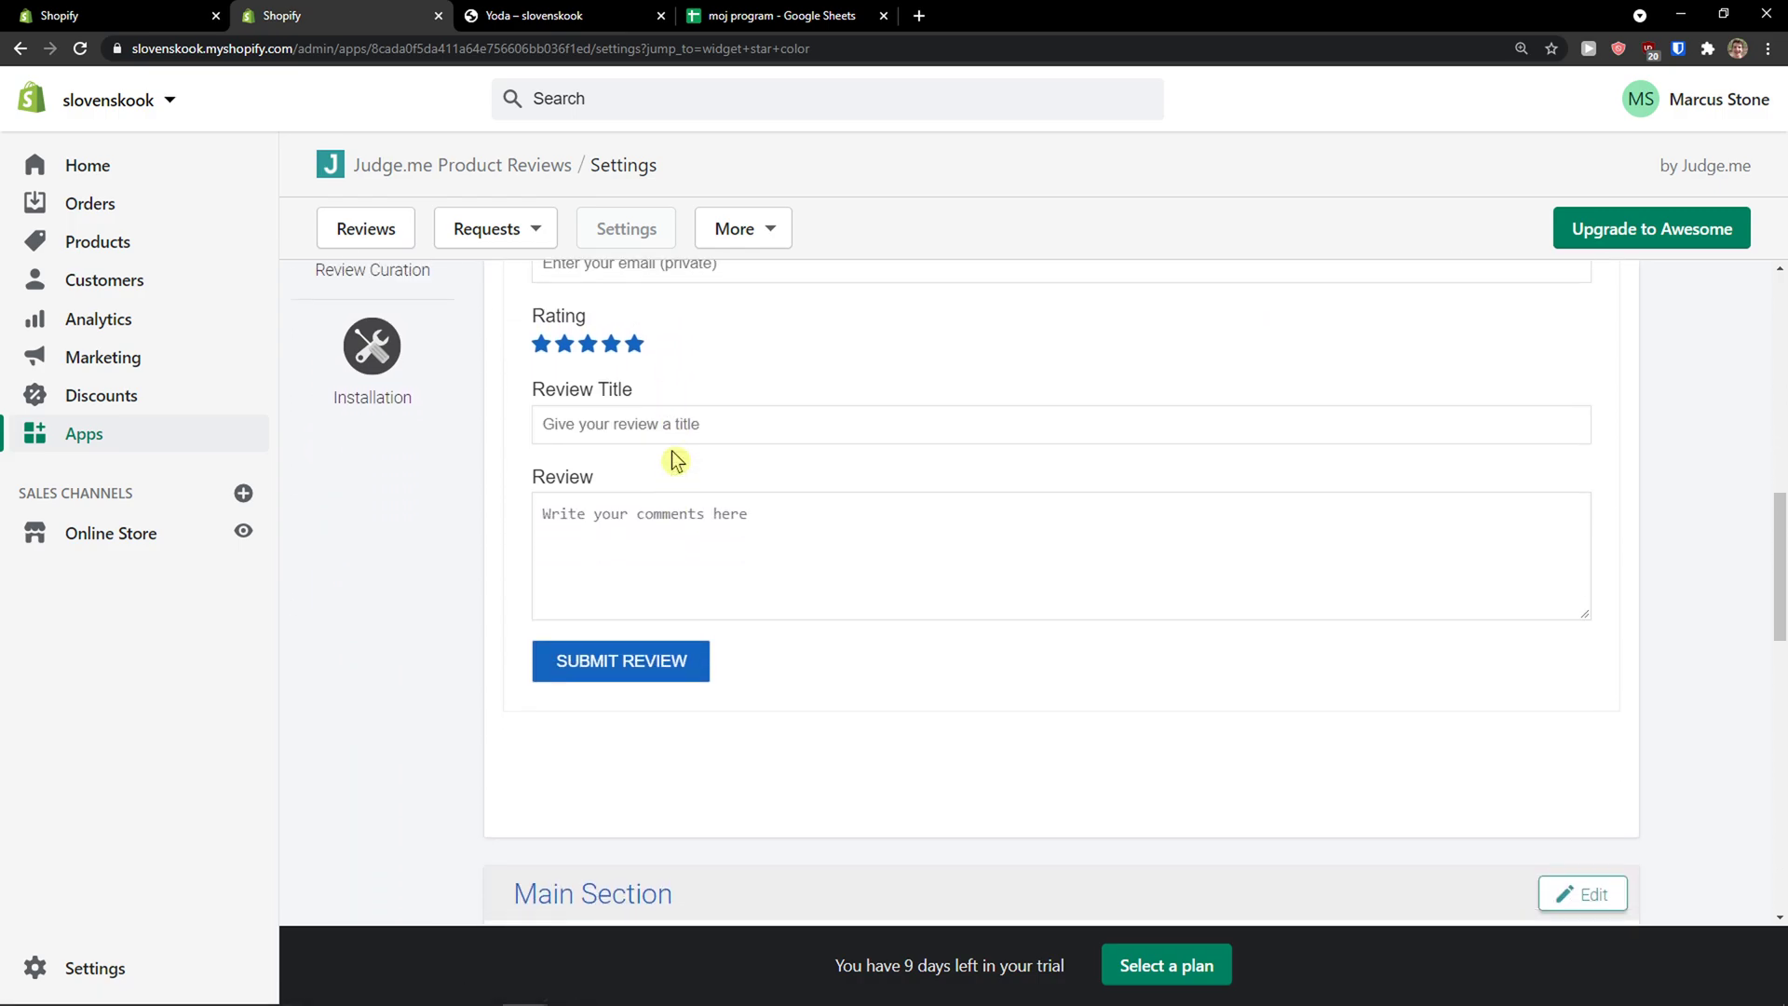
{"action": "scroll", "scroll_direction": "up", "scroll_amount": 3}
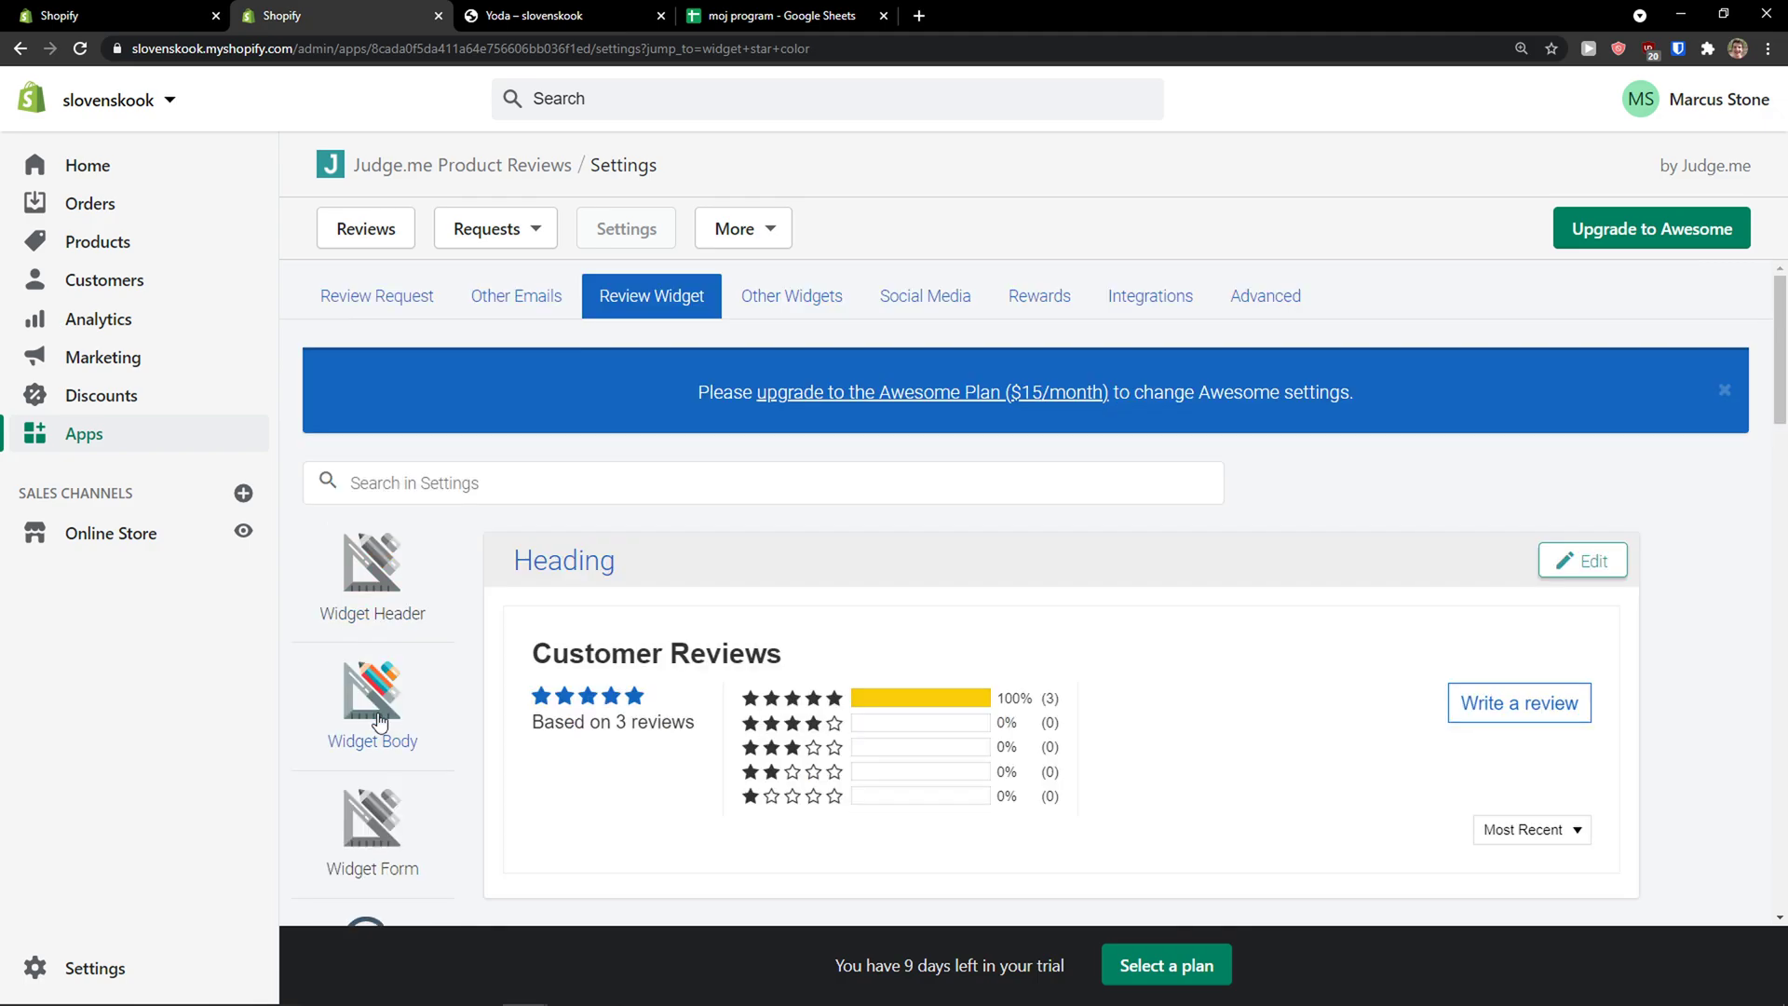
{"action": "scroll", "scroll_direction": "down", "scroll_amount": 3}
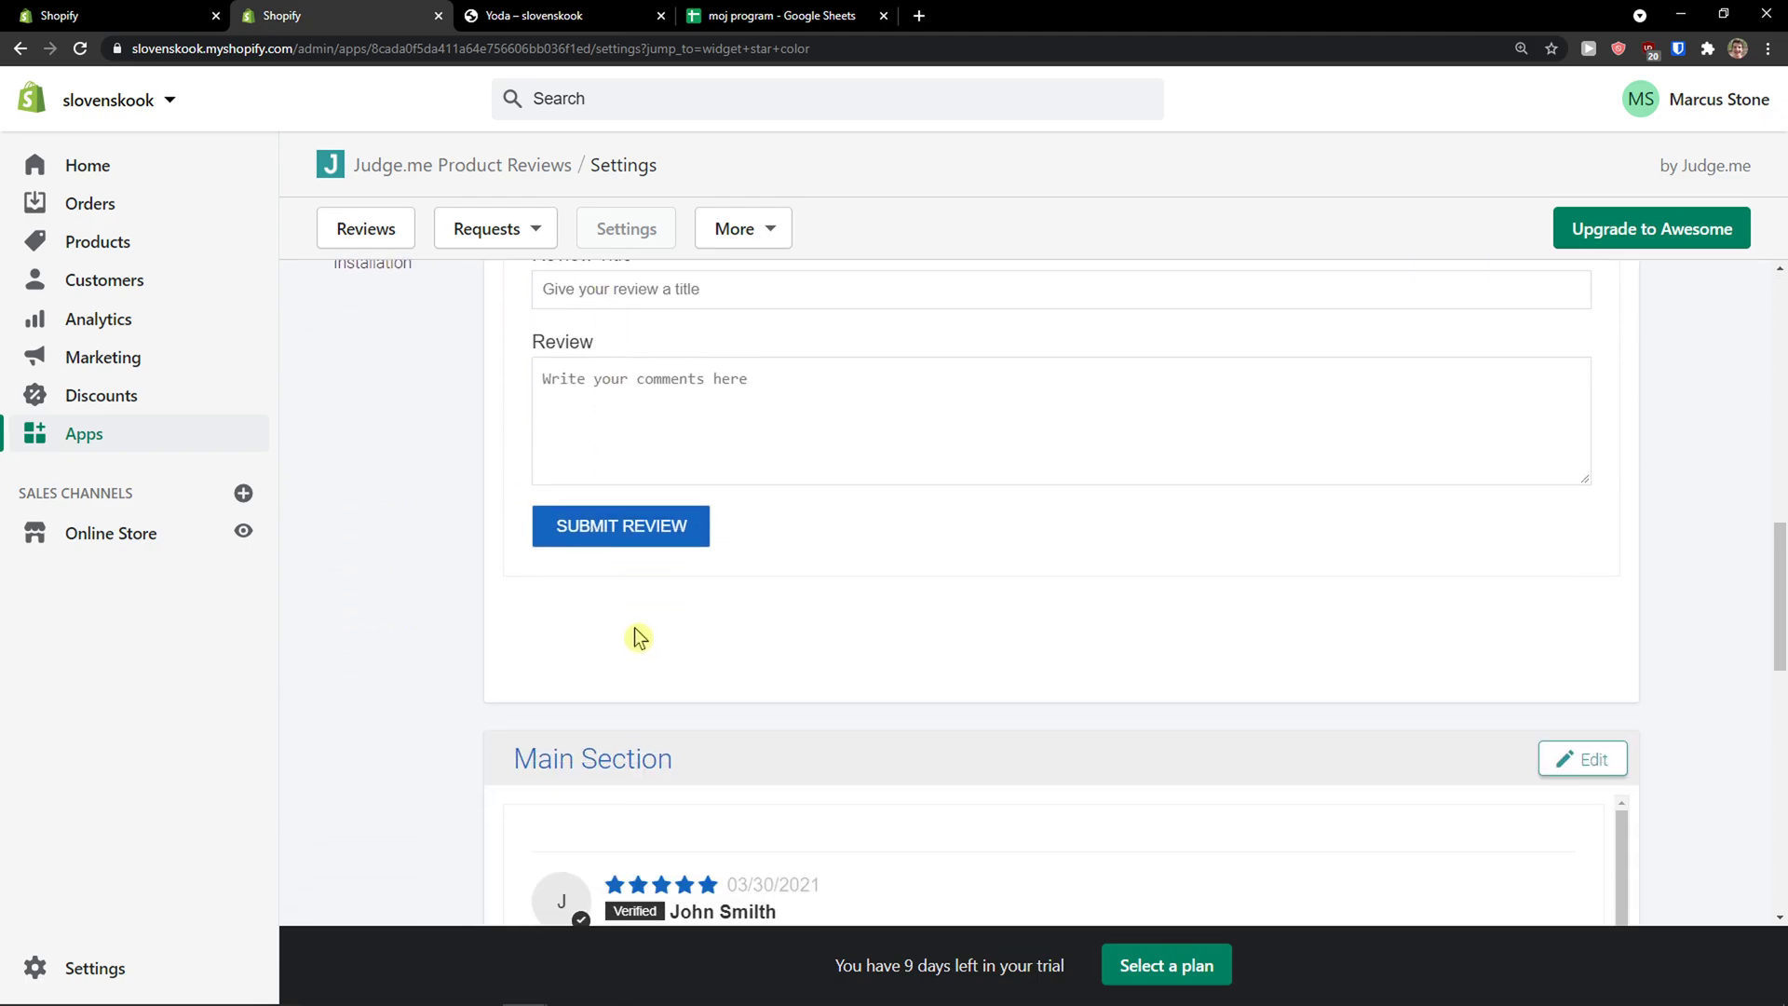
{"action": "scroll", "scroll_direction": "down", "scroll_amount": 3}
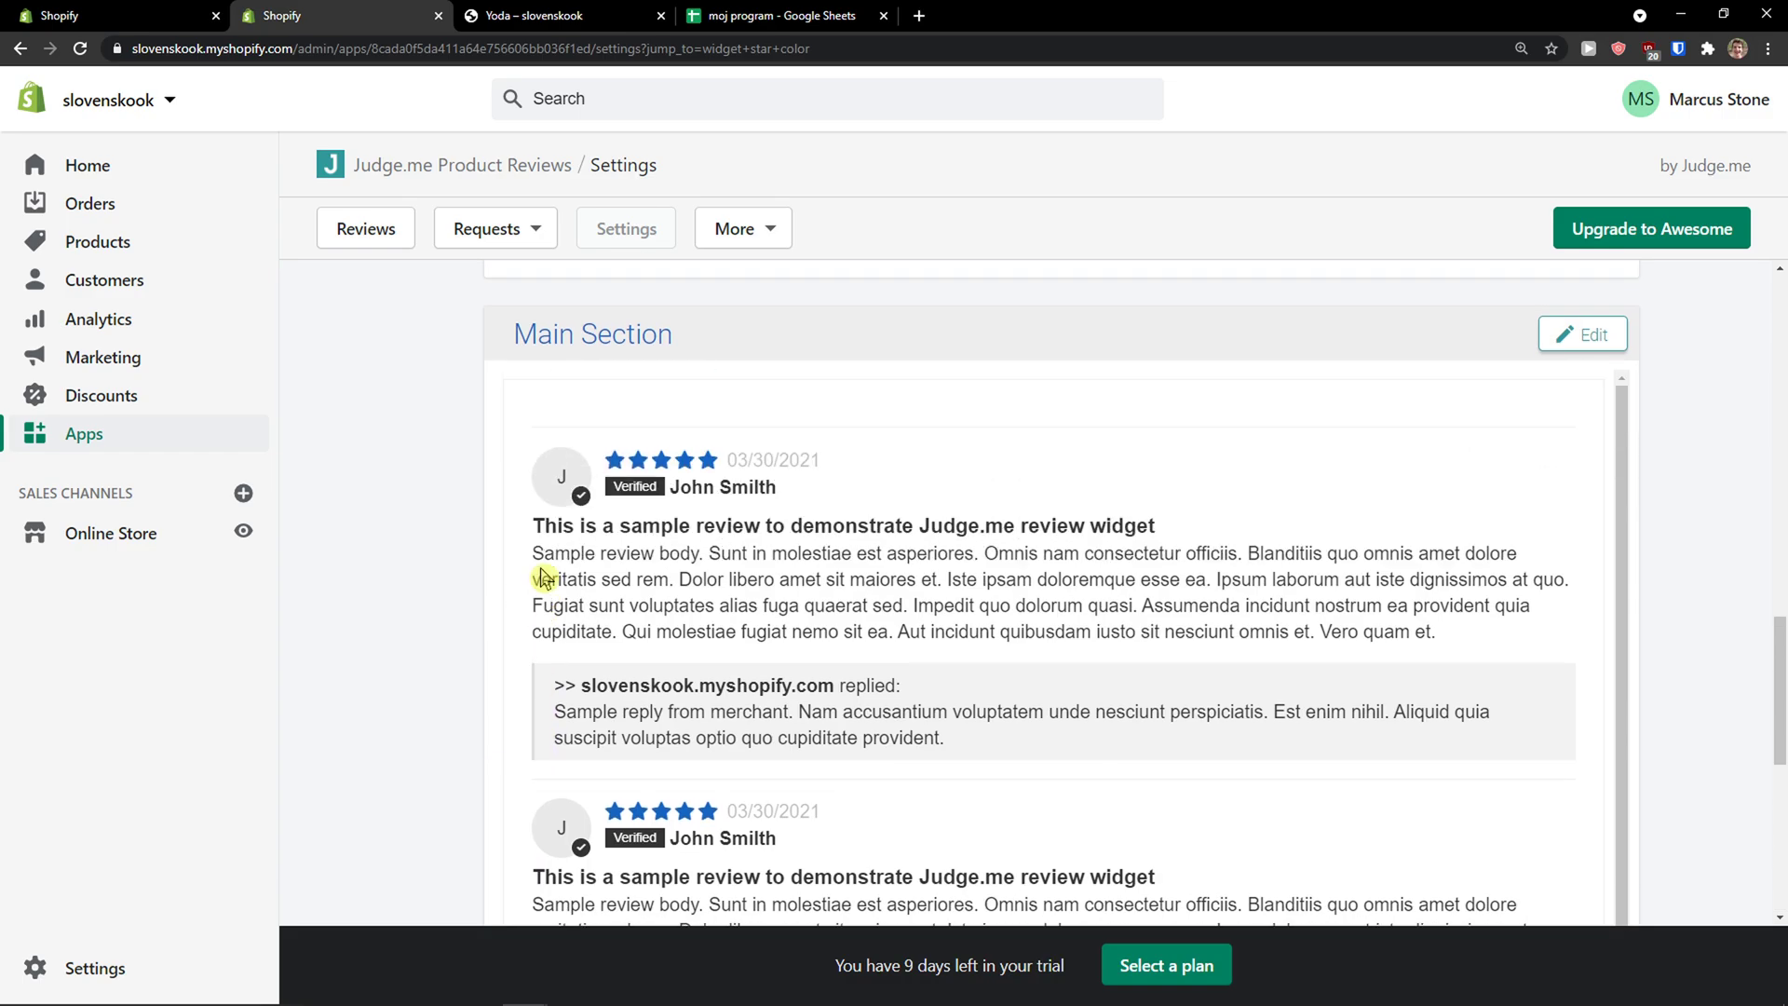
{"action": "scroll", "scroll_direction": "up", "scroll_amount": 3}
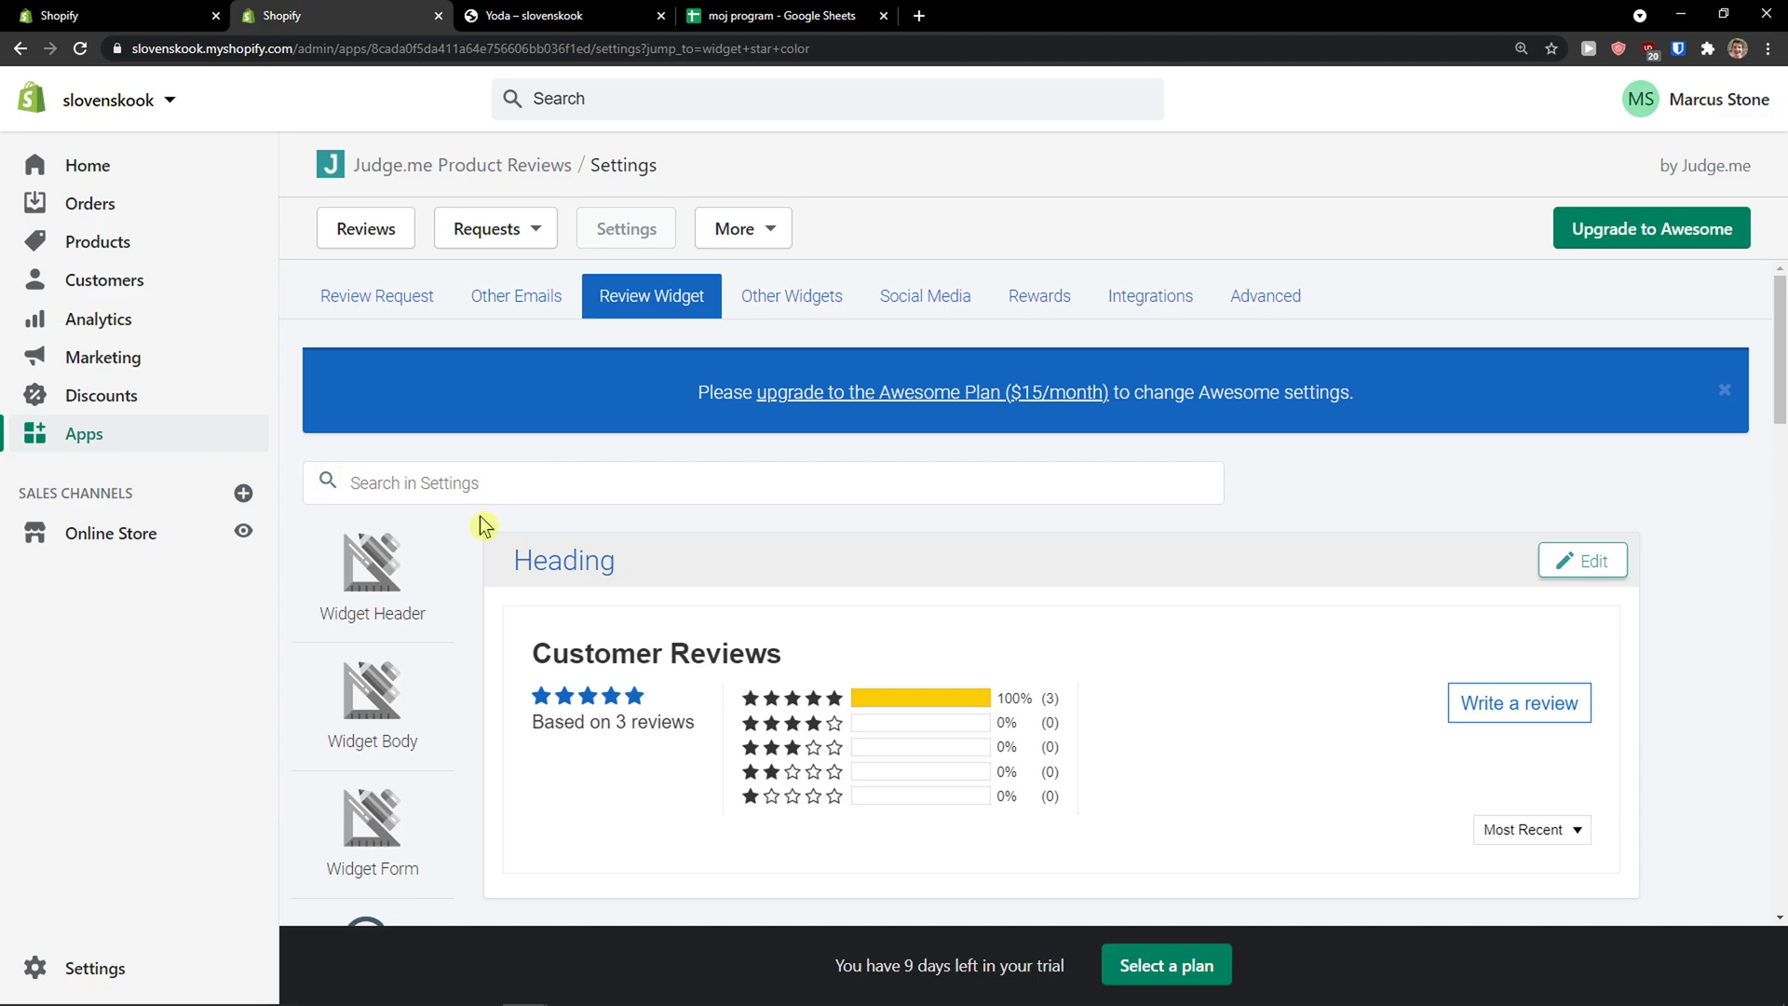
{"action": "scroll", "scroll_direction": "down", "scroll_amount": 3}
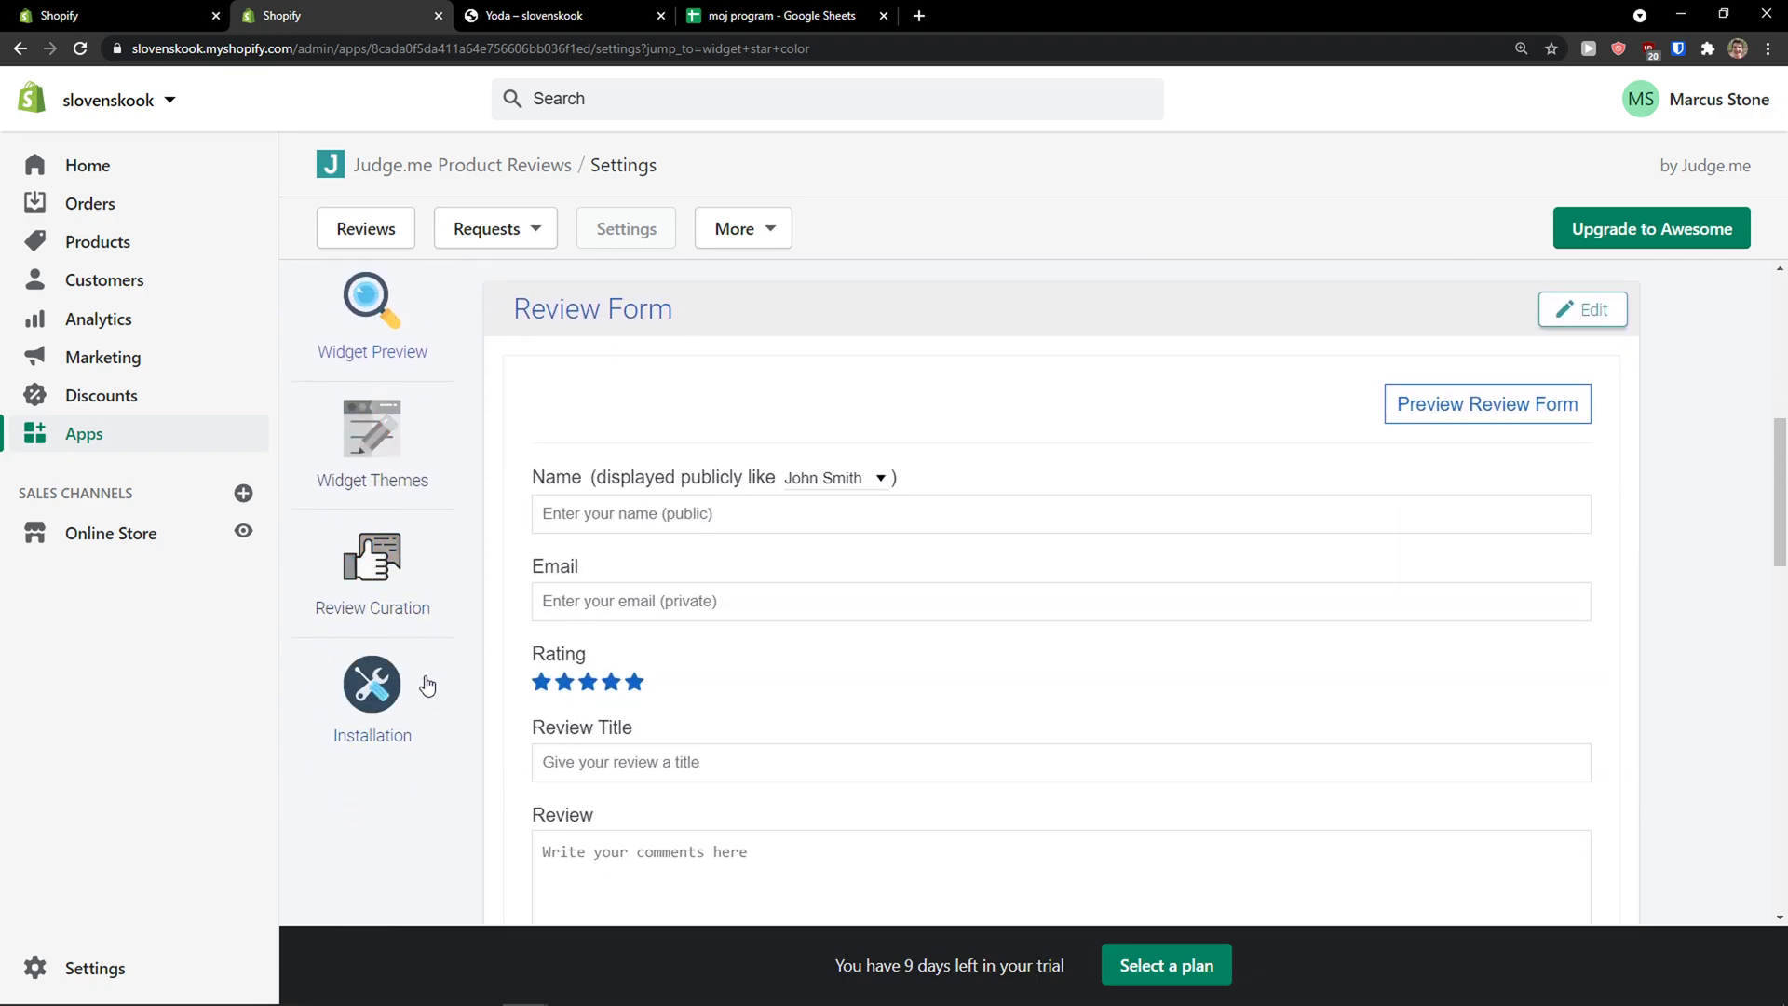
- View the Default, Cards and Align widget themes, then move to the Other Widgets settings
{"action": "left_click", "coordinate": [373, 430]}
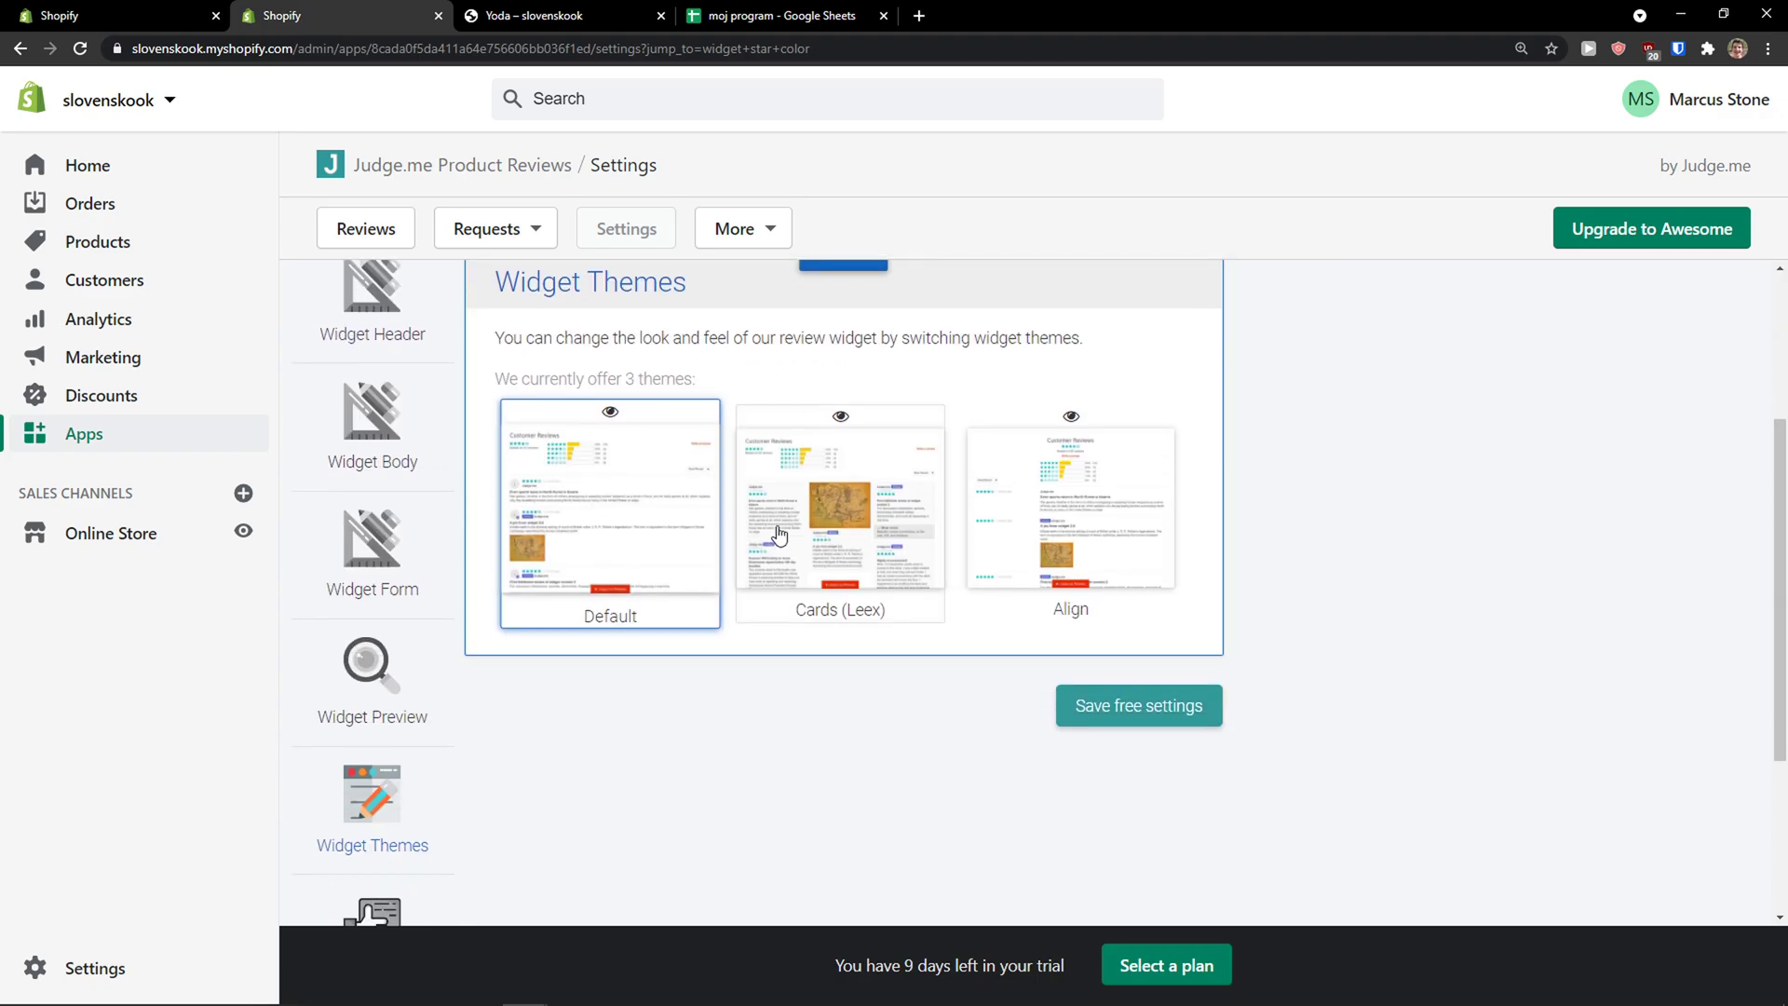
{"action": "scroll", "scroll_direction": "down", "scroll_amount": 3}
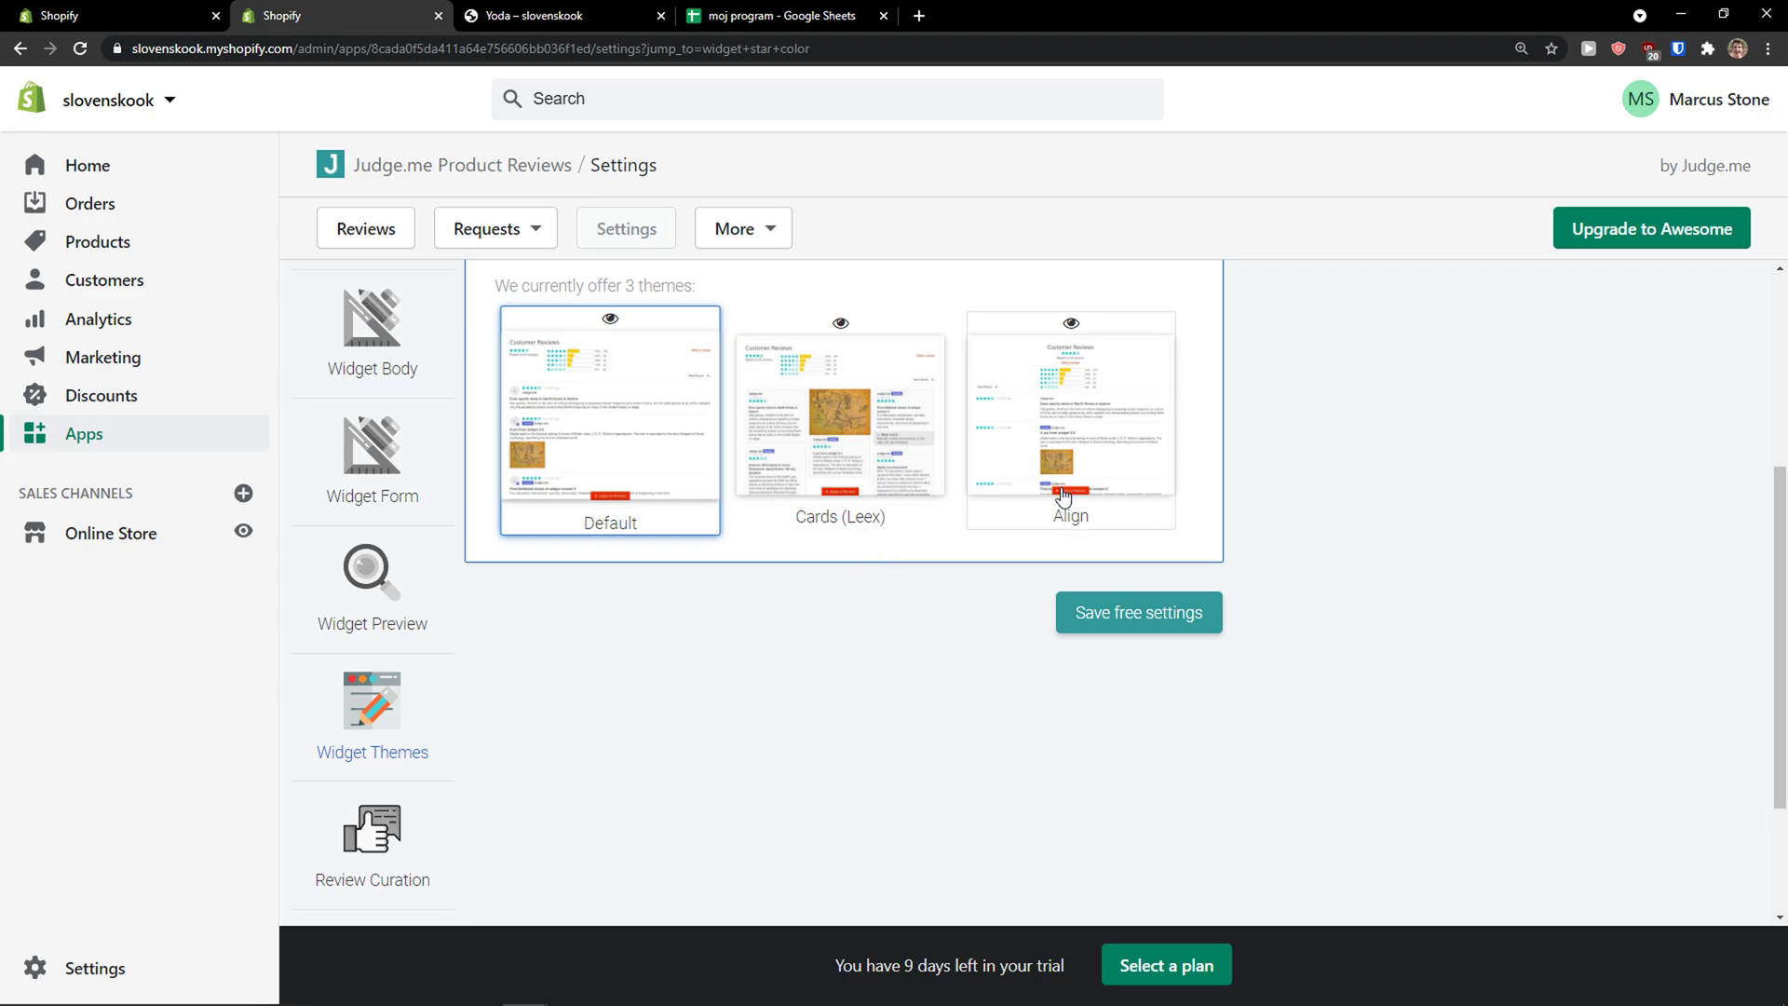
{"action": "left_click", "coordinate": [792, 296]}
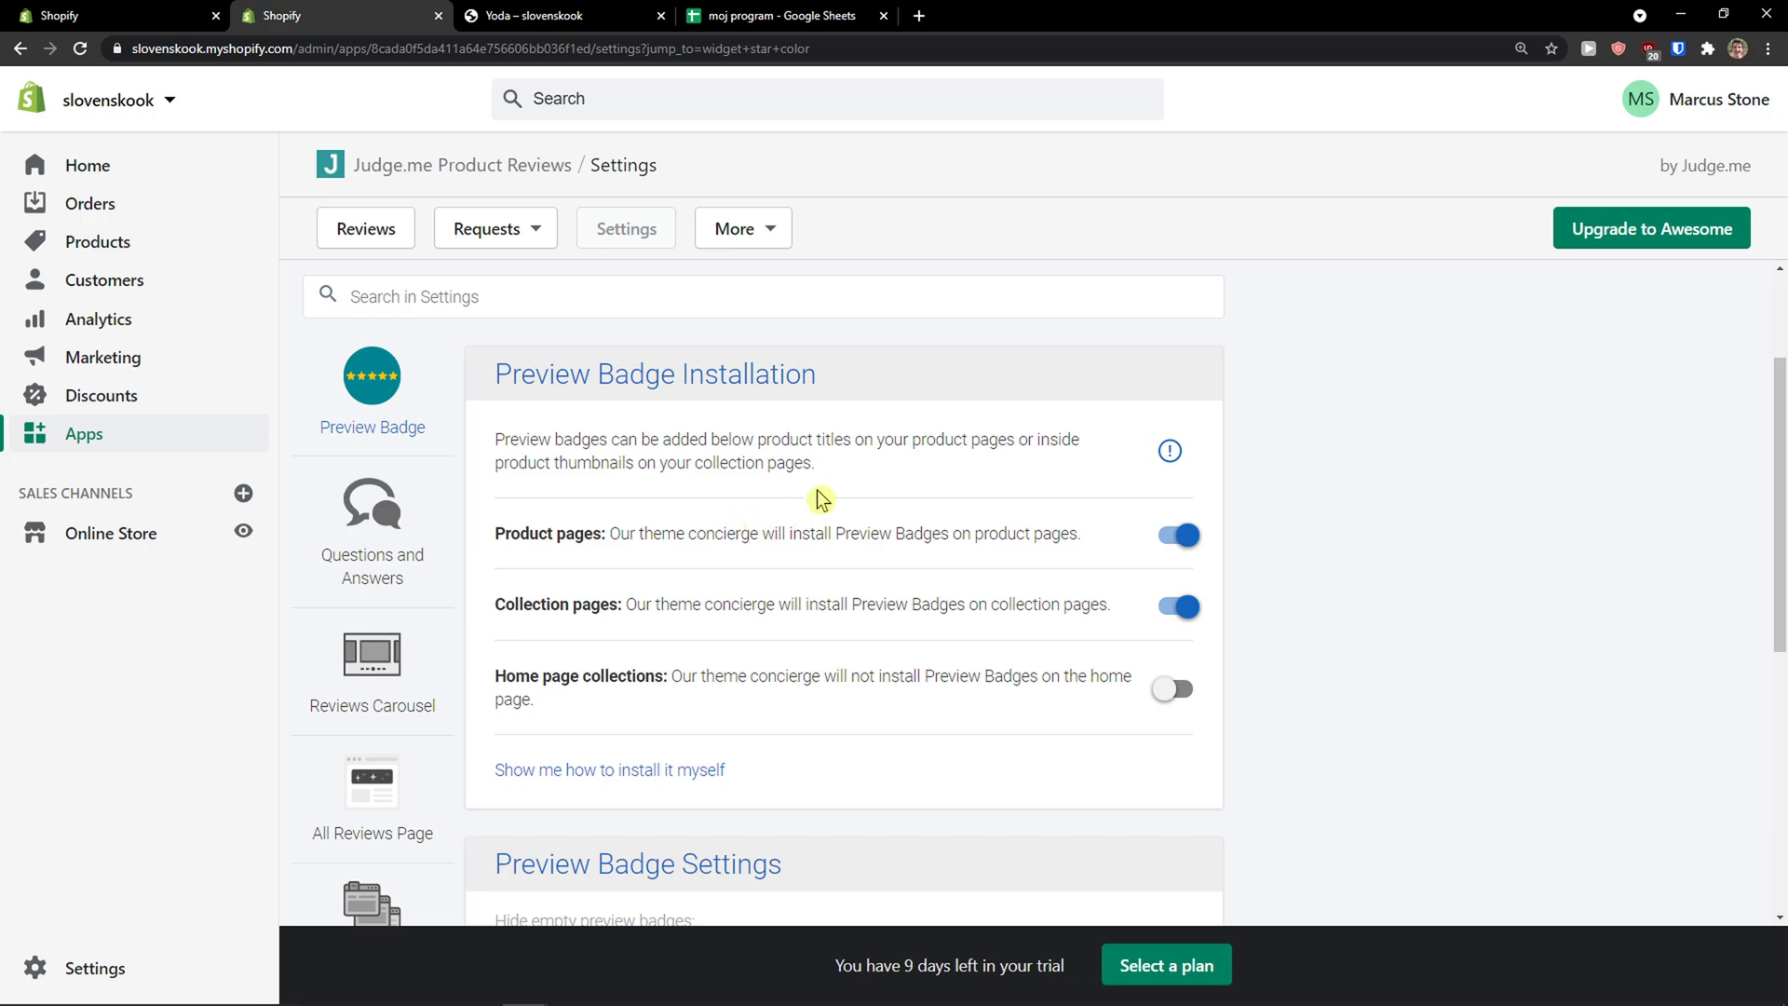
- Look through the Questions and Answers widget settings under Other Widgets
{"action": "left_click", "coordinate": [372, 506]}
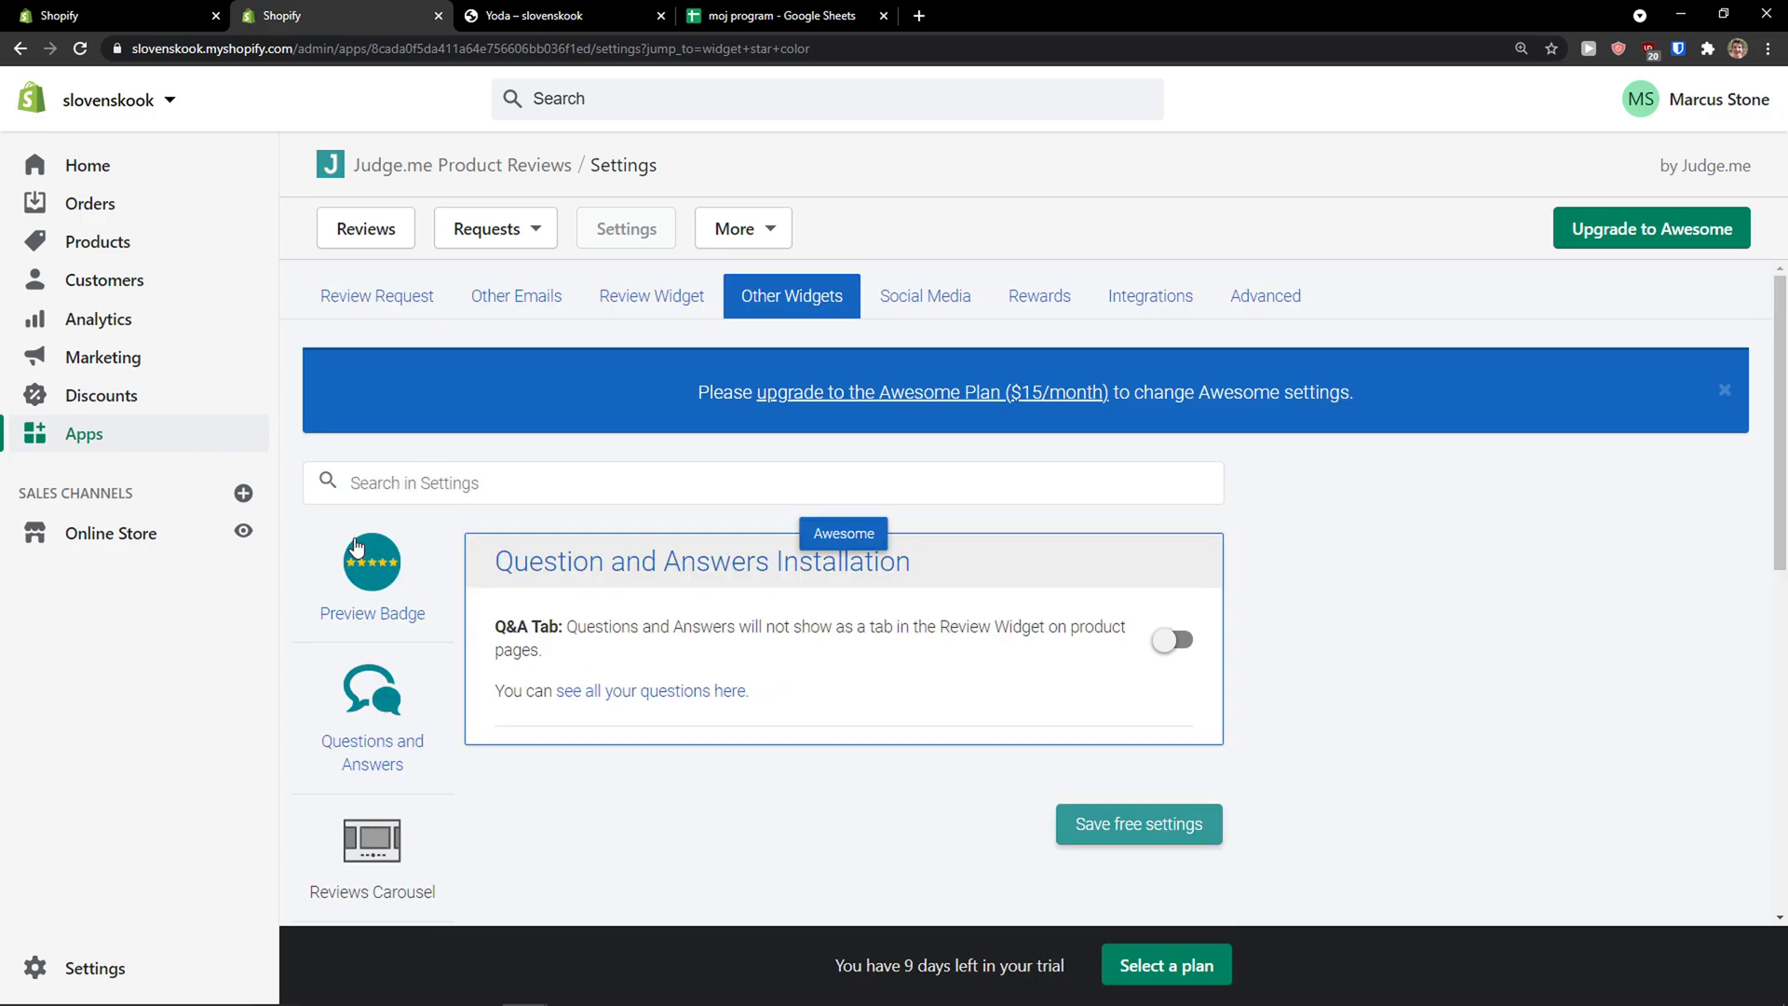
{"action": "scroll", "scroll_direction": "down", "scroll_amount": 3}
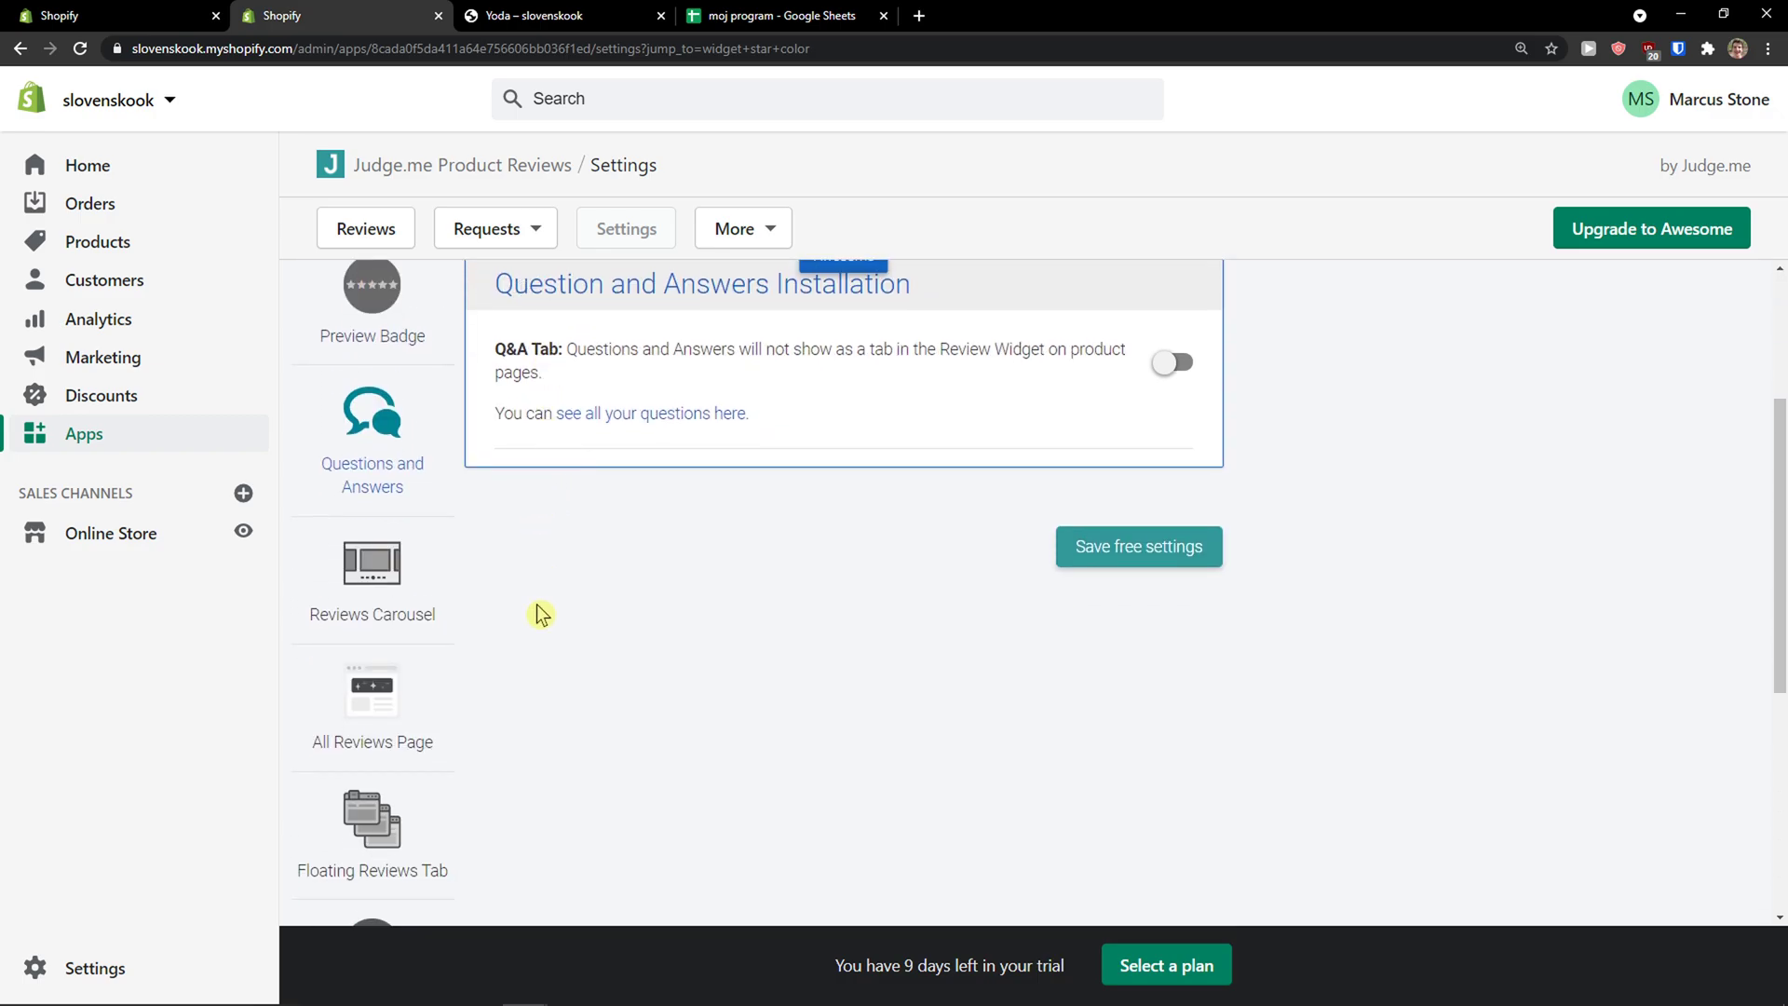
{"action": "scroll", "scroll_direction": "down", "scroll_amount": 3}
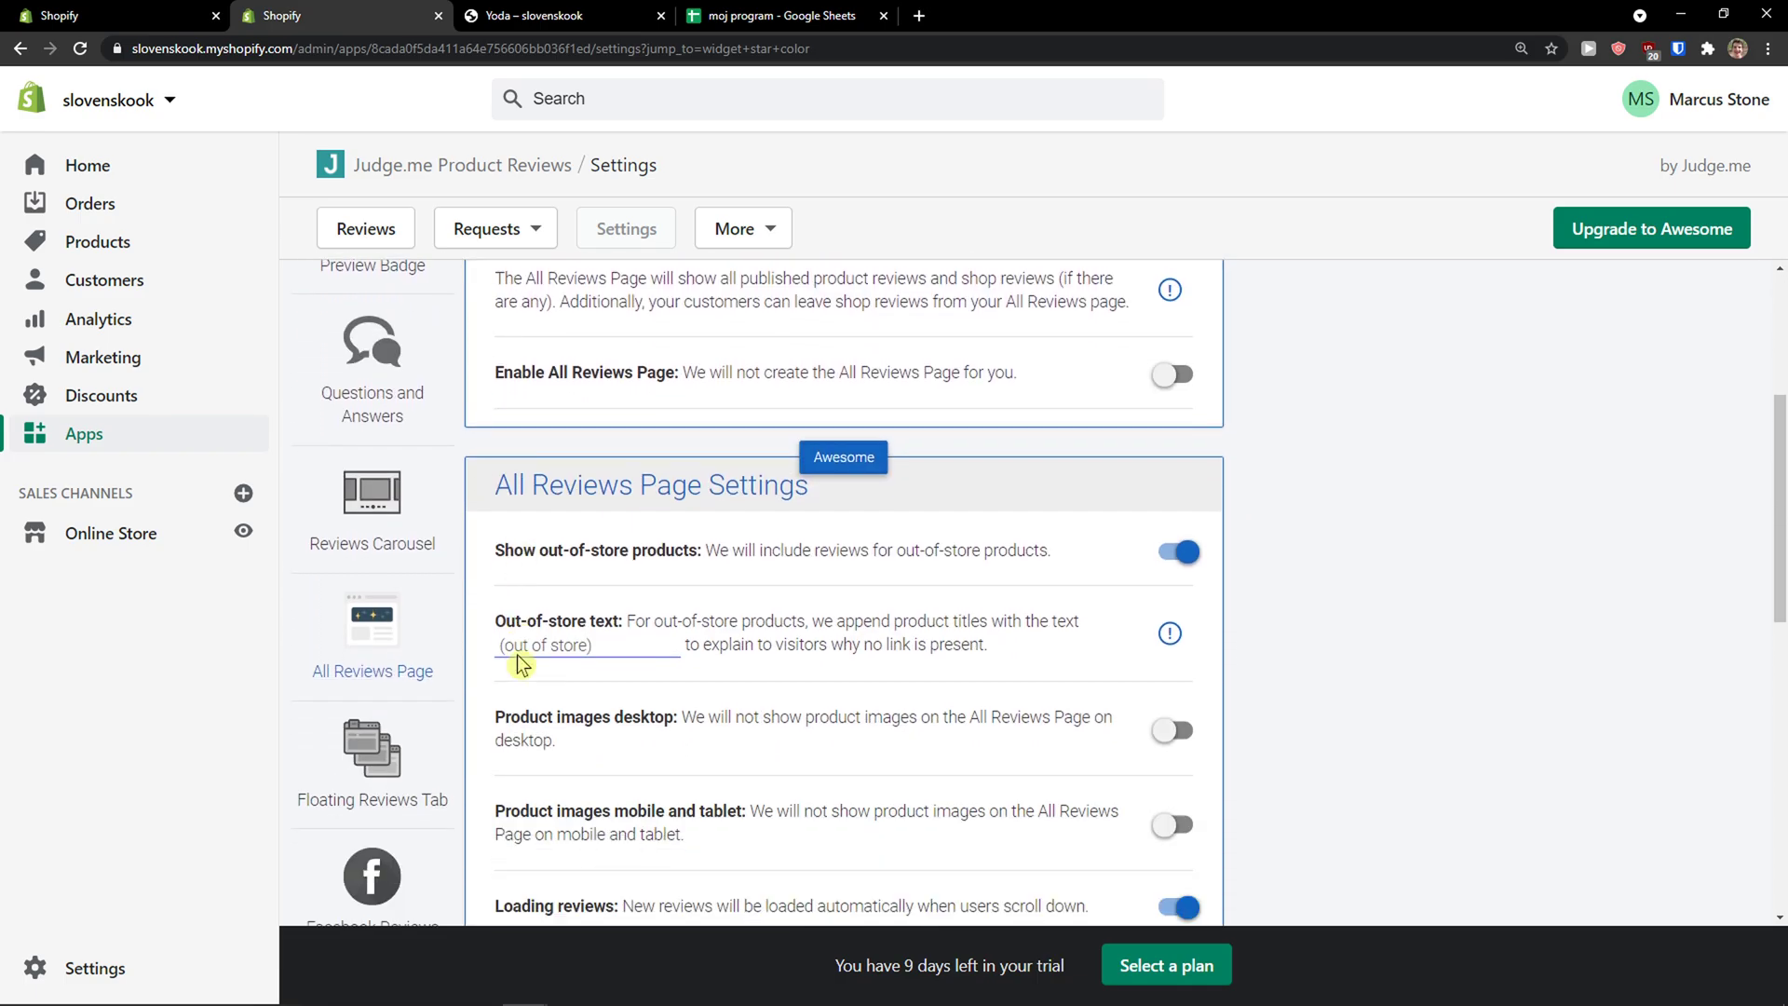
{"action": "scroll", "scroll_direction": "down", "scroll_amount": 3}
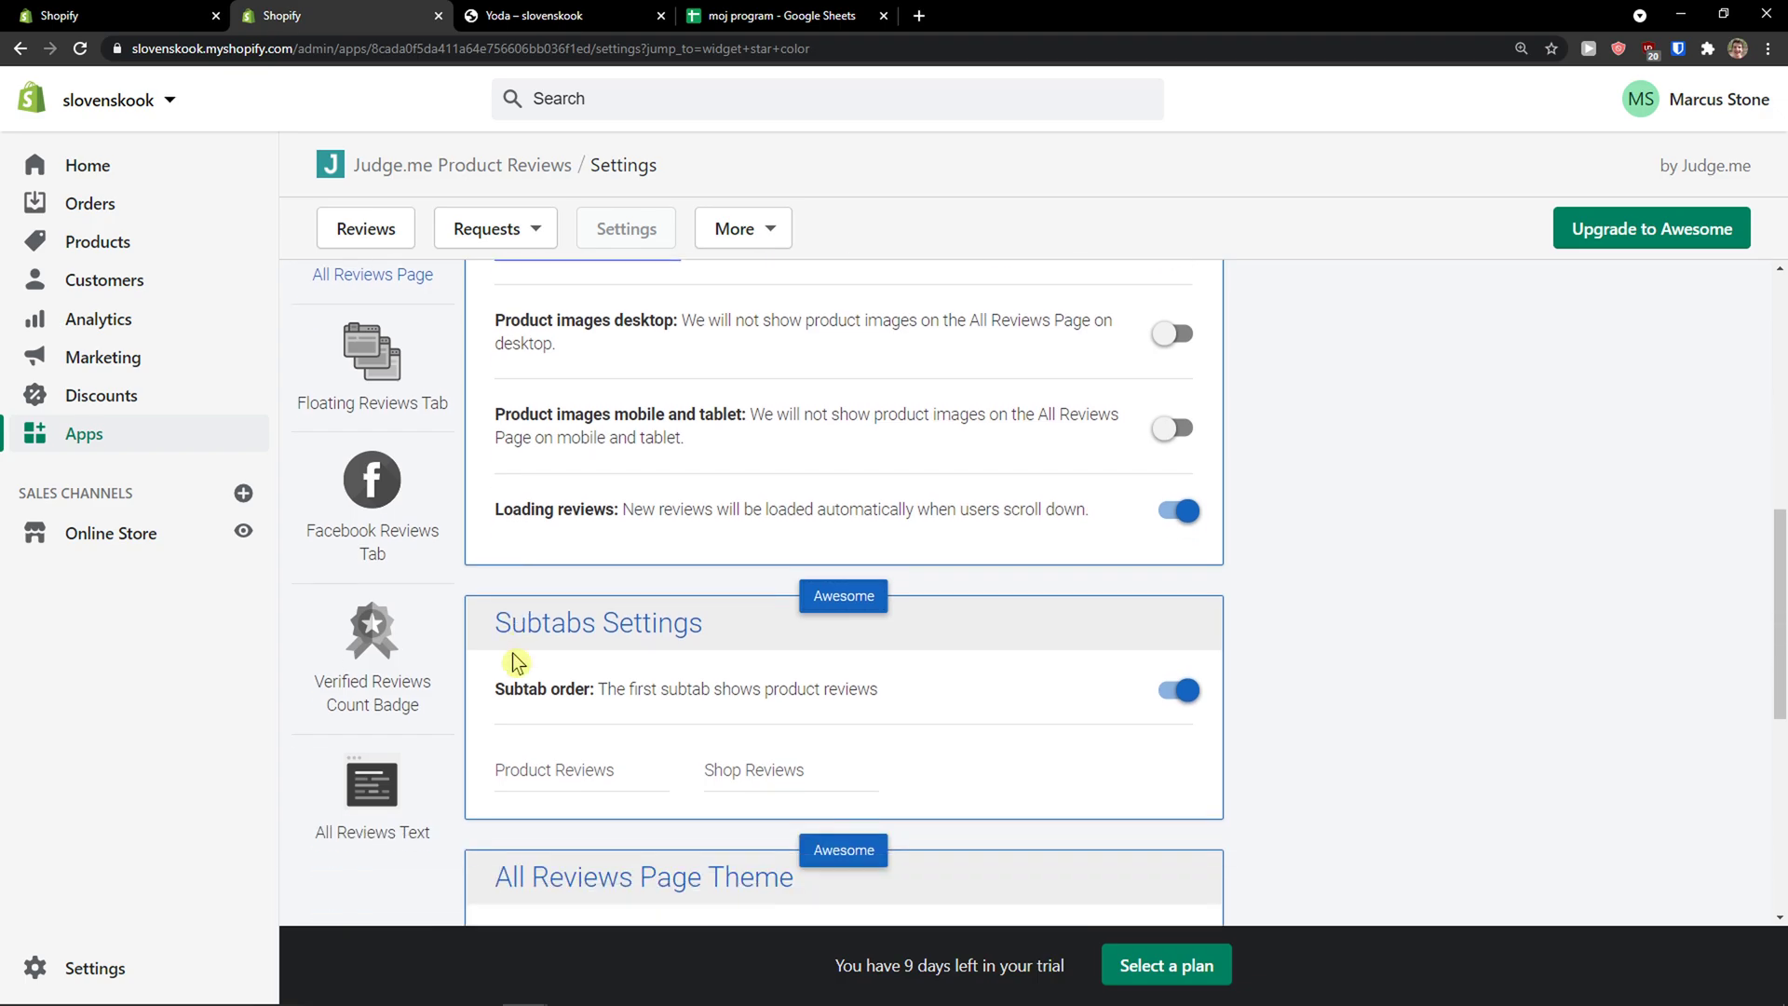
{"action": "scroll", "scroll_direction": "down", "scroll_amount": 3}
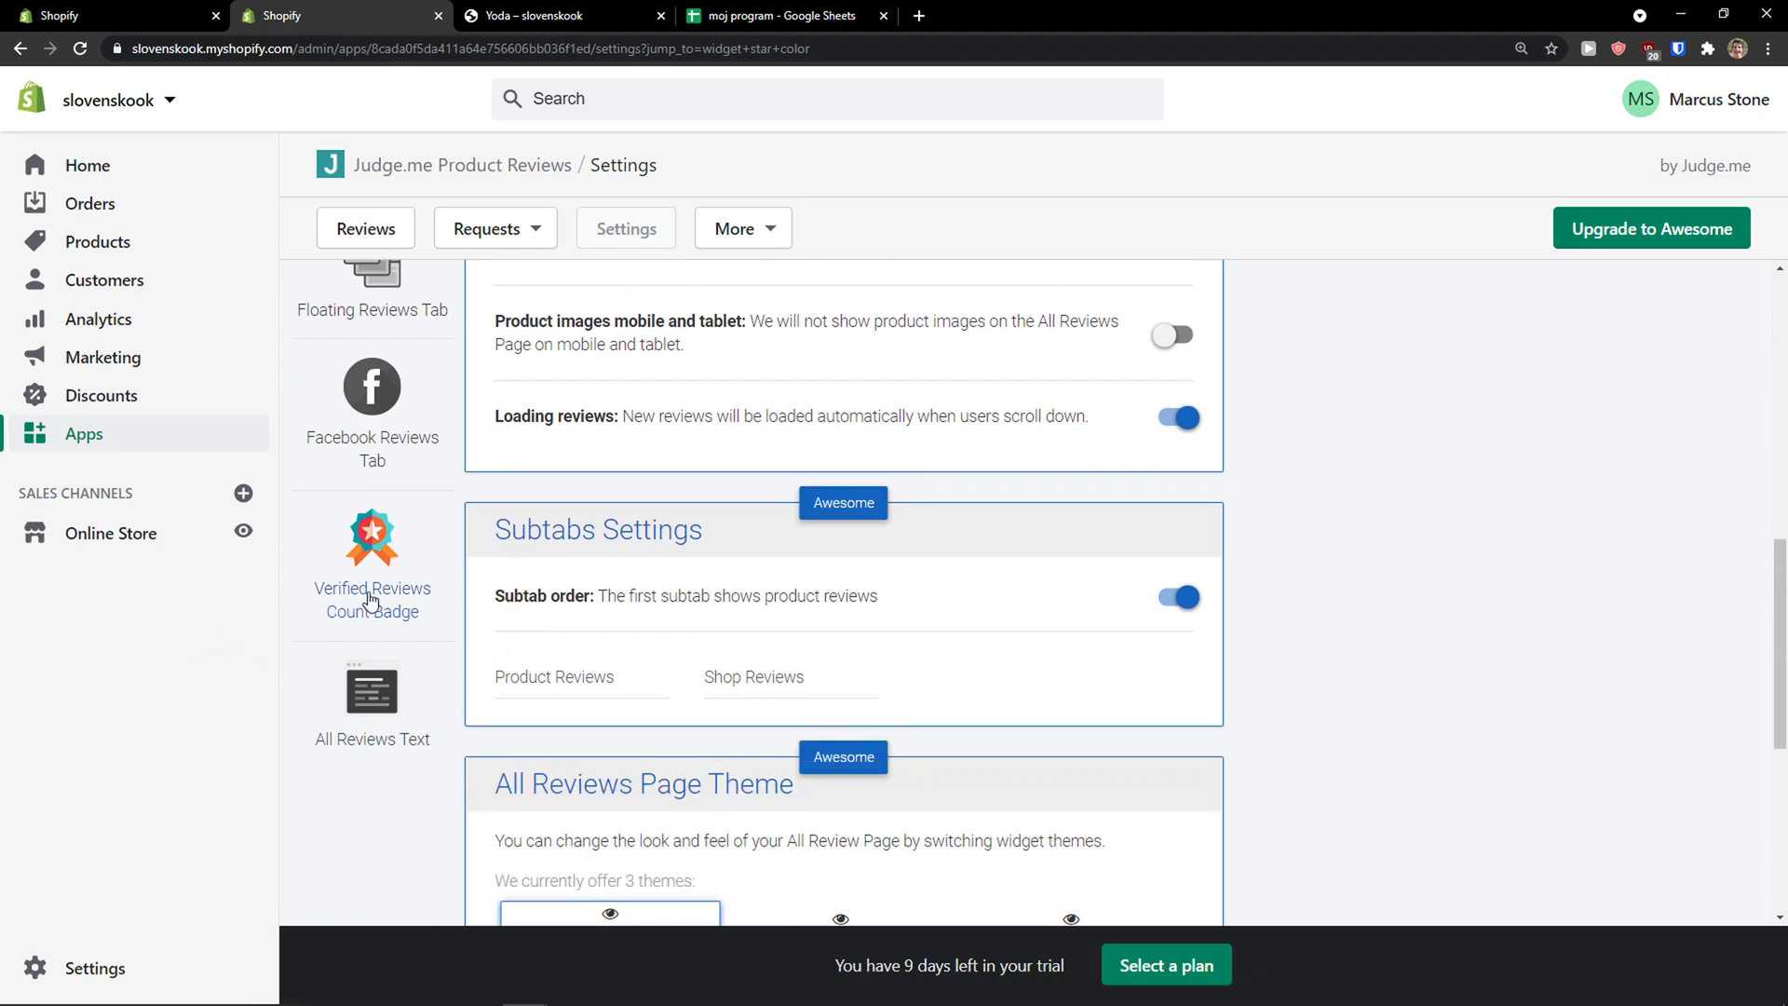
{"action": "scroll", "scroll_direction": "up", "scroll_amount": 3}
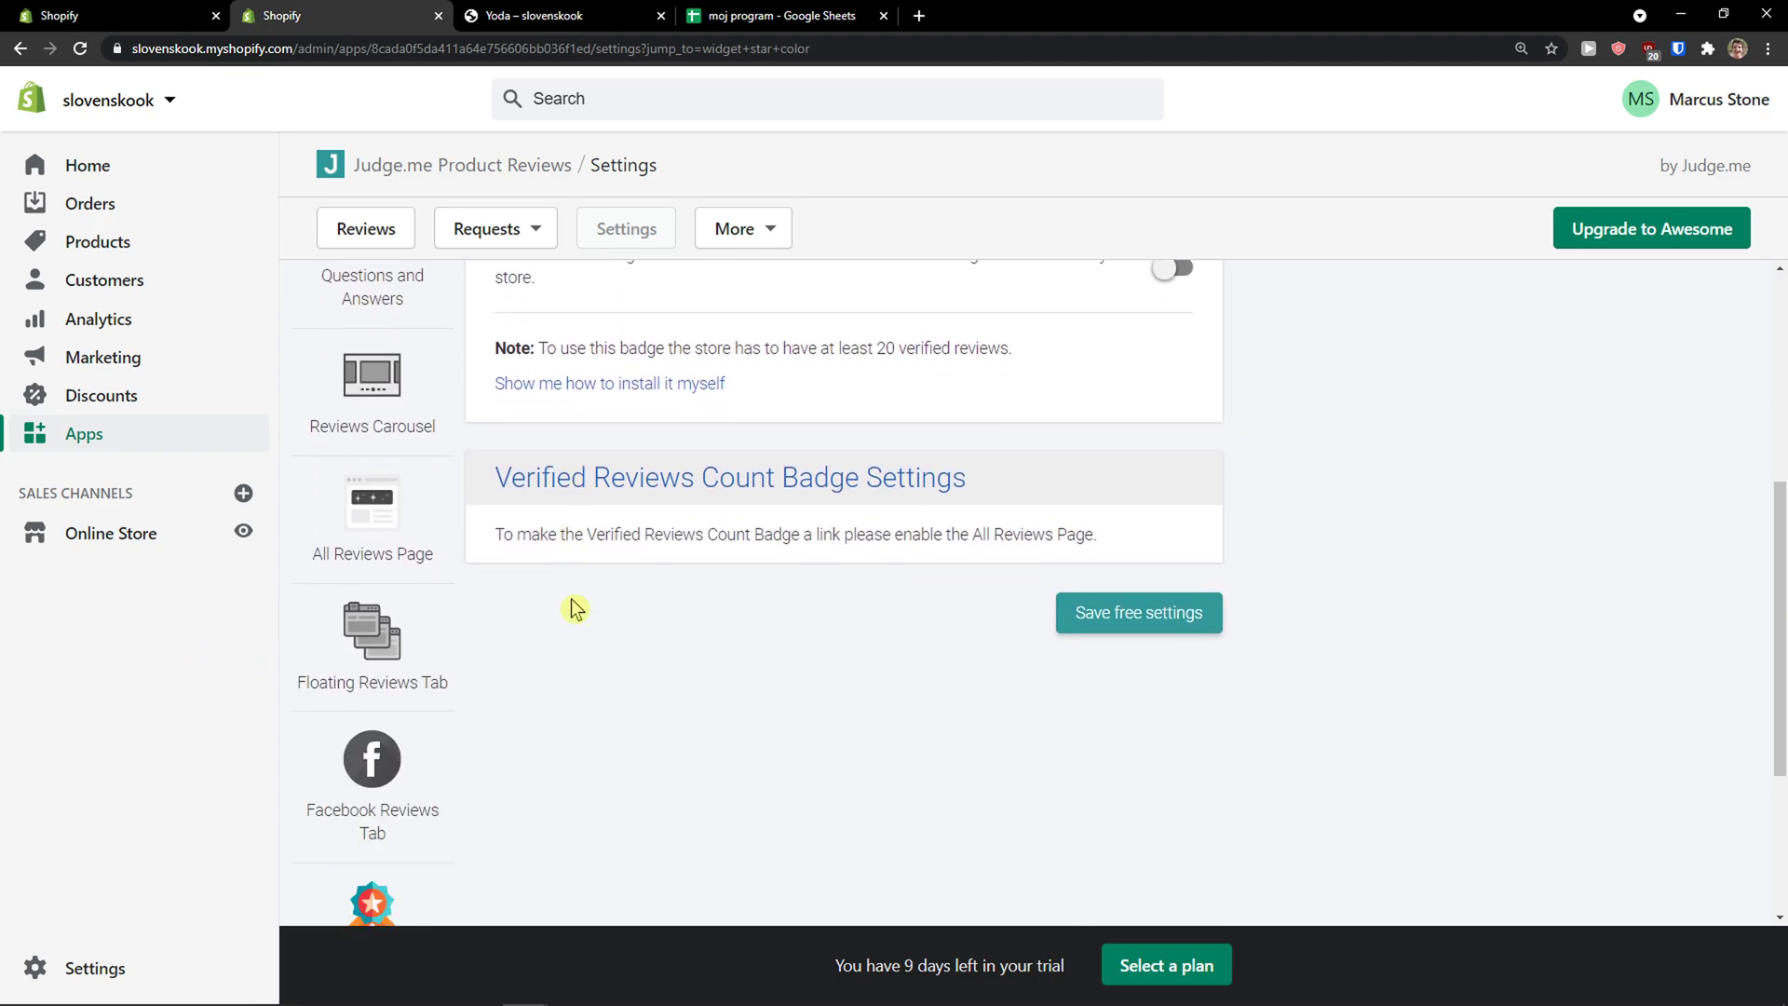
{"action": "scroll", "scroll_direction": "up", "scroll_amount": 3}
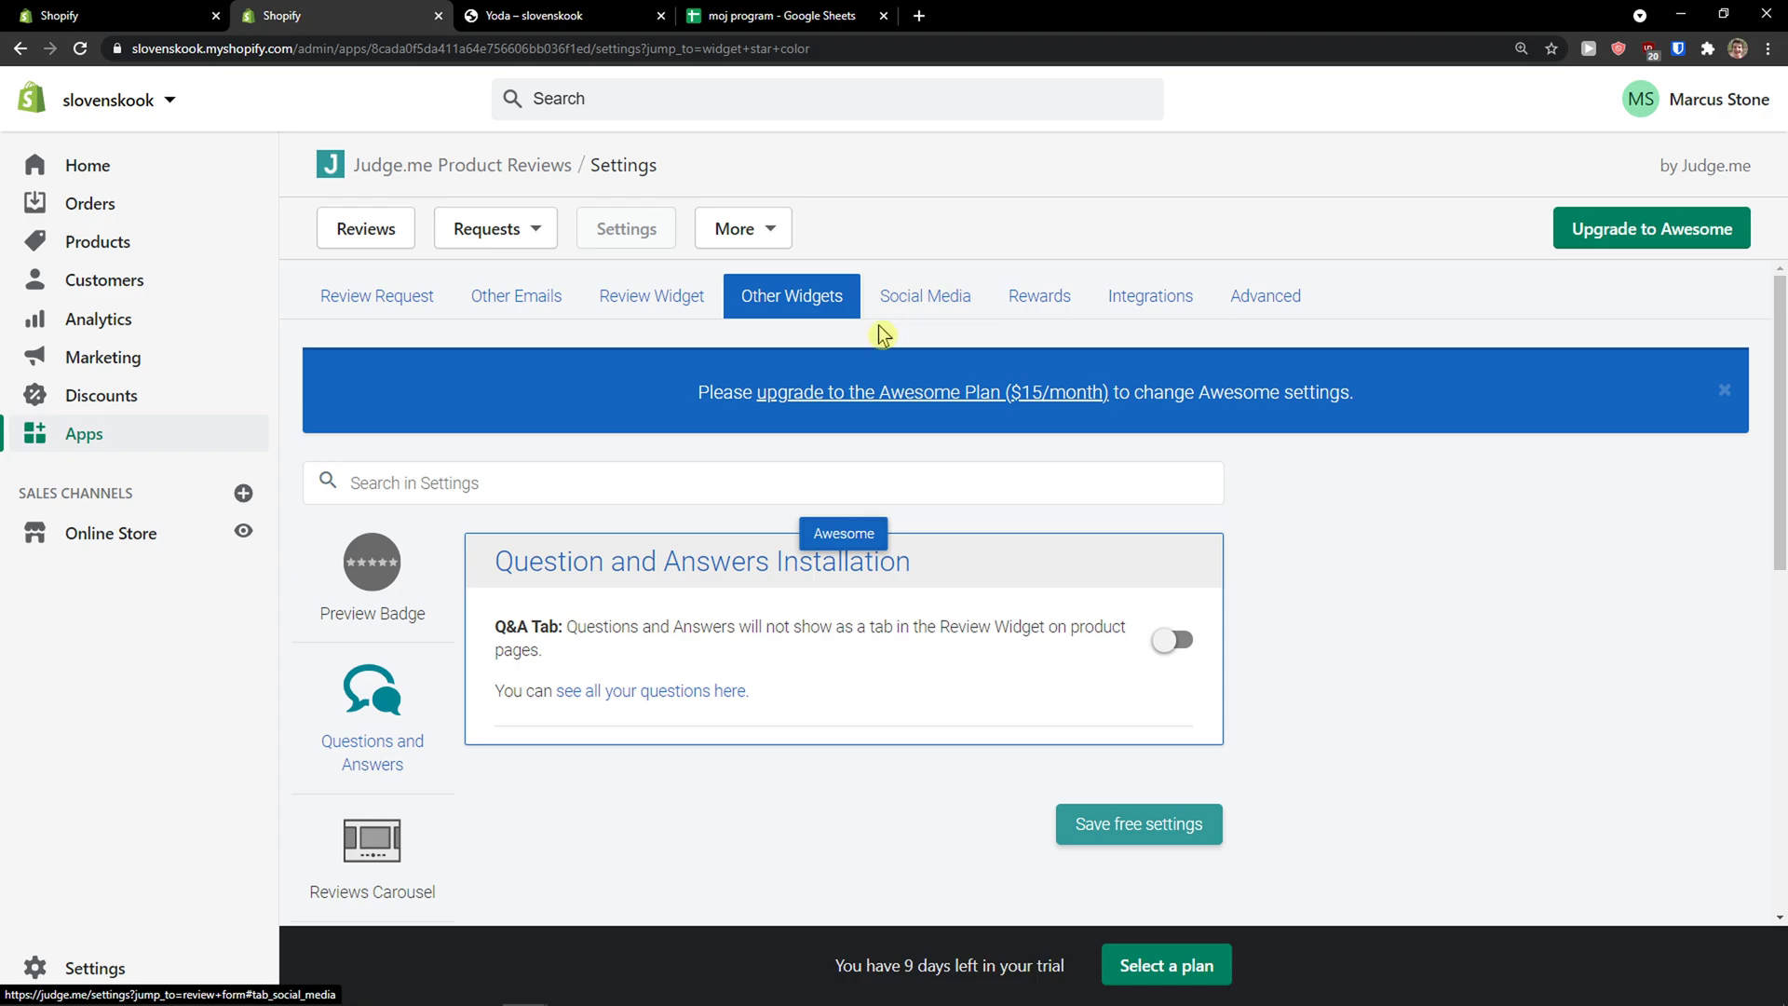
- Browse the Social Media and Rewards settings, then return to the Judge.me home dashboard
{"action": "left_click", "coordinate": [926, 296]}
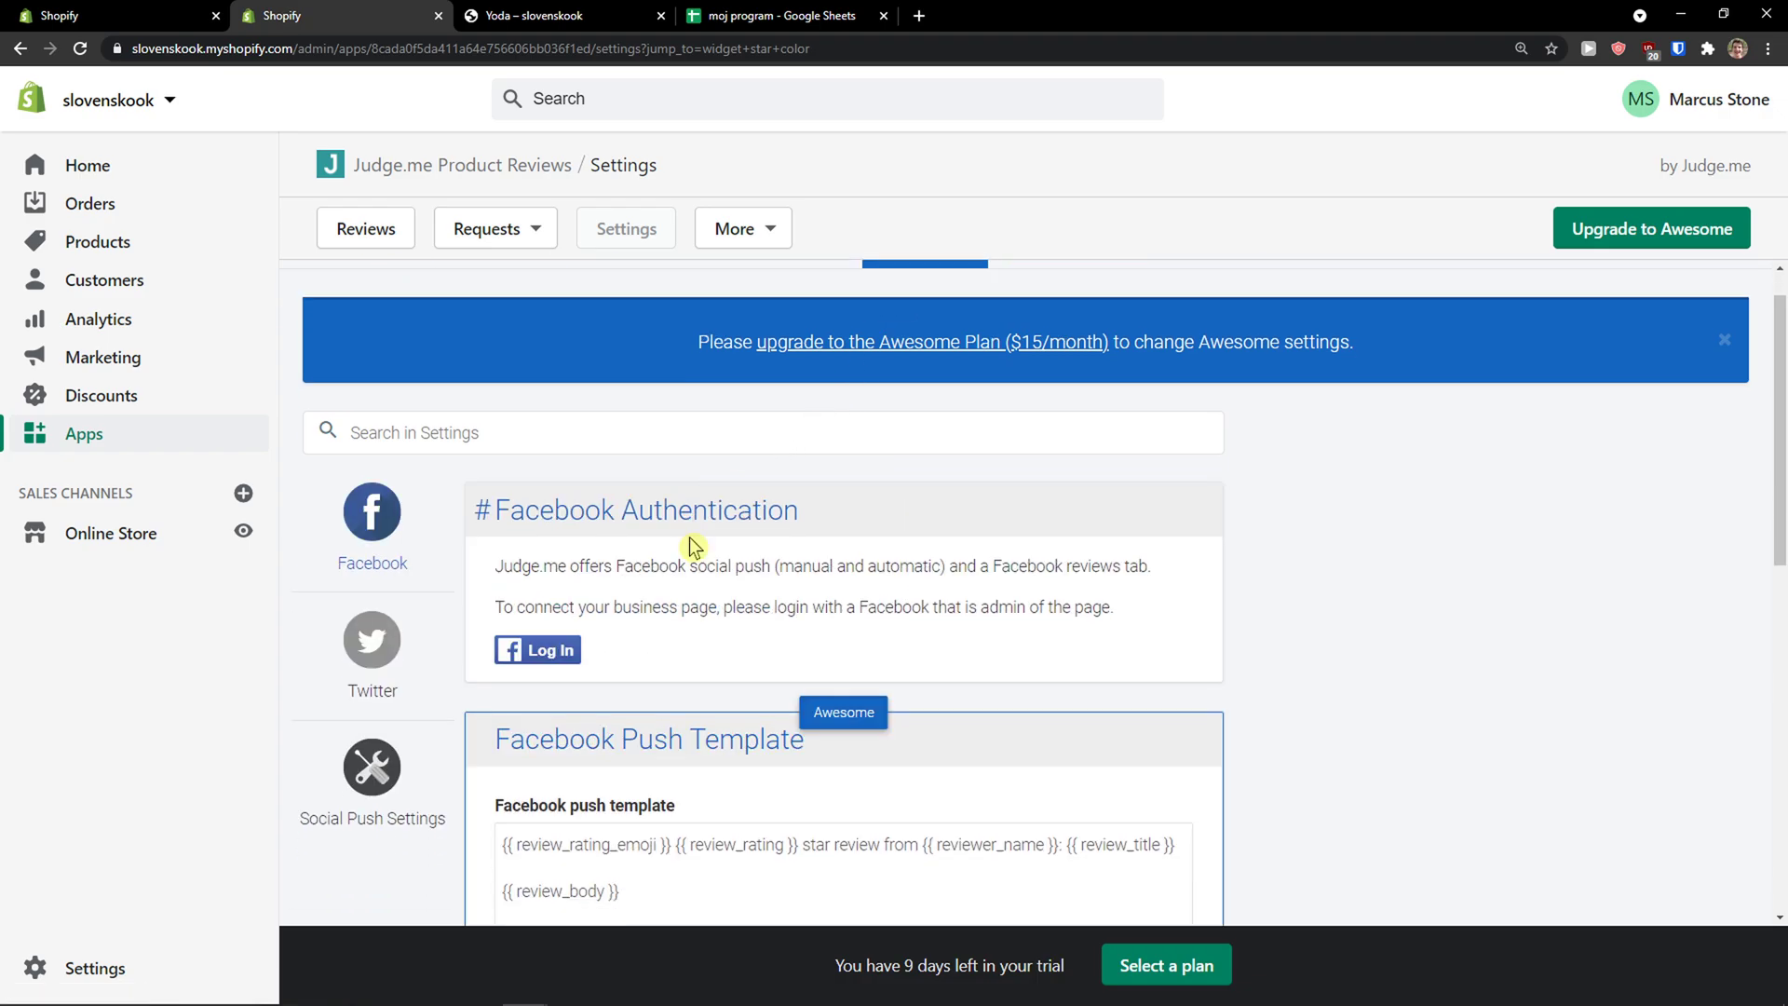
{"action": "scroll", "scroll_direction": "down", "scroll_amount": 3}
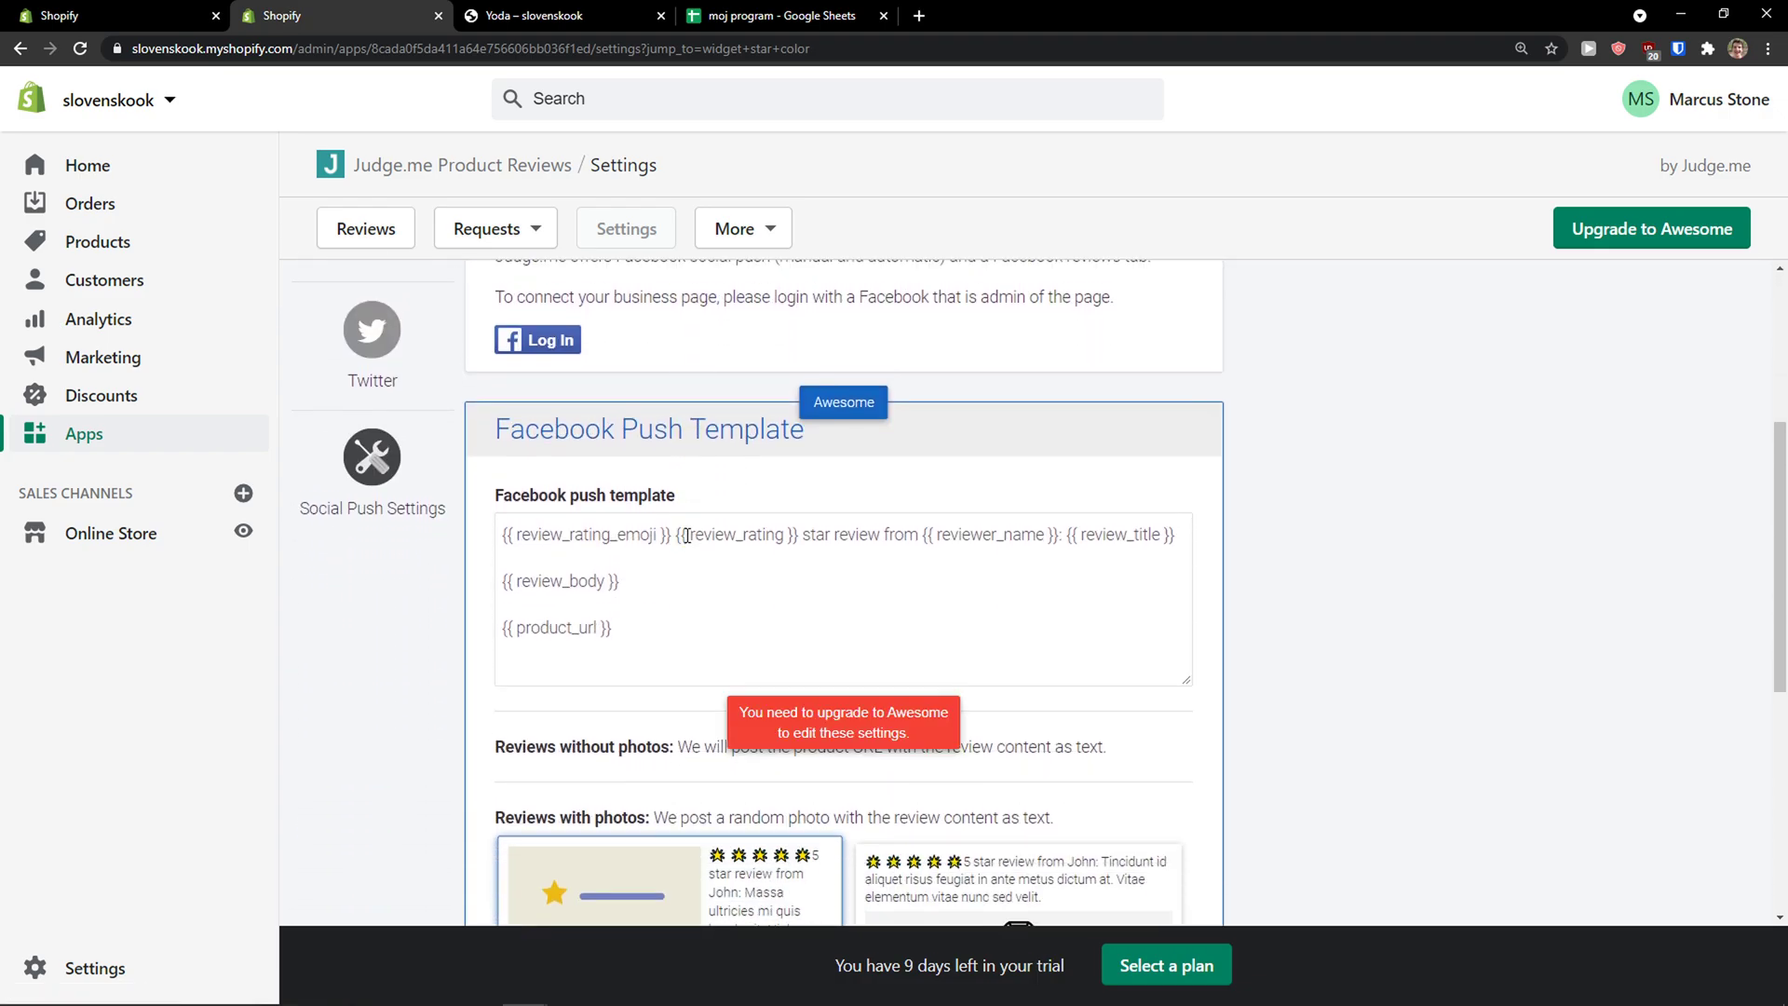
{"action": "left_click", "coordinate": [1037, 296]}
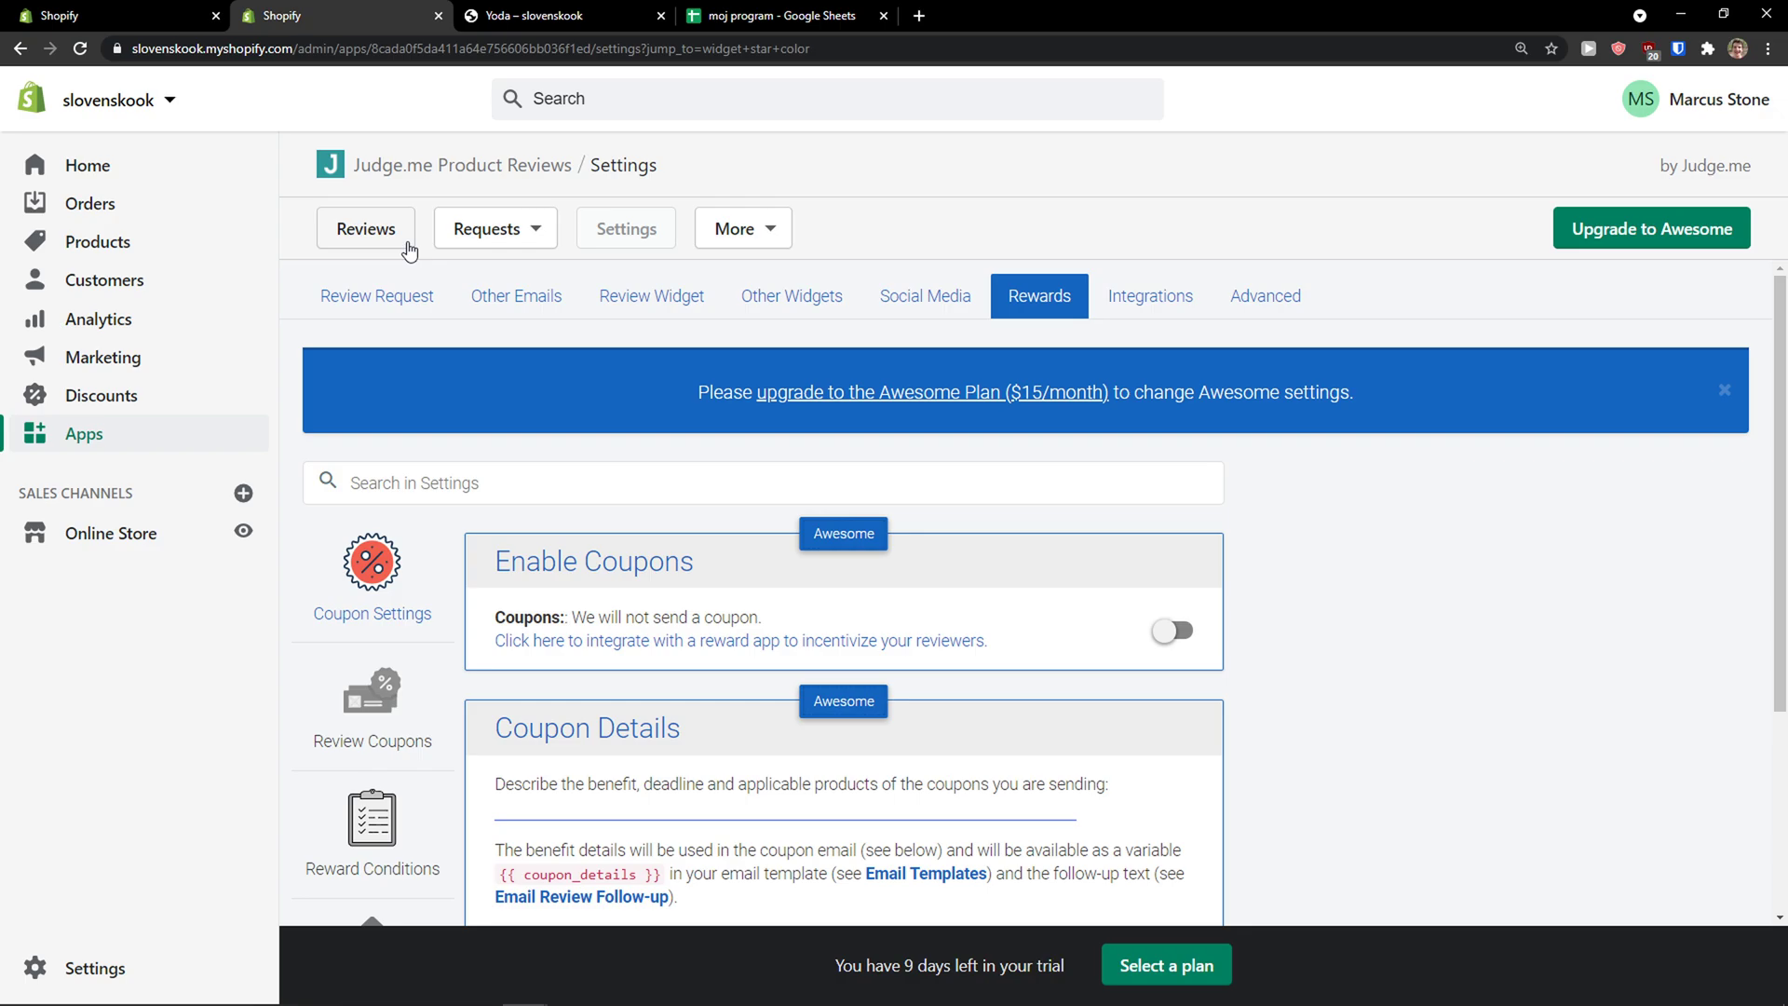
{"action": "left_click", "coordinate": [460, 164]}
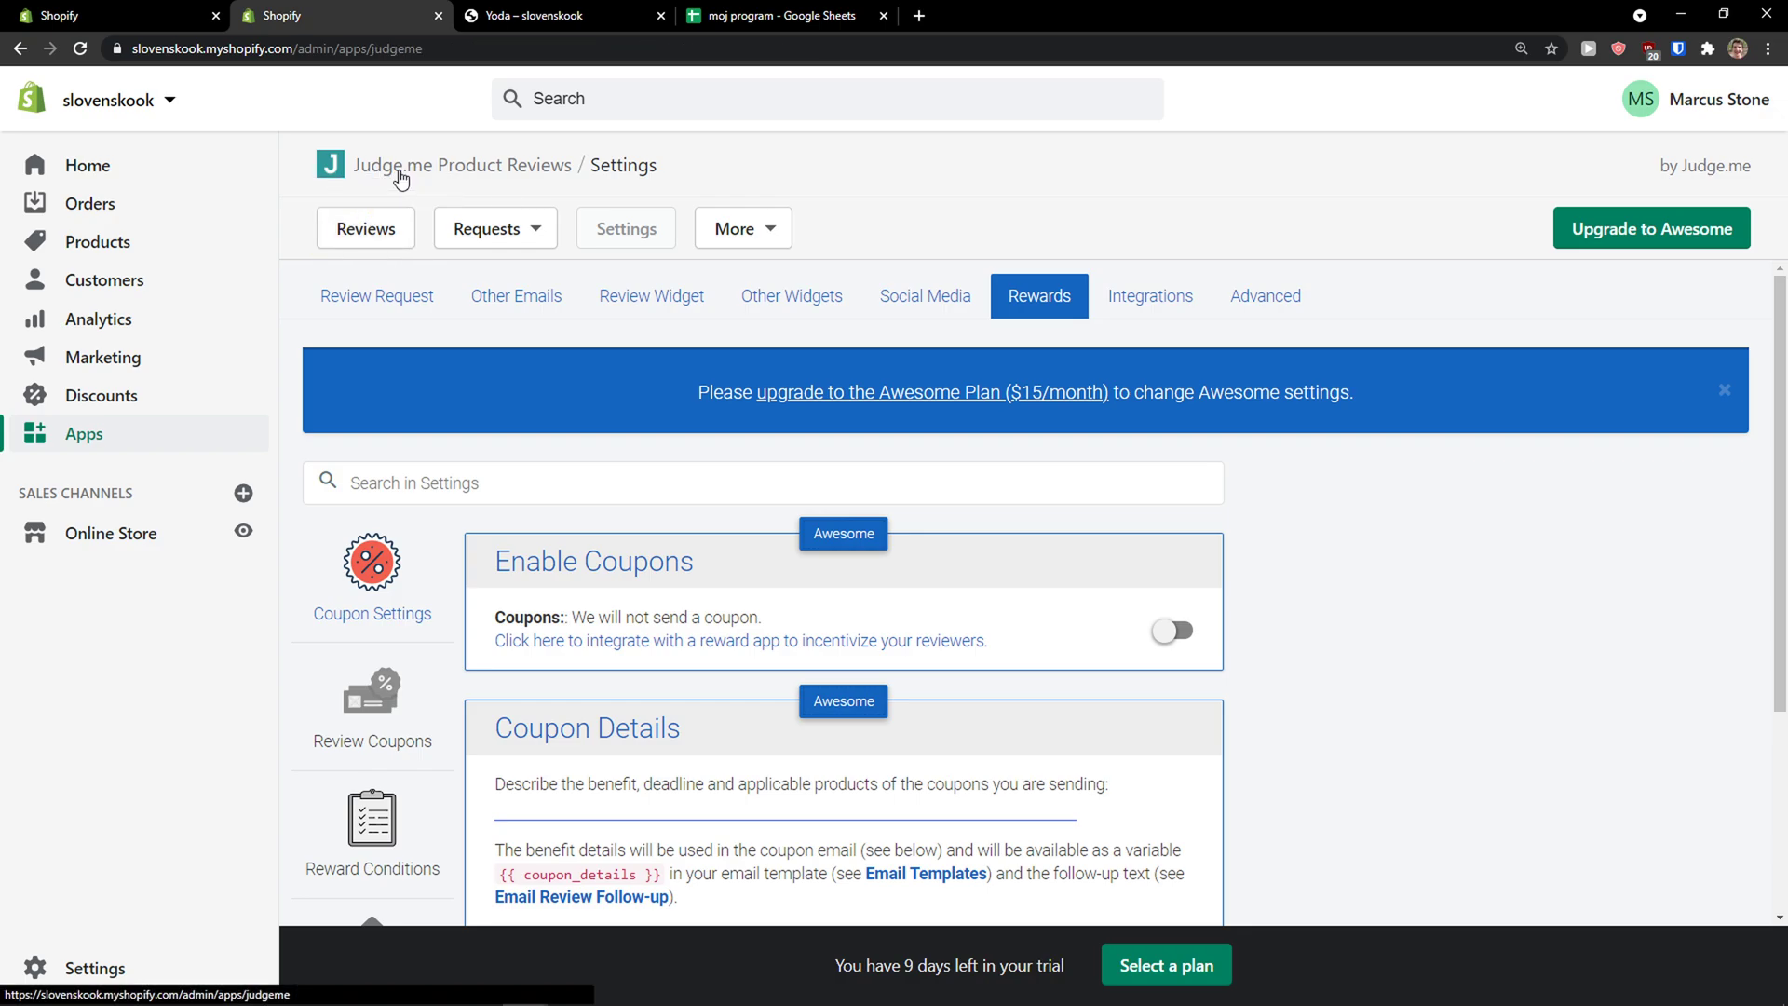
{"action": "left_click", "coordinate": [462, 166]}
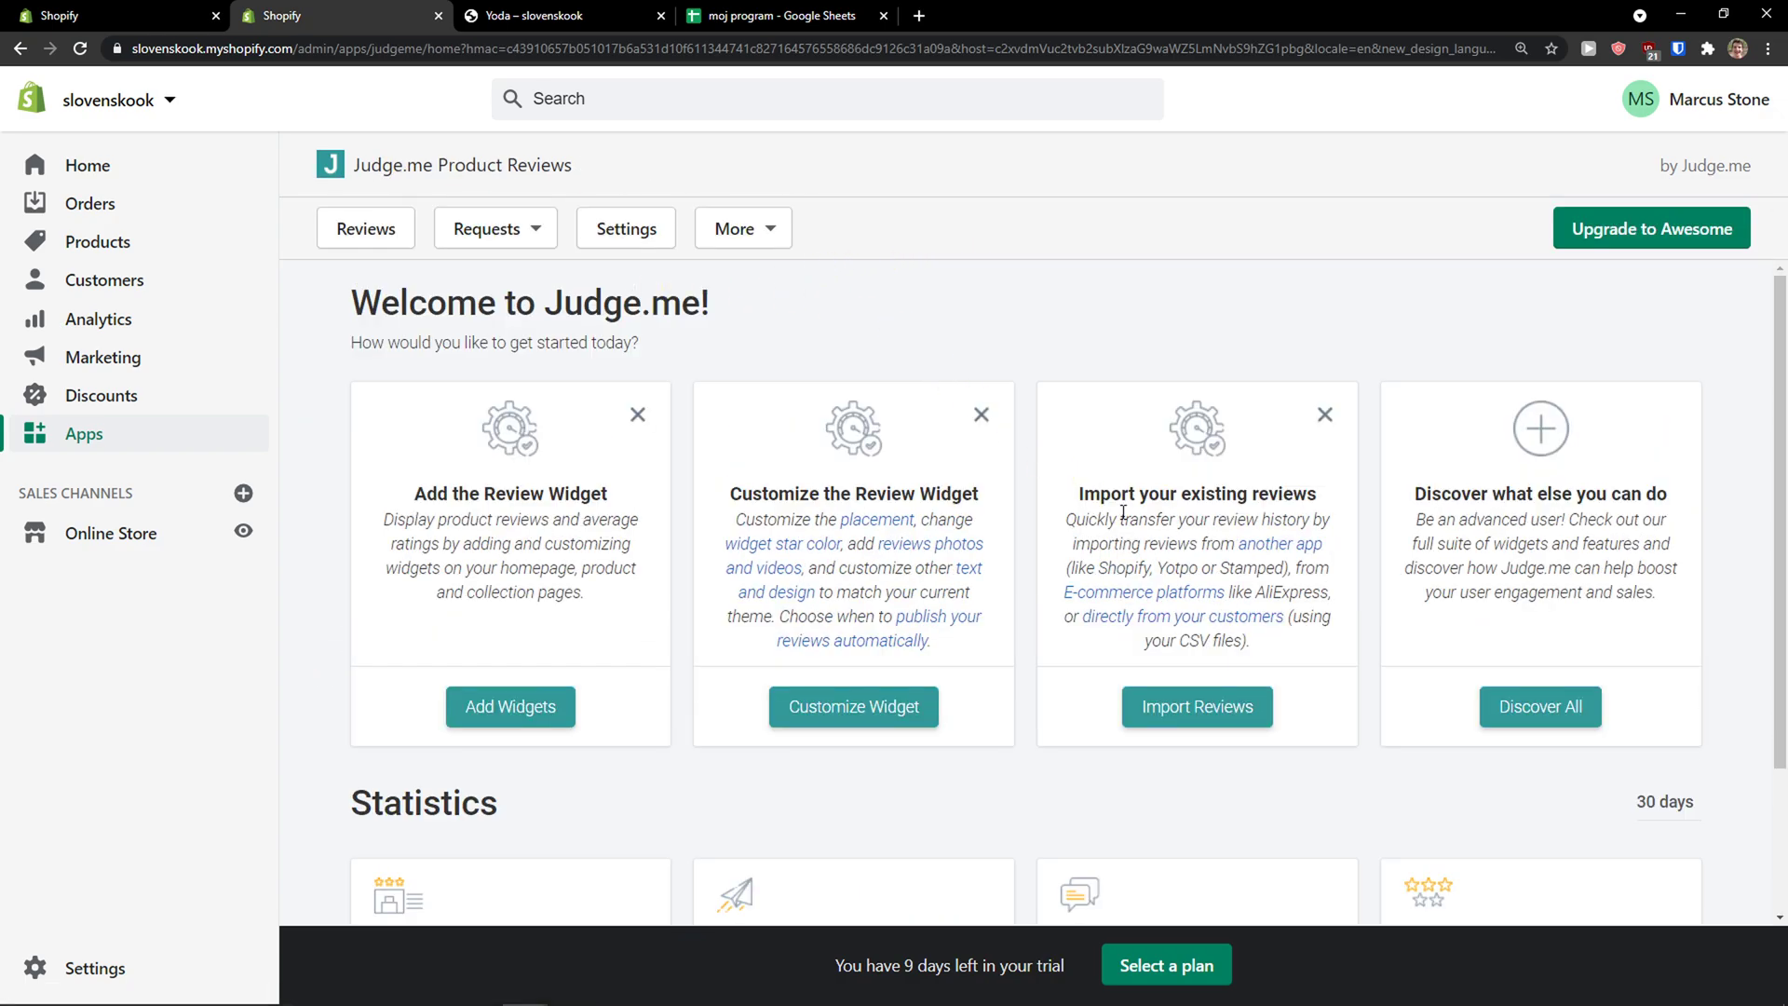
{"action": "scroll", "scroll_direction": "down", "scroll_amount": 3}
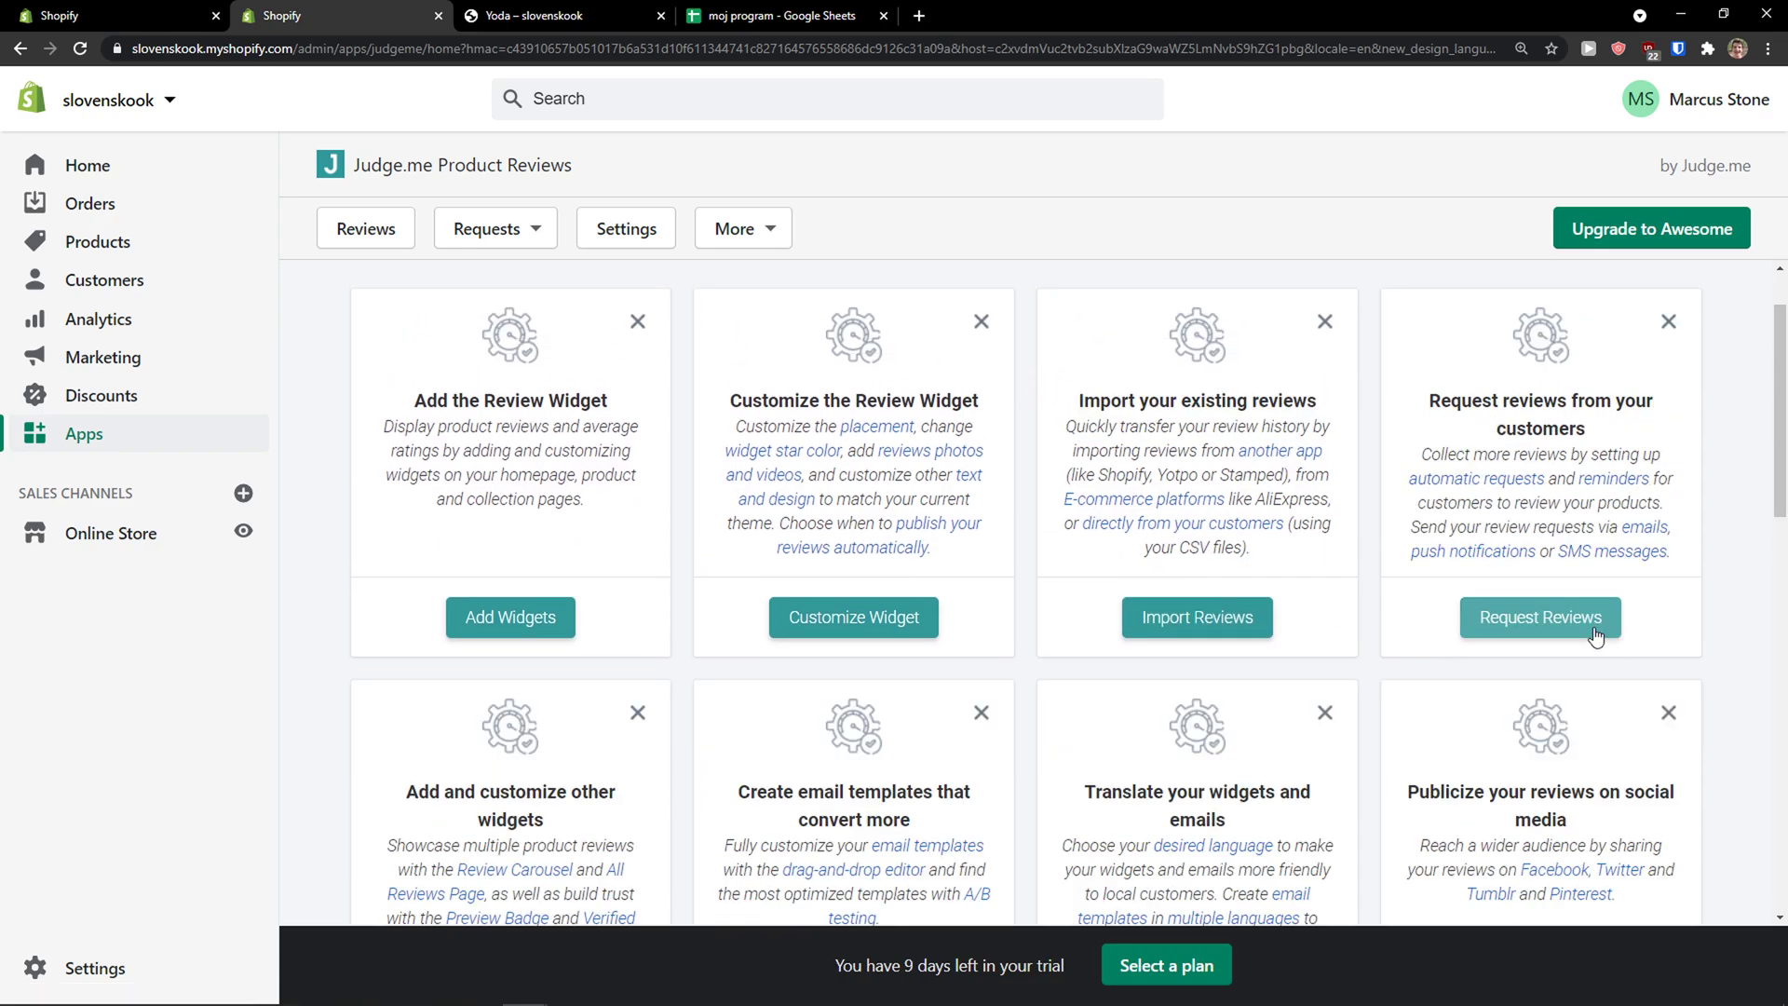
{"action": "scroll", "scroll_direction": "down", "scroll_amount": 3}
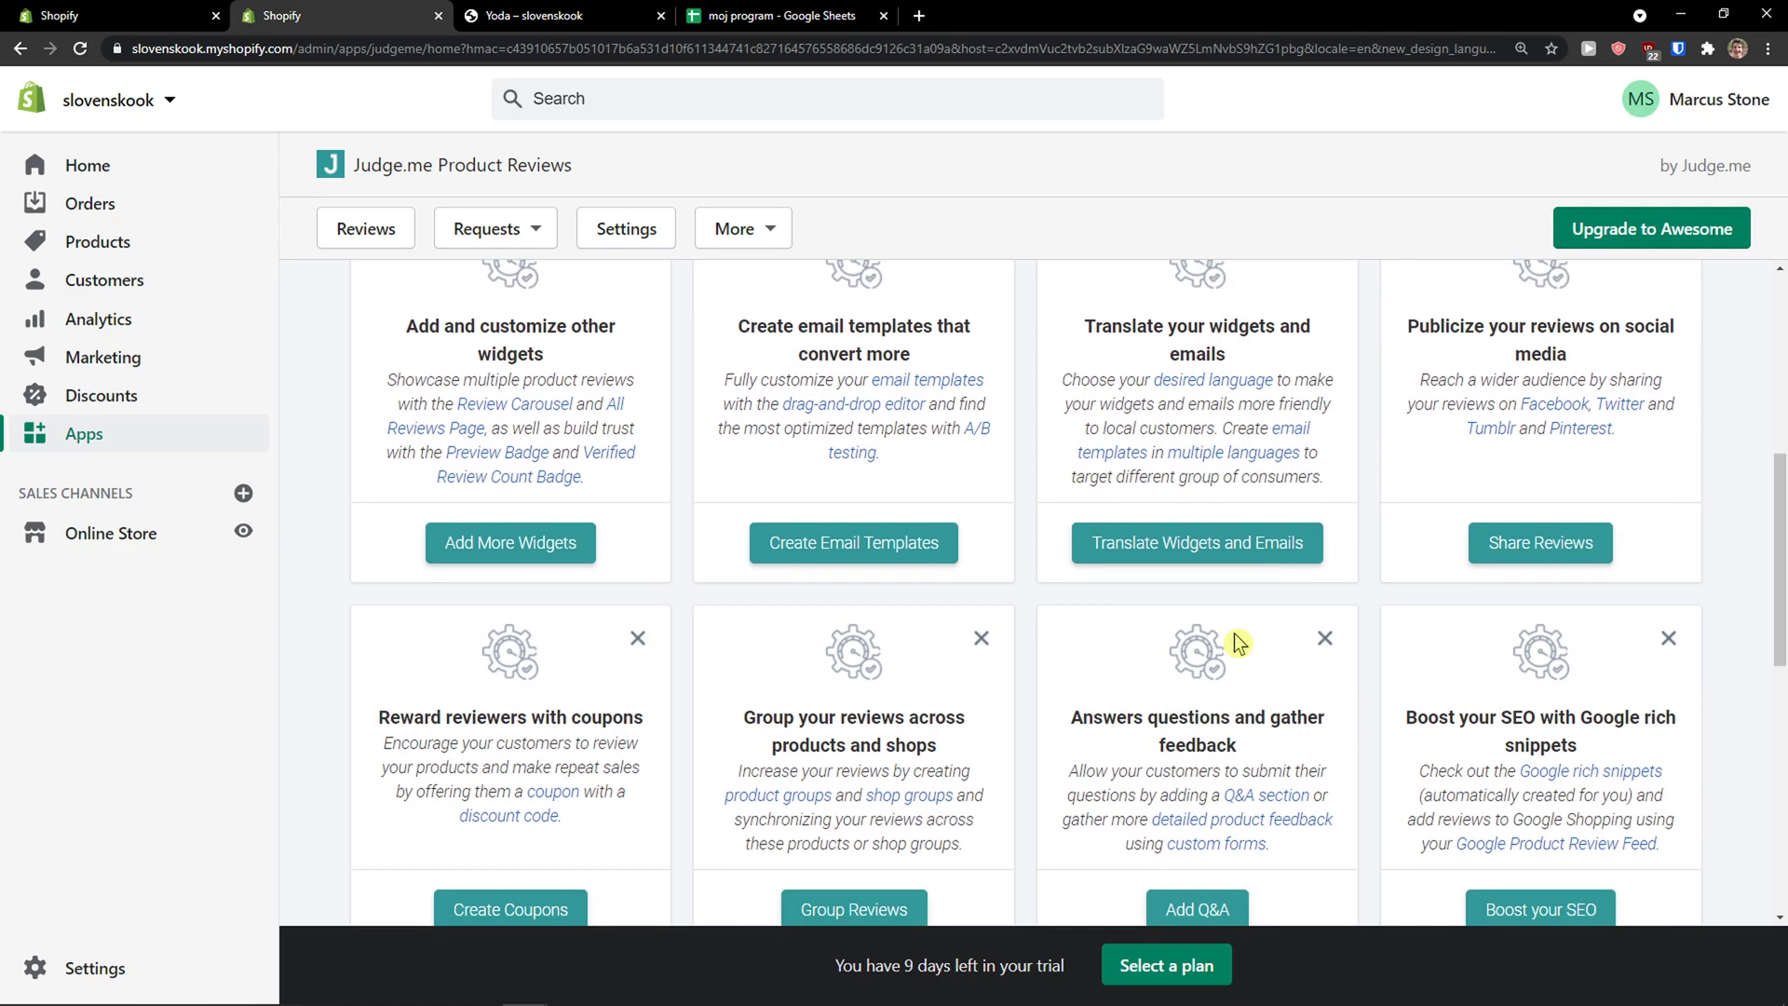
{"action": "scroll", "scroll_direction": "up", "scroll_amount": 3}
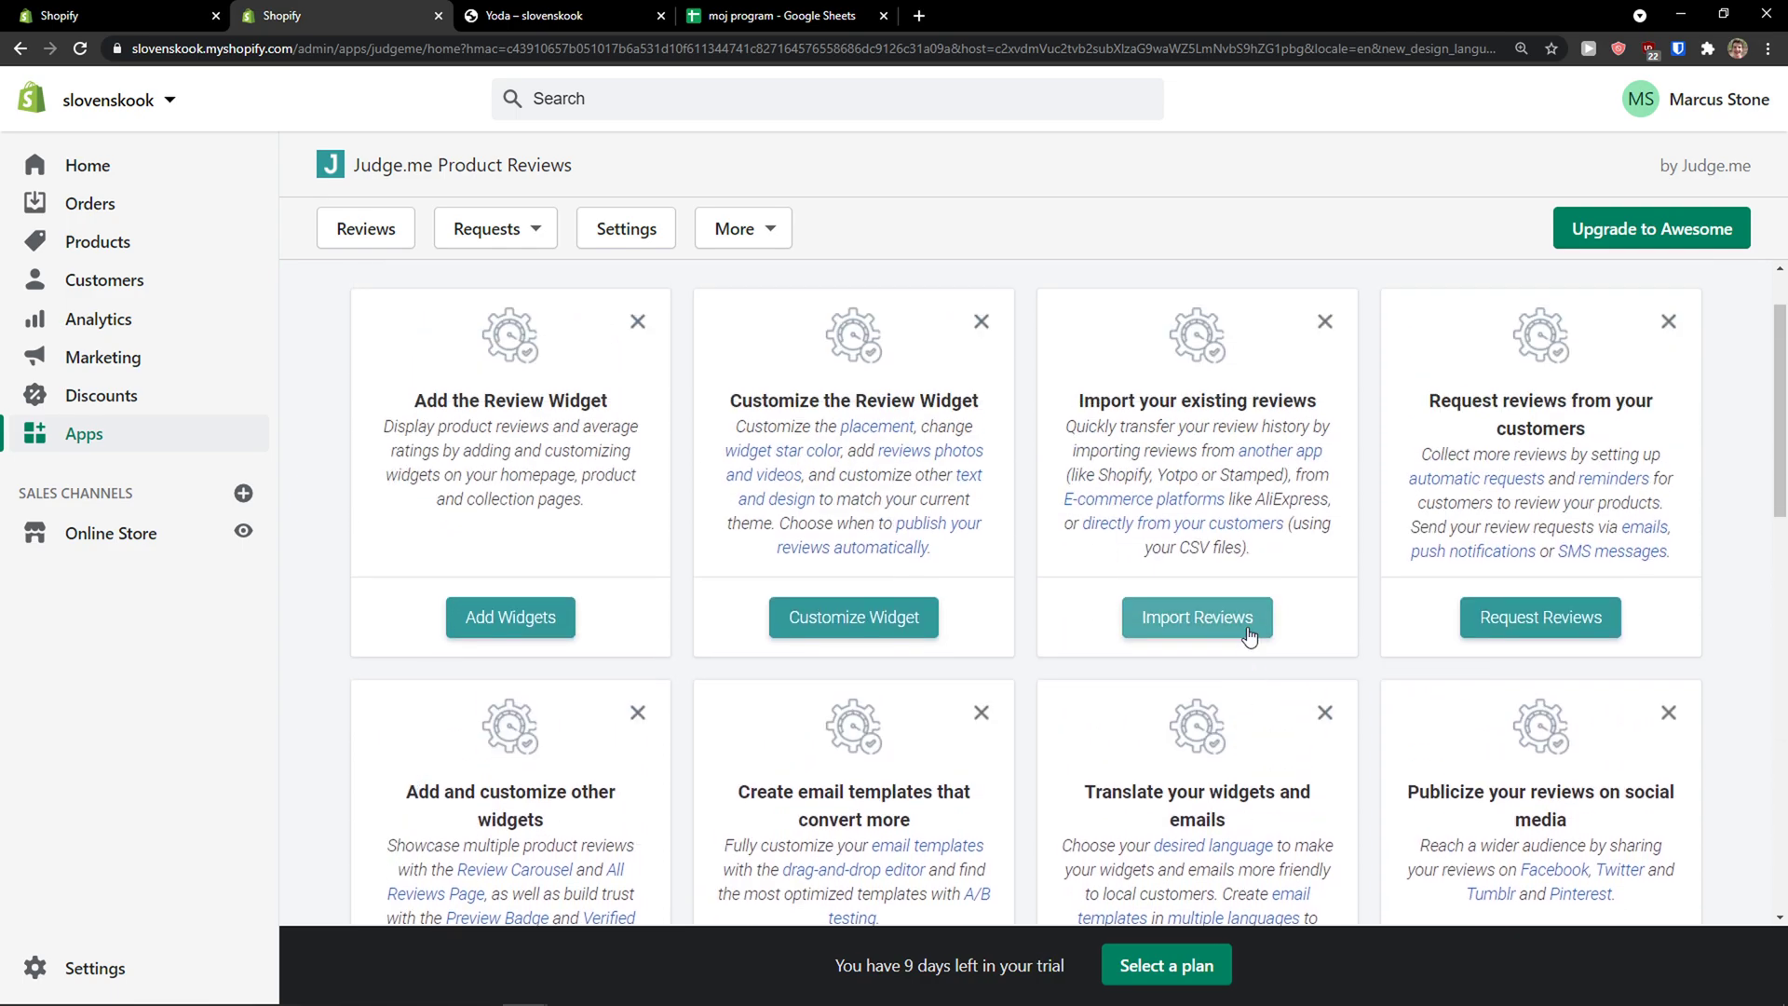
{"action": "scroll", "scroll_direction": "down", "scroll_amount": 3}
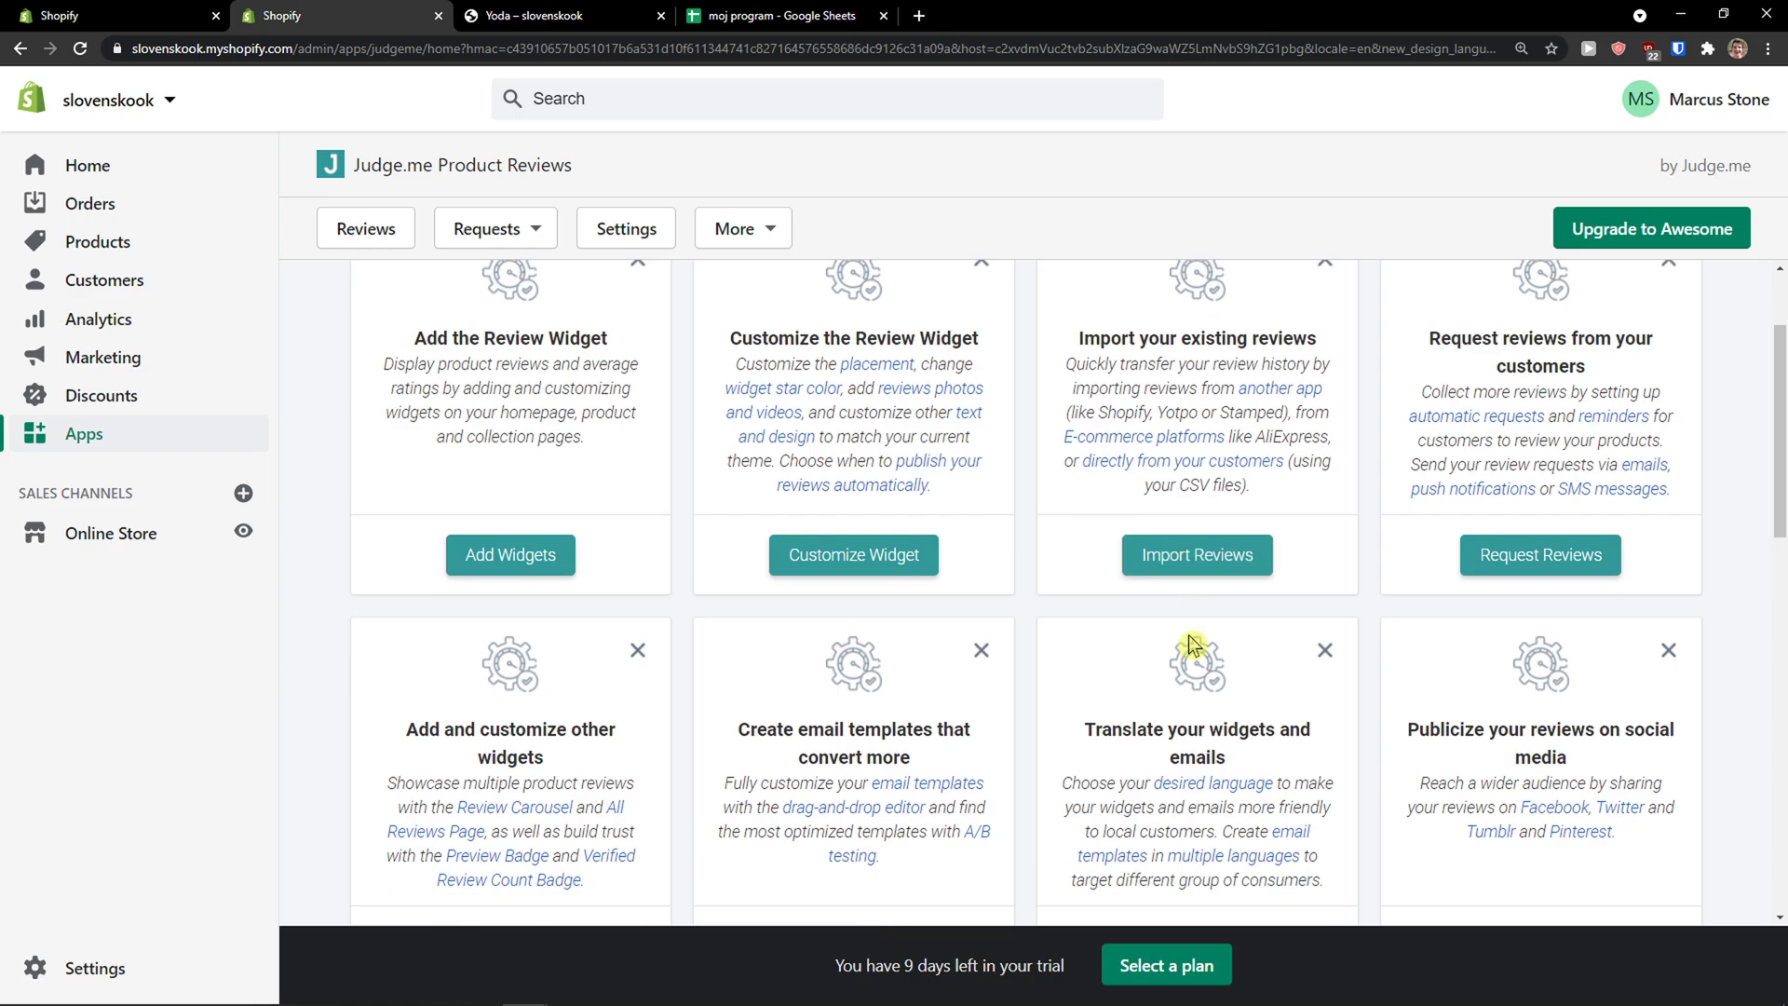
{"action": "scroll", "scroll_direction": "down", "scroll_amount": 3}
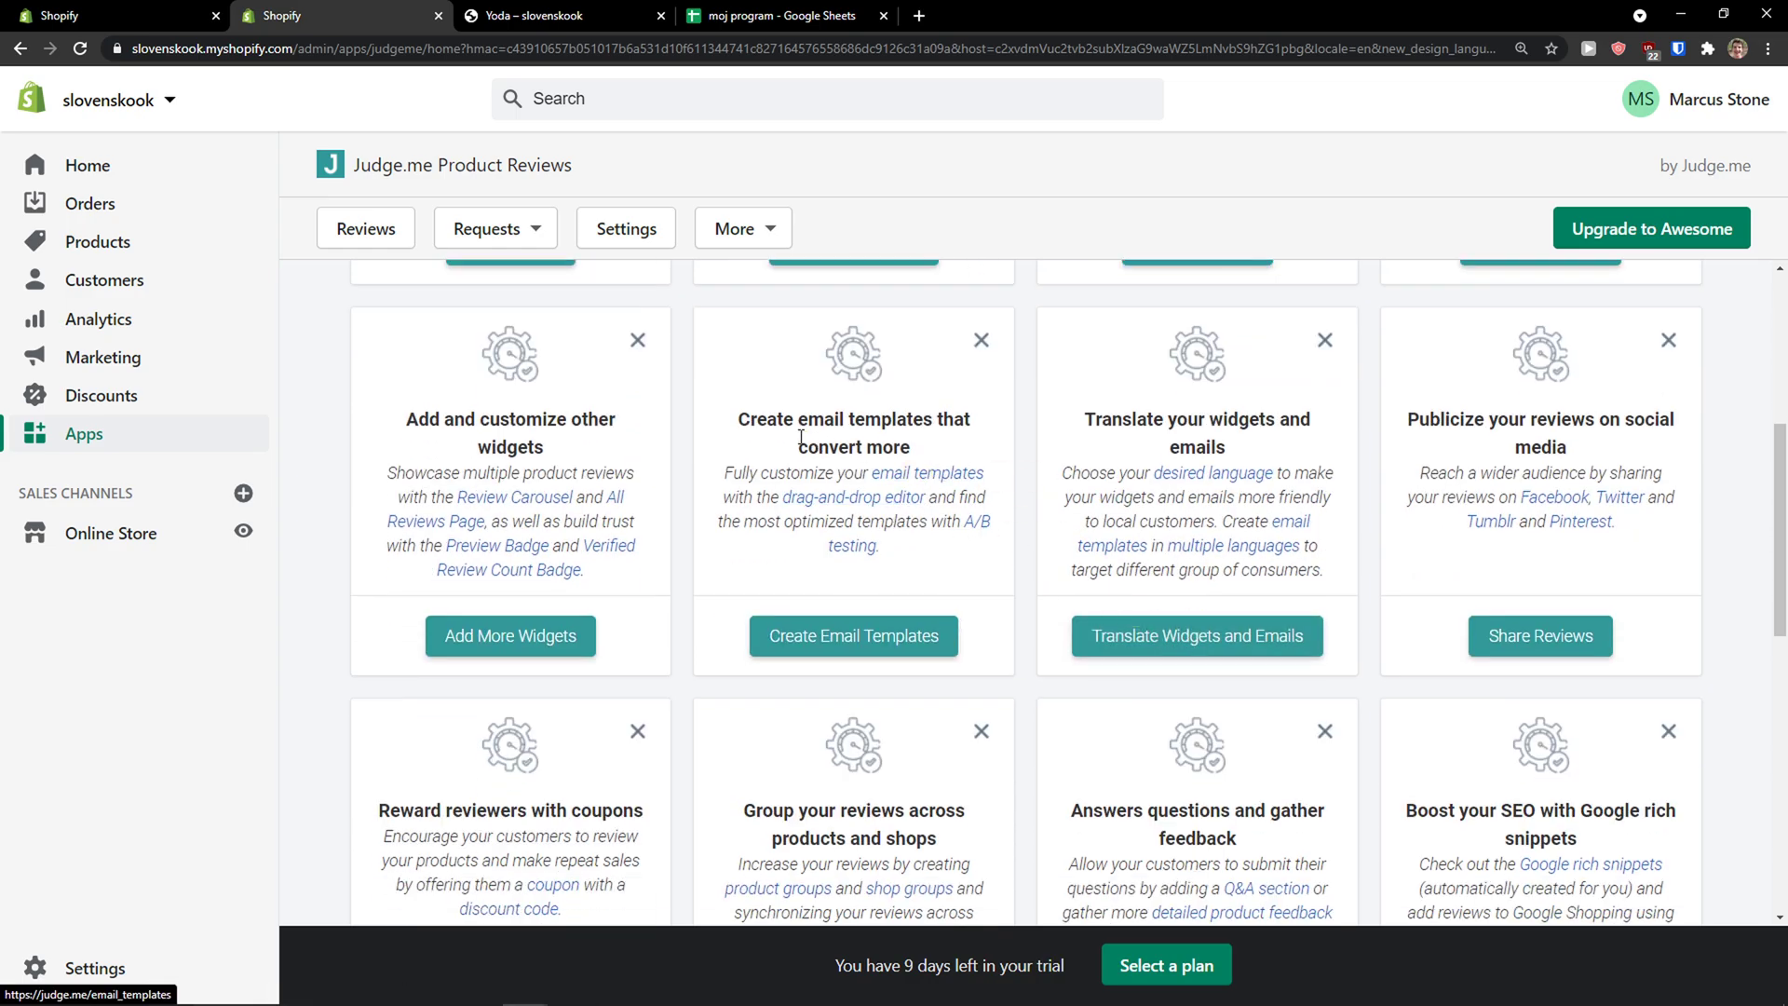
{"action": "mouse_move", "coordinate": [1103, 445]}
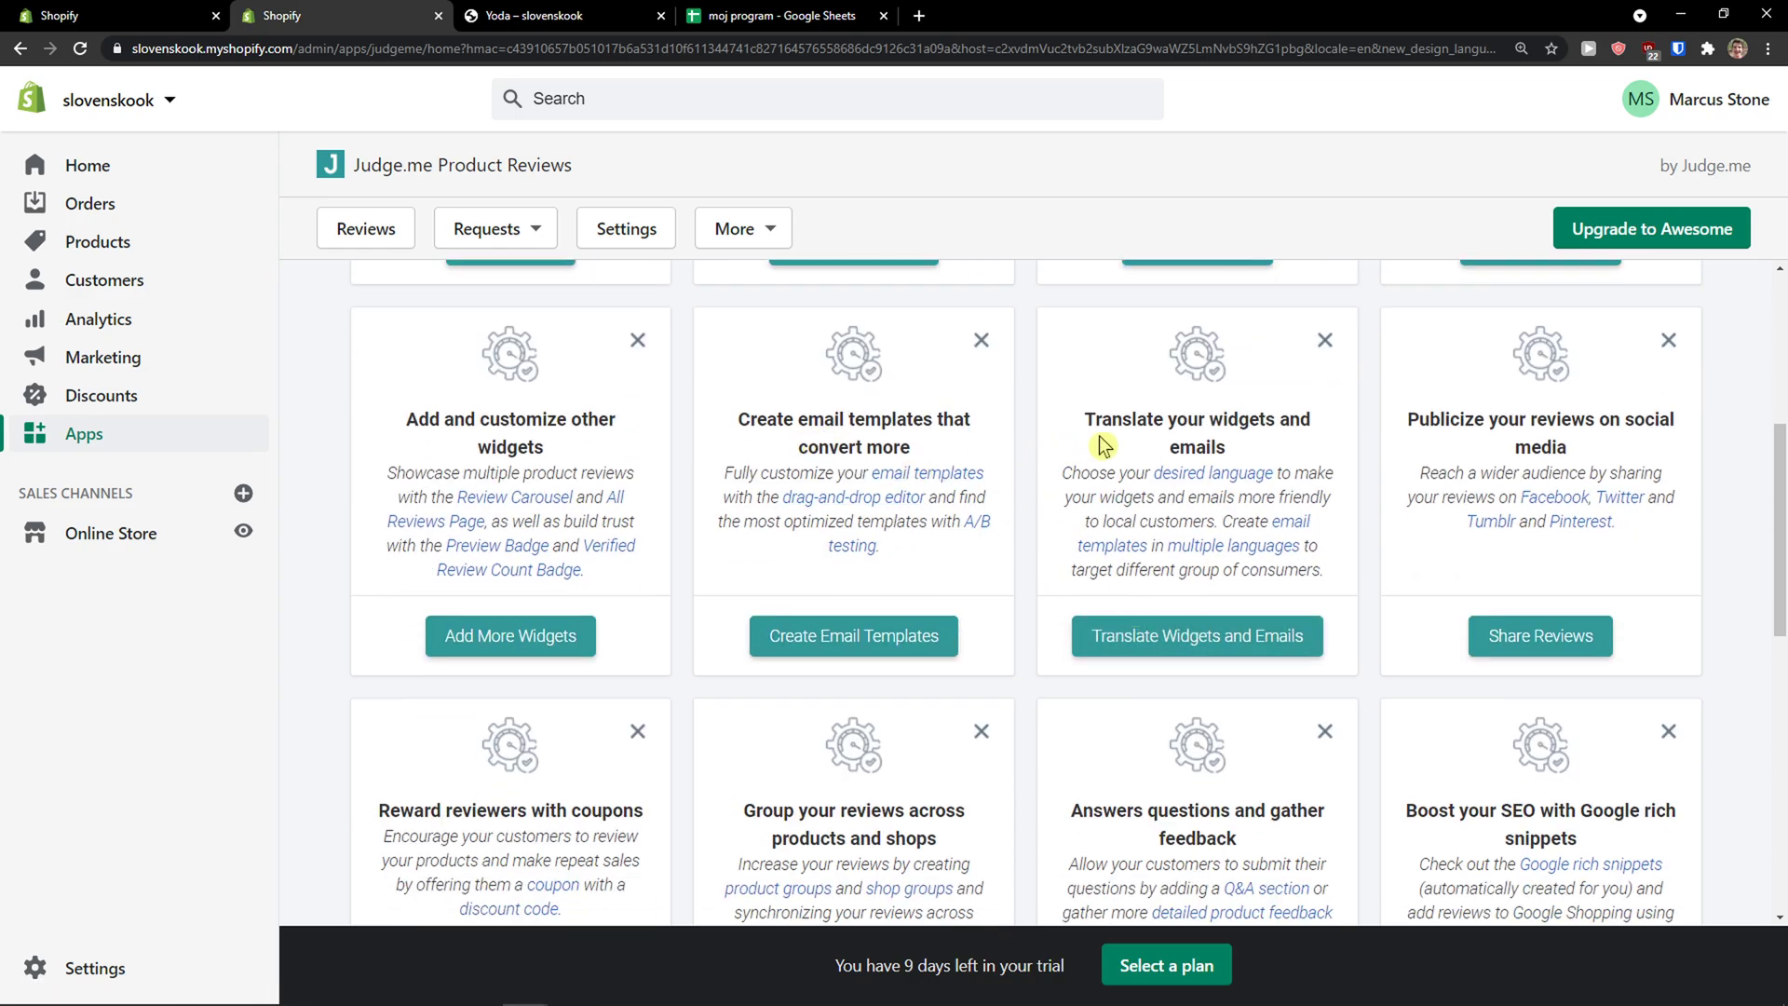
{"action": "scroll", "scroll_direction": "up", "scroll_amount": 3}
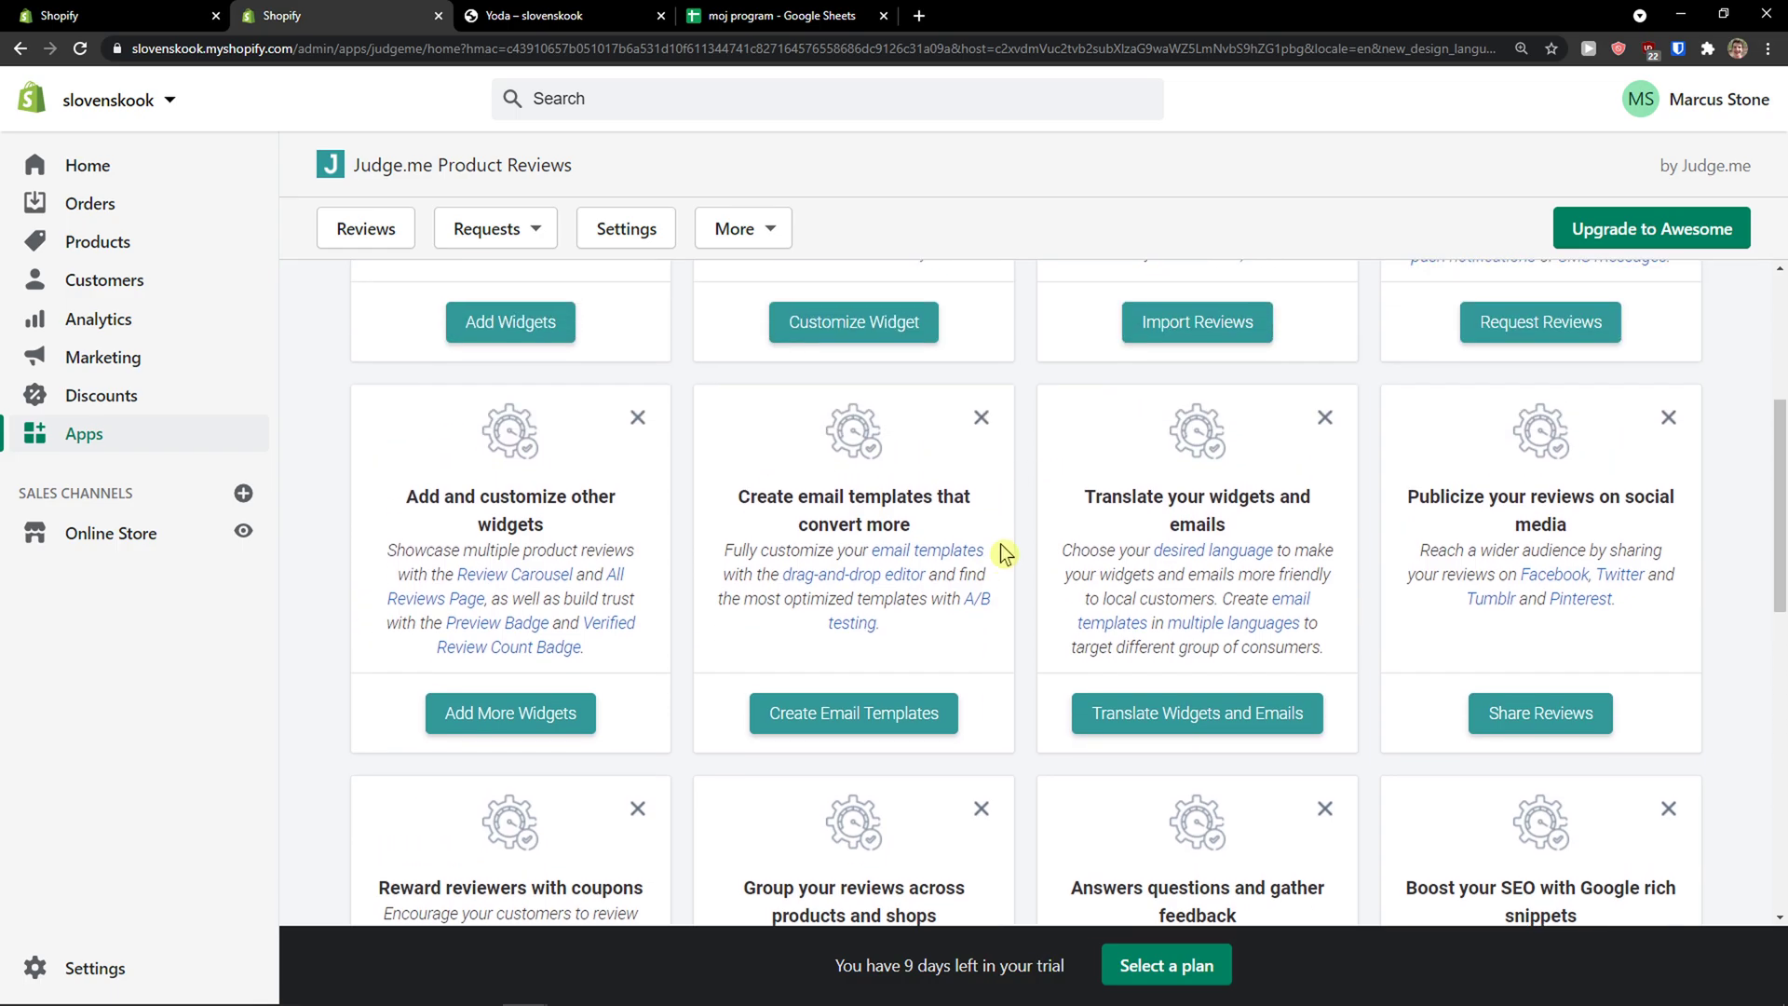
{"action": "scroll", "scroll_direction": "down", "scroll_amount": 3}
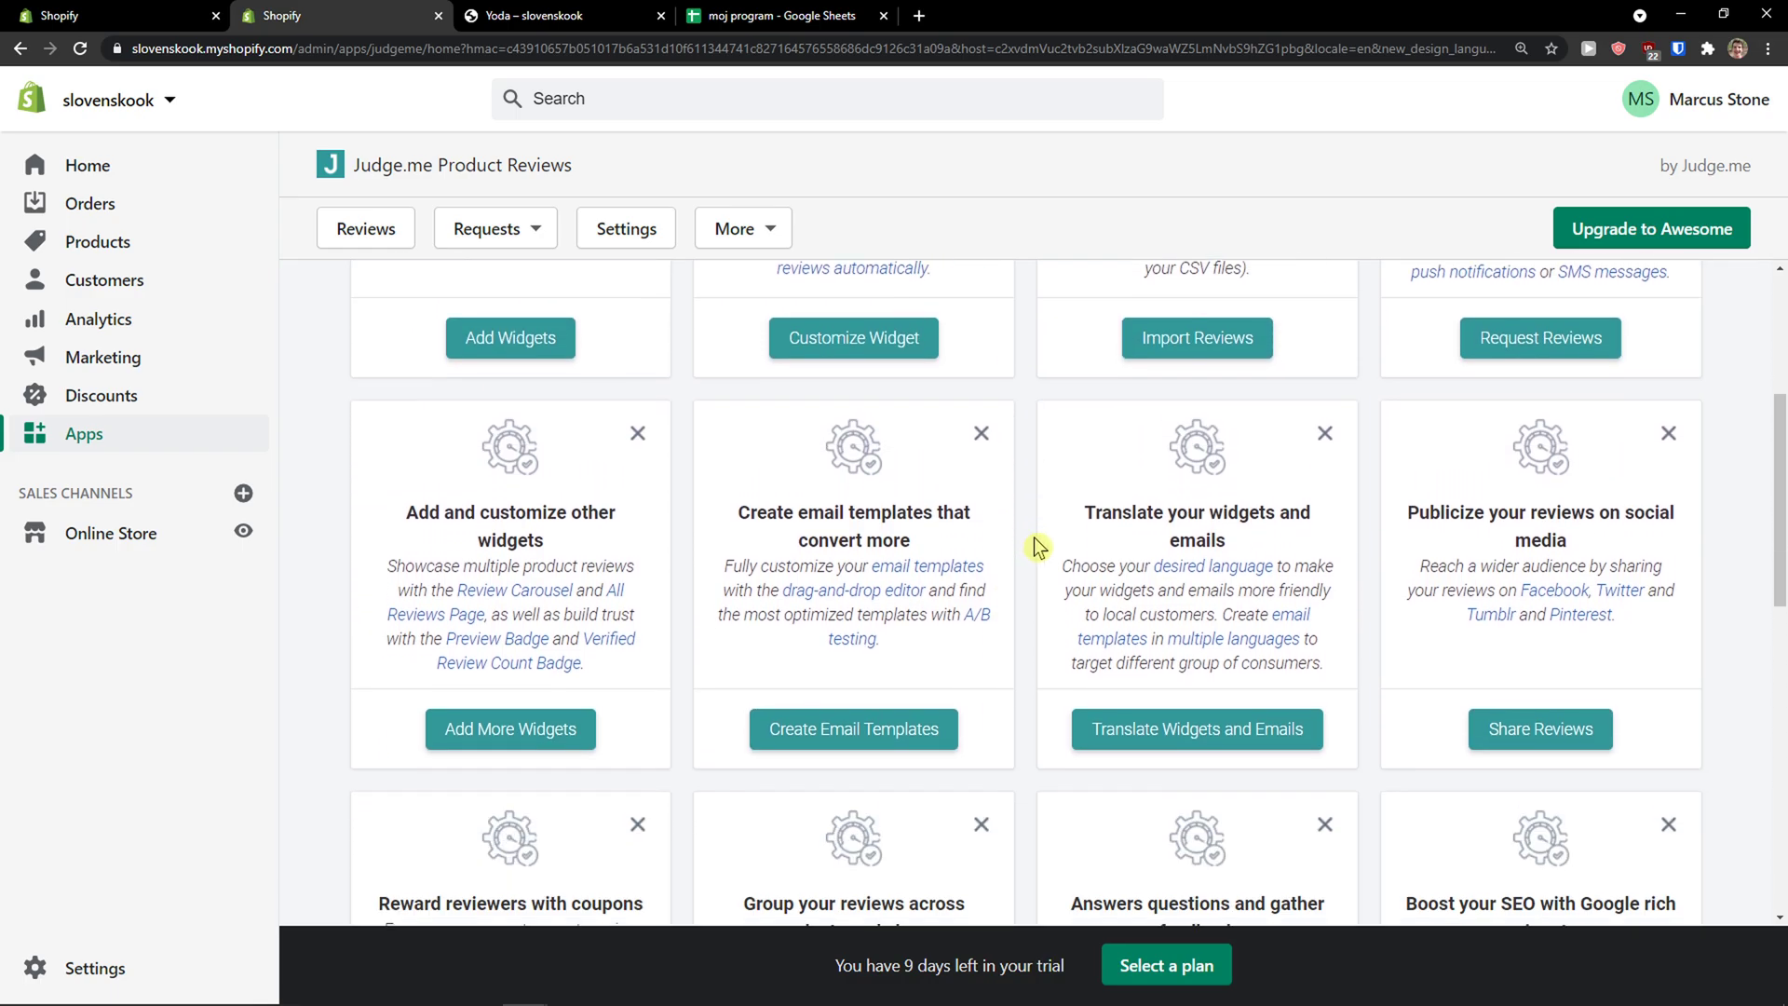
{"action": "scroll", "scroll_direction": "down", "scroll_amount": 3}
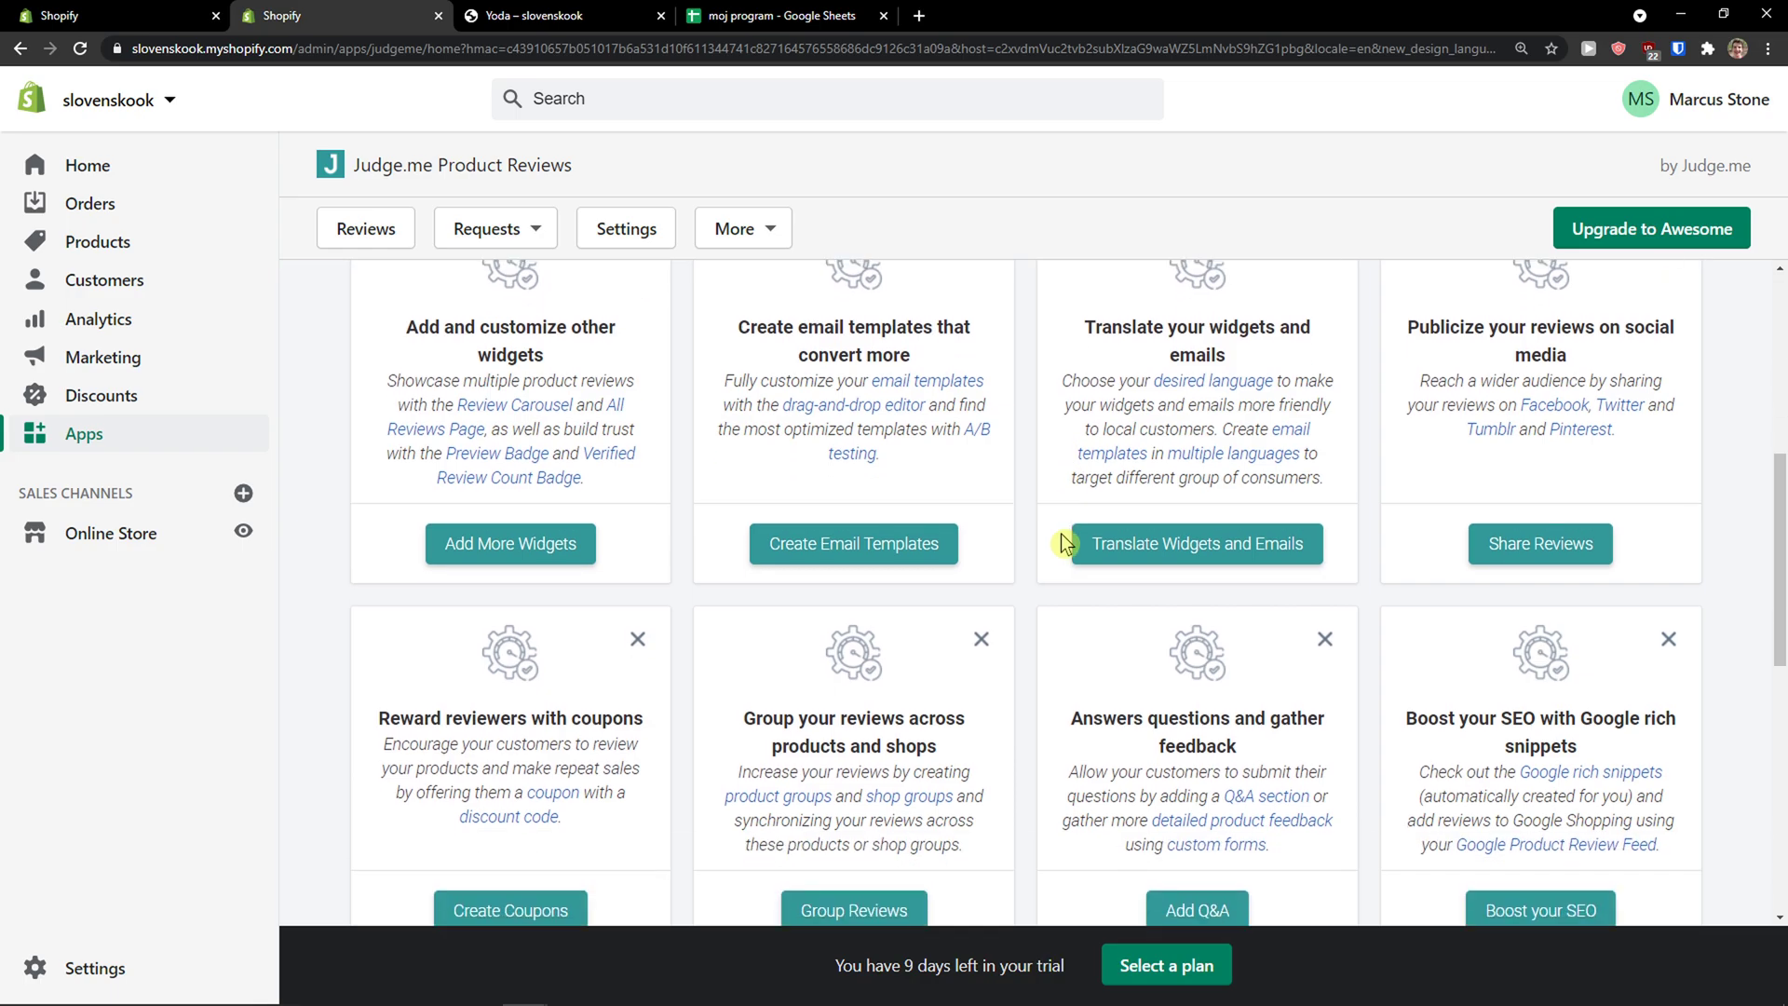
{"action": "scroll", "scroll_direction": "down", "scroll_amount": 3}
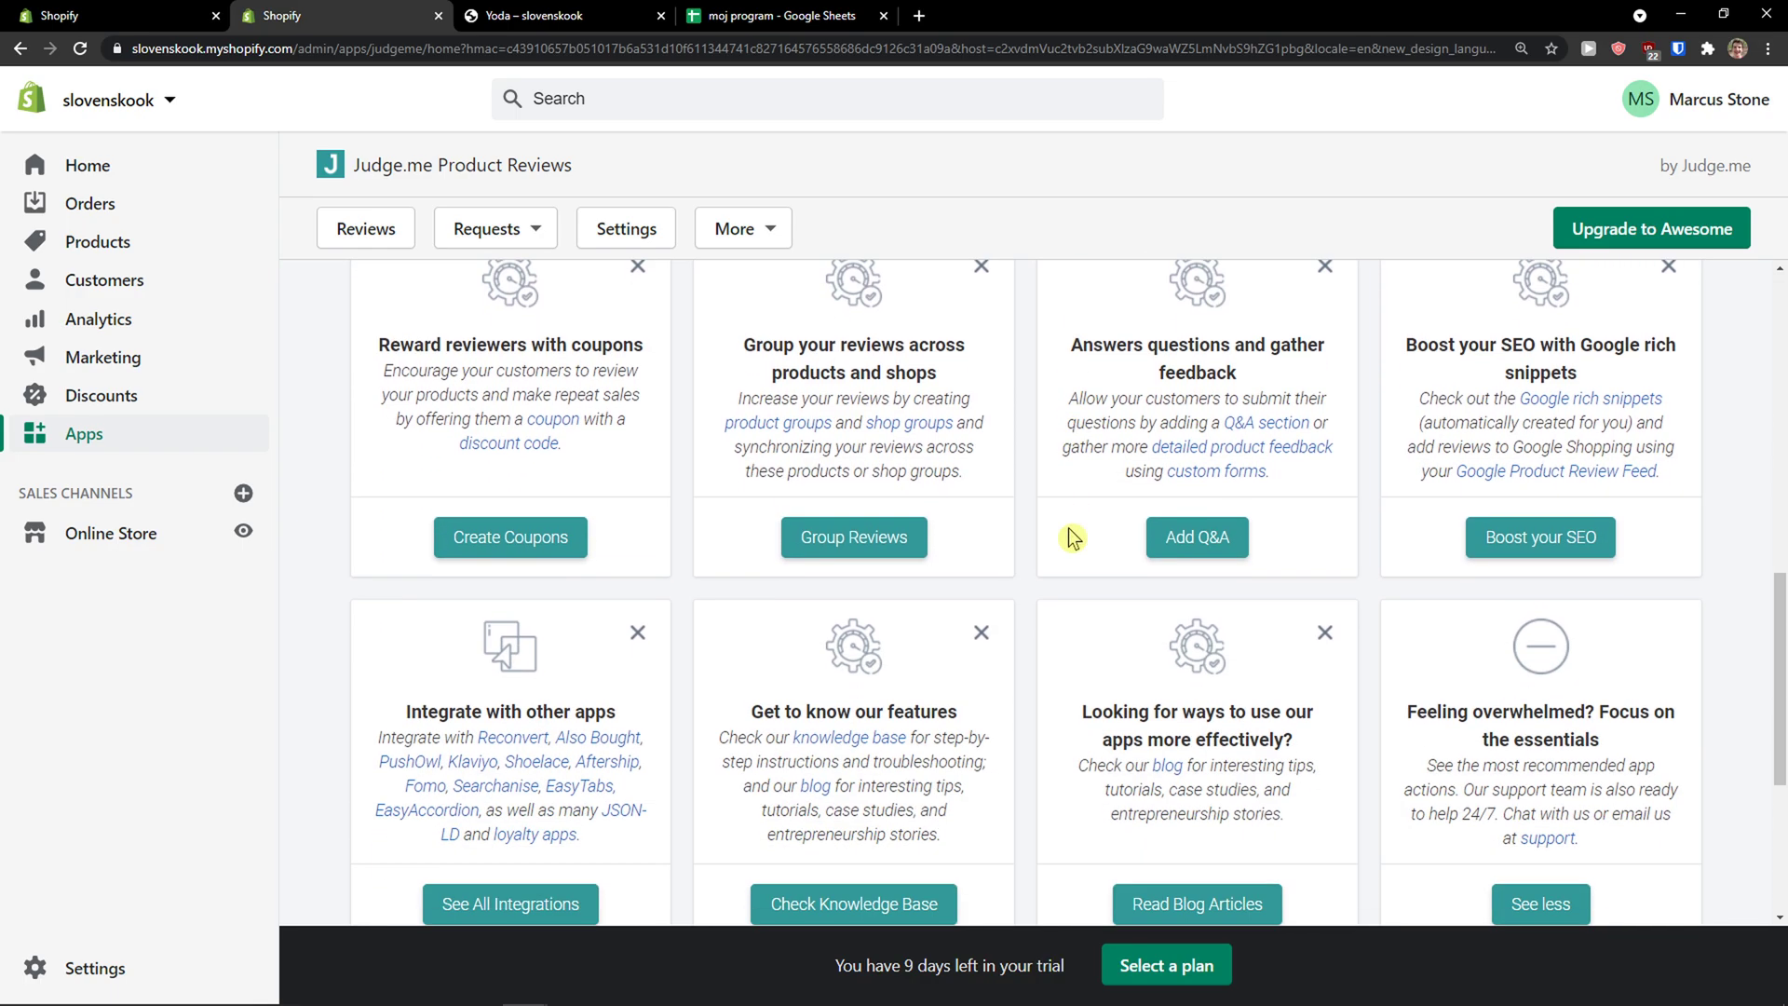
{"action": "scroll", "scroll_direction": "up", "scroll_amount": 3}
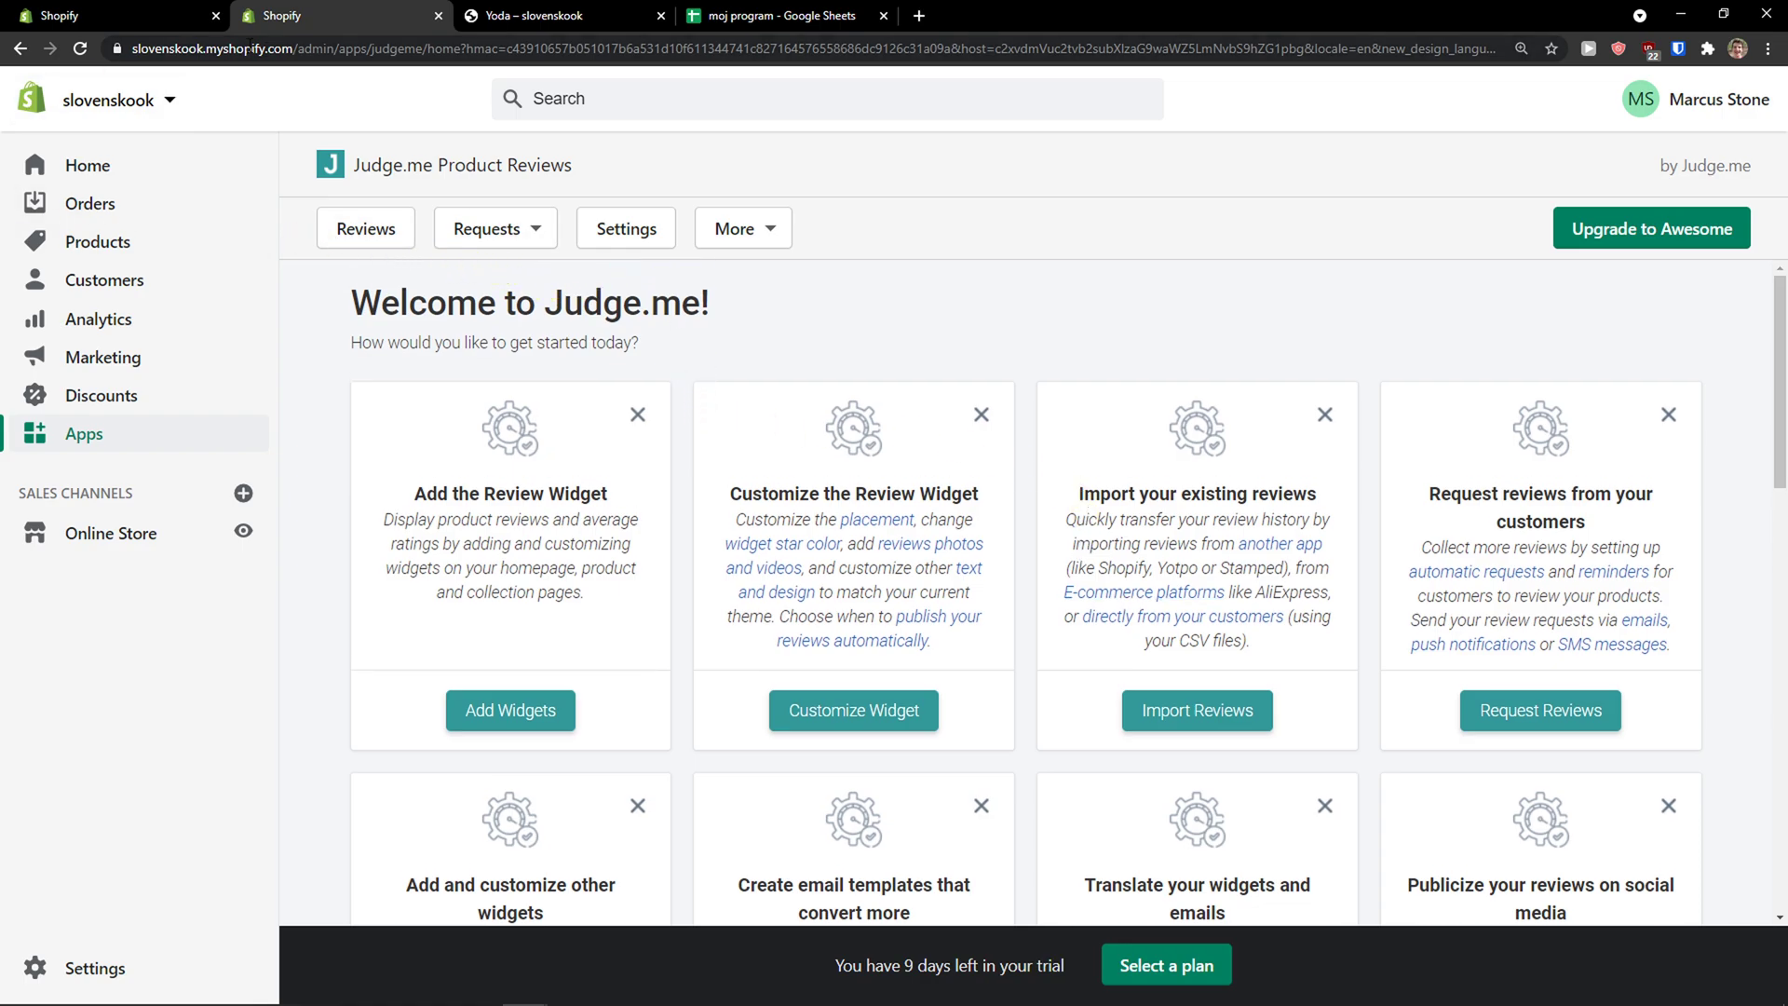
- Peek at the More menu, then reach the Email Templates page via Create Email Templates
{"action": "left_click", "coordinate": [743, 228]}
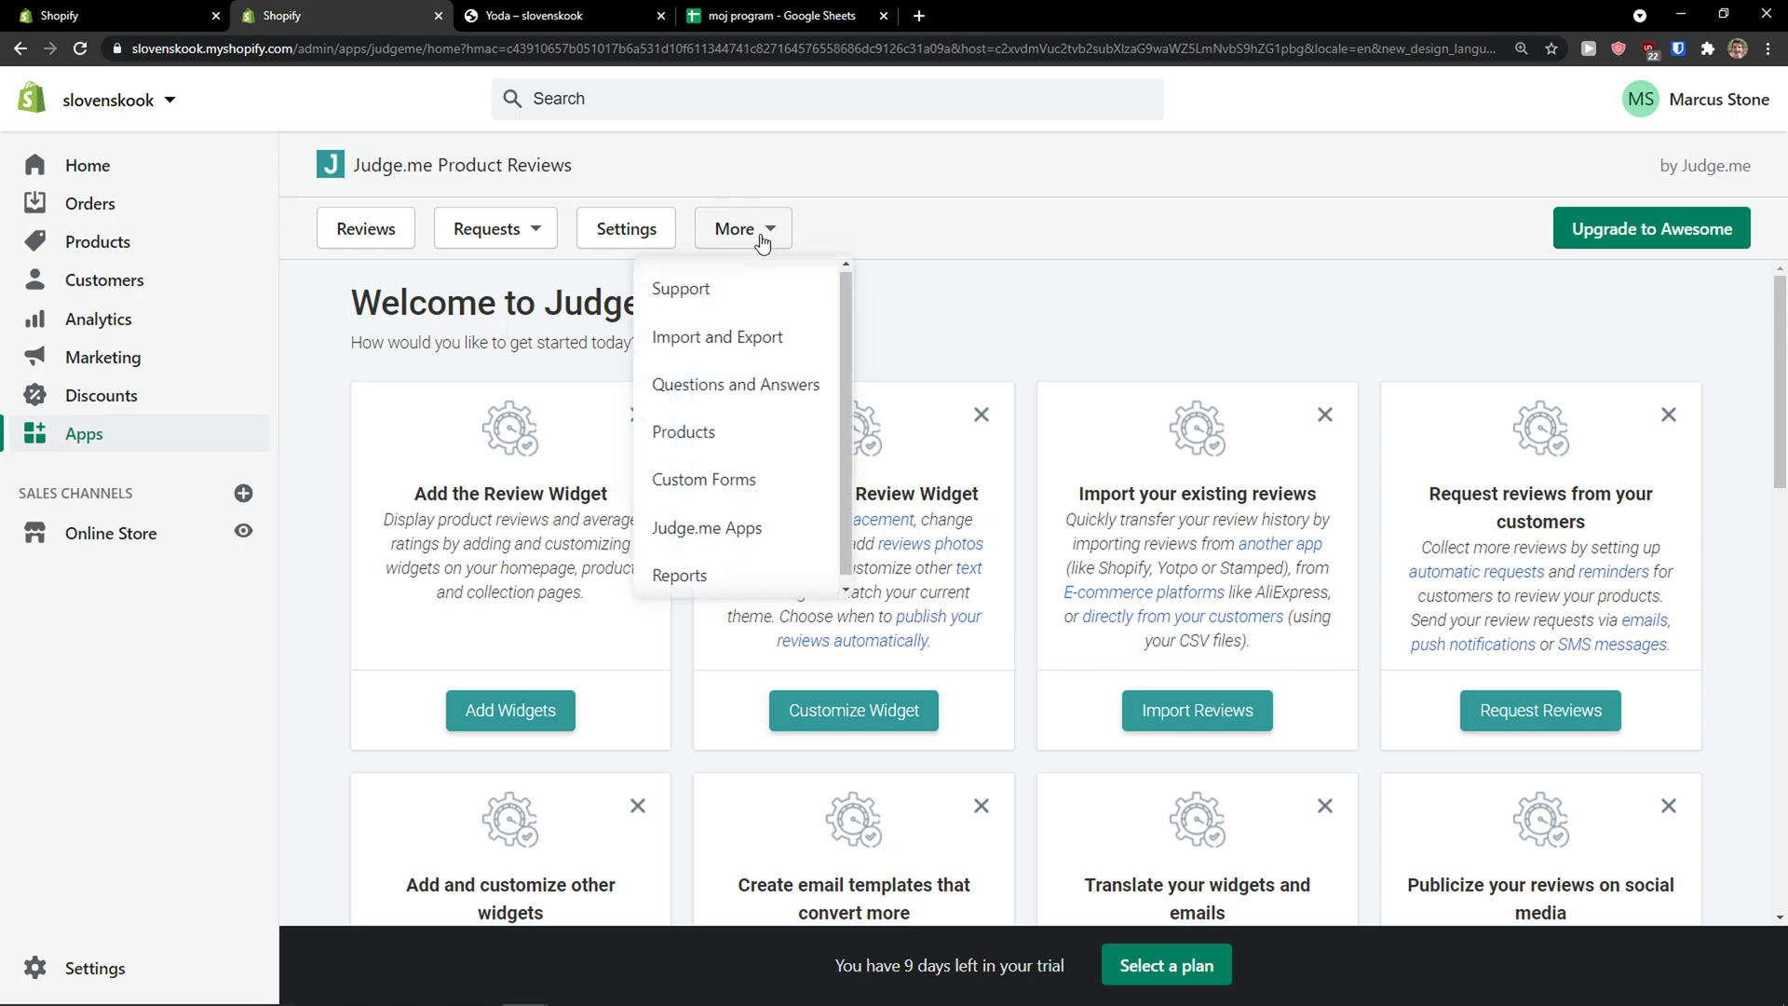
{"action": "mouse_move", "coordinate": [497, 363]}
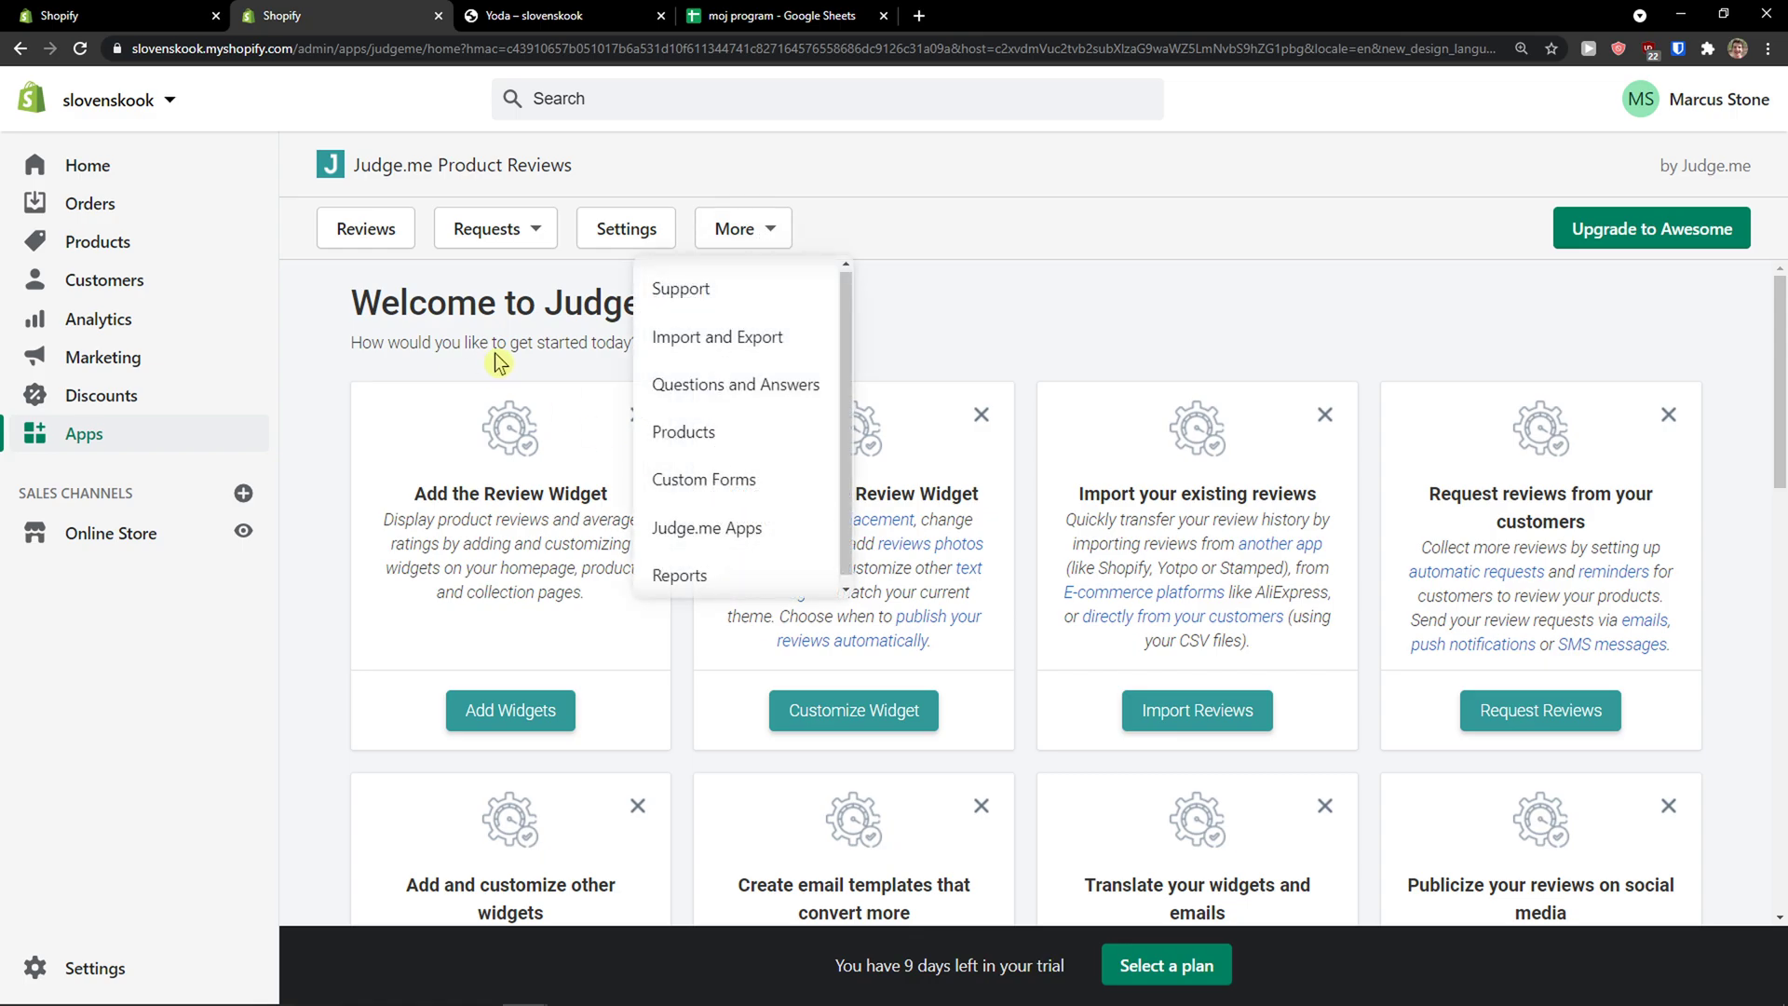
{"action": "mouse_move", "coordinate": [896, 373]}
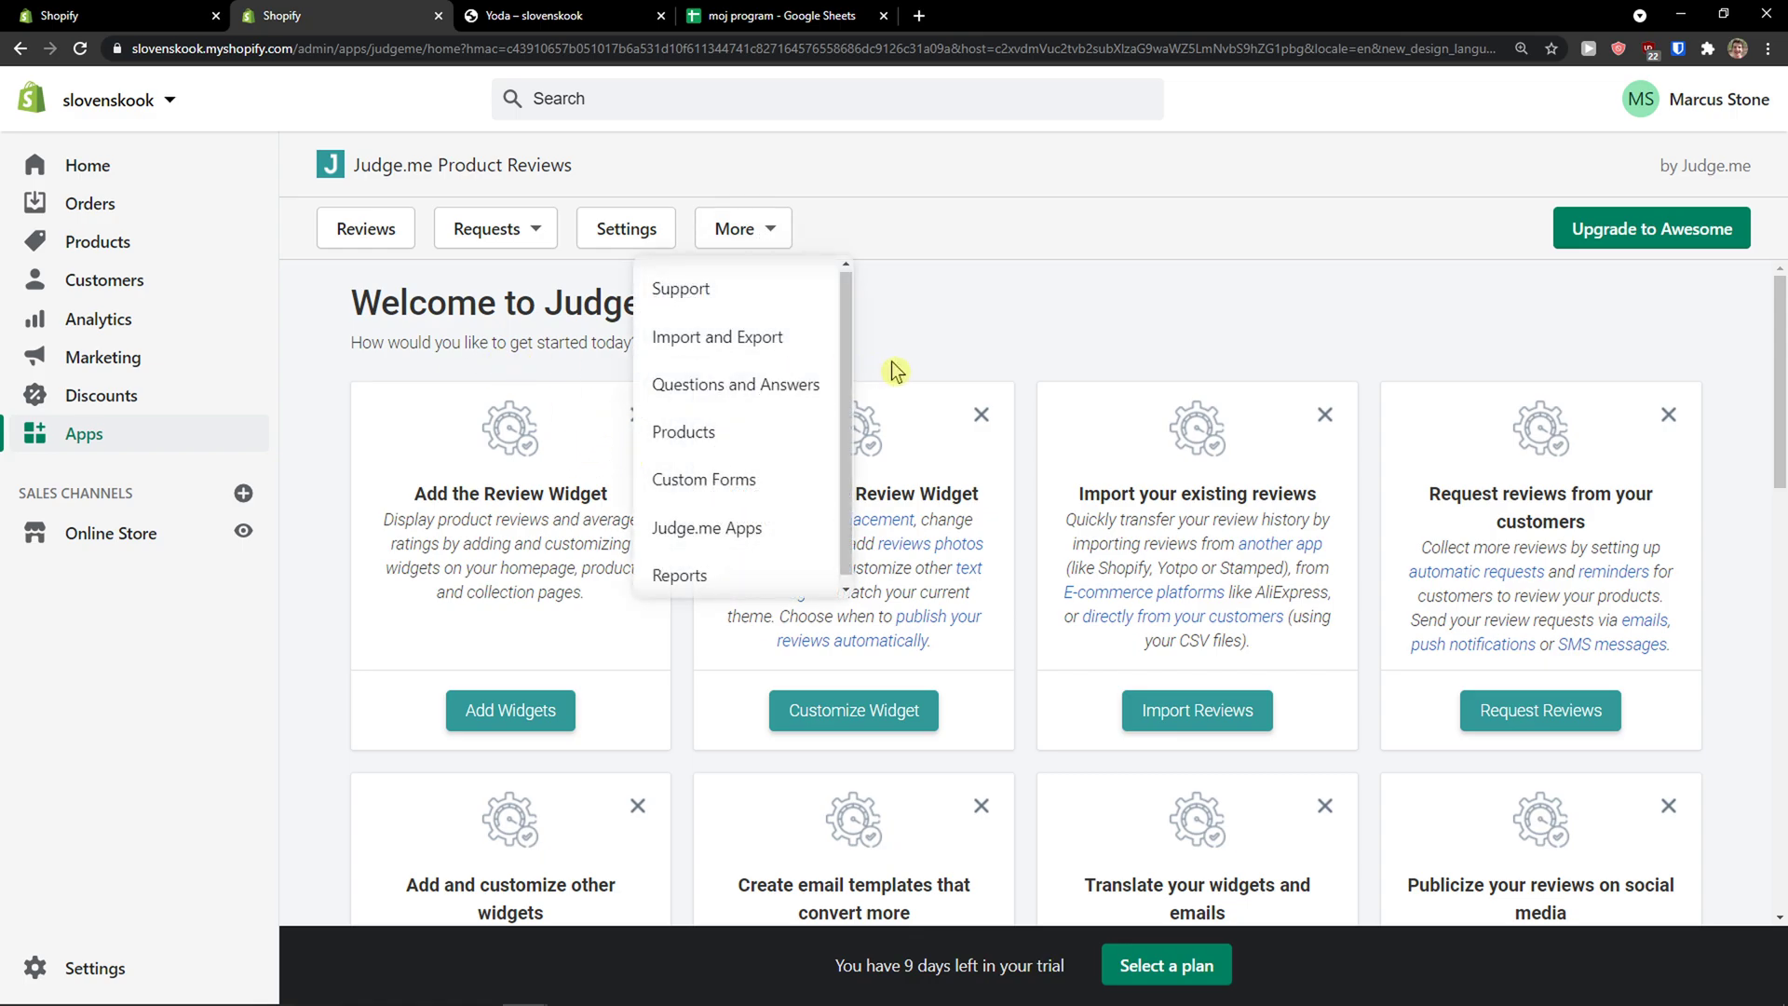
{"action": "scroll", "scroll_direction": "down", "scroll_amount": 3}
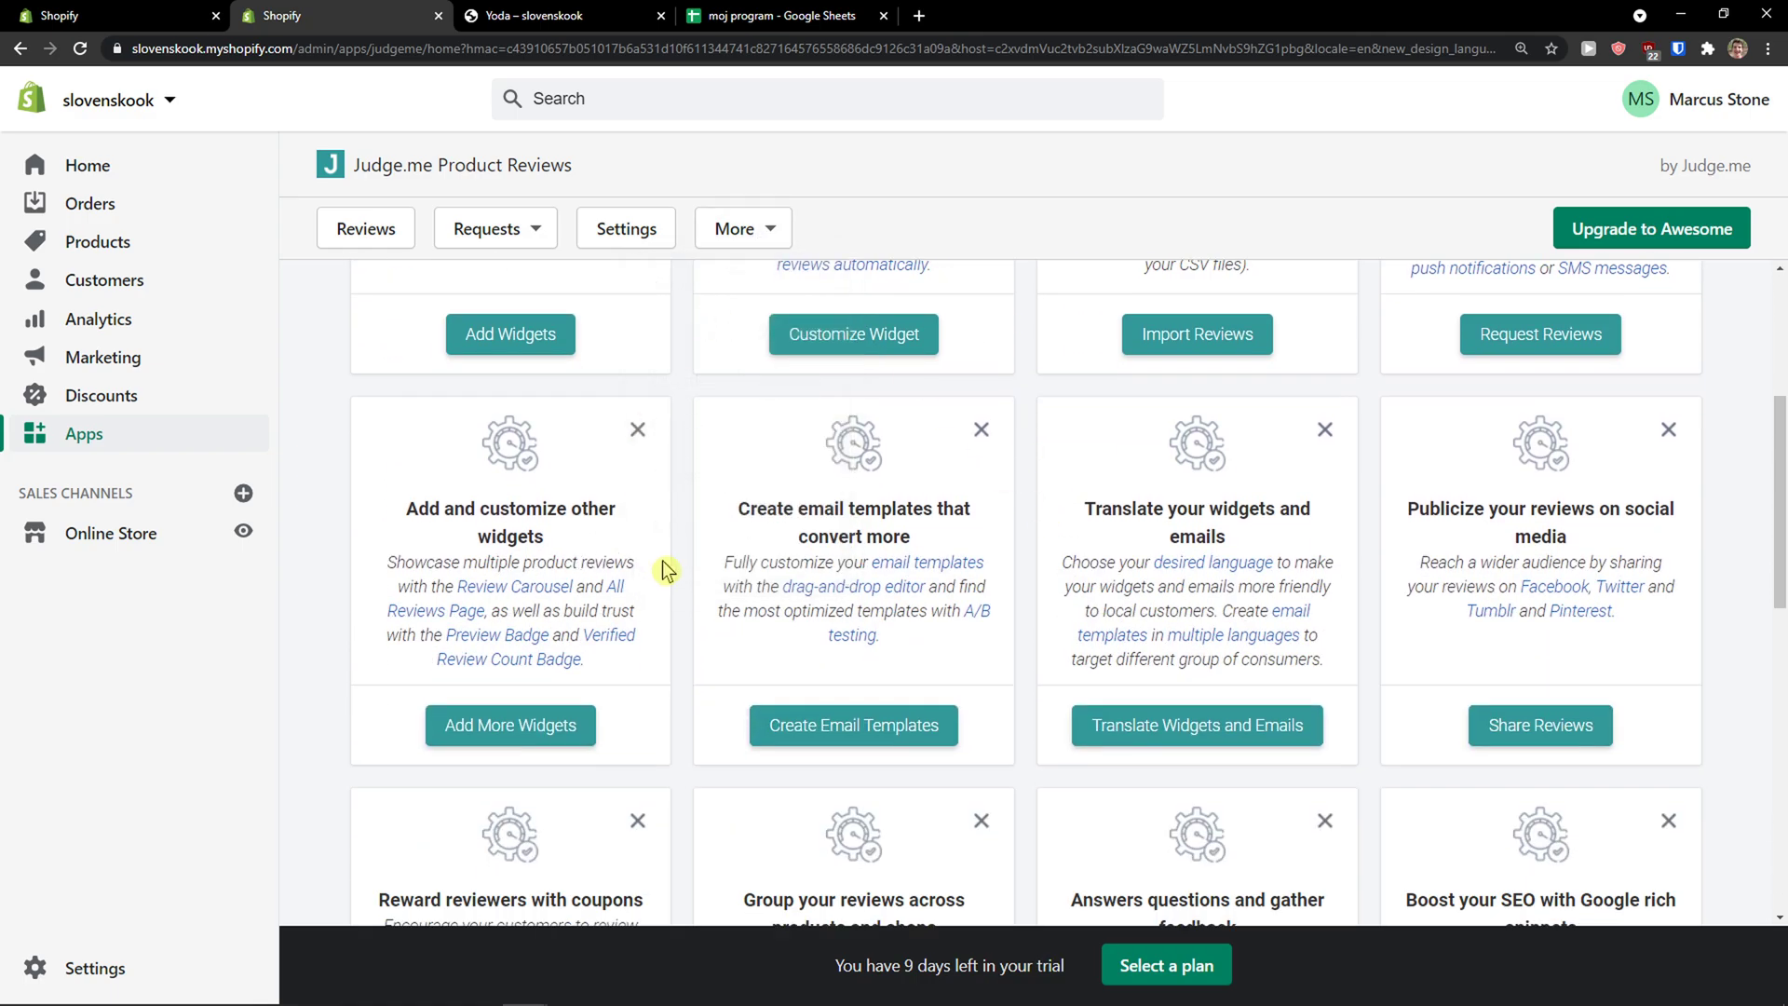
{"action": "scroll", "scroll_direction": "down", "scroll_amount": 3}
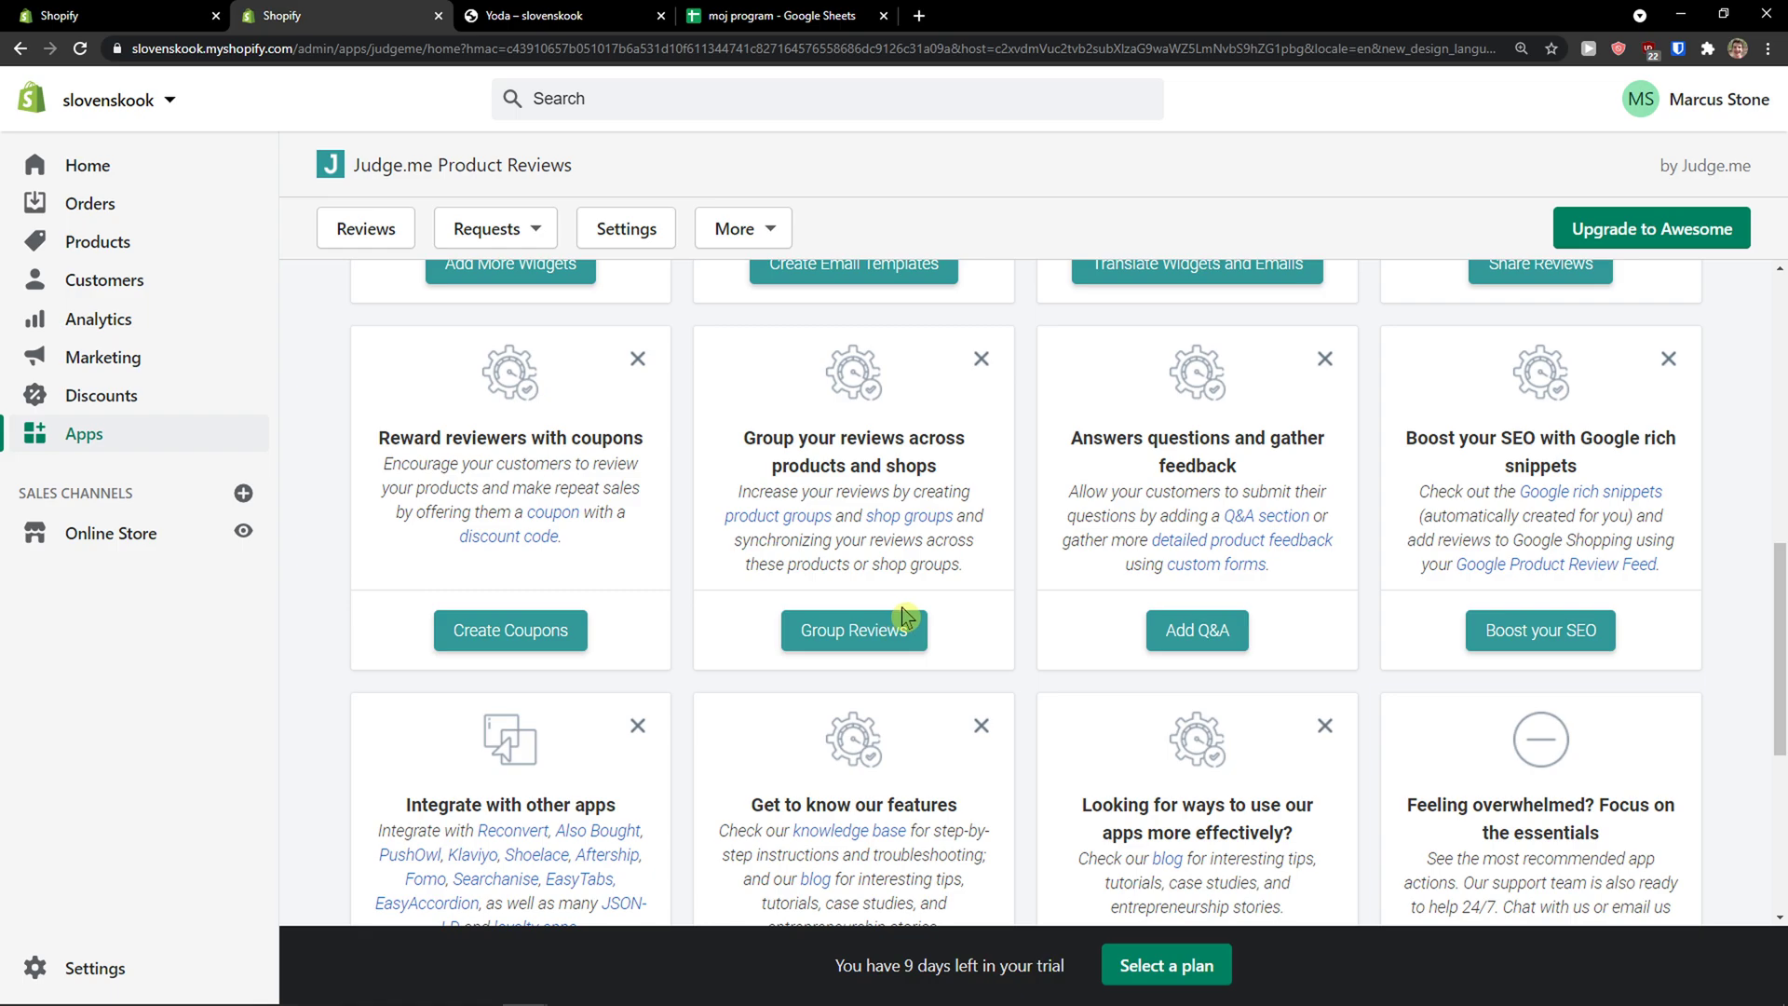
{"action": "scroll", "scroll_direction": "up", "scroll_amount": 3}
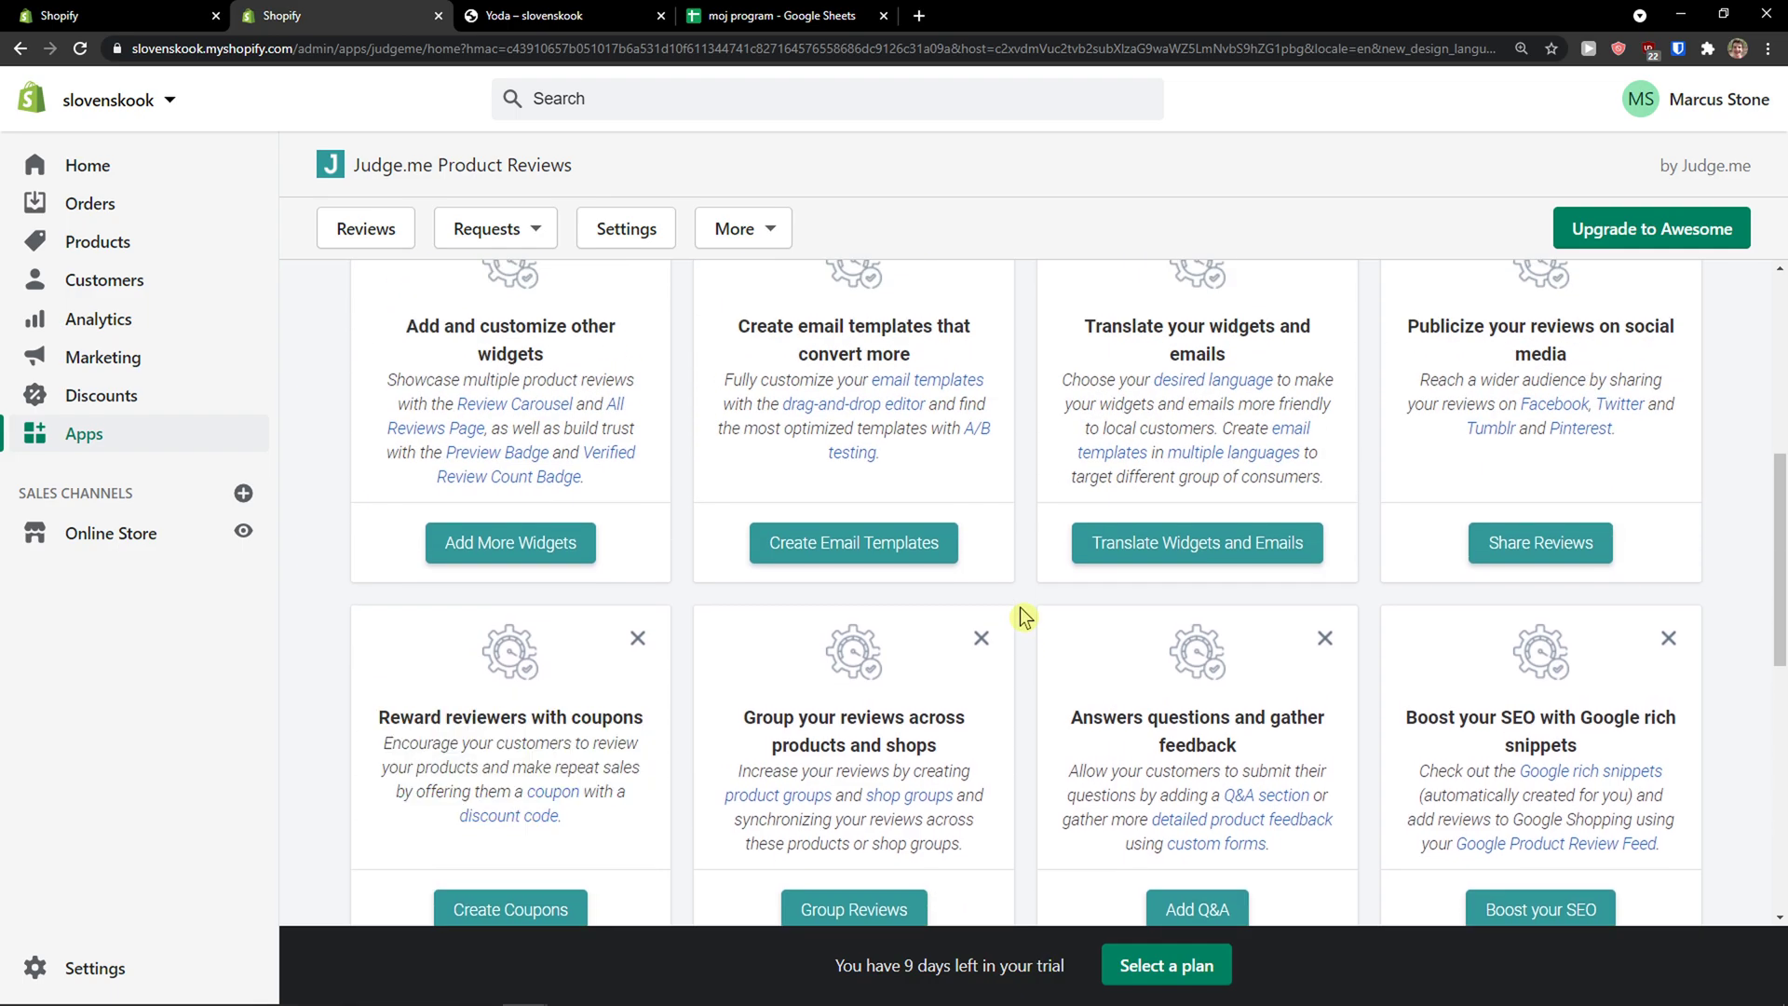
{"action": "left_click", "coordinate": [853, 542]}
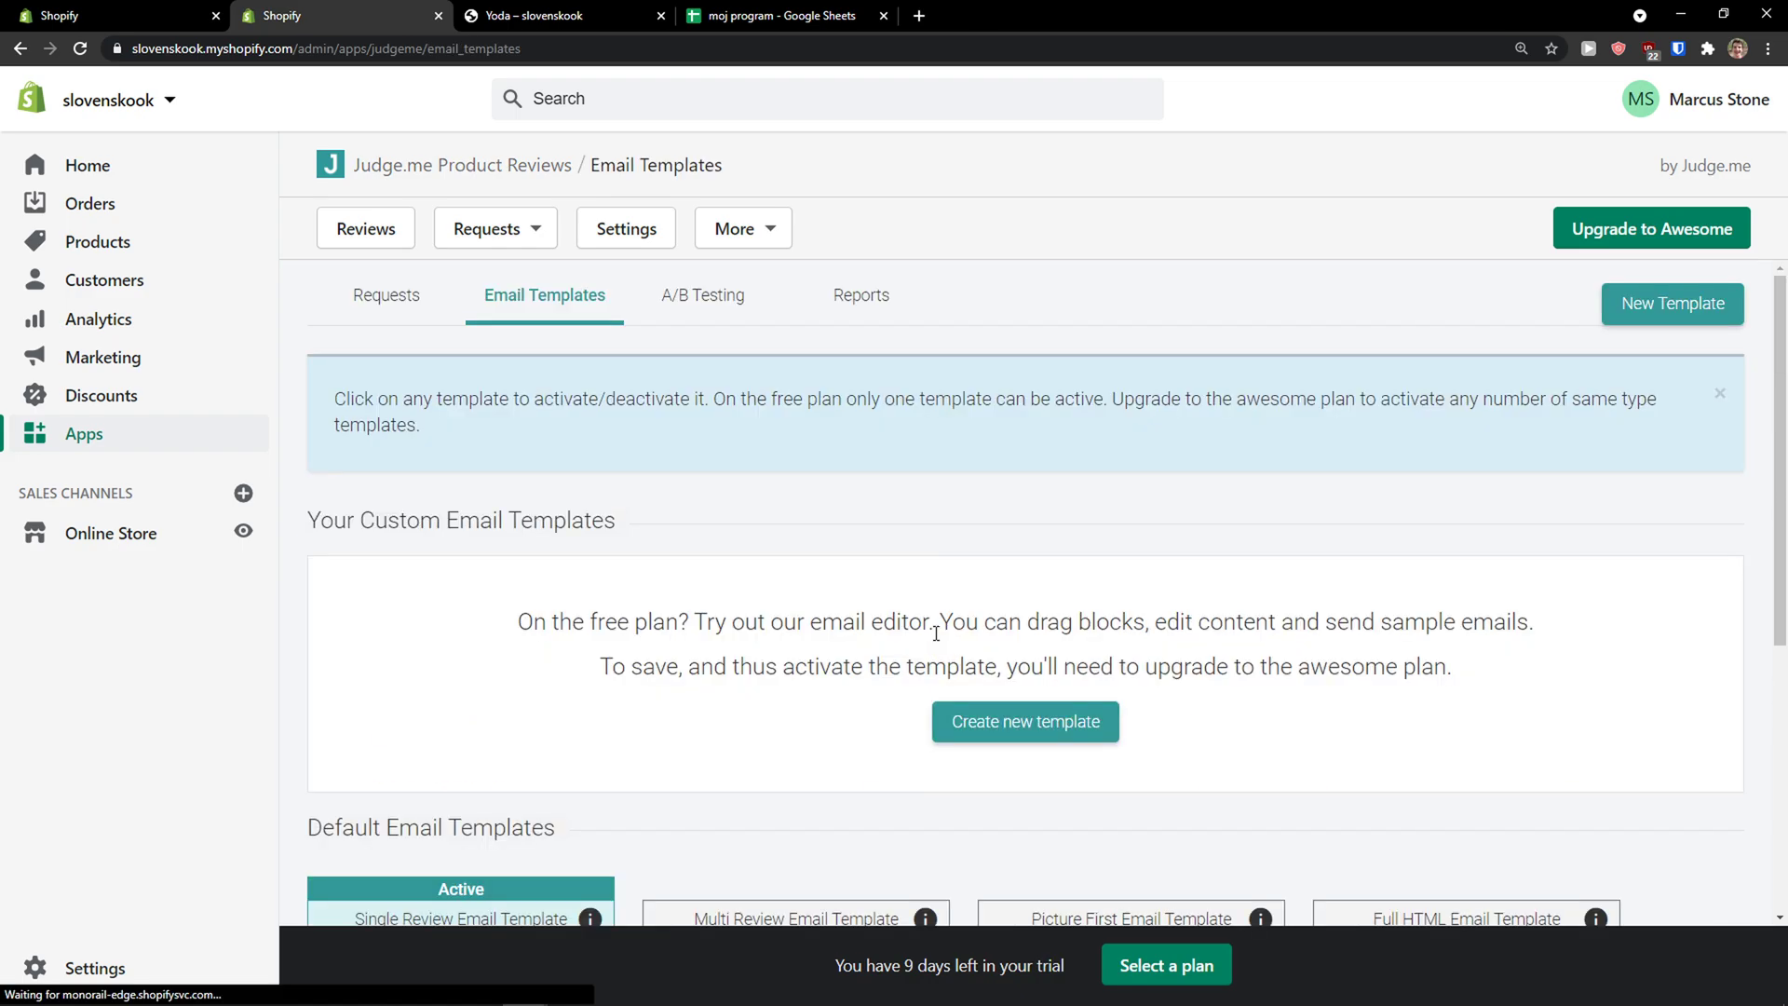
- Look over the four default email template previews on the Email Templates page
{"action": "scroll", "scroll_direction": "down", "scroll_amount": 3}
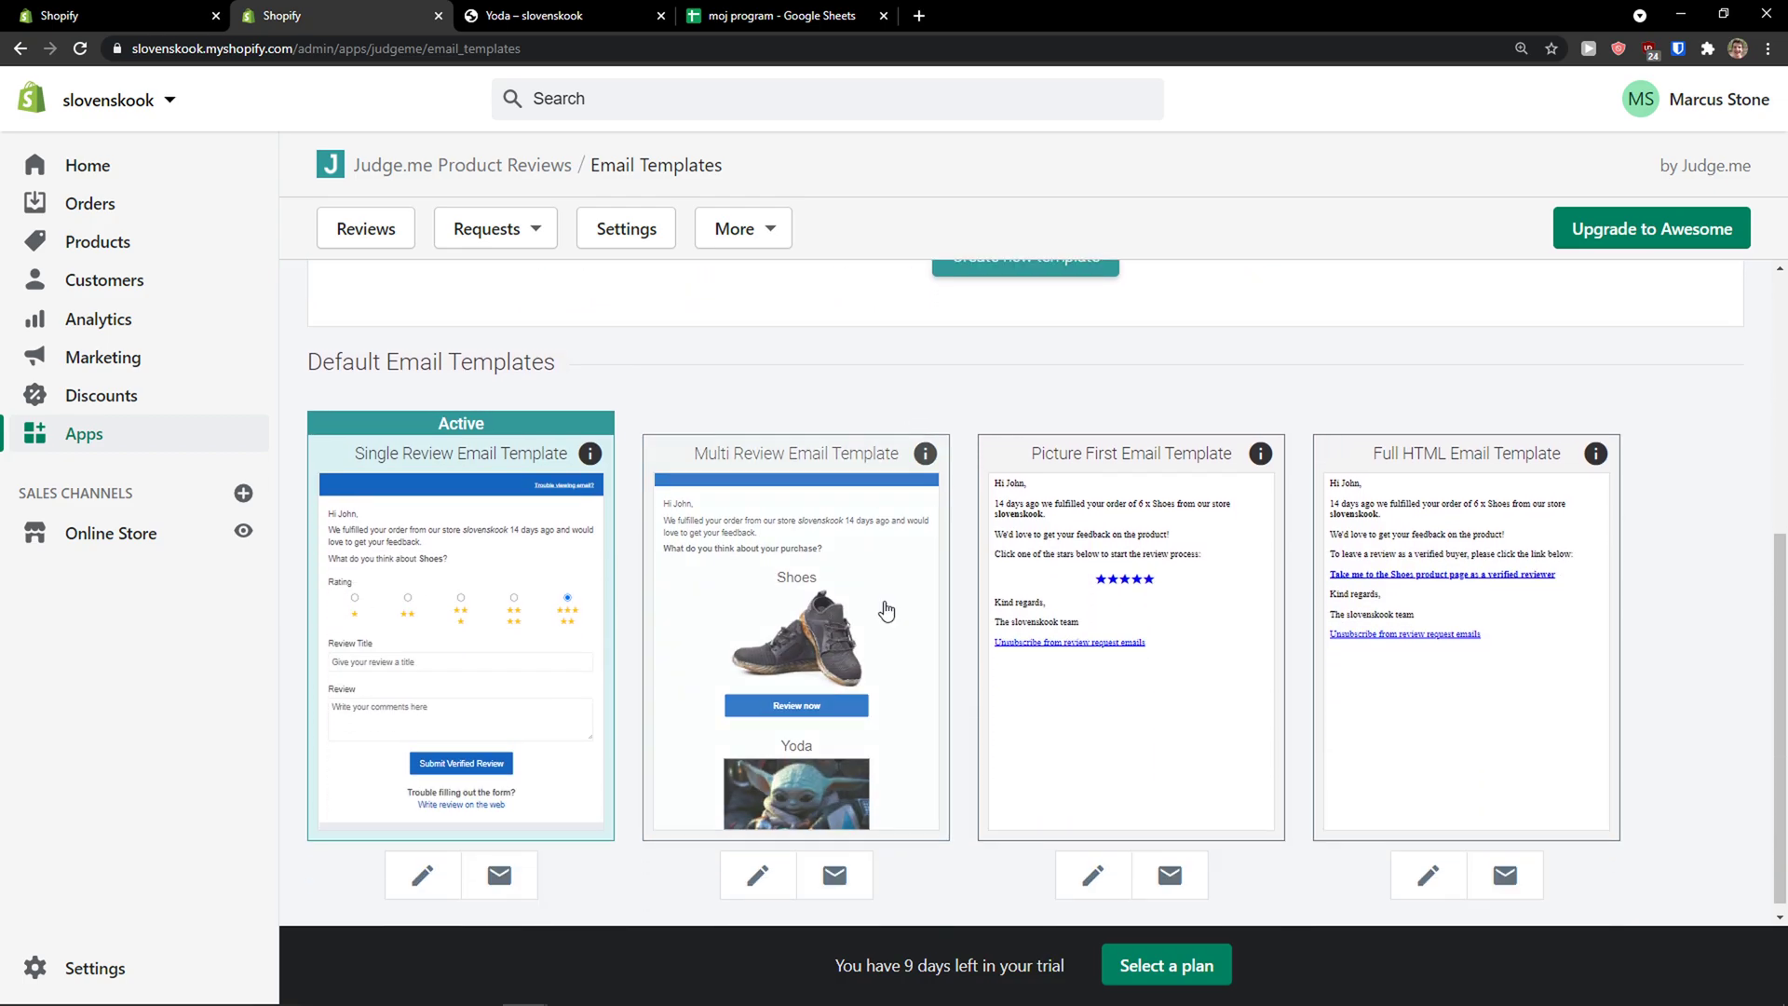
{"action": "scroll", "scroll_direction": "up", "scroll_amount": 3}
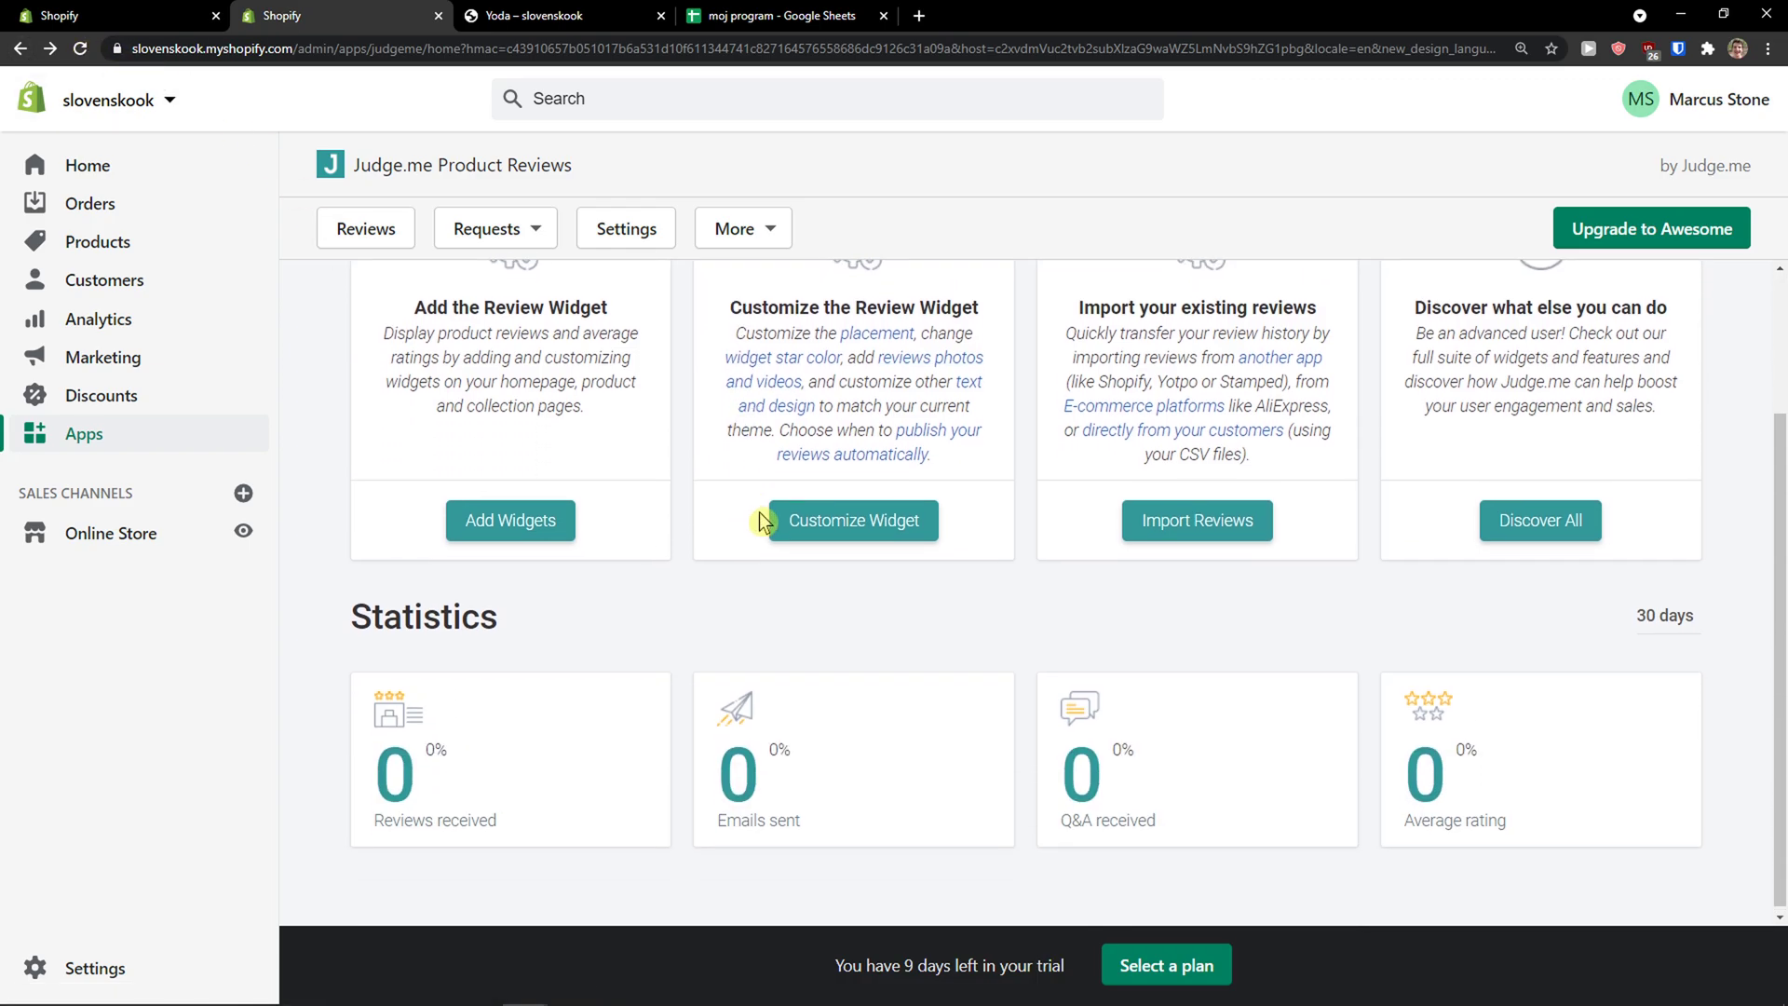
- Browse the expanded dashboard feature cards and go to the SEO Rich Snippets settings via Boost your SEO
{"action": "scroll", "scroll_direction": "up", "scroll_amount": 3}
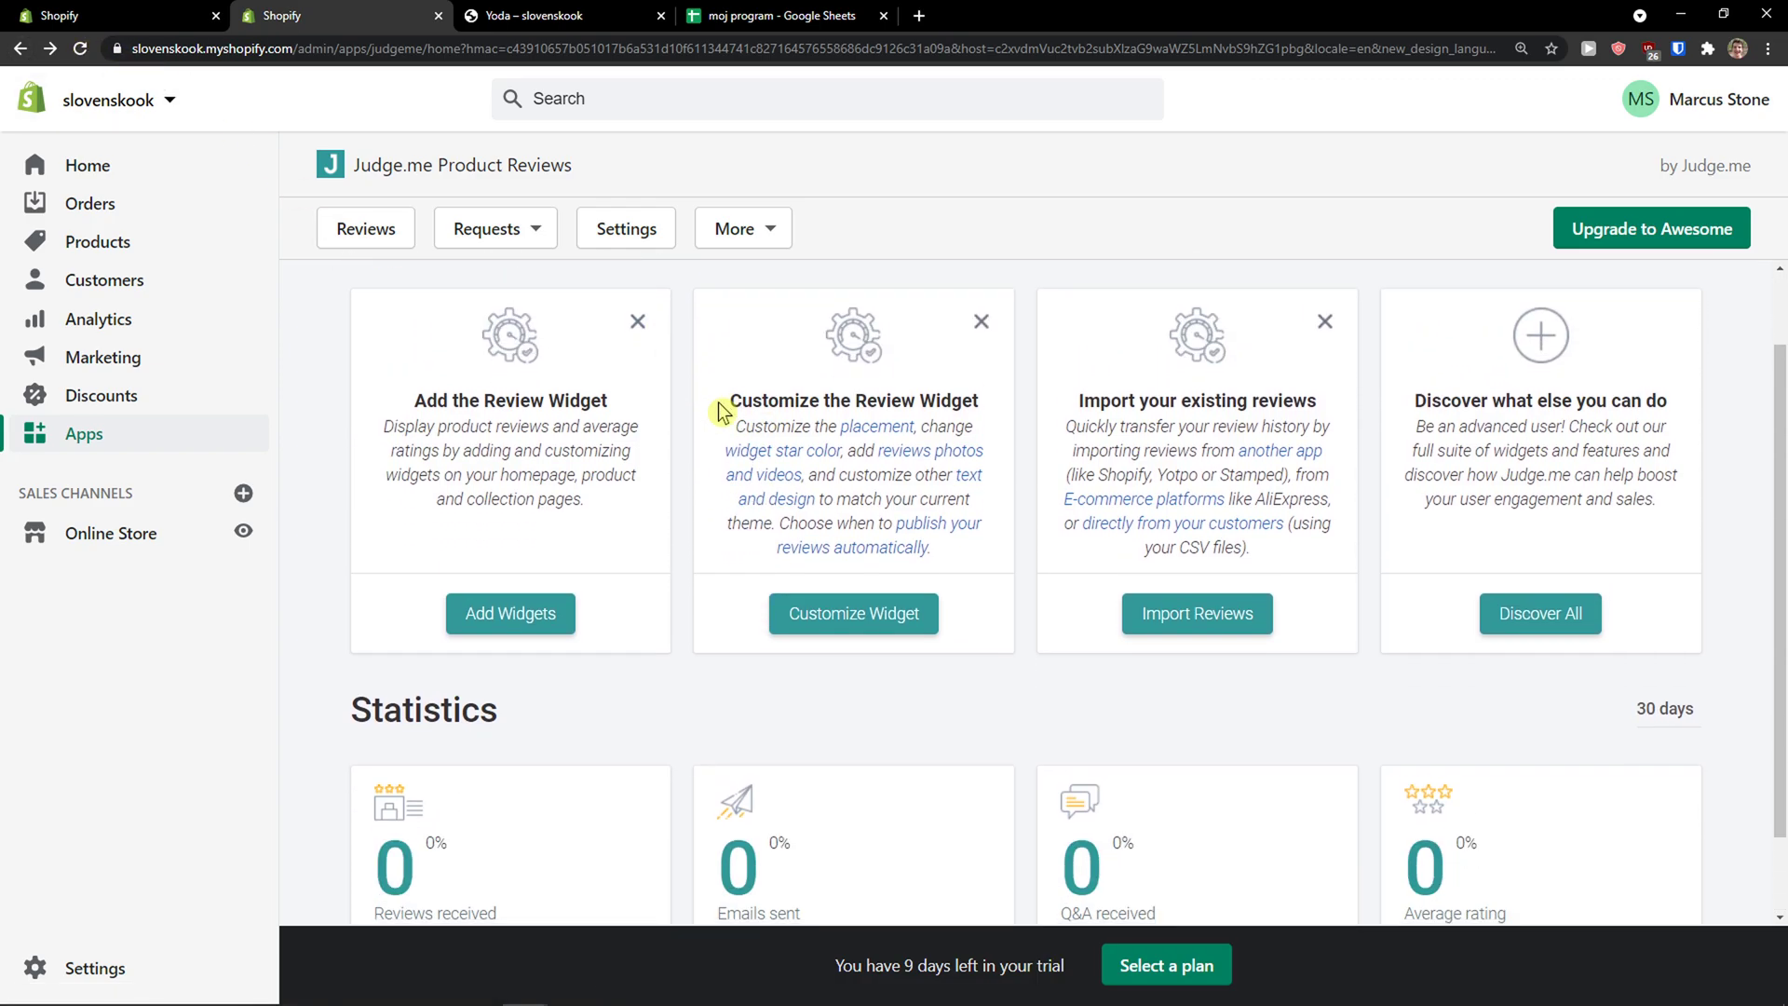
{"action": "scroll", "scroll_direction": "up", "scroll_amount": 3}
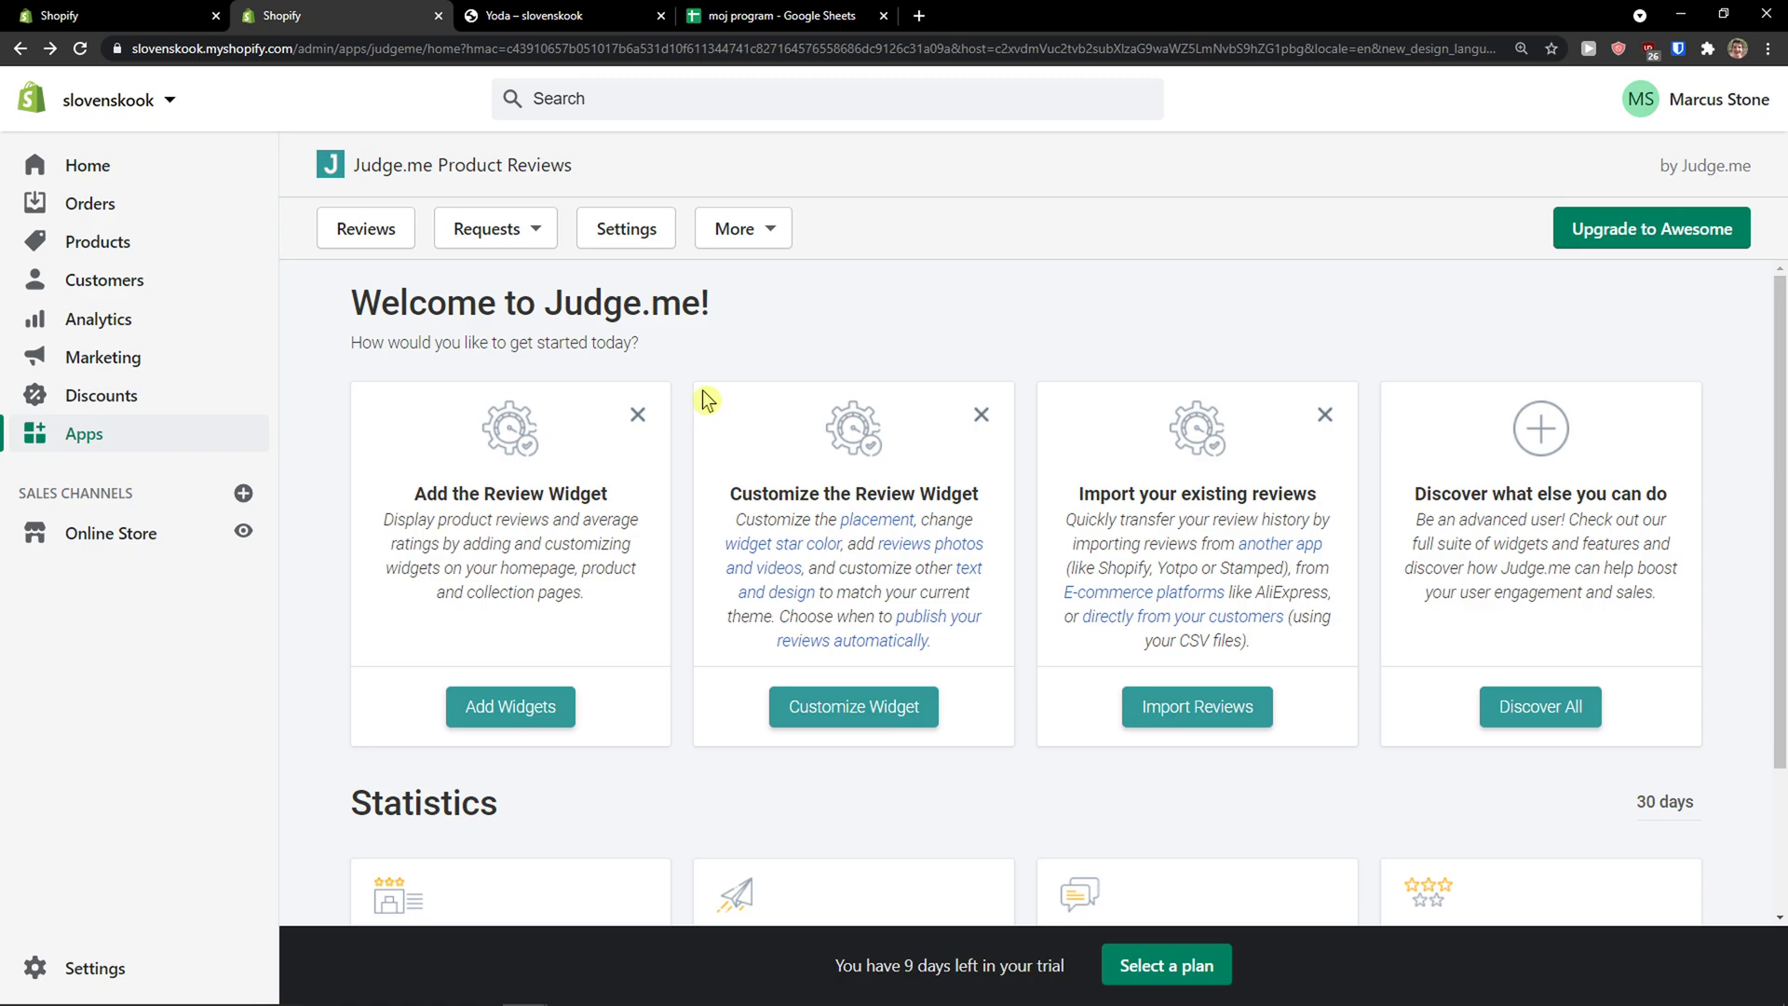
{"action": "mouse_move", "coordinate": [1540, 708]}
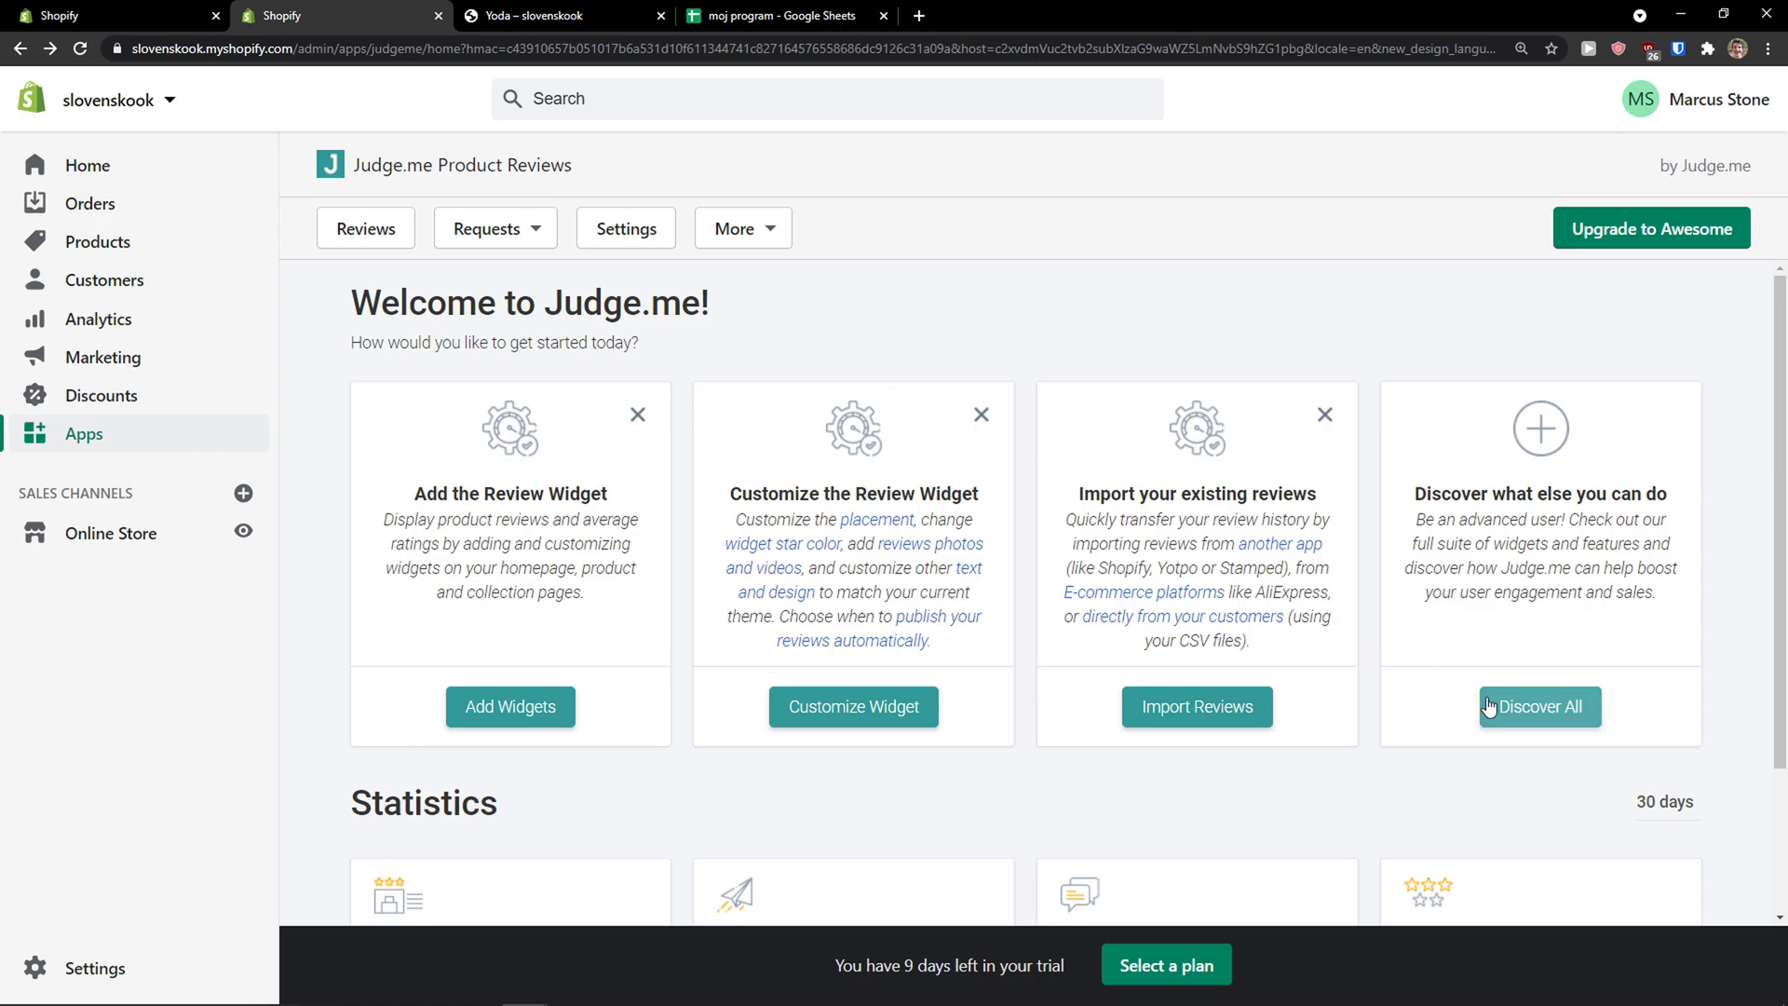
{"action": "scroll", "scroll_direction": "down", "scroll_amount": 3}
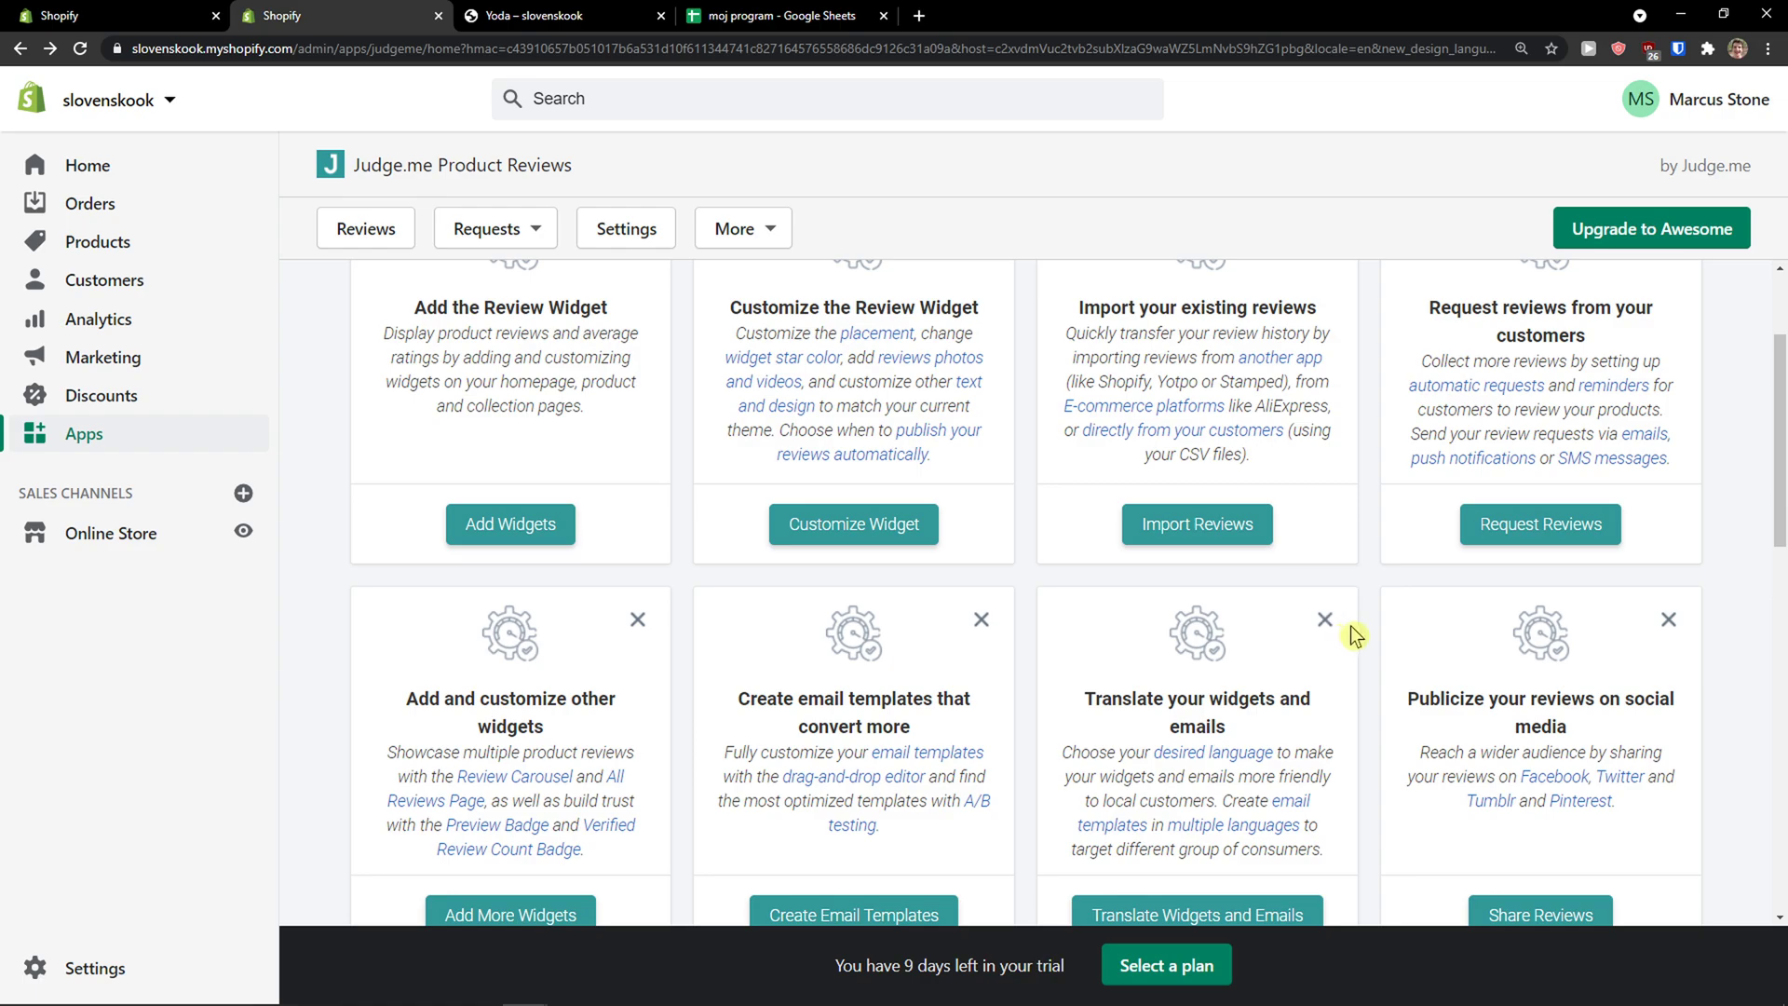
{"action": "scroll", "scroll_direction": "down", "scroll_amount": 3}
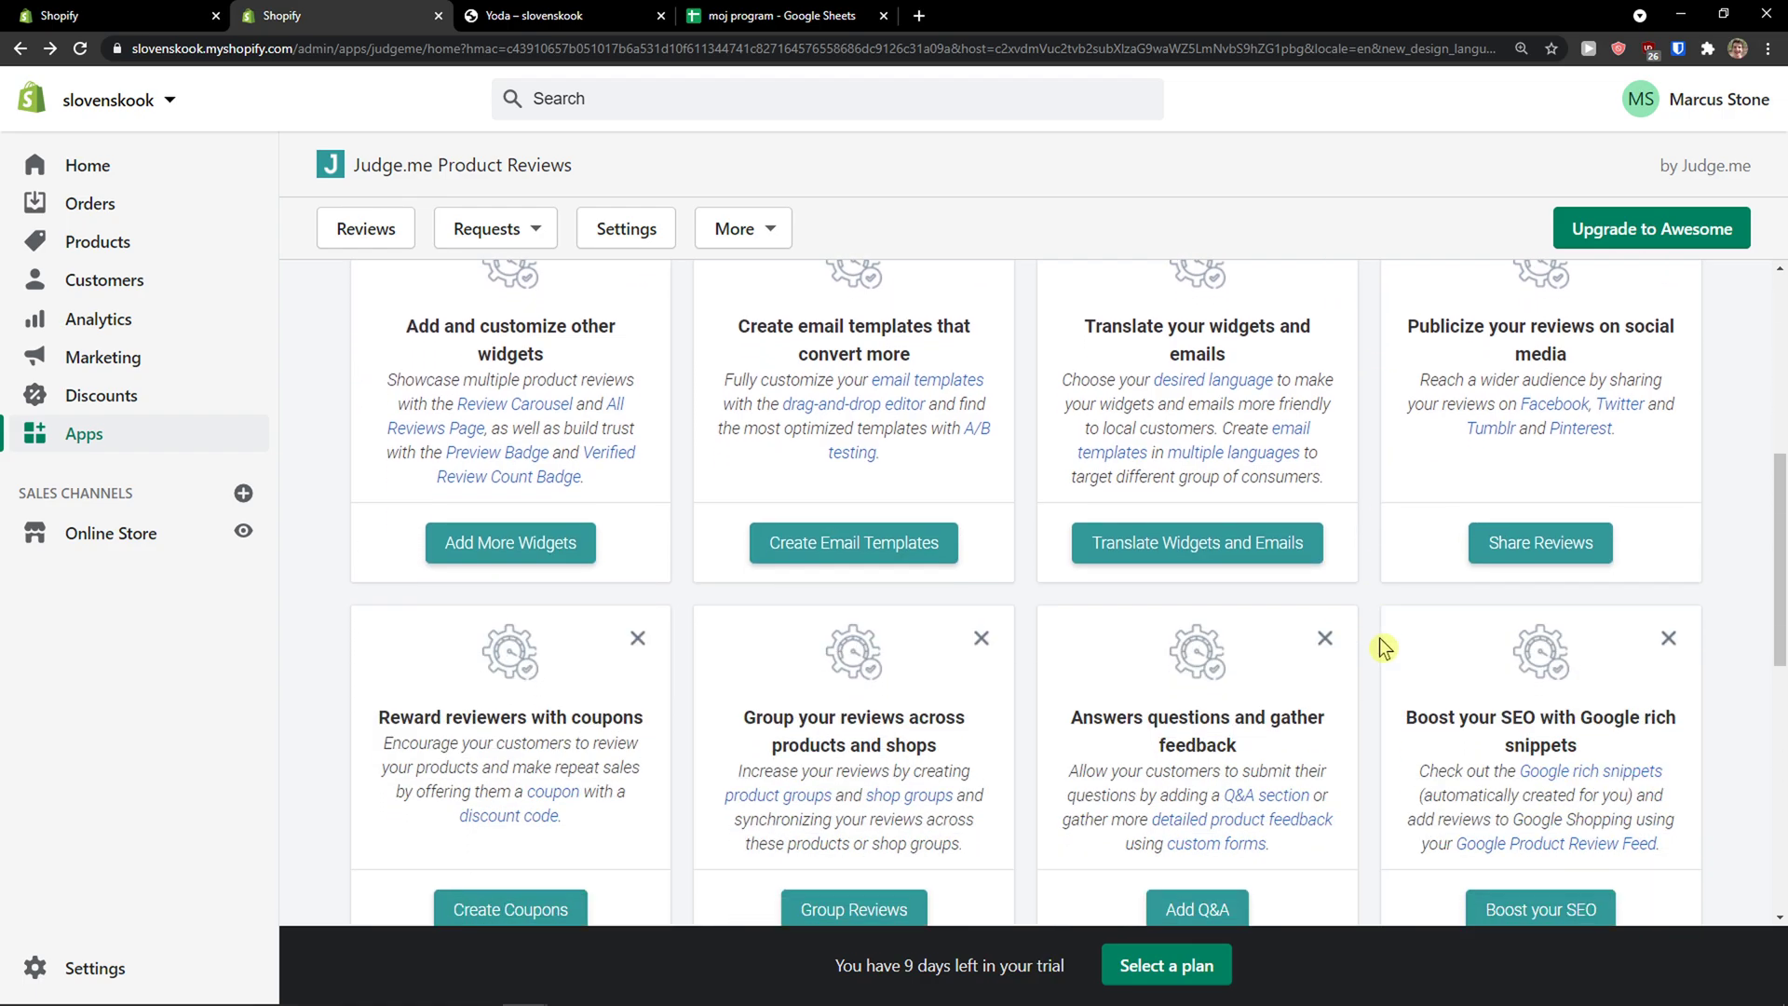
{"action": "scroll", "scroll_direction": "down", "scroll_amount": 3}
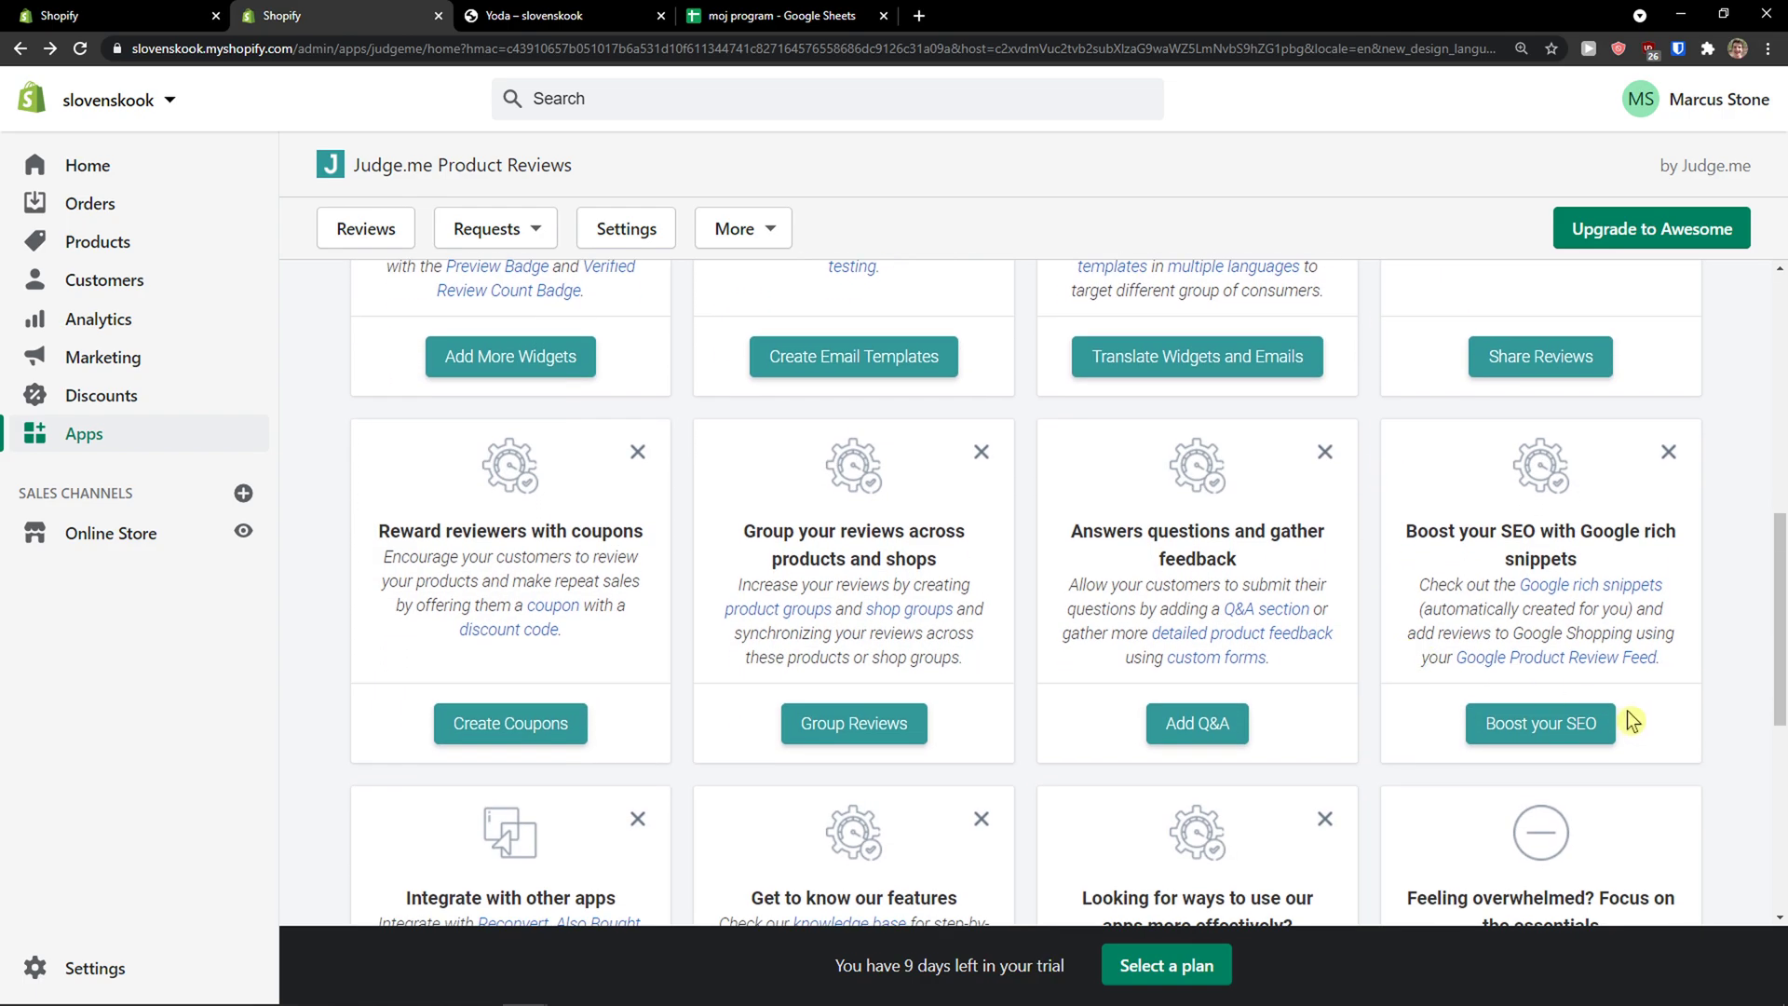
{"action": "scroll", "scroll_direction": "down", "scroll_amount": 3}
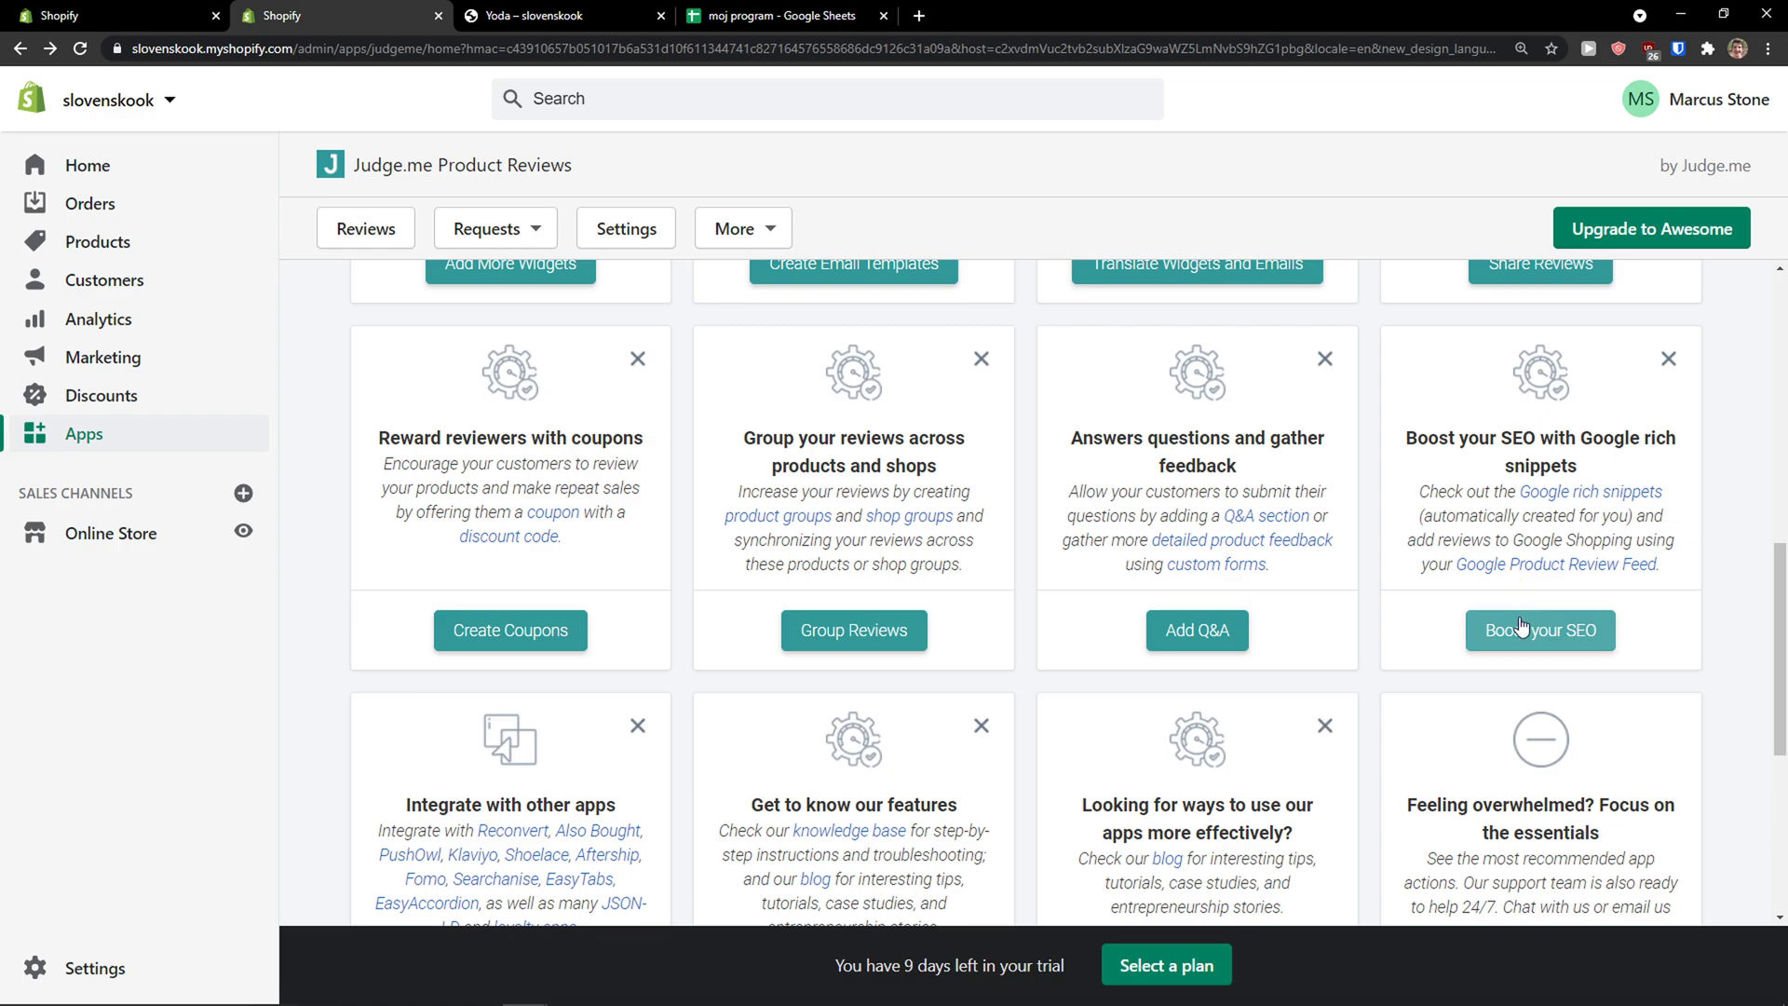
{"action": "left_click", "coordinate": [1540, 632]}
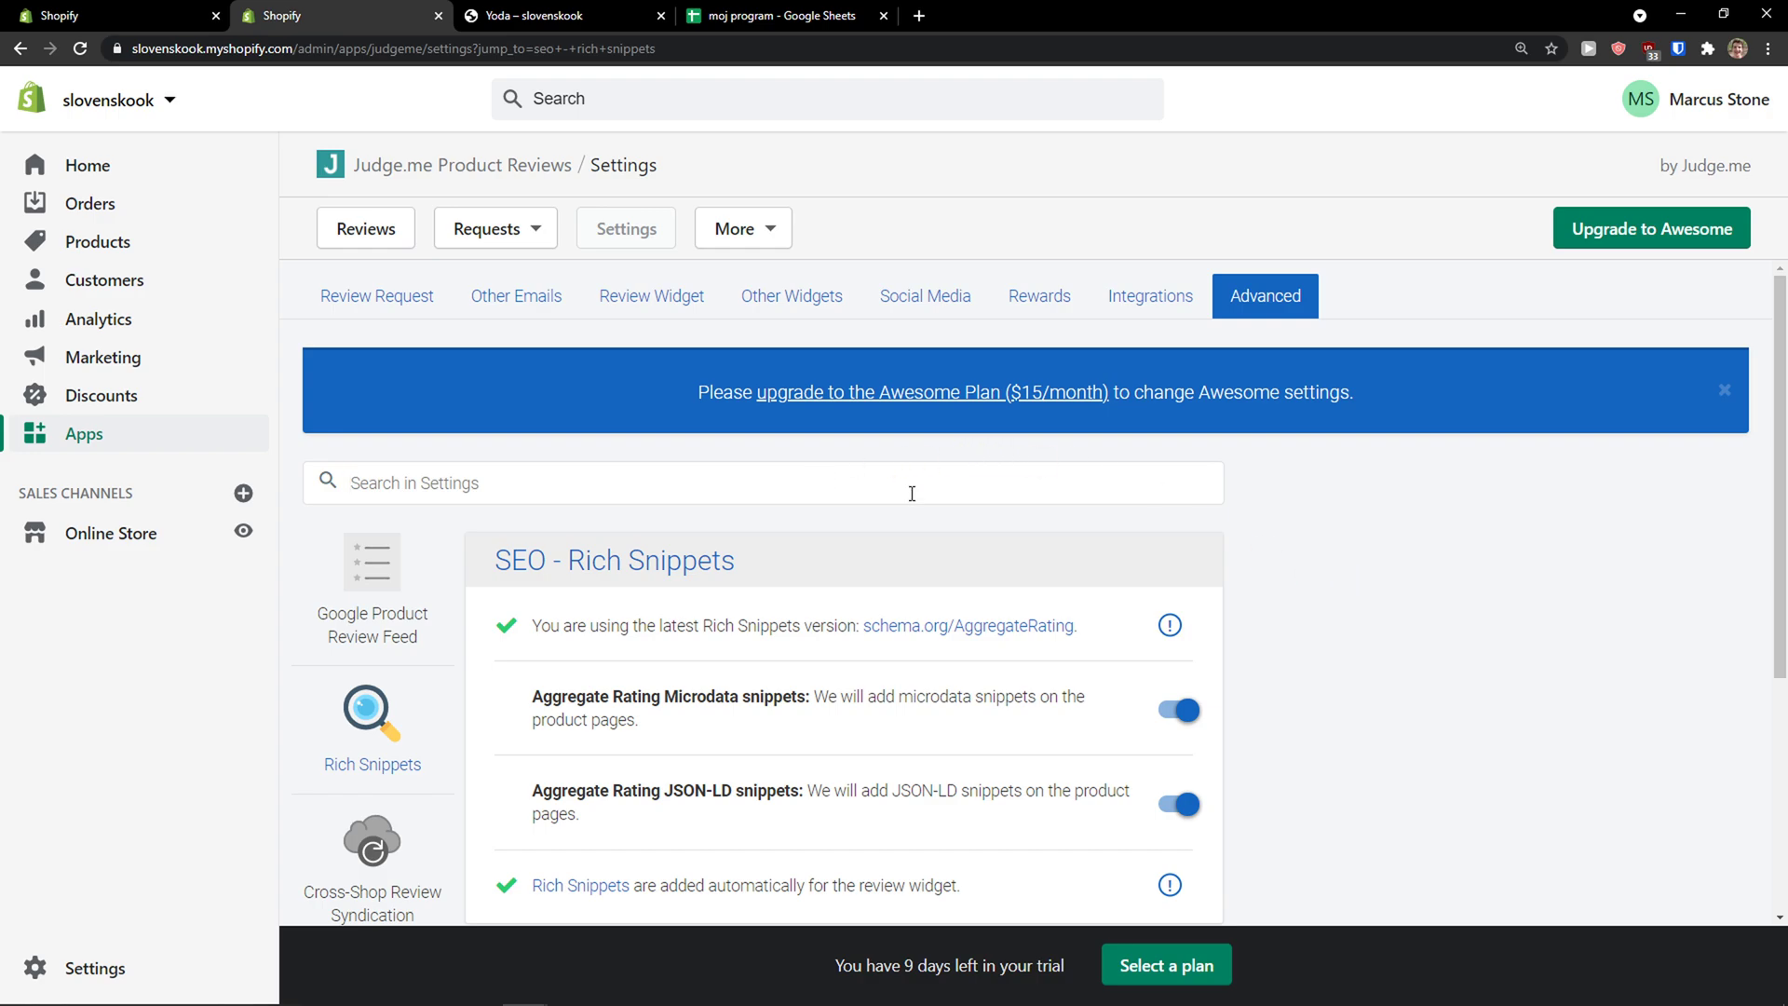
{"action": "mouse_move", "coordinate": [289, 602]}
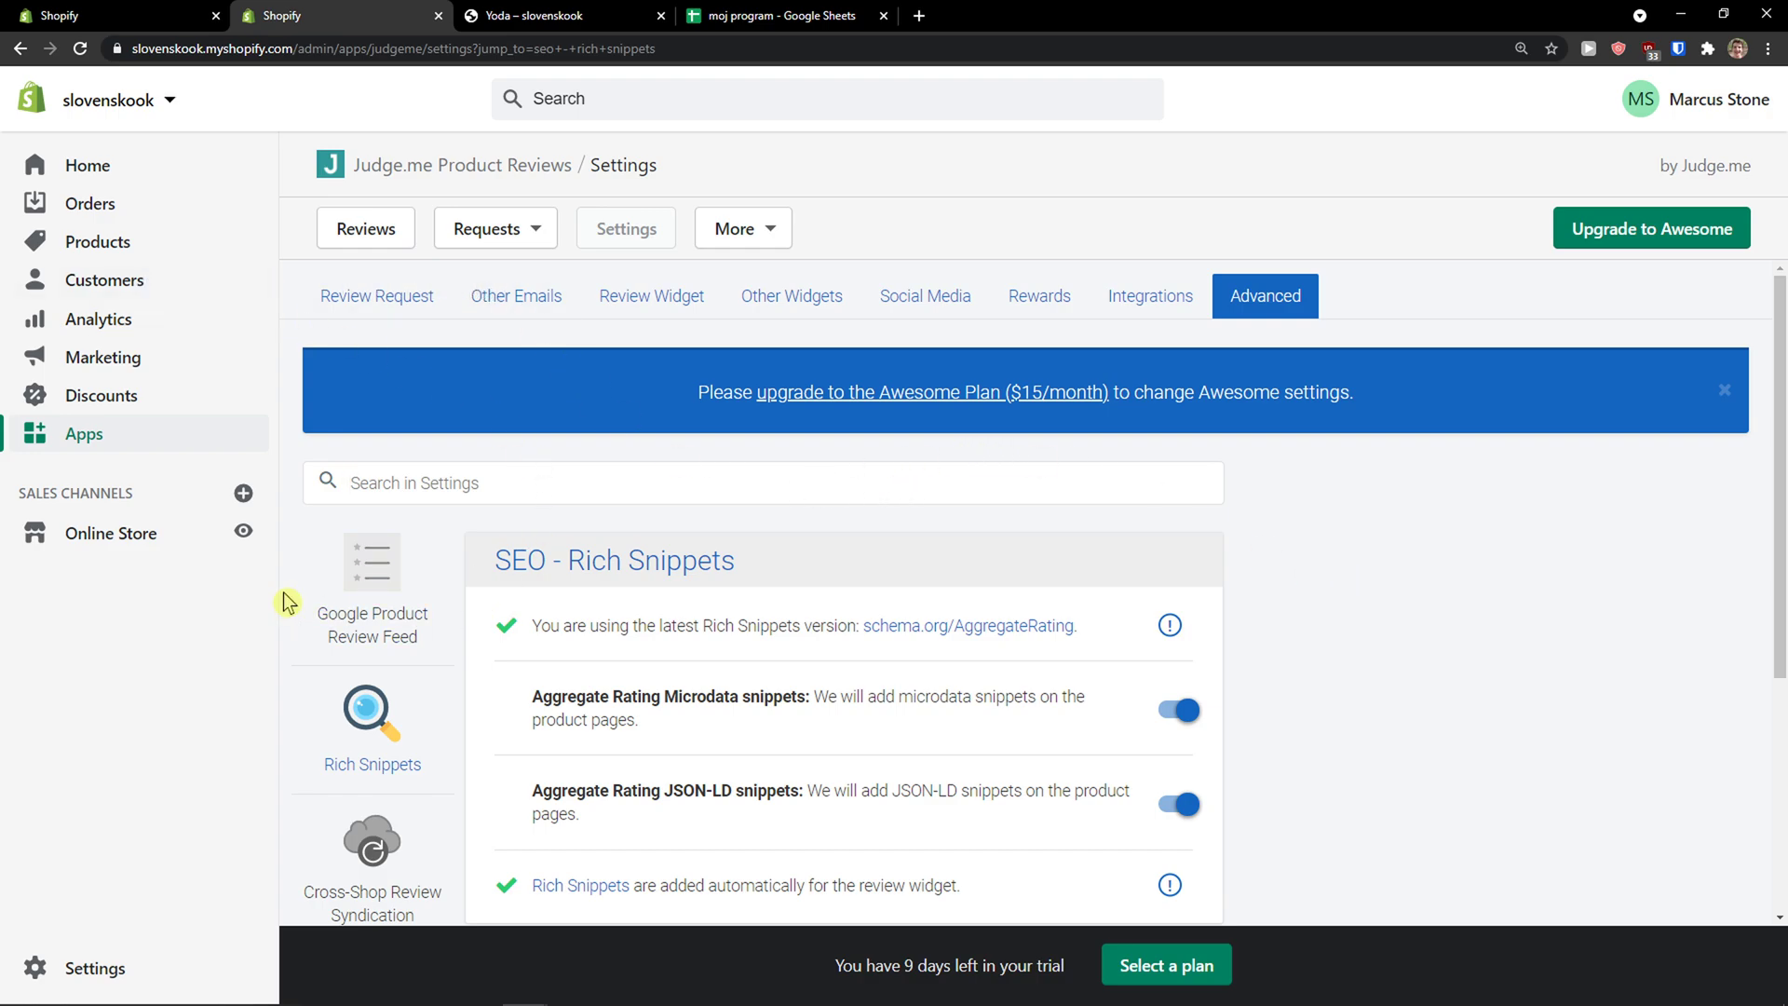